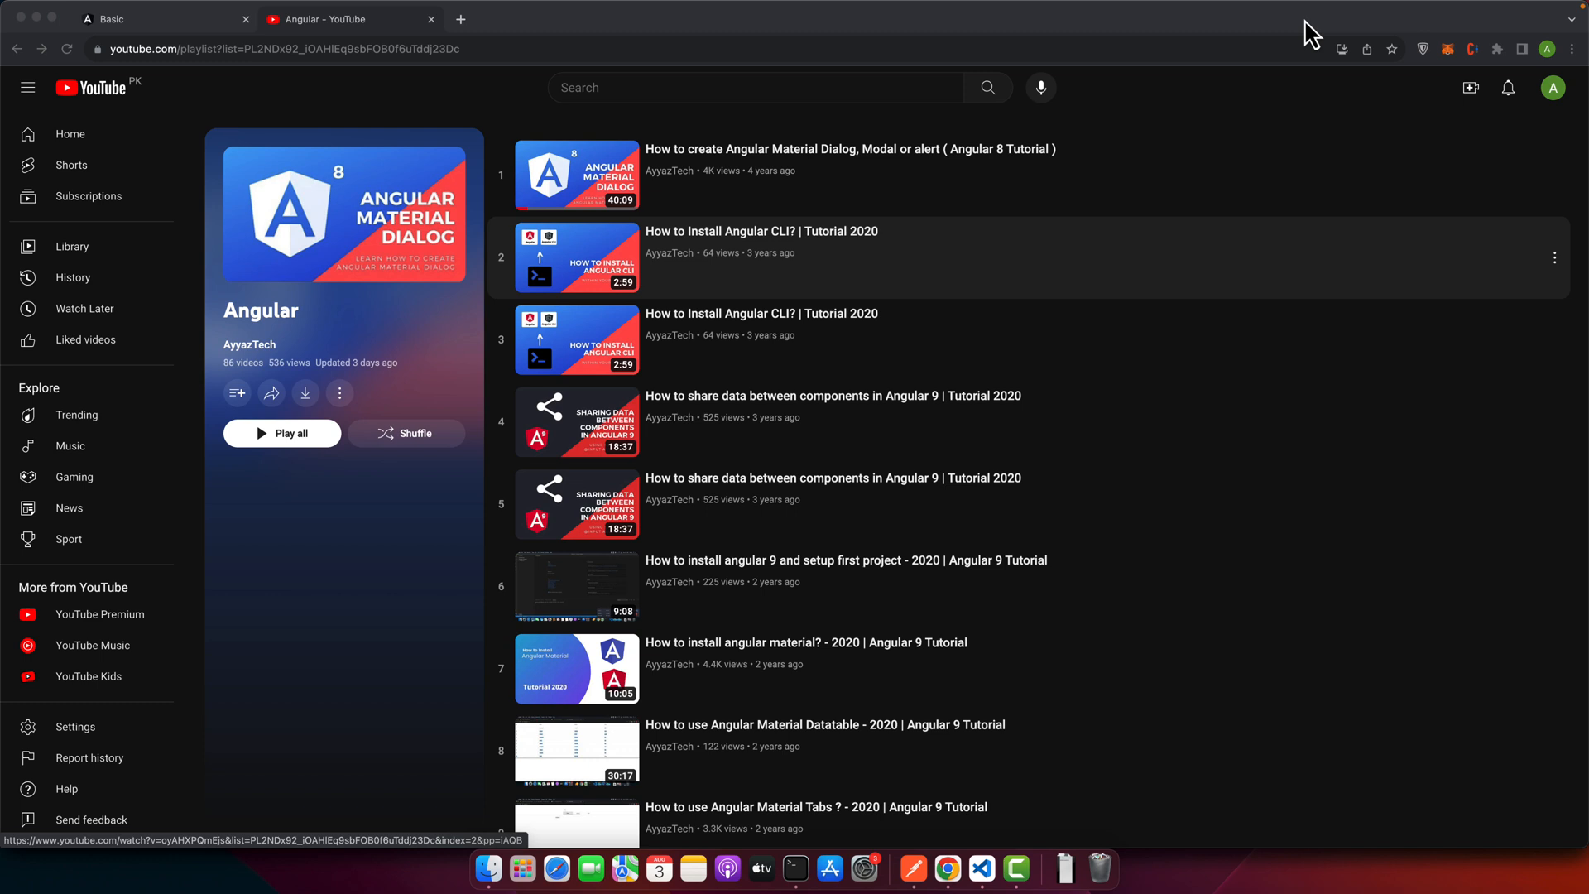
mouse_move(795, 868)
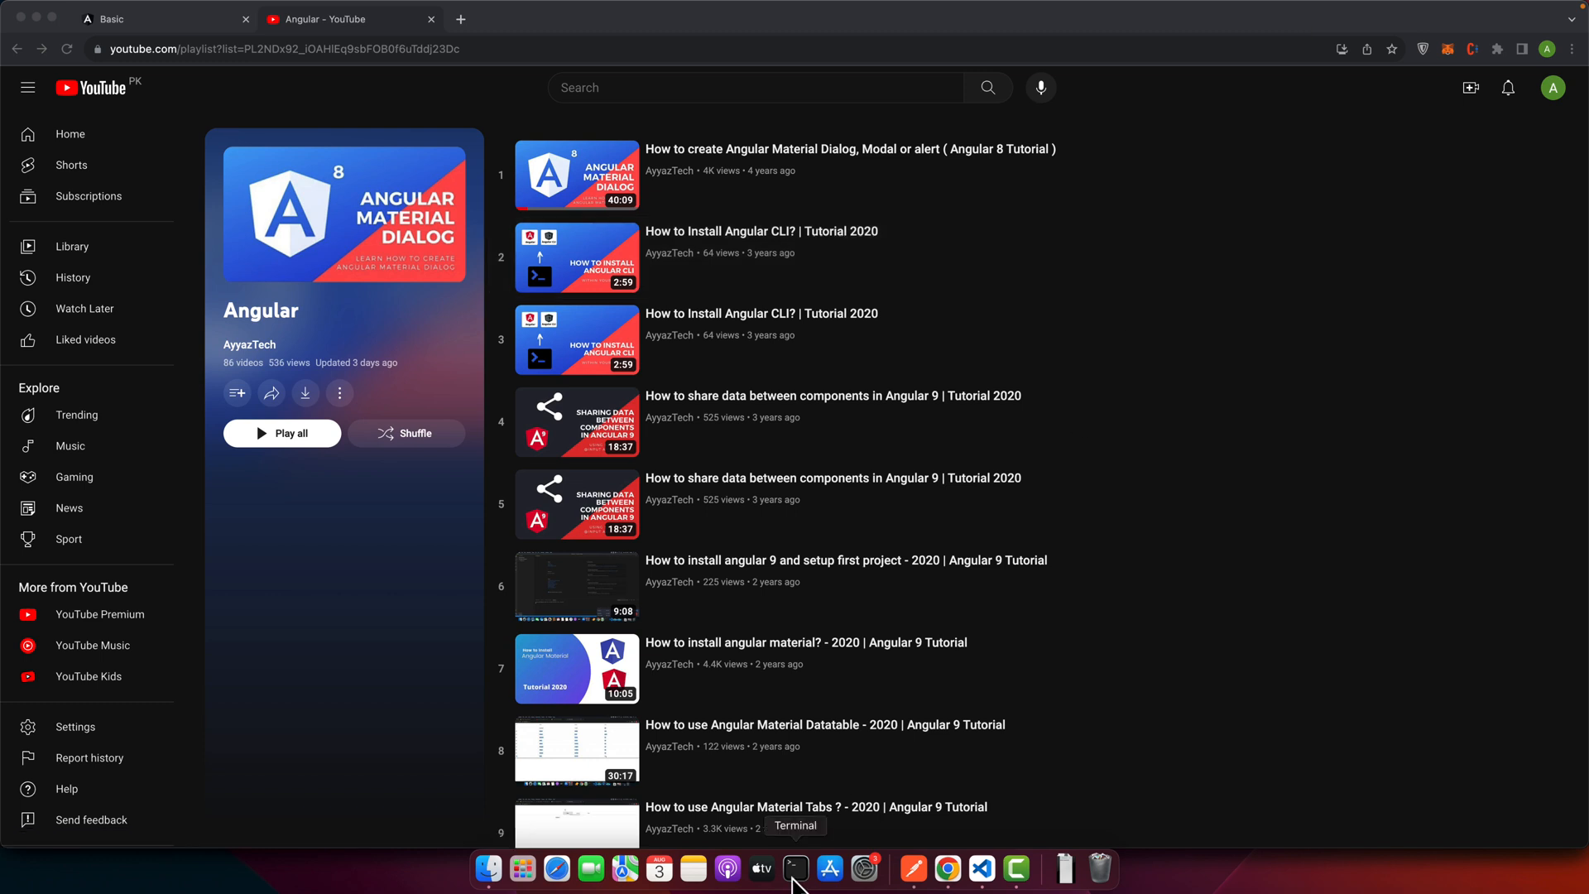
In Terminal, type the ng new app-name, cd project and ng serve commands
right_click(796, 868)
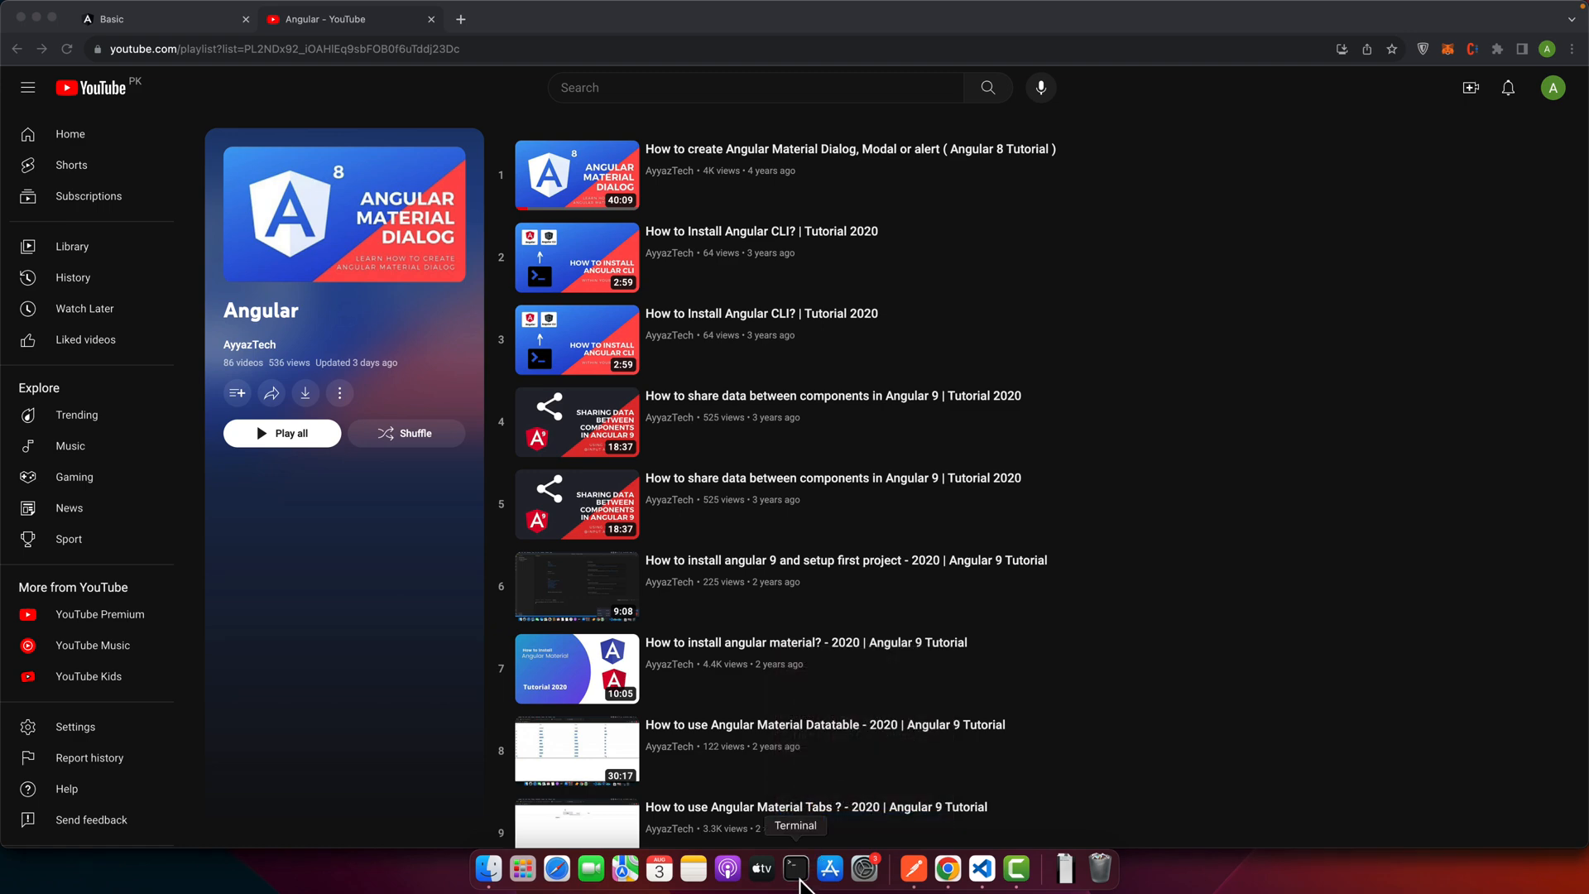
click(795, 869)
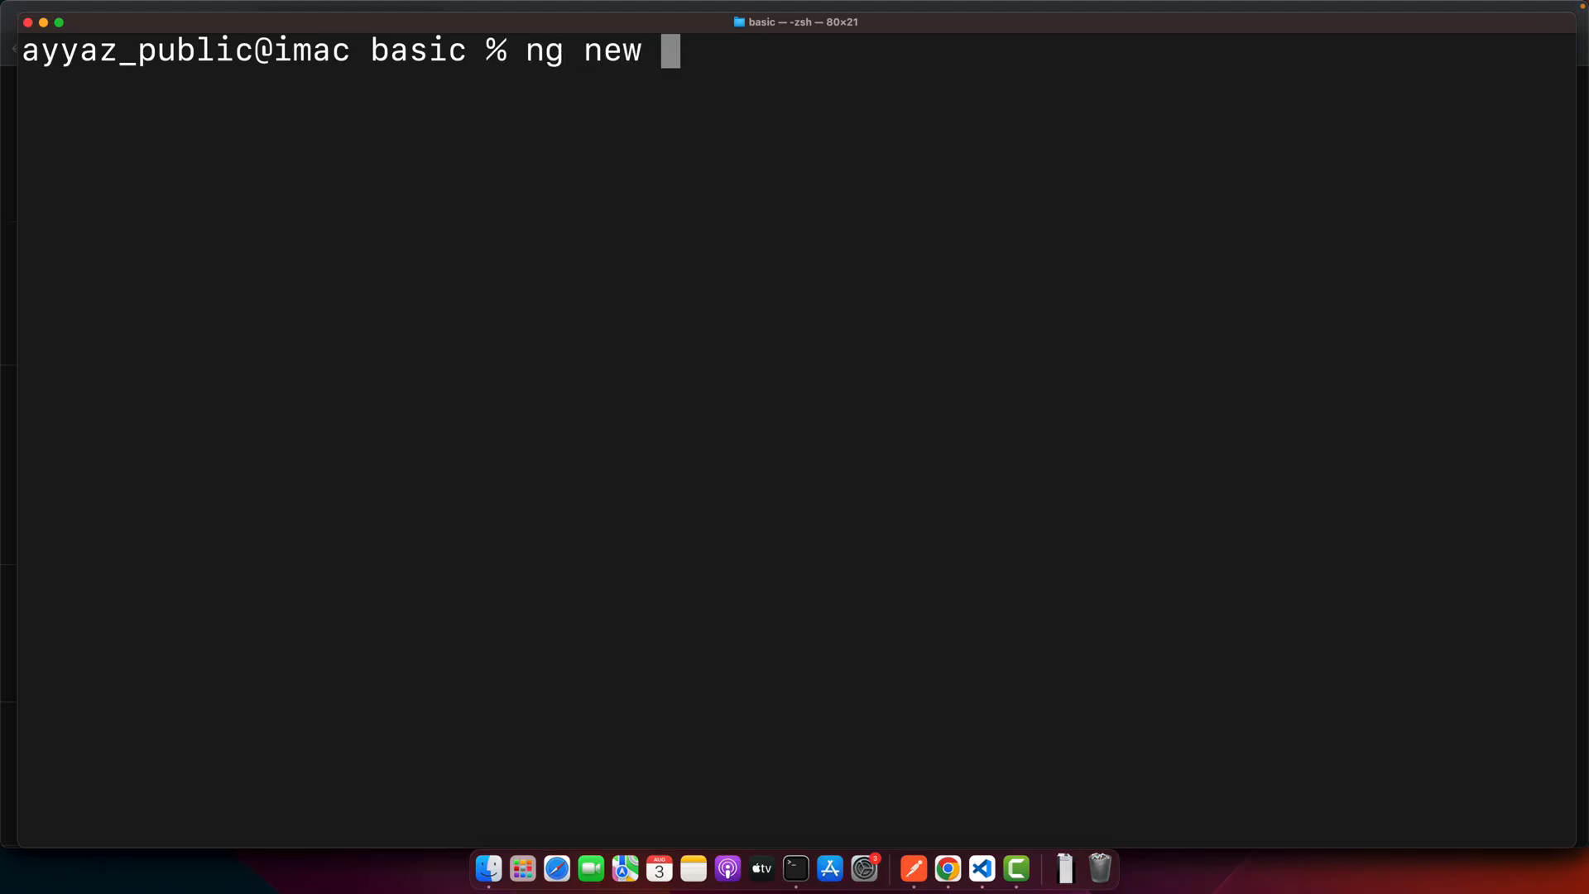
text(app-name)
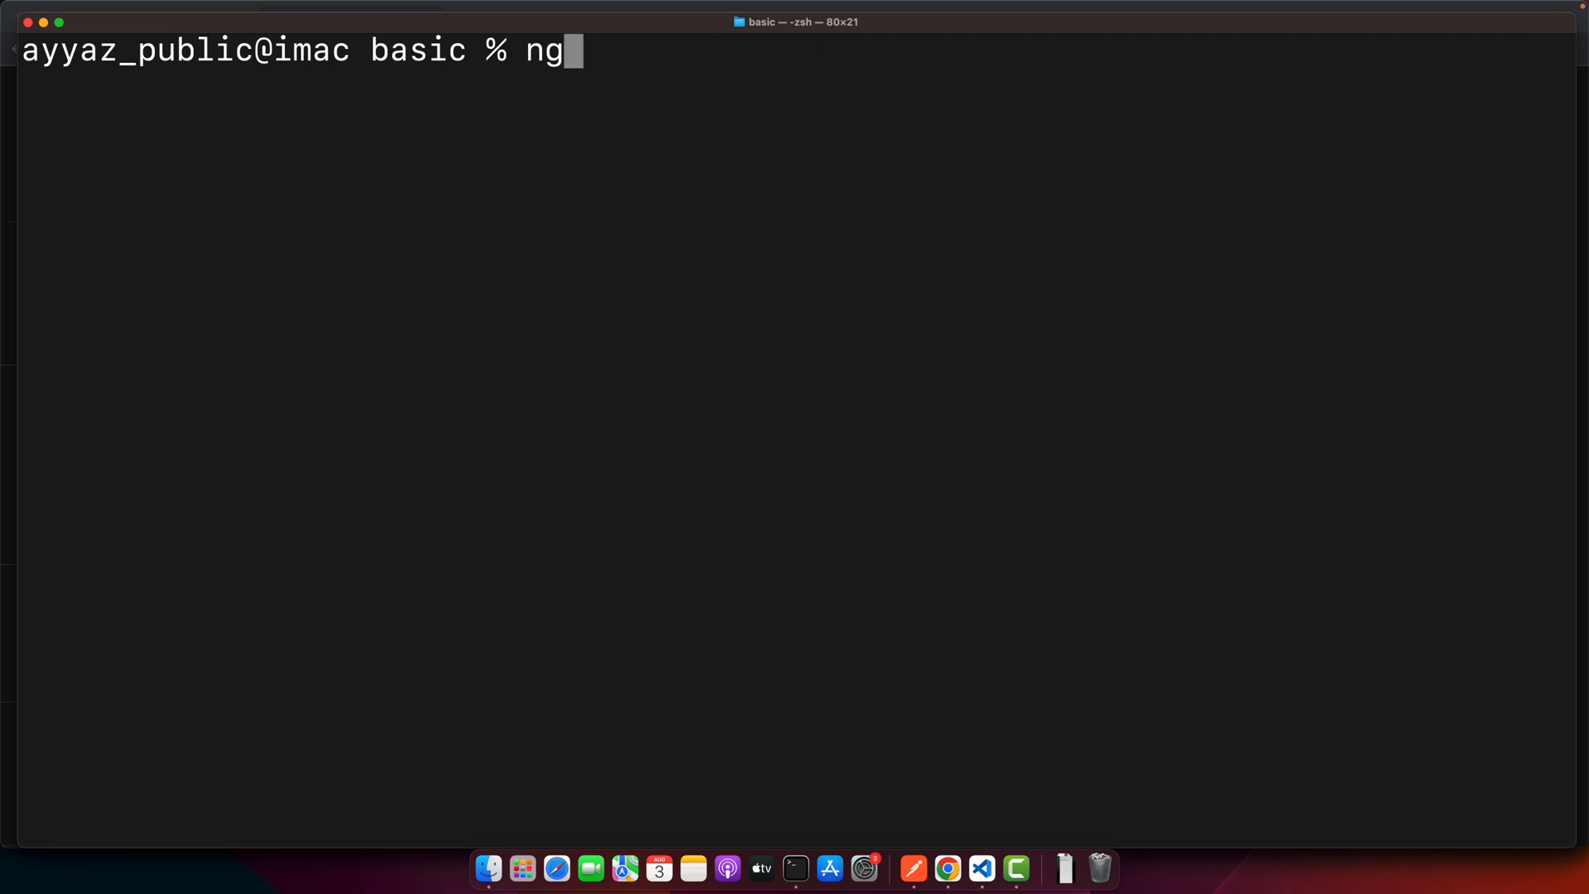
text(cd)
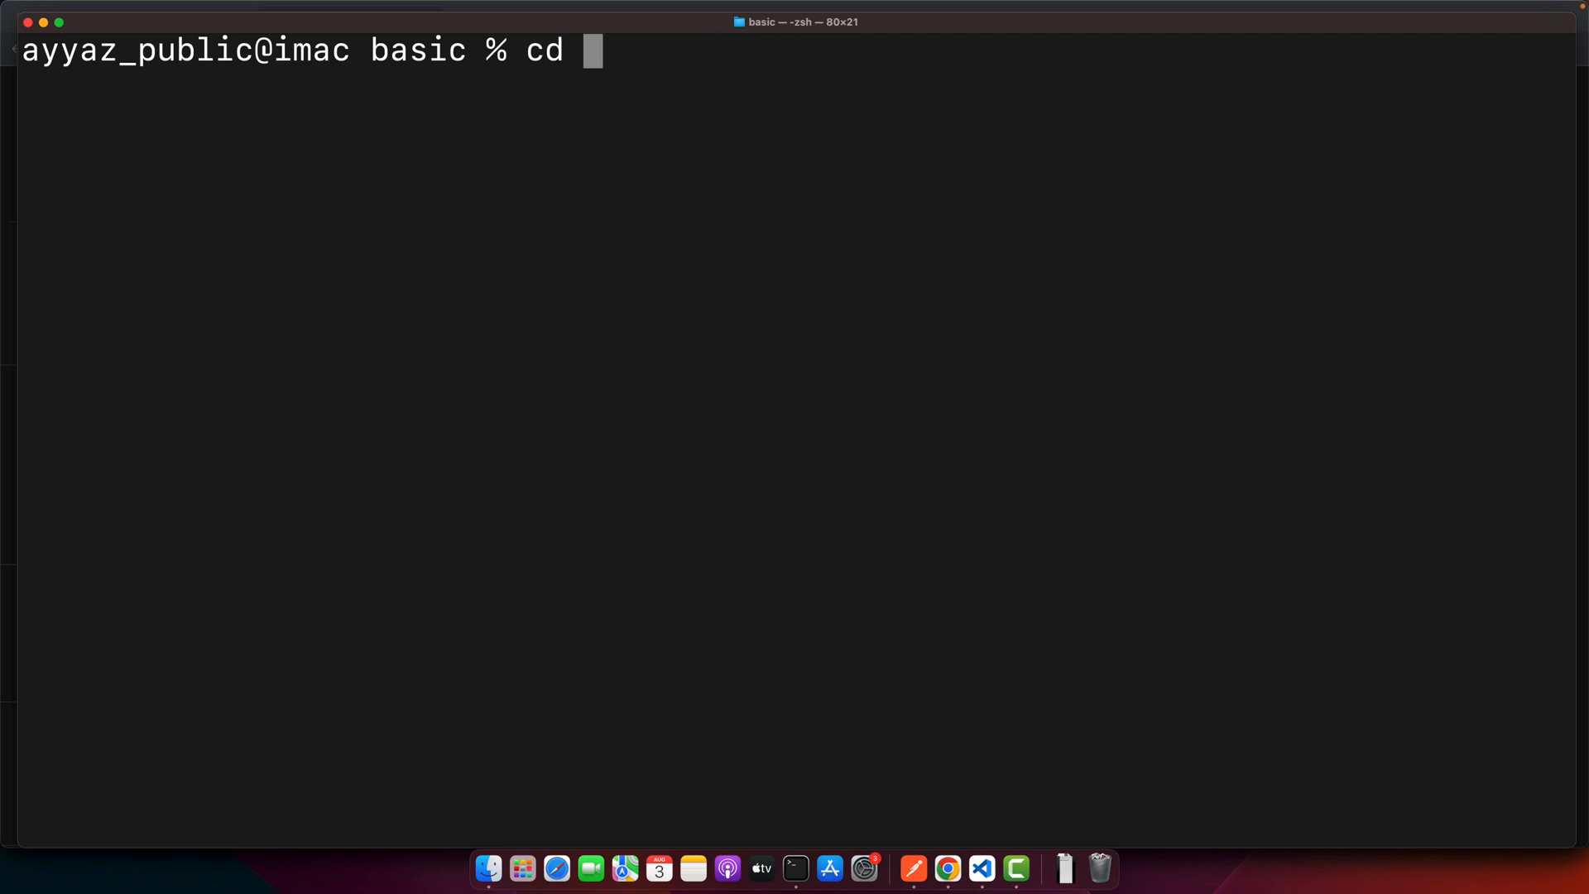
text(project)
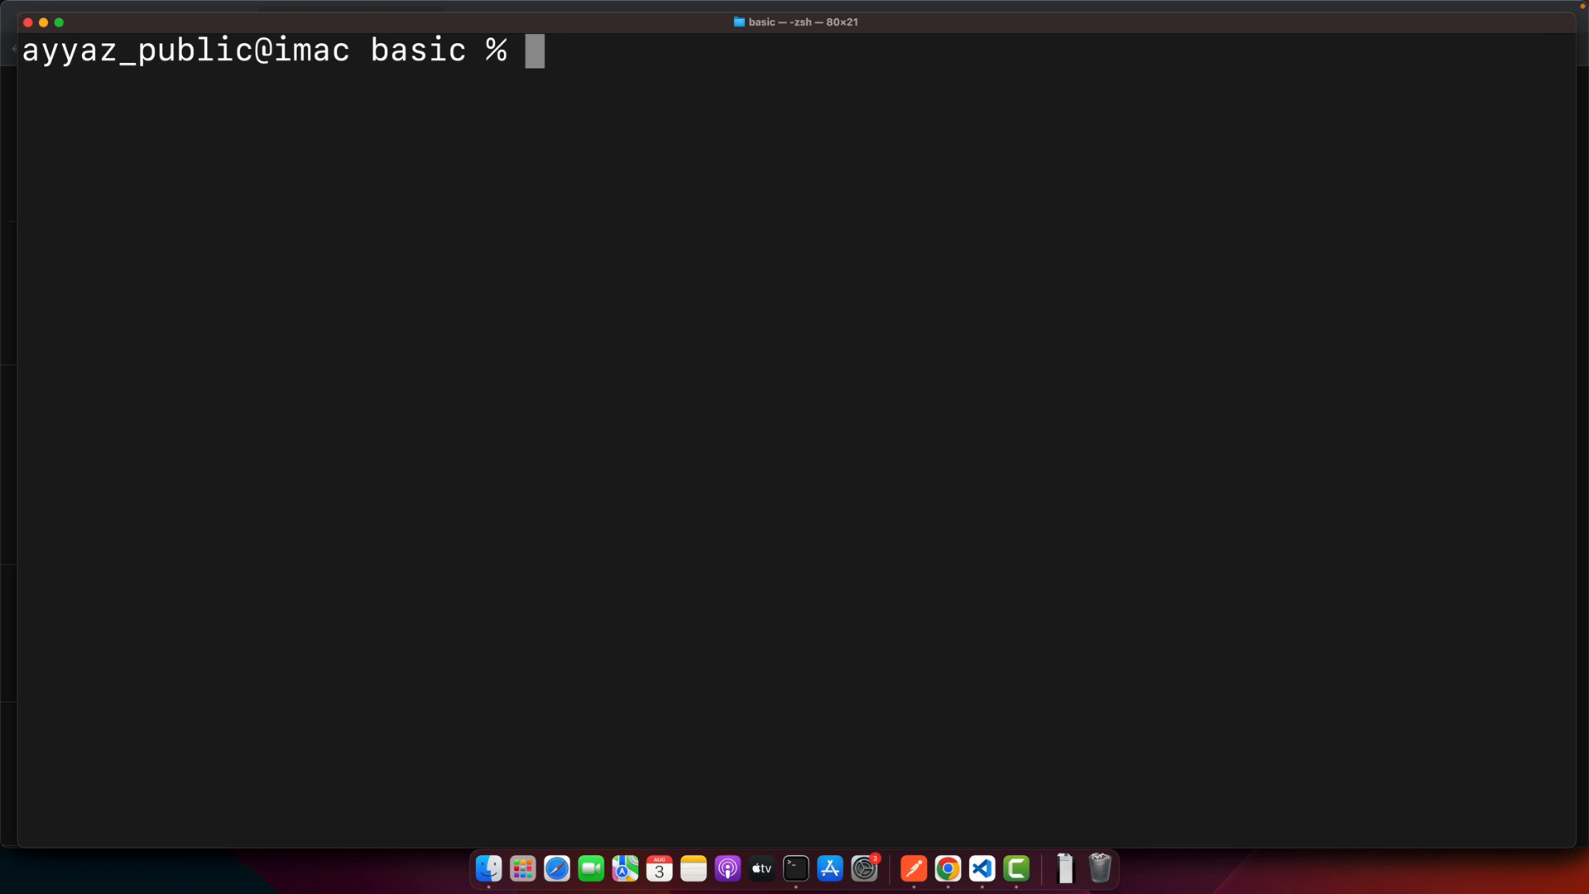
text(ng)
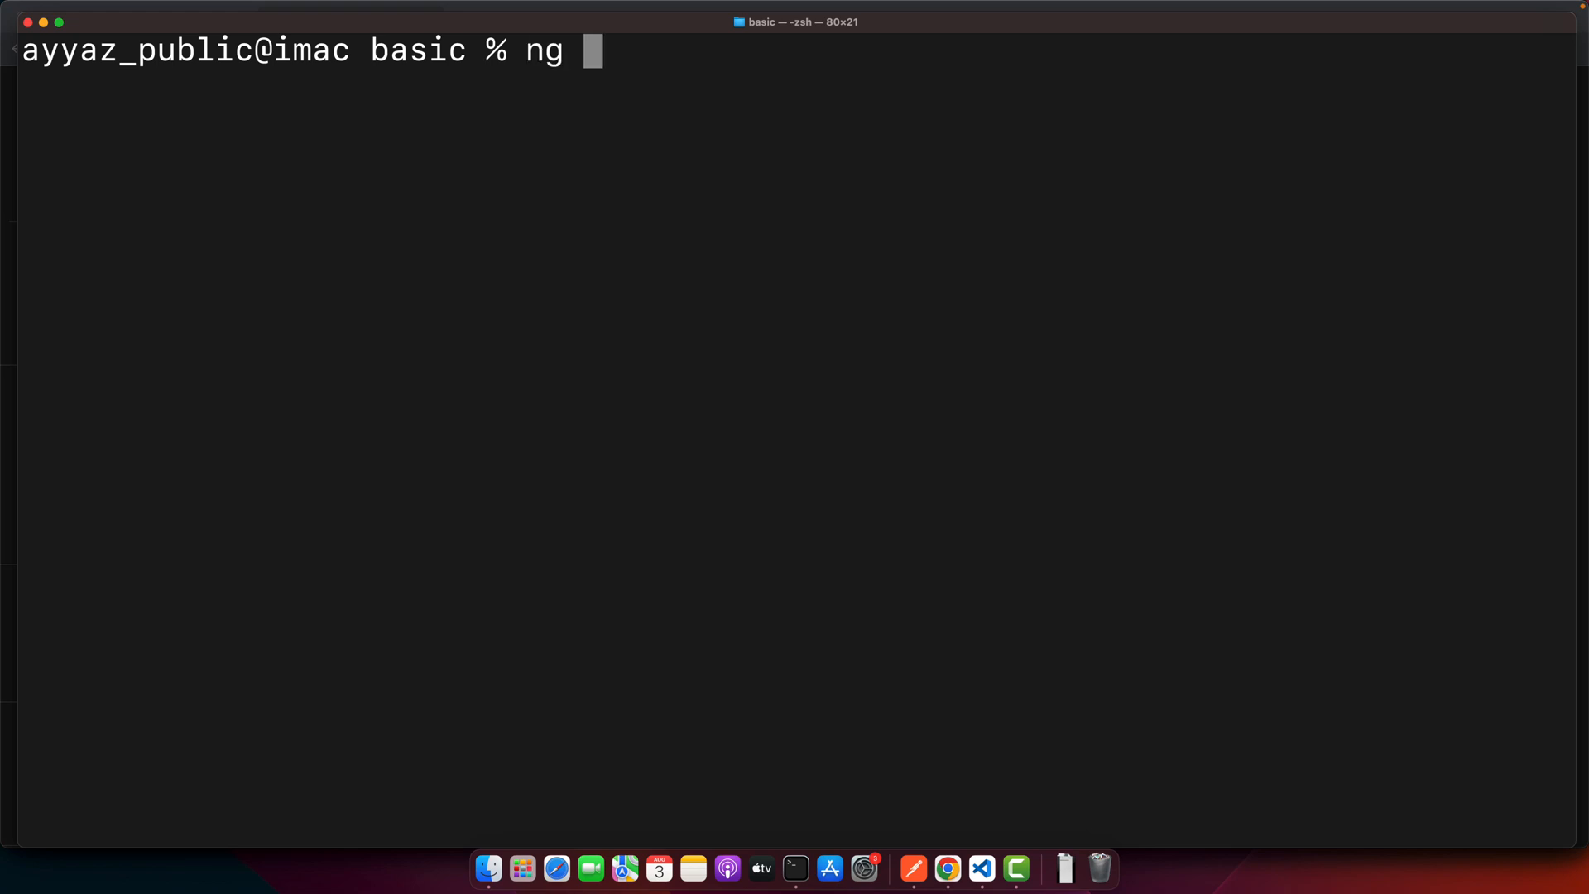
text(serve)
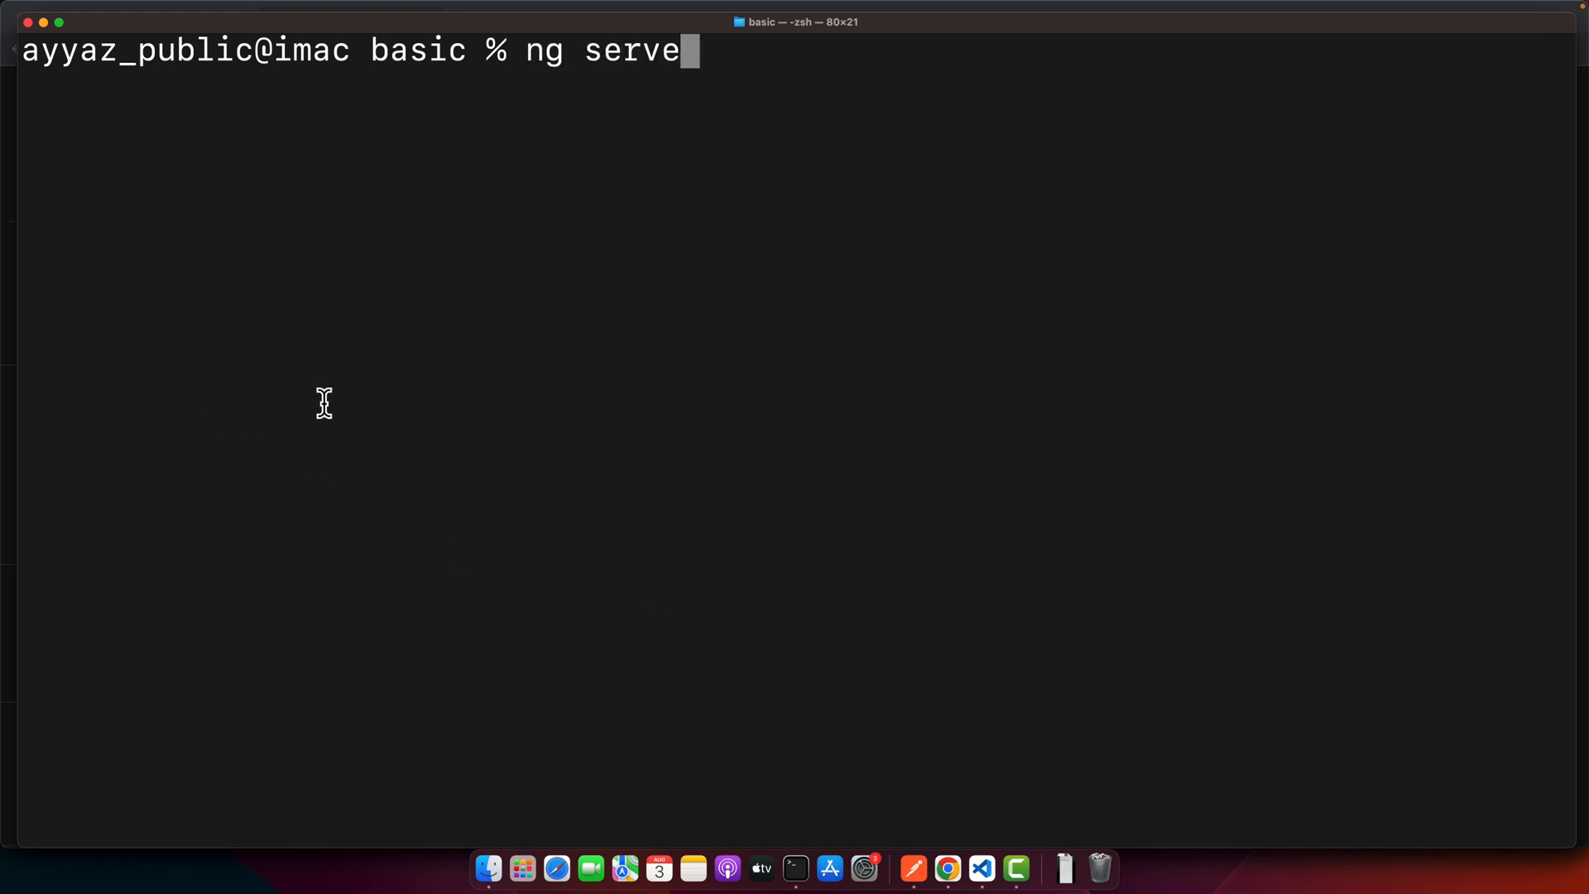
key(Ctrl+u)
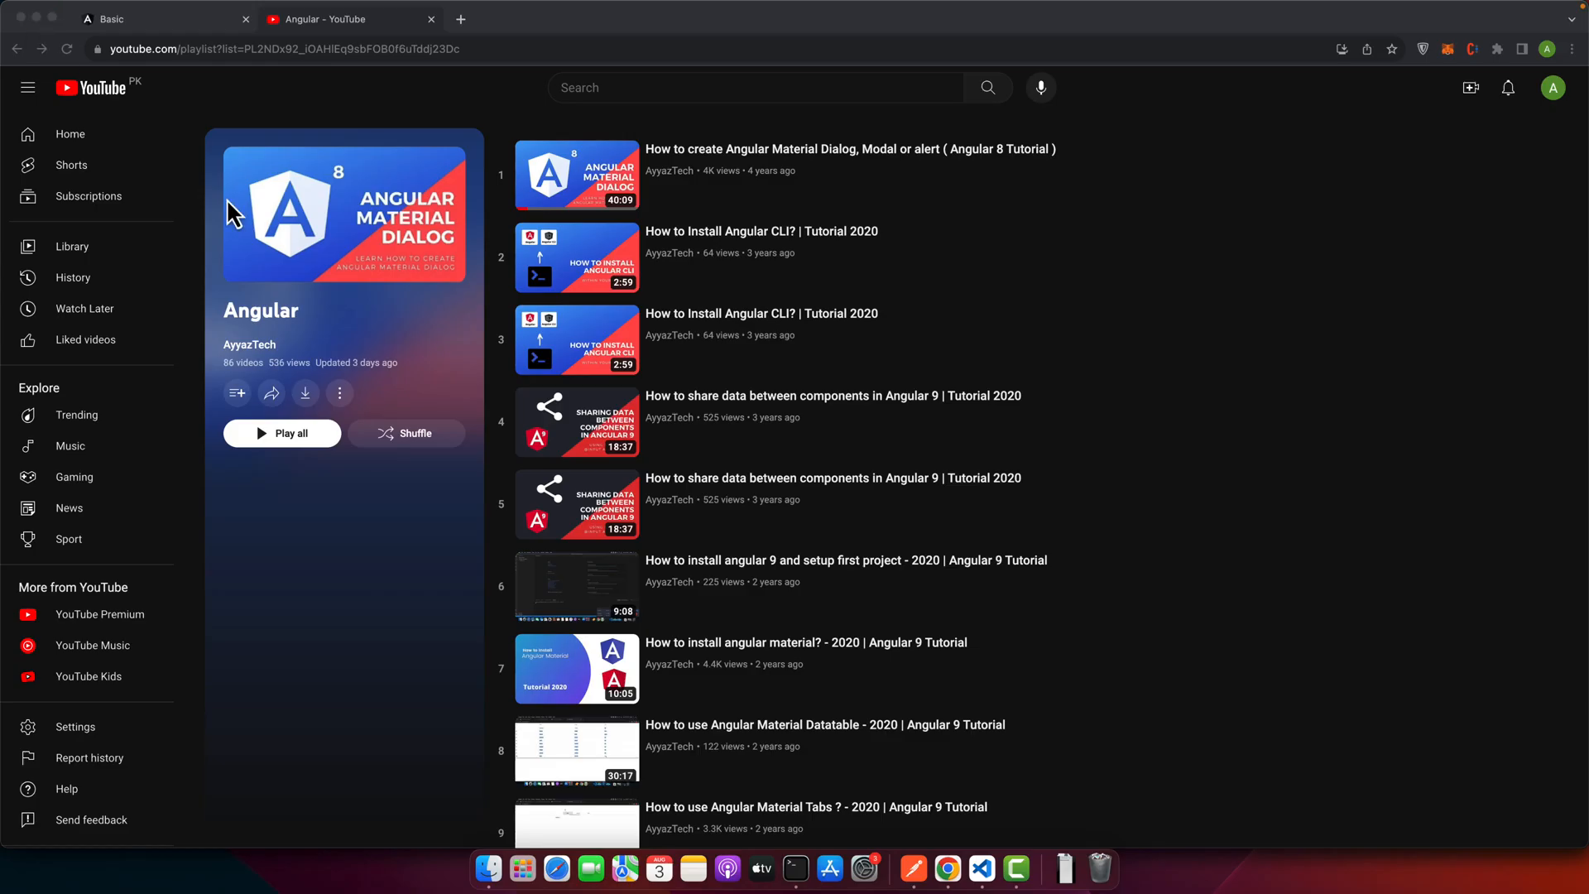
mouse_move(982, 874)
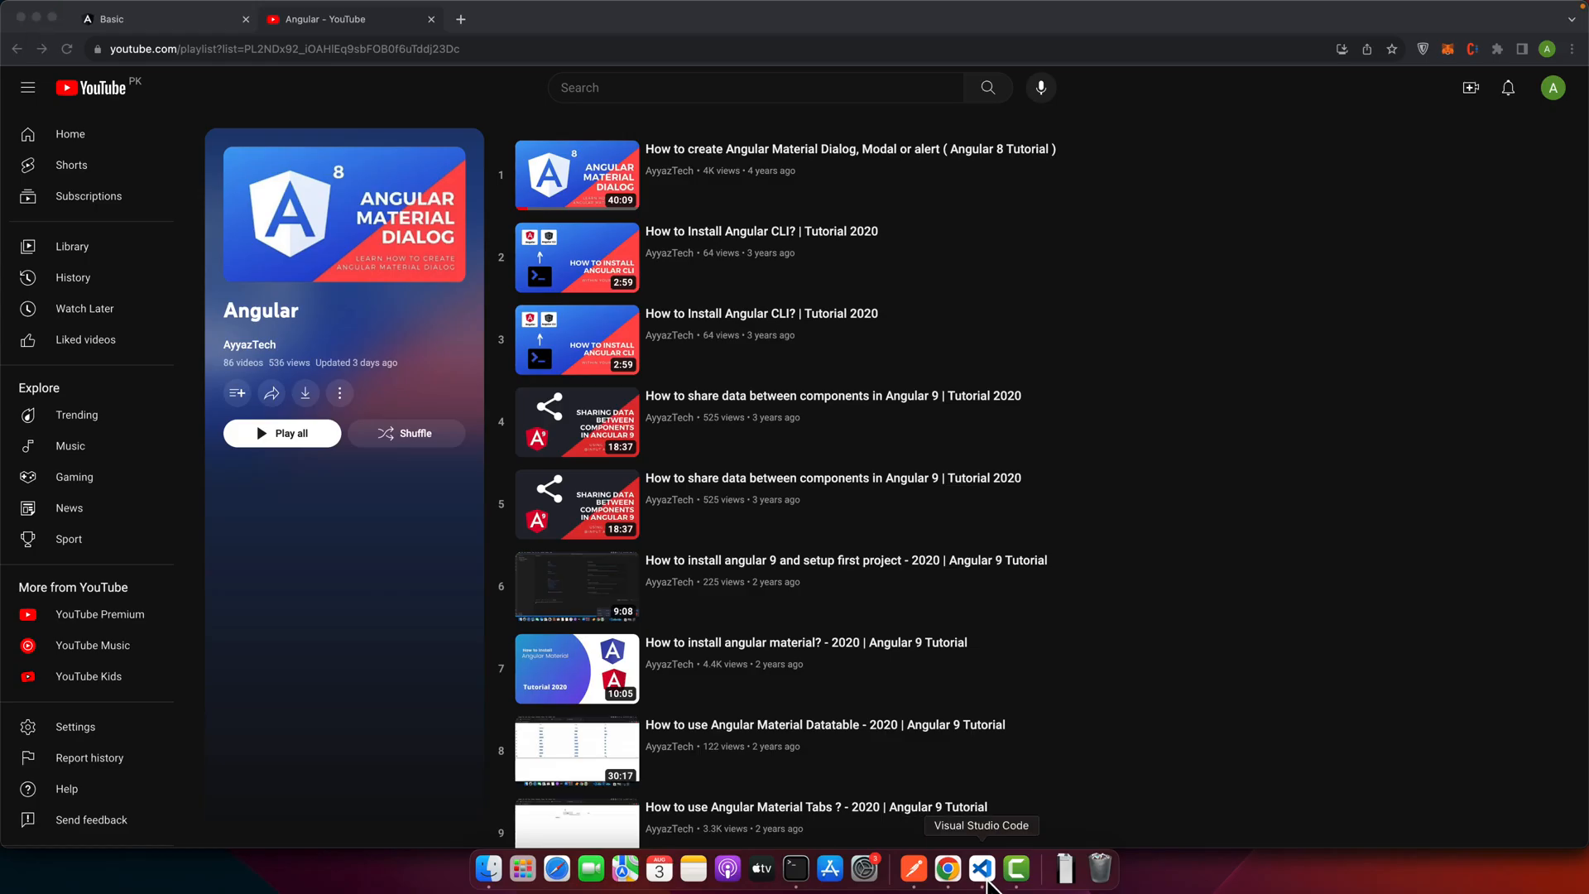
Switch from Chrome to Visual Studio Code with the basic project
click(979, 868)
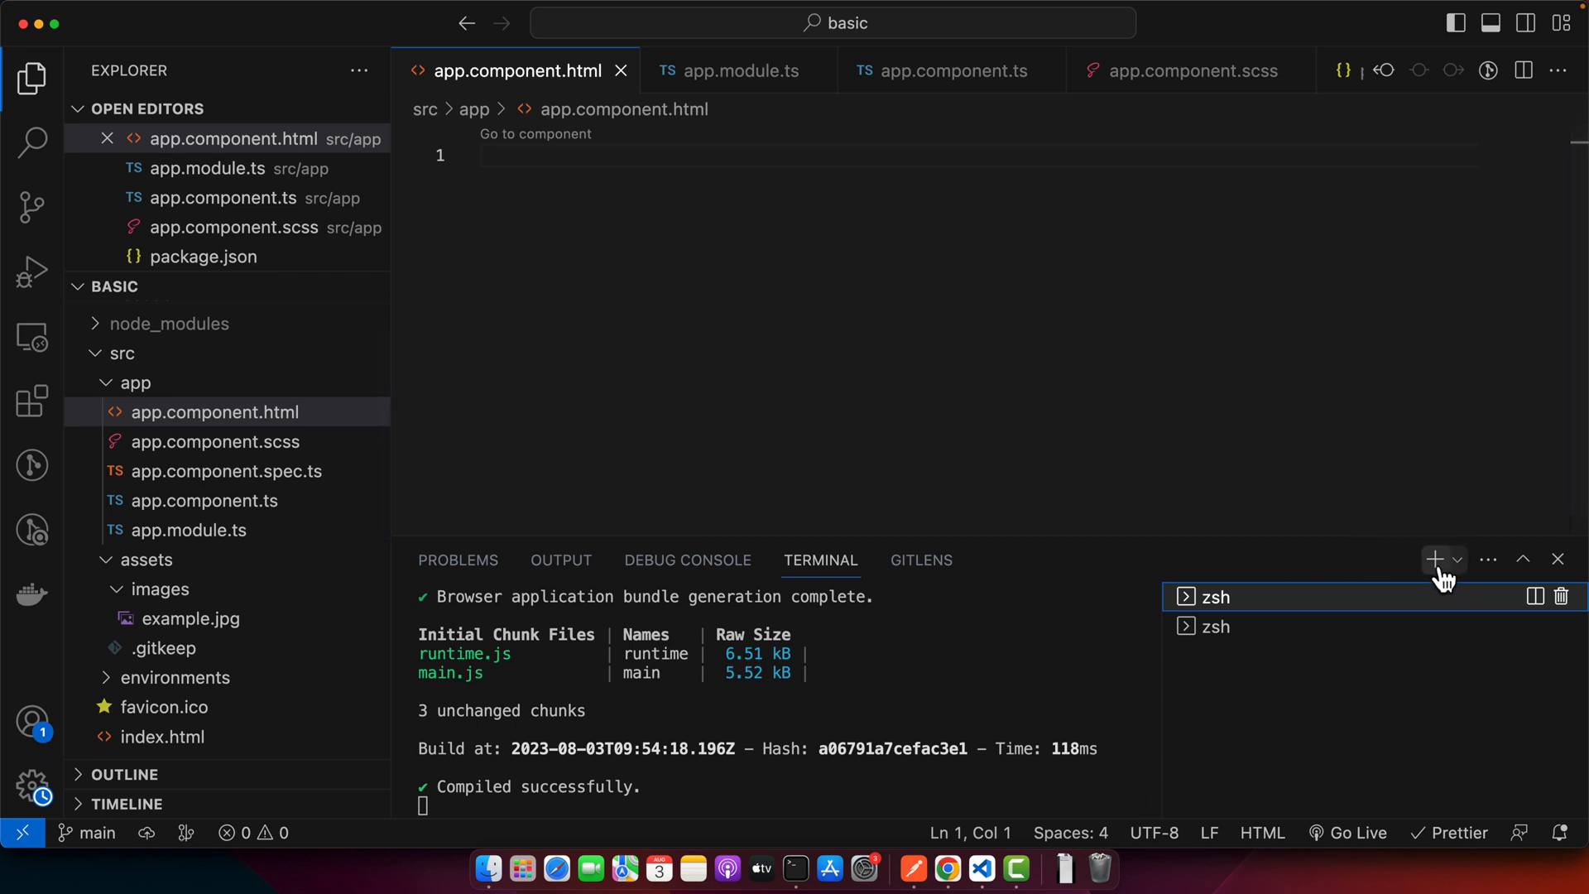
In a new terminal, generate the flat appRouting module with ng g m appRouting --flat
click(1432, 559)
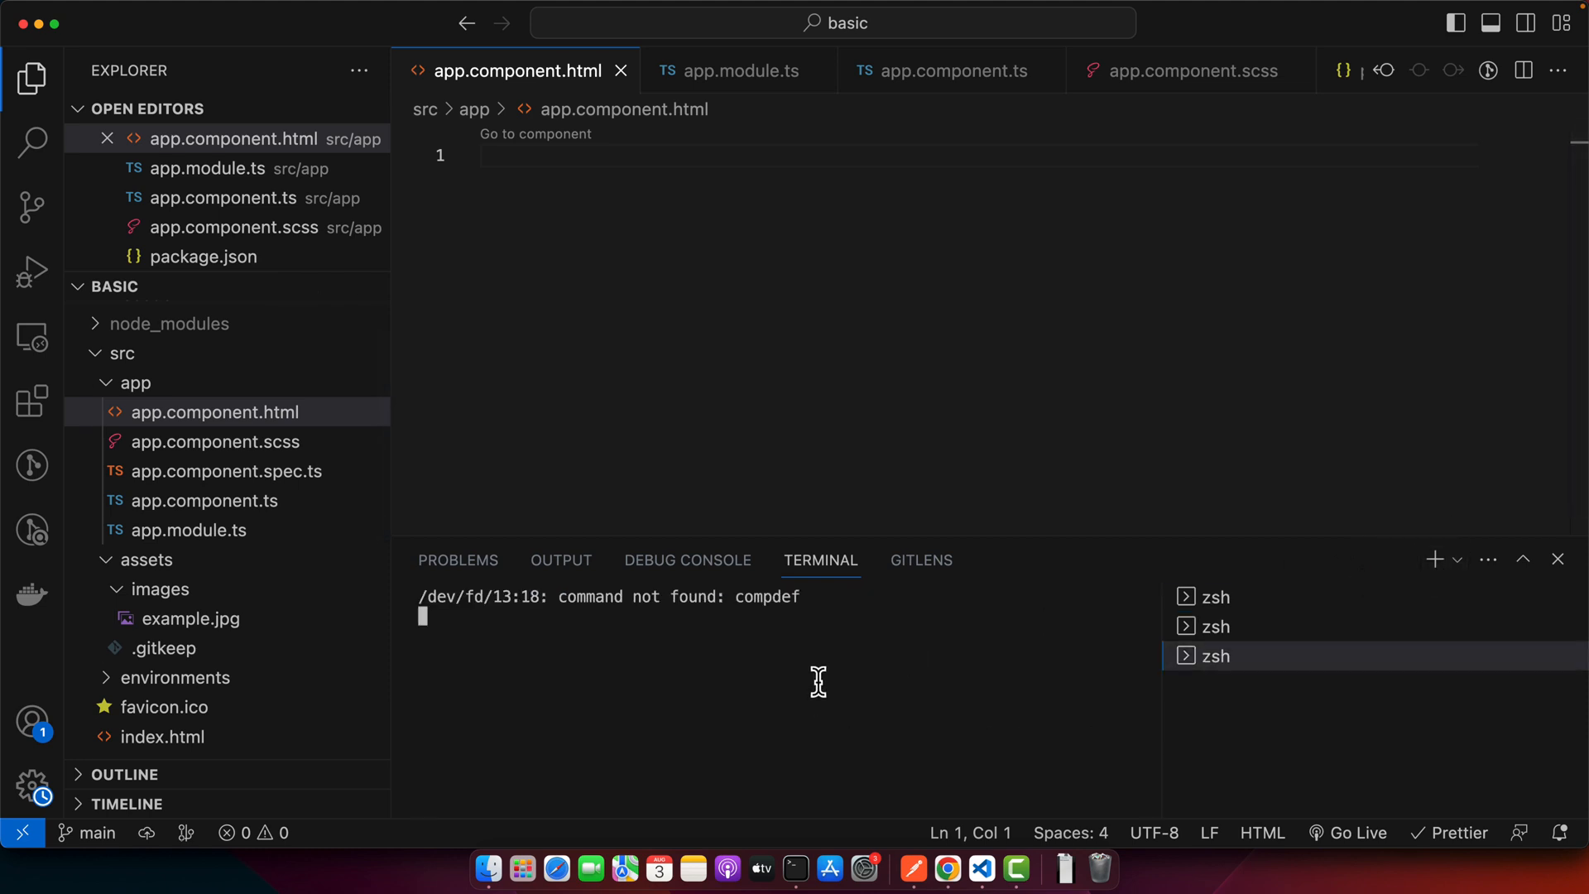
text(ng g m app)
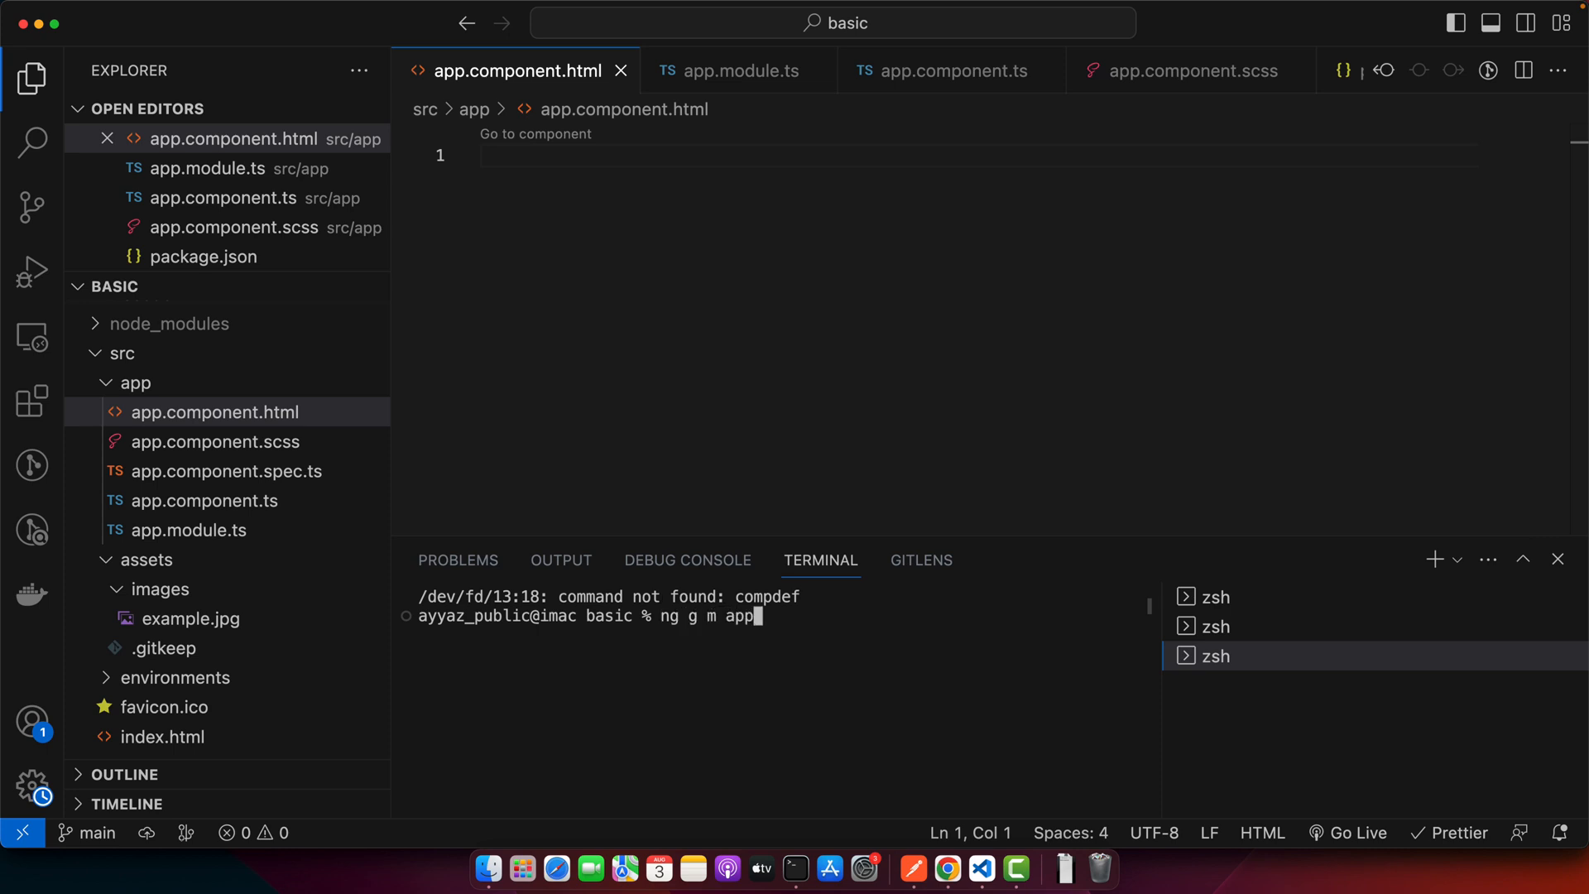
text(Routing)
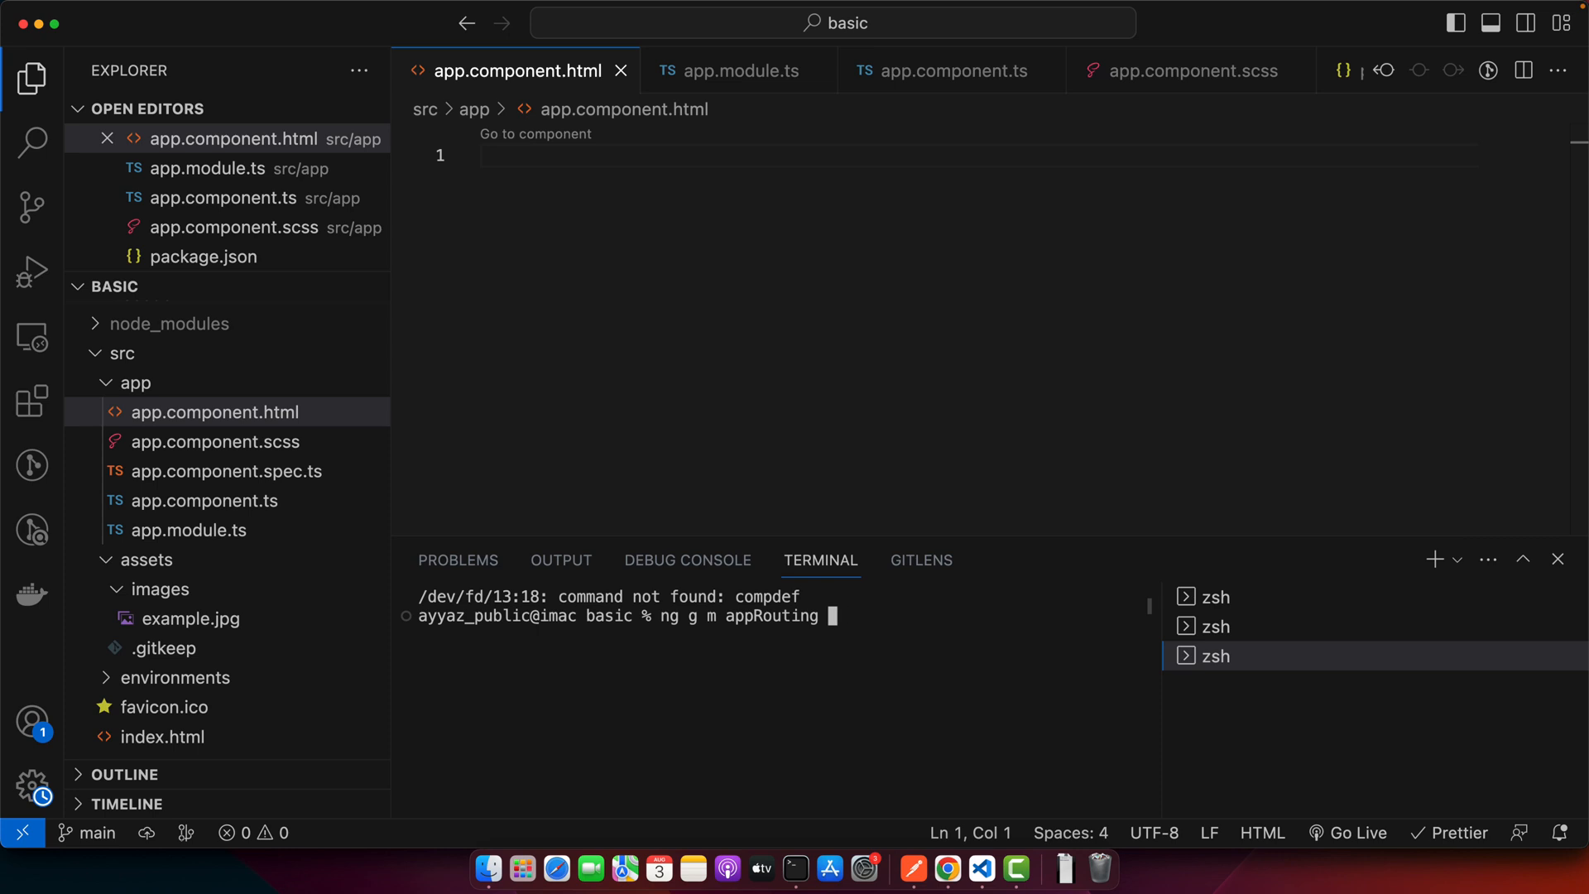
text(--flat)
text(RouterModule)
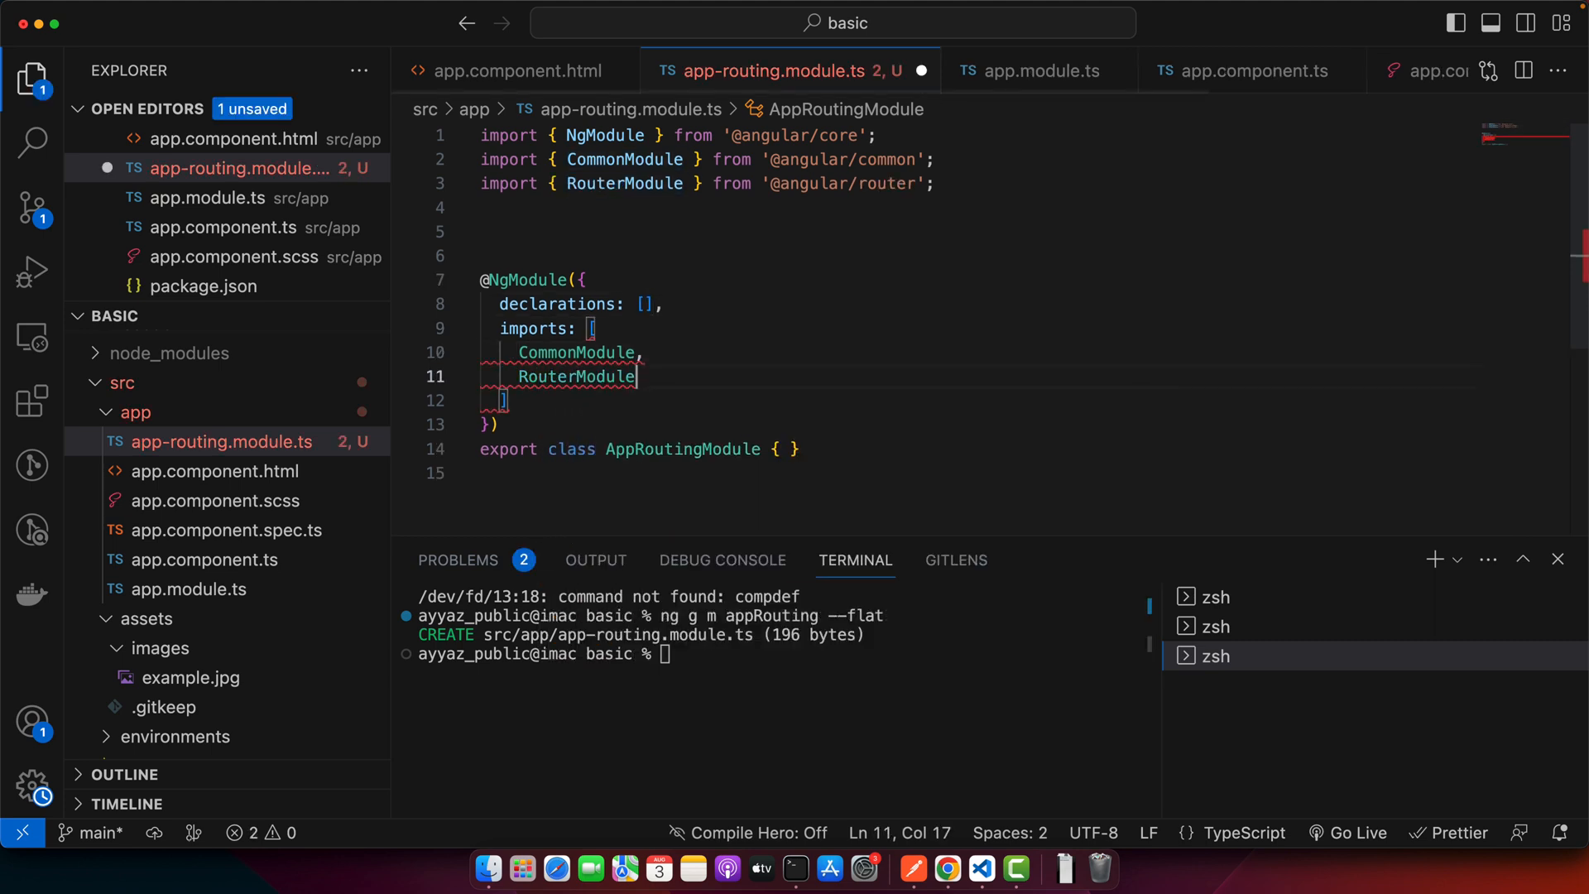
Change the RouterModule import to RouterModule.forRoot(routes)
text(.forRoot)
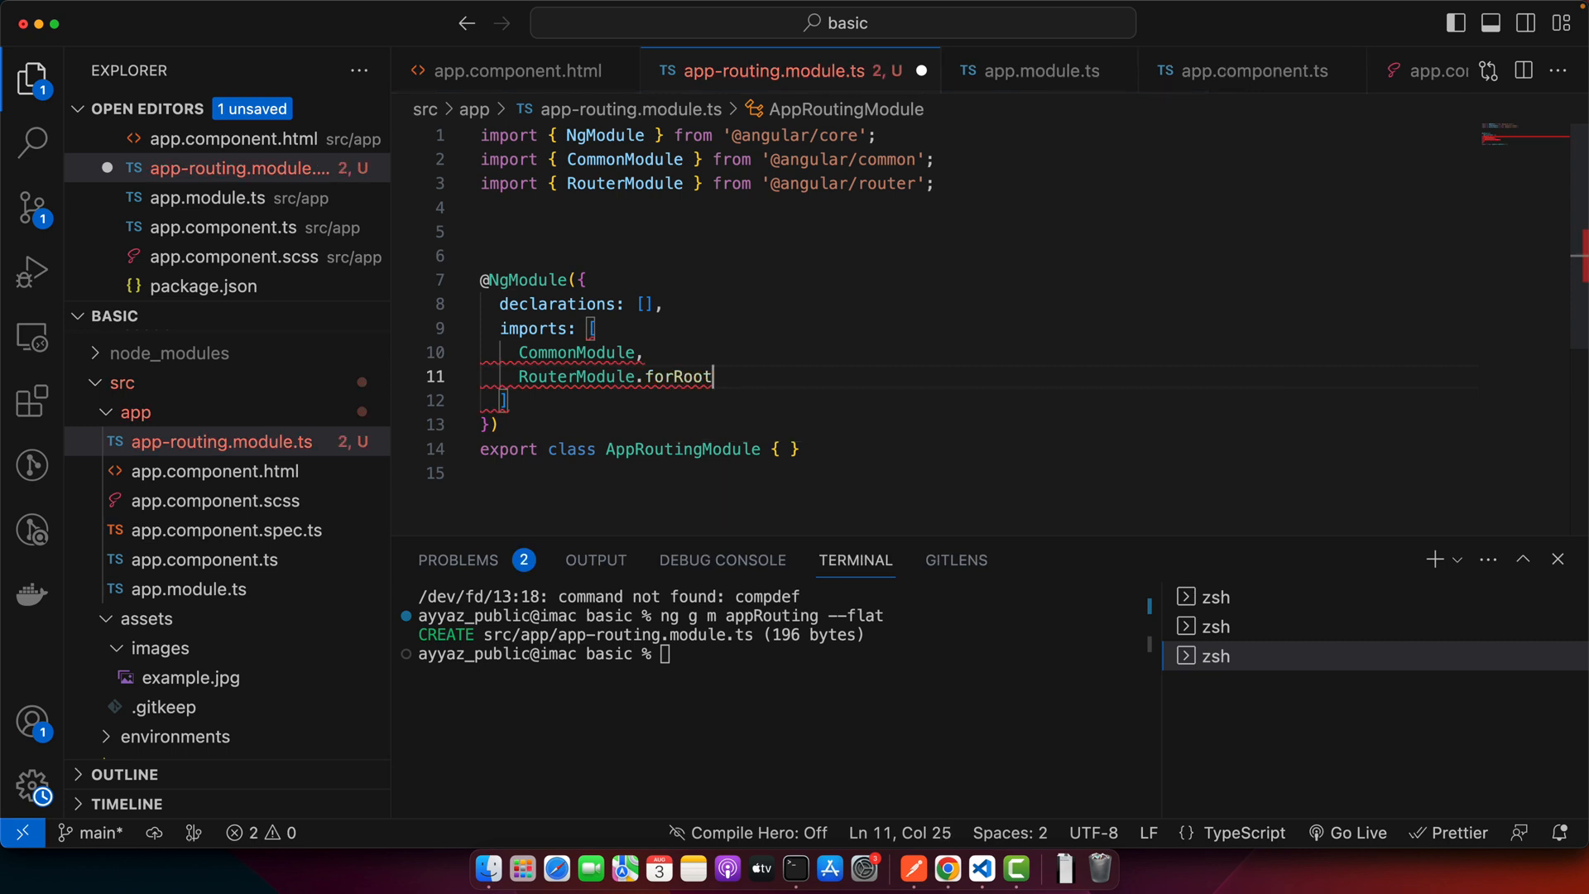
text(()
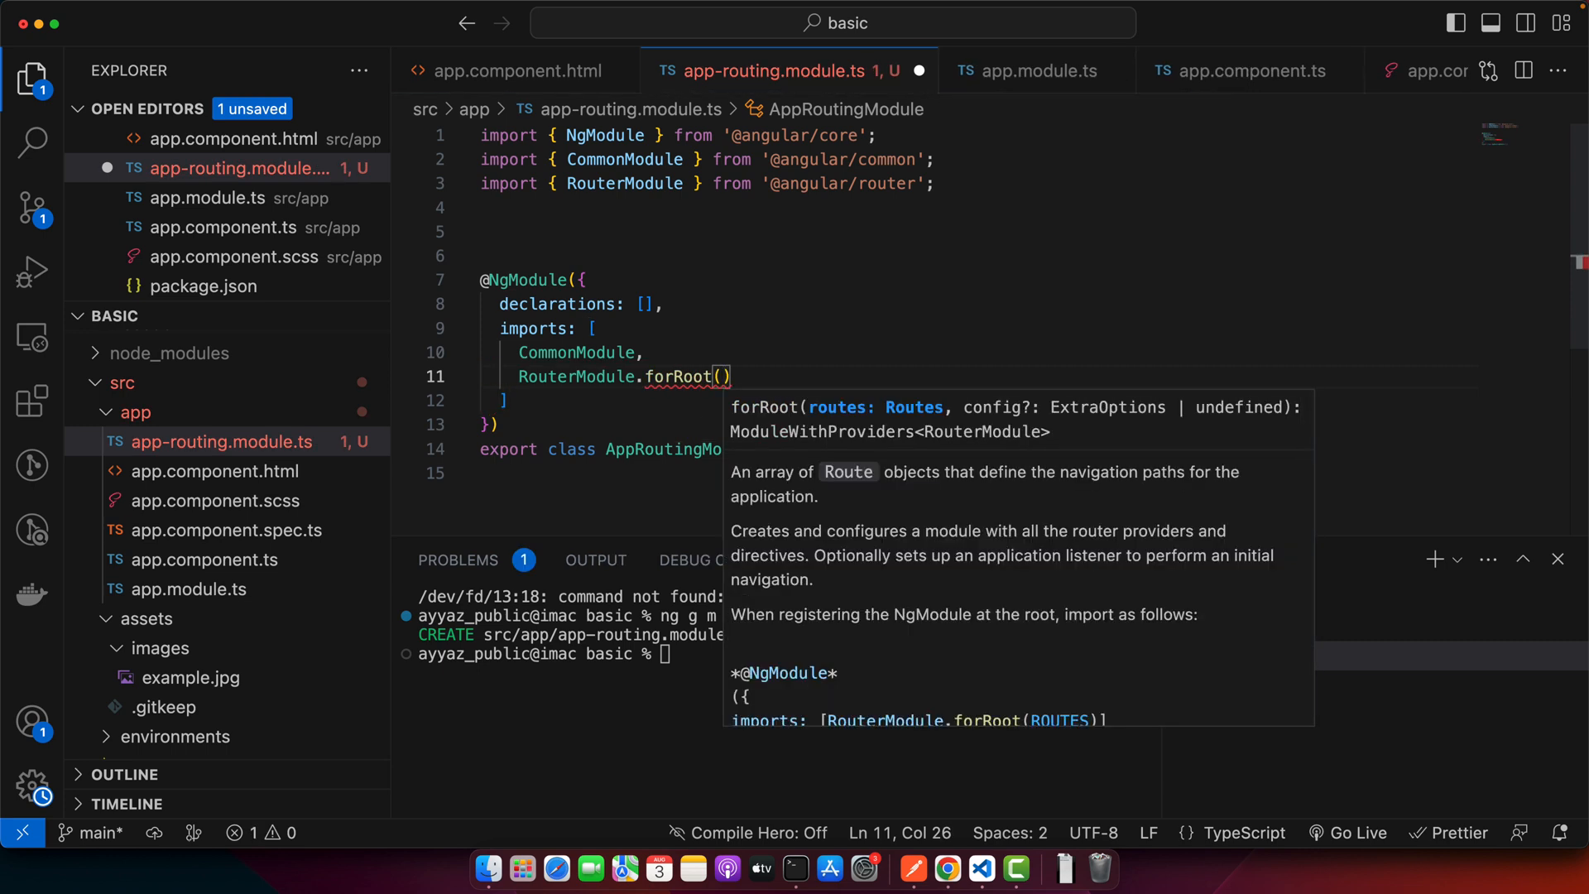
mouse_move(685, 371)
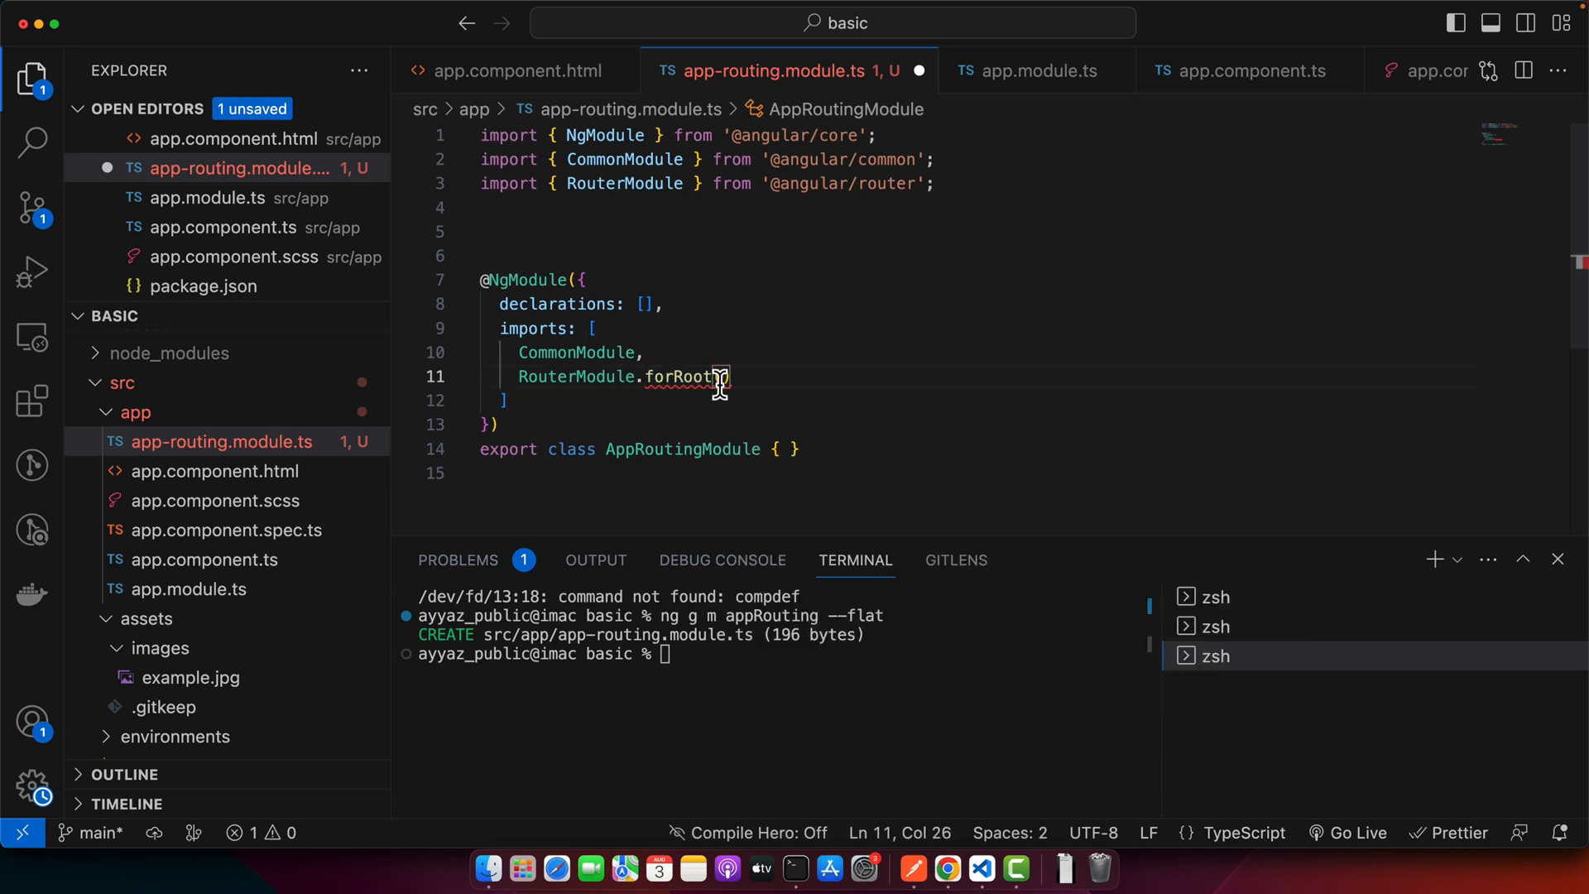
text((rout)
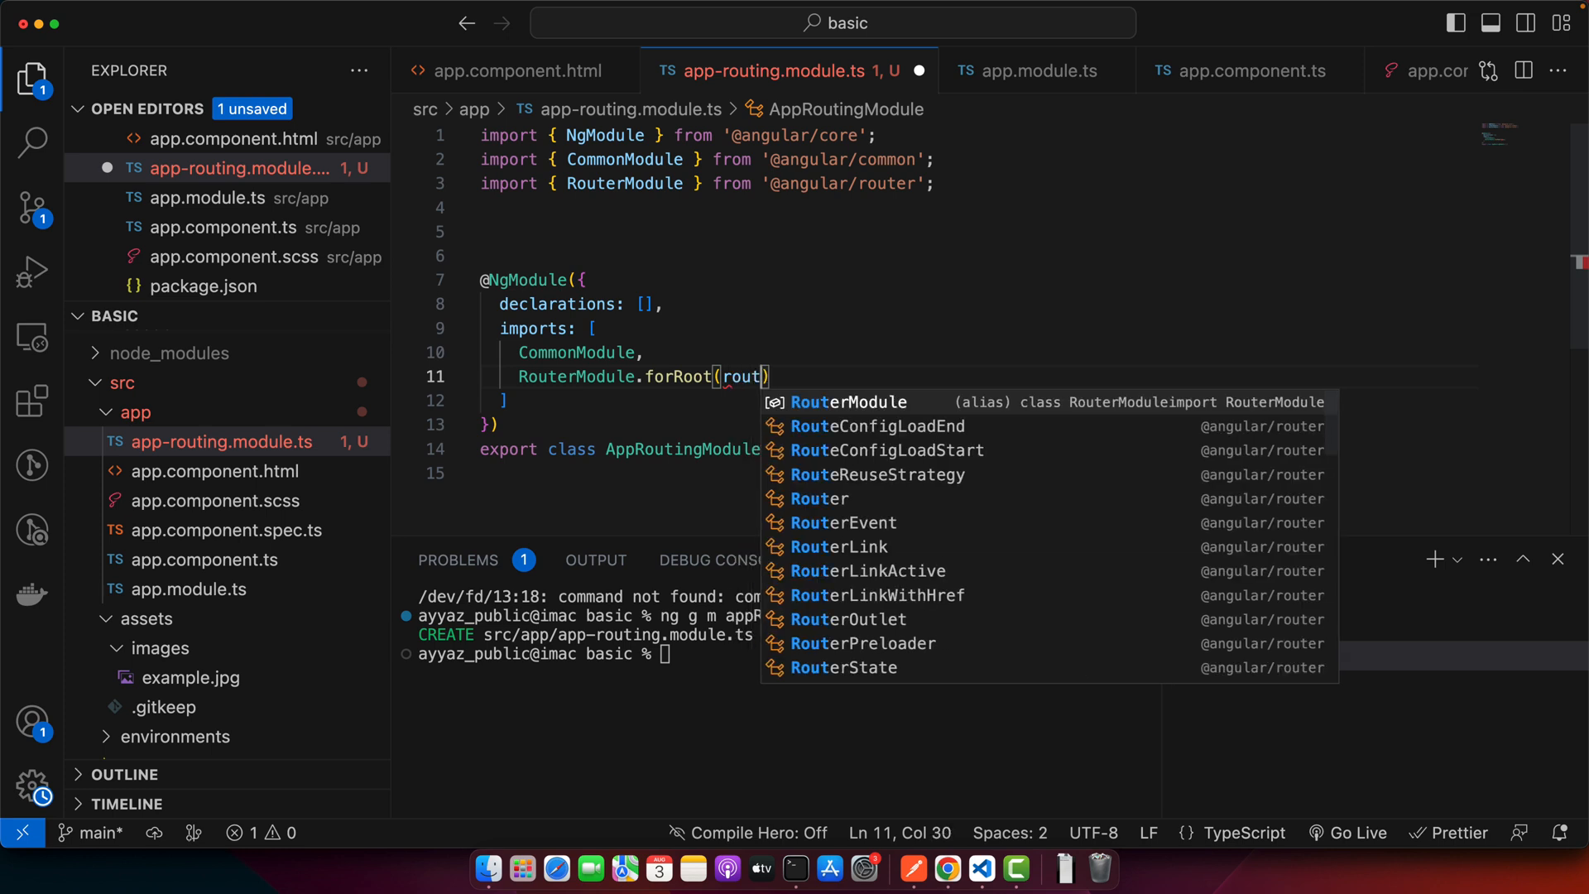
text(es)
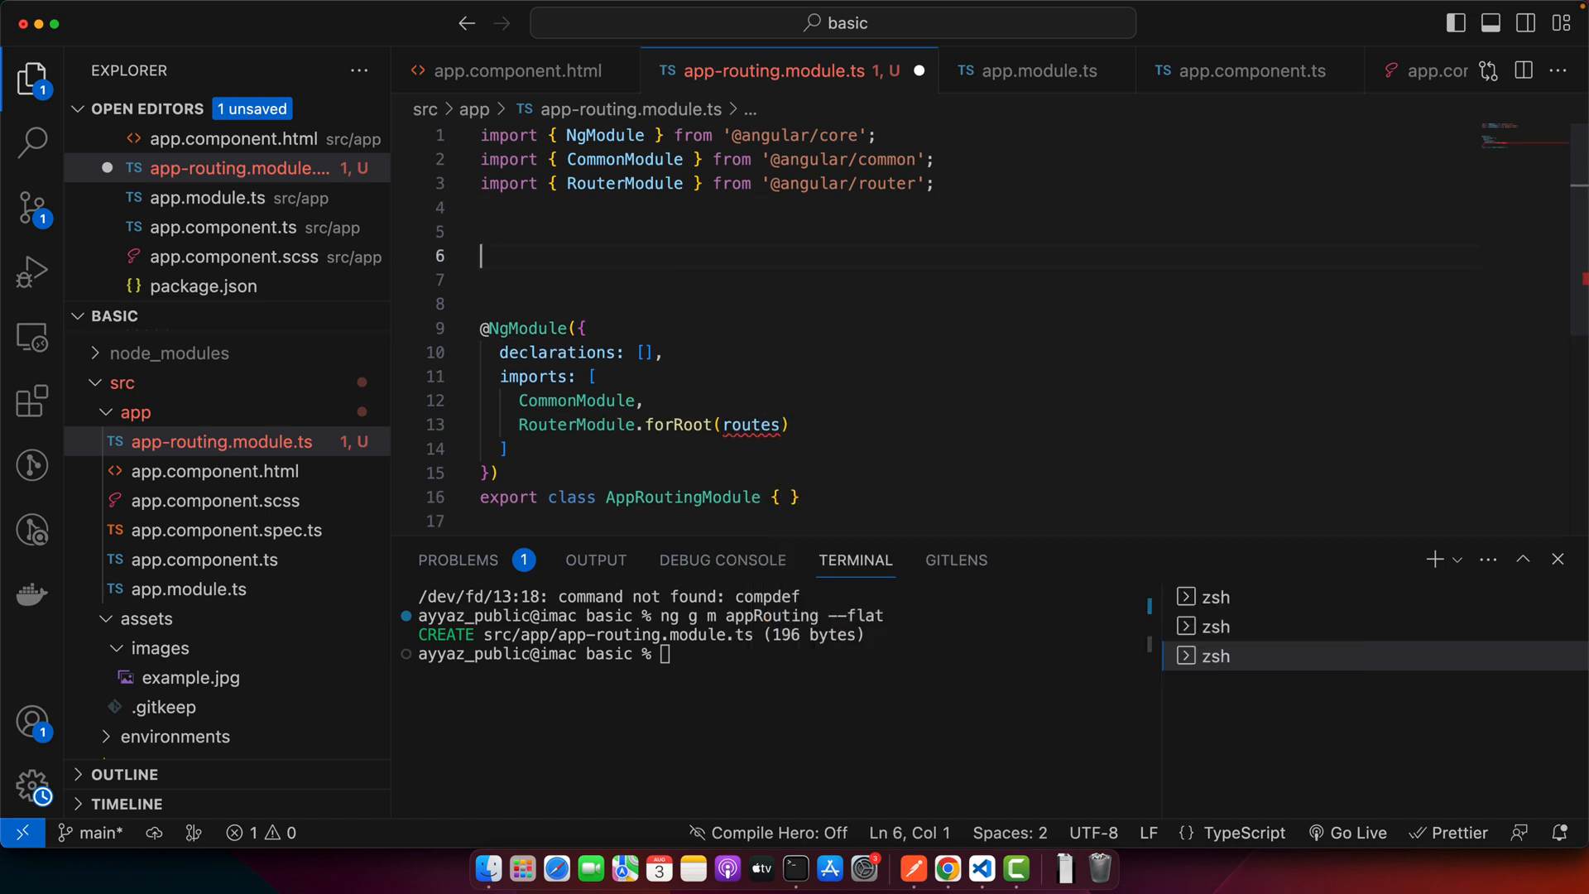
text(let routes =)
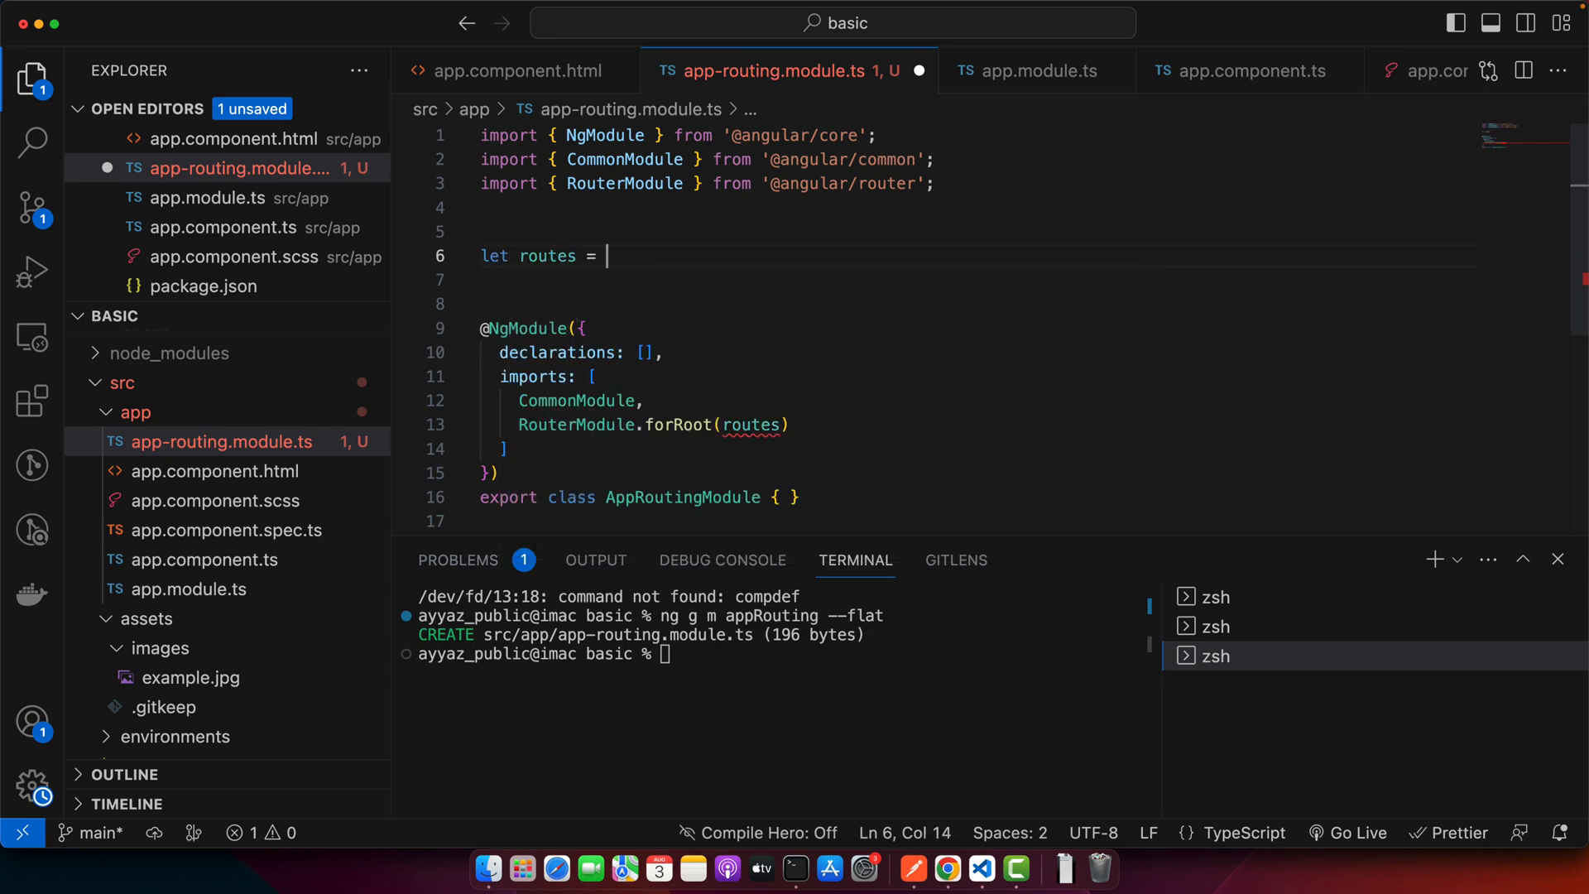
text([)
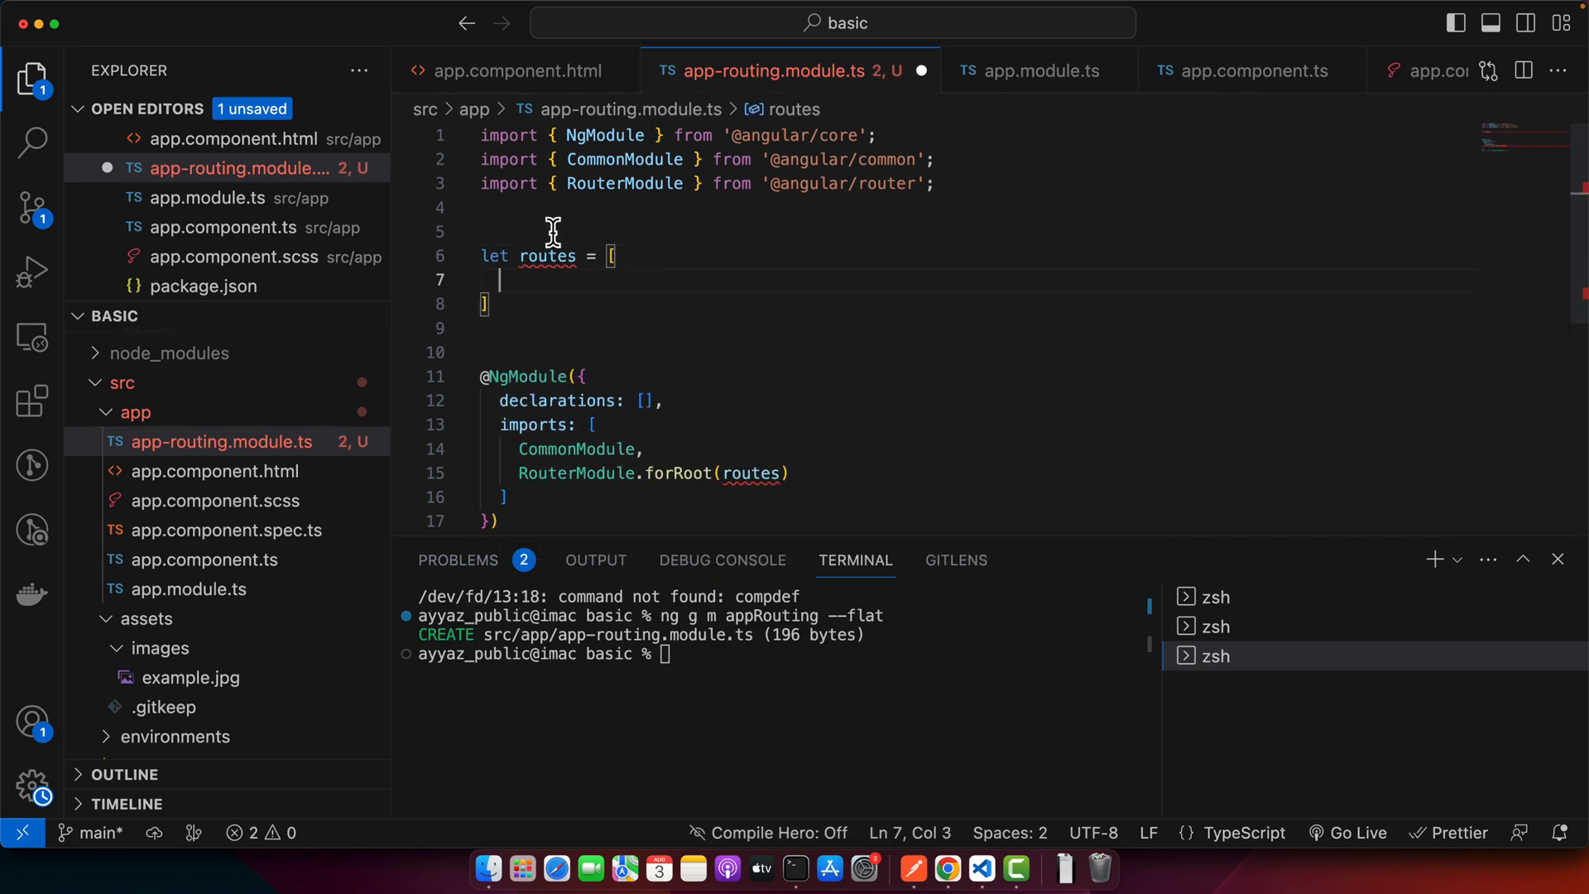
text(: any[])
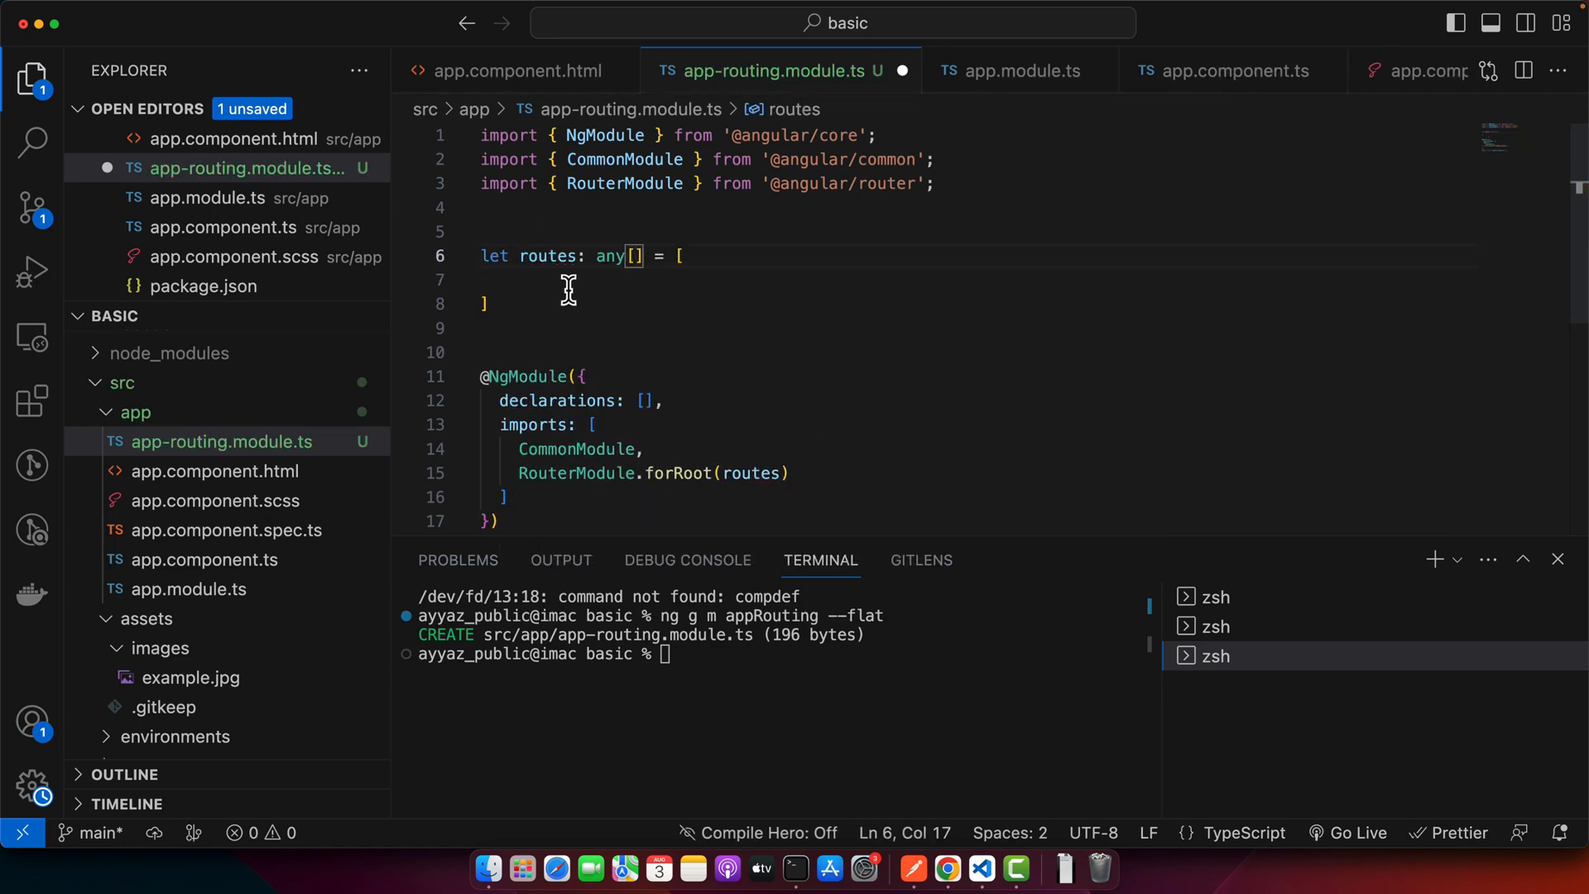
text({})
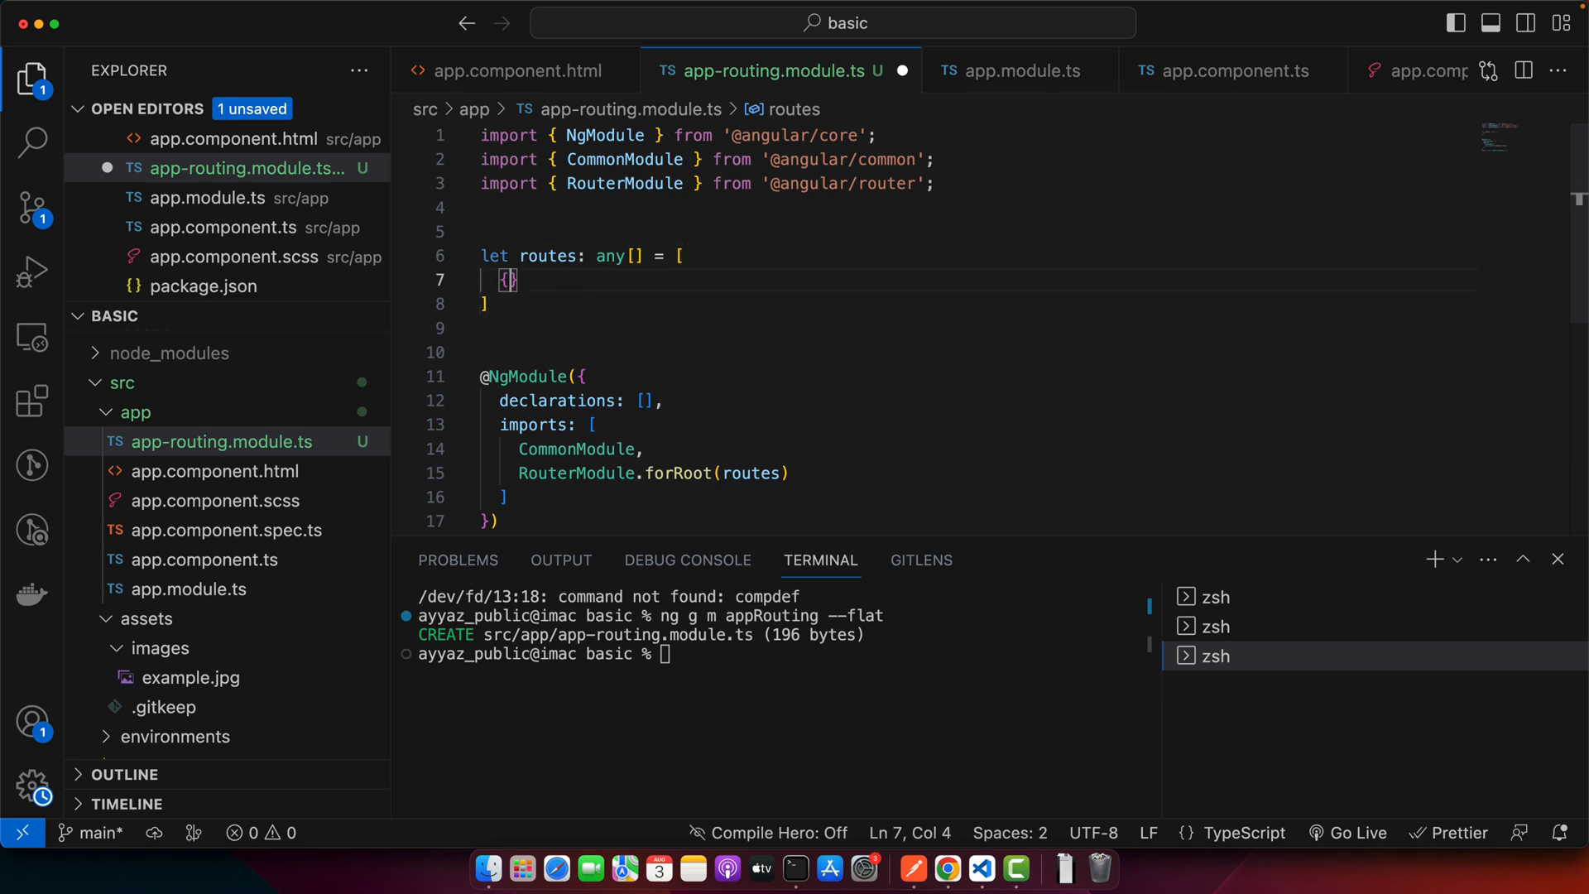
text(pat)
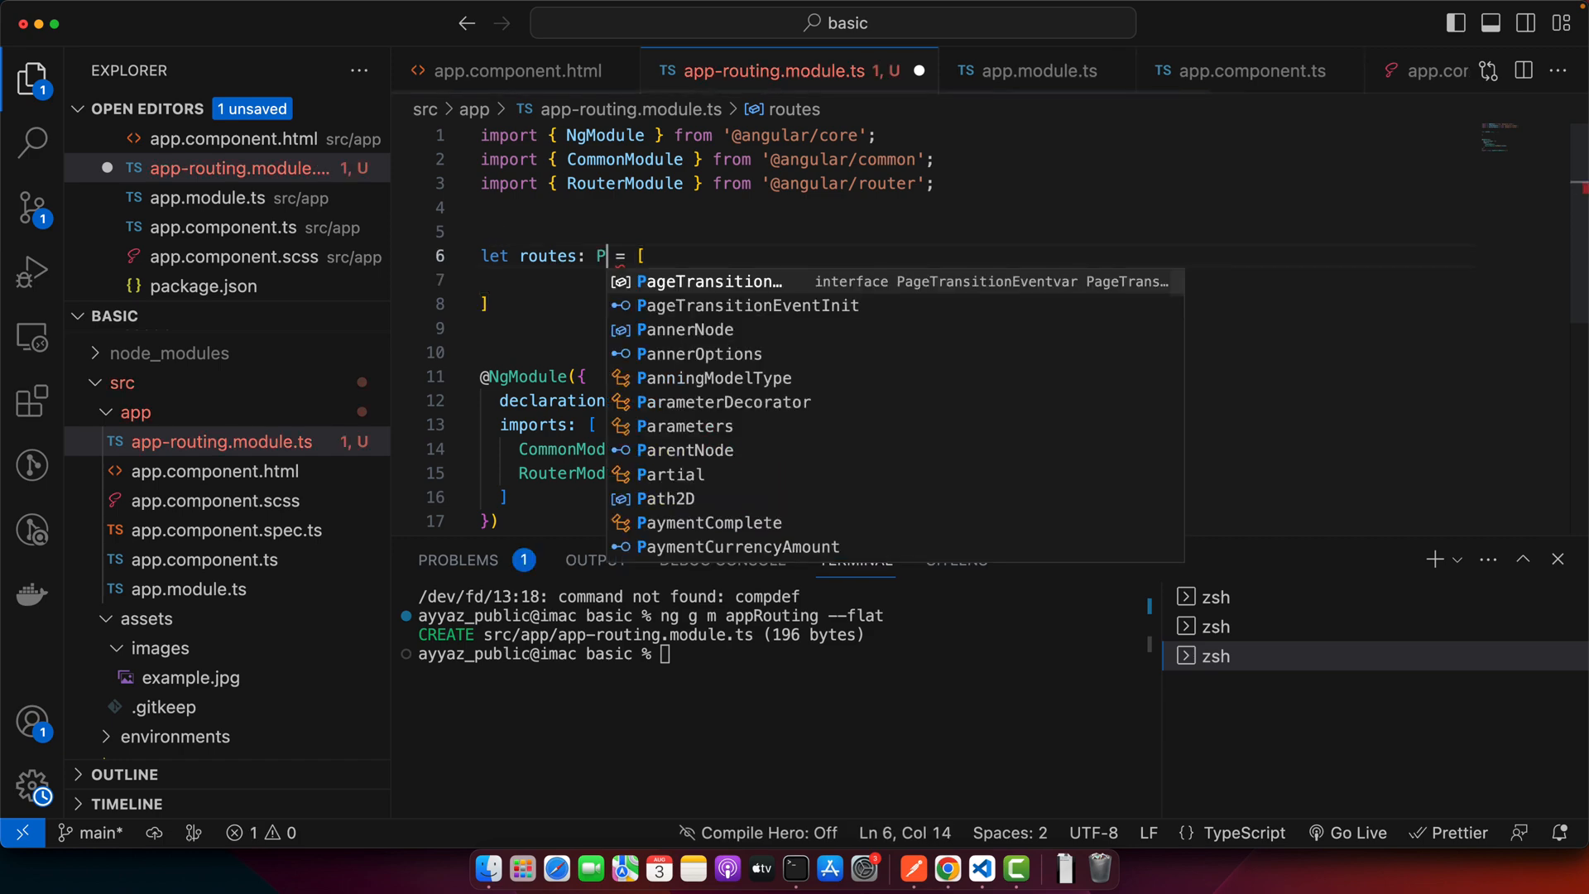
text(R)
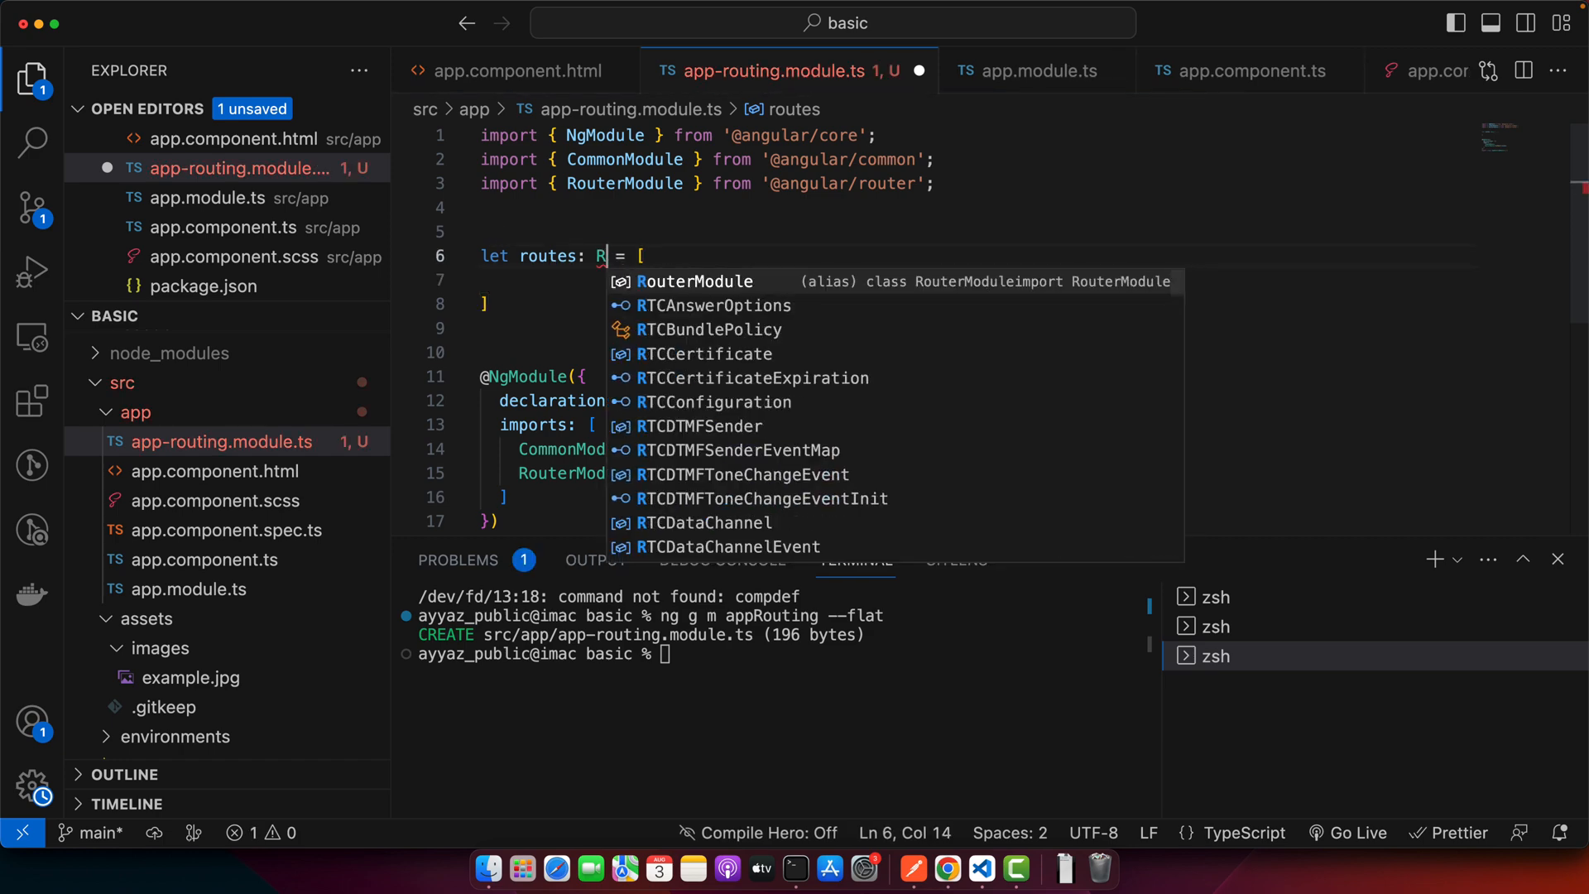
text(oute[)
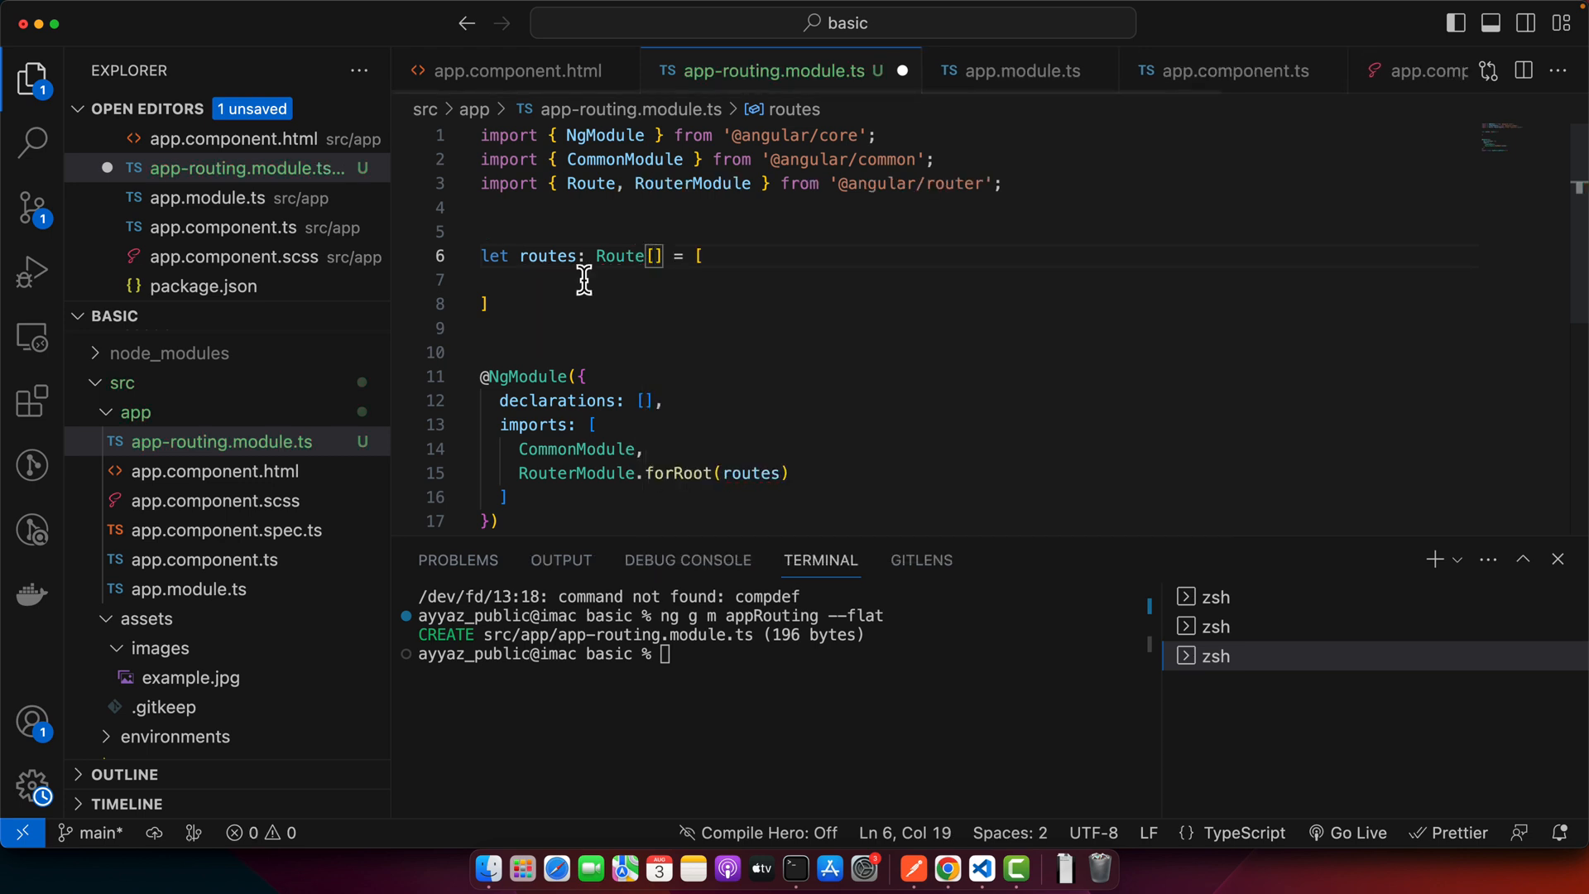
Add a route with path 'product/:id' and component ProductDetailComponent
text({)
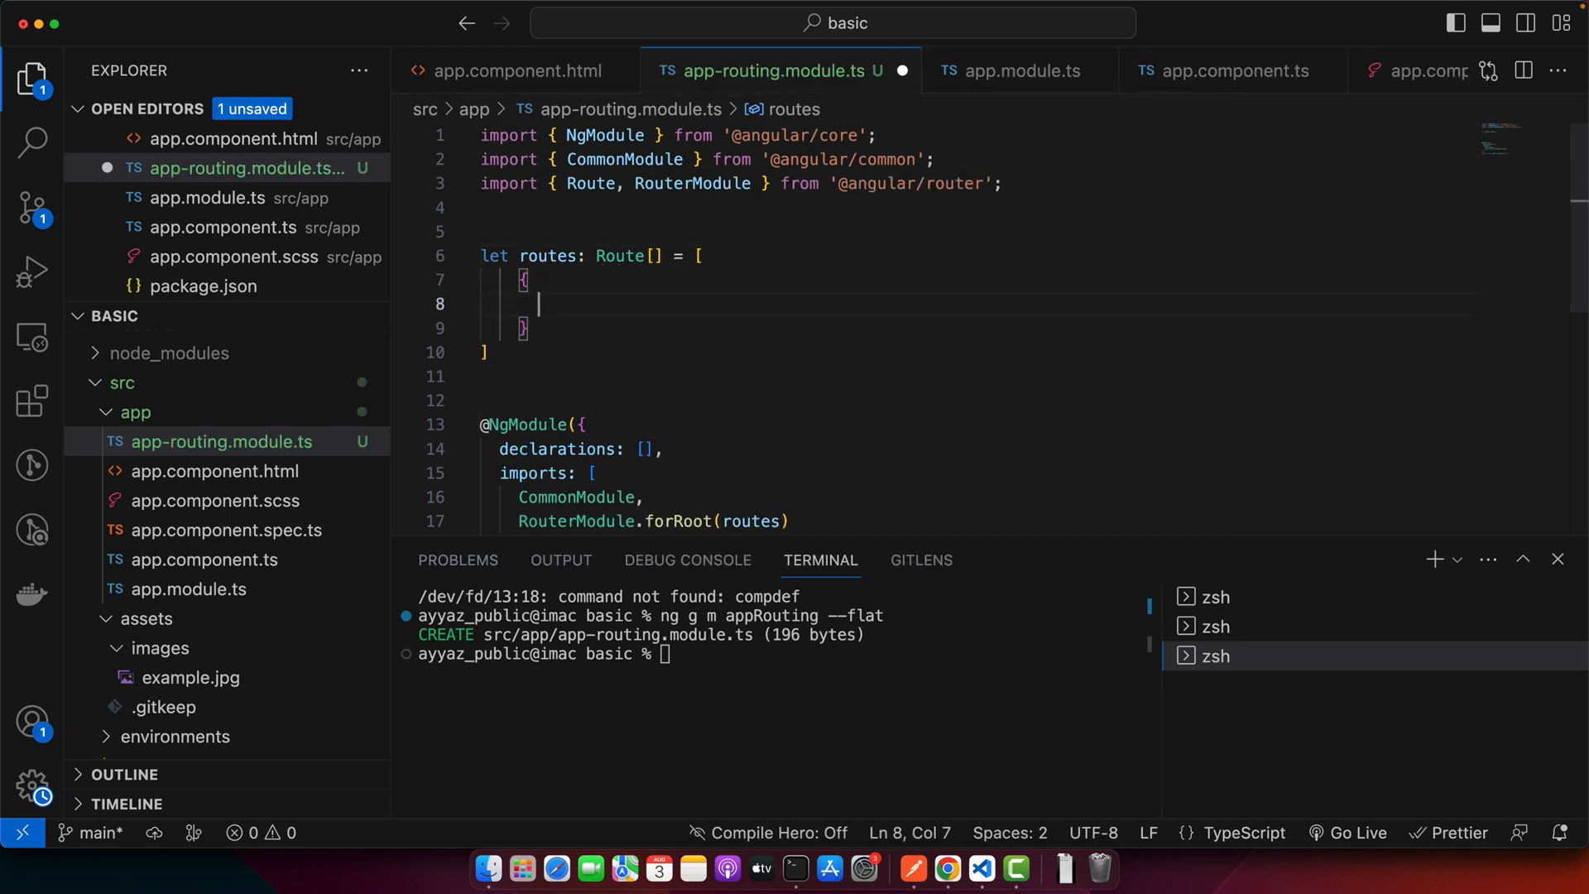
text(path)
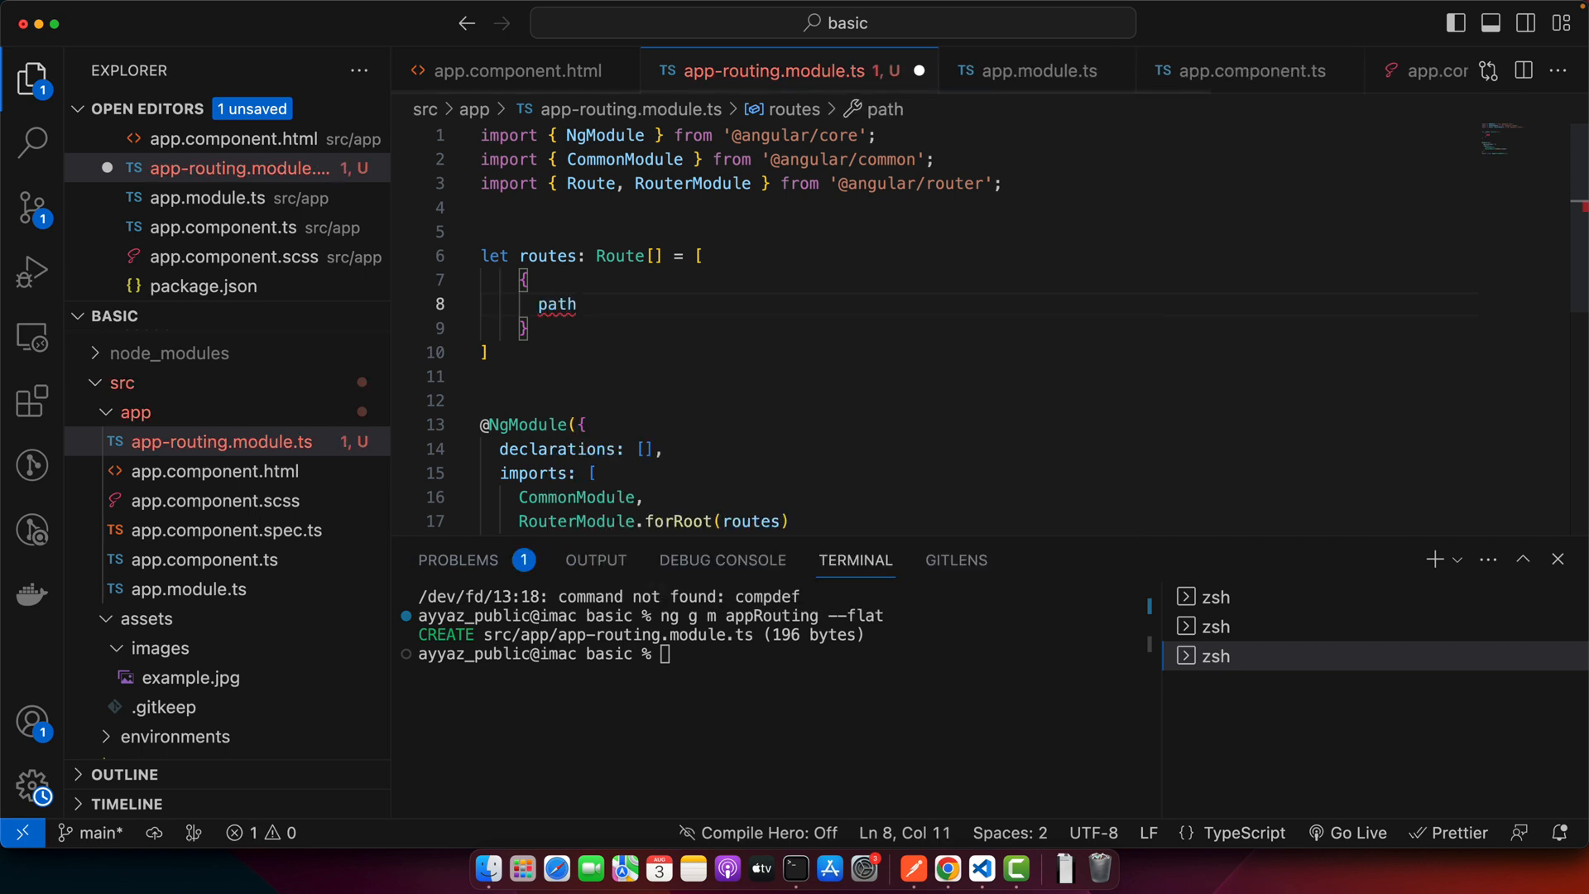
text(:'prod')
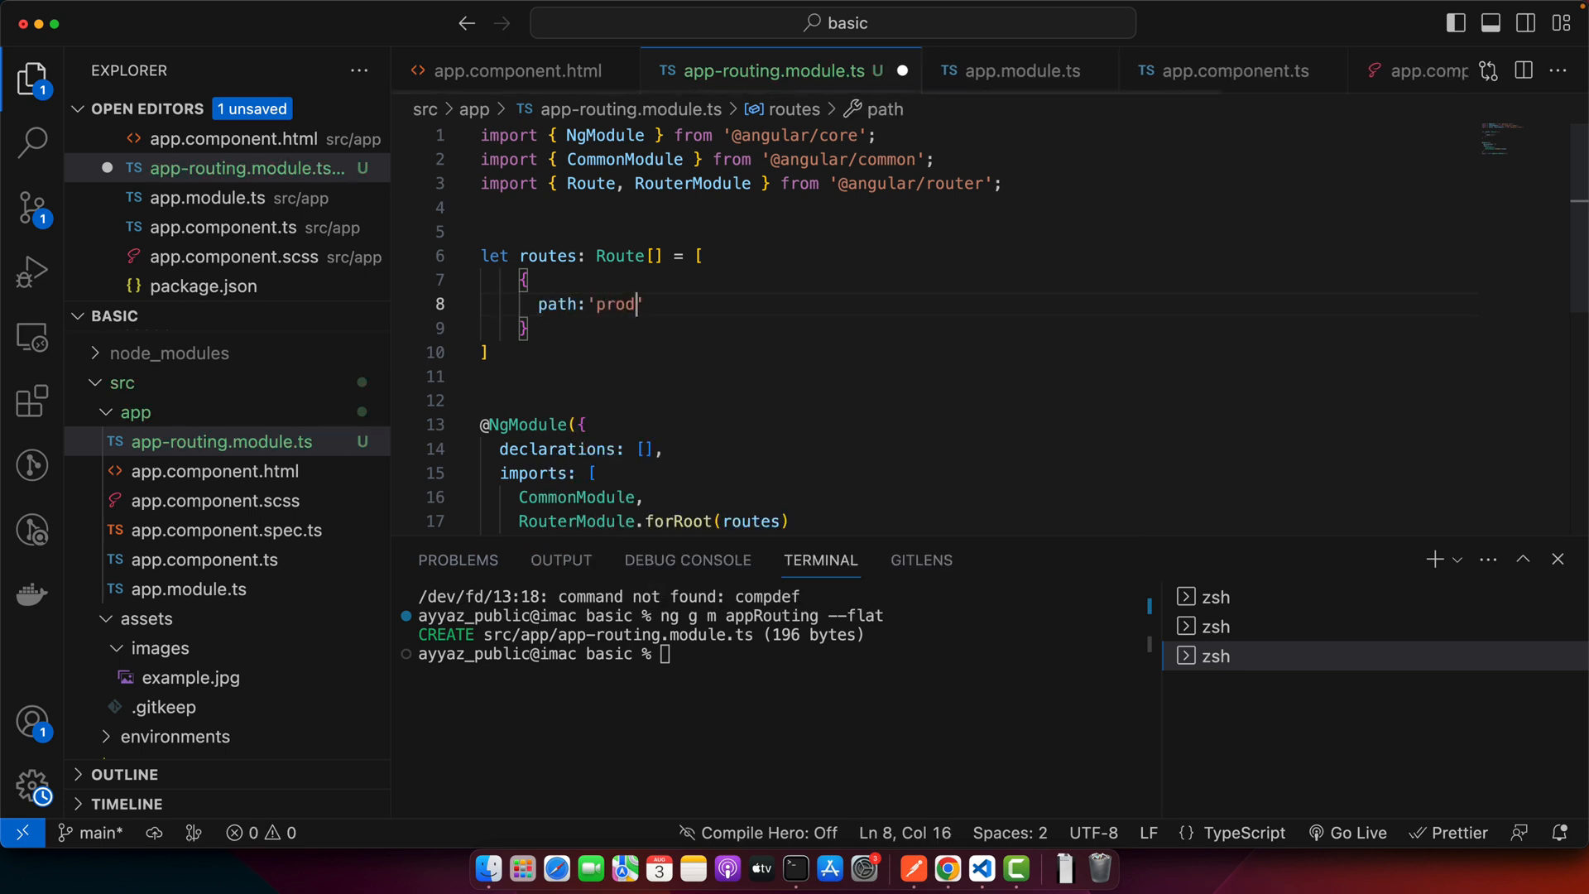
text(uct/:id)
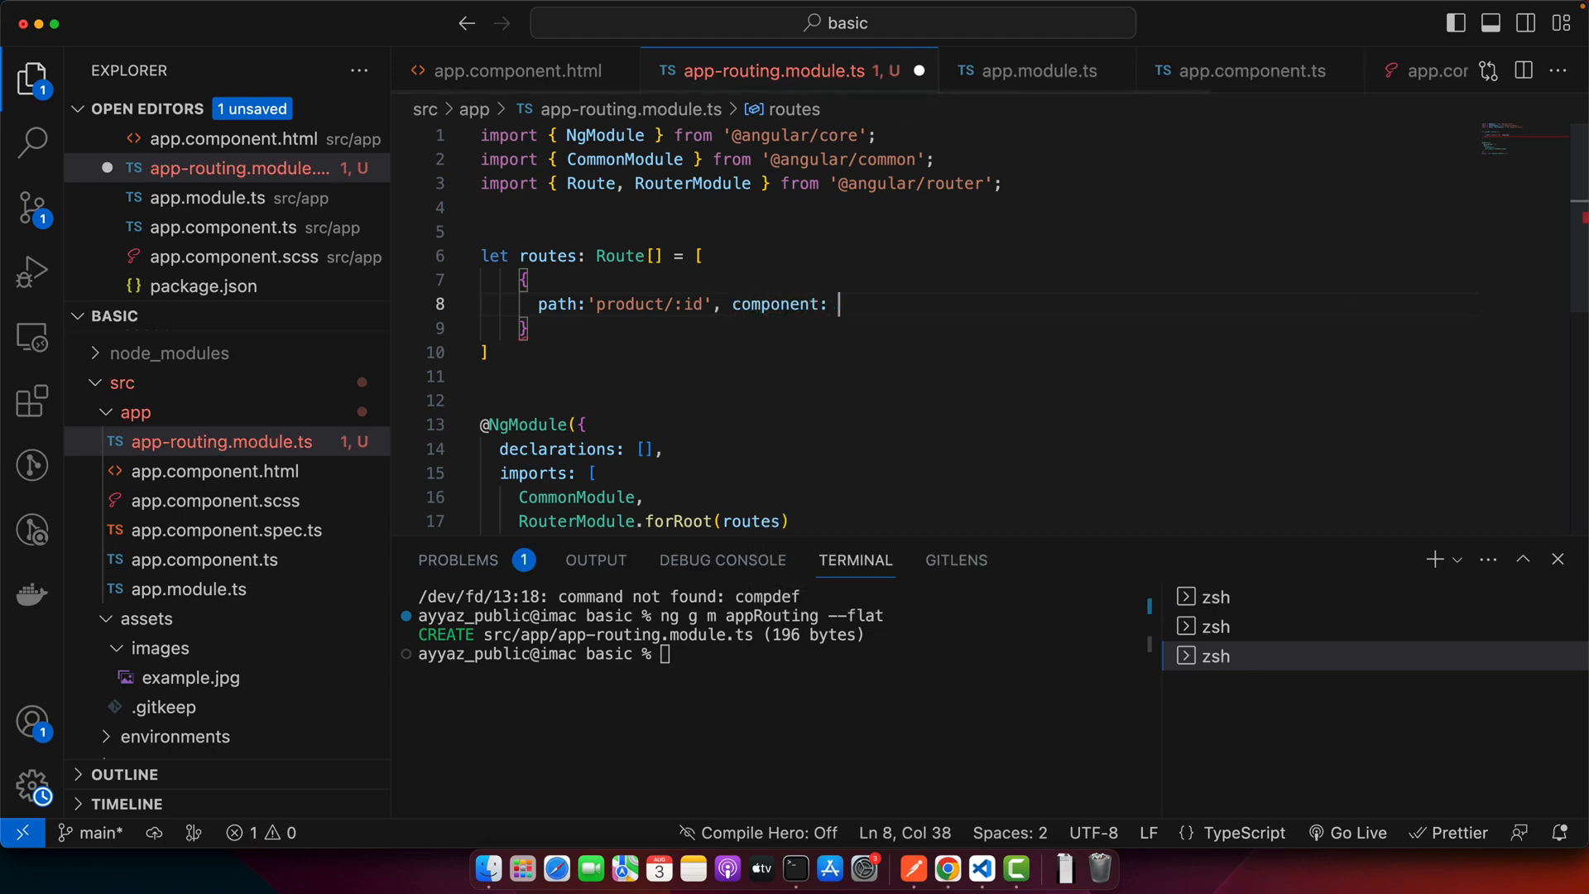
text(ProductD)
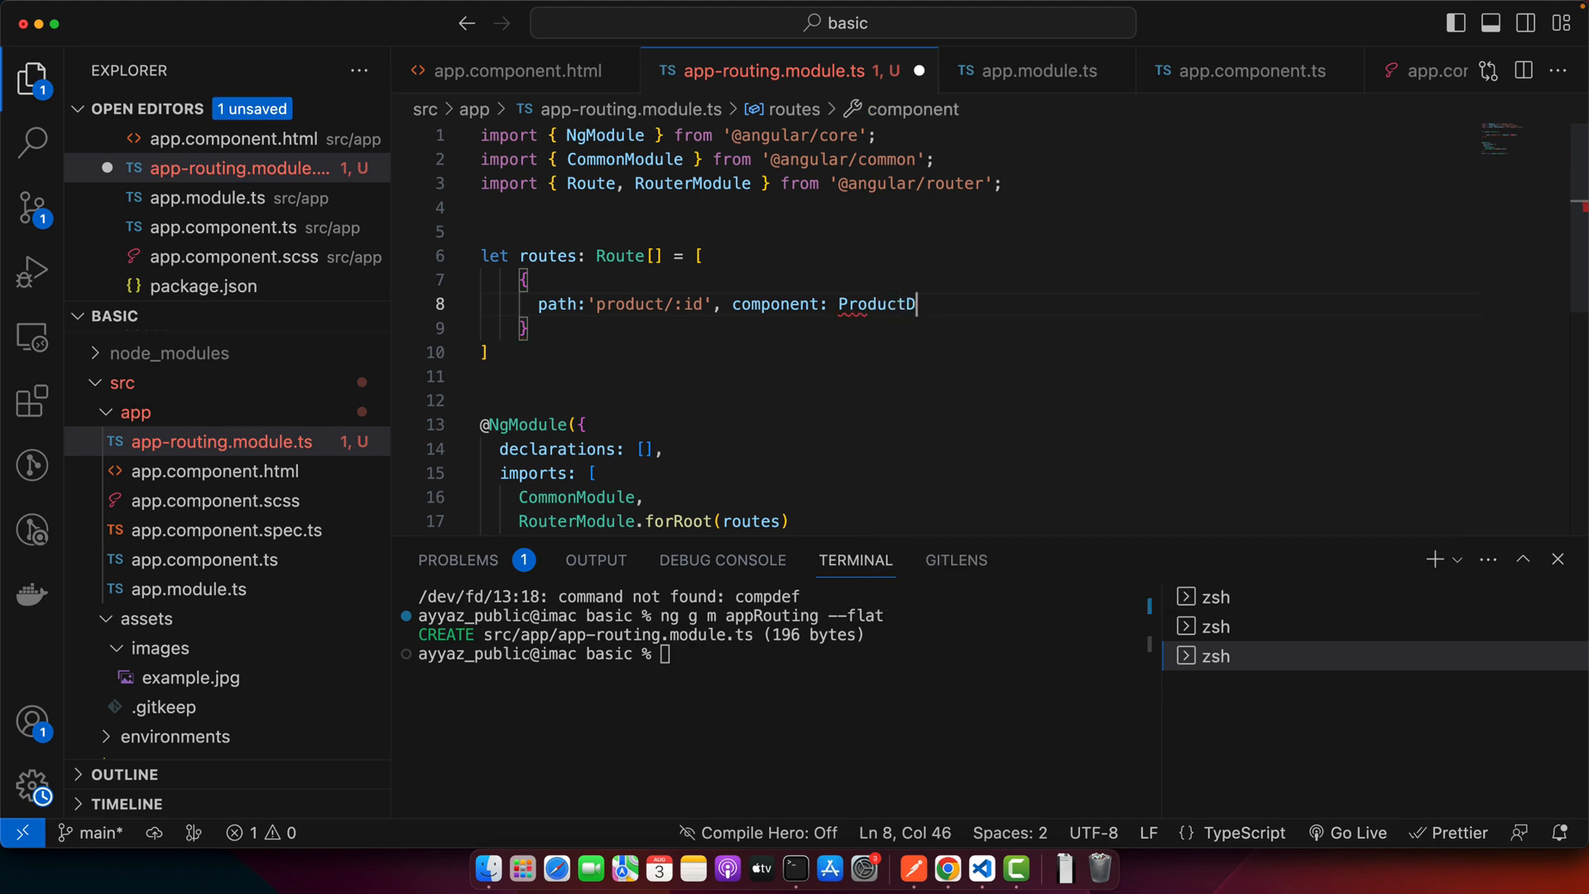
text(etailComponen)
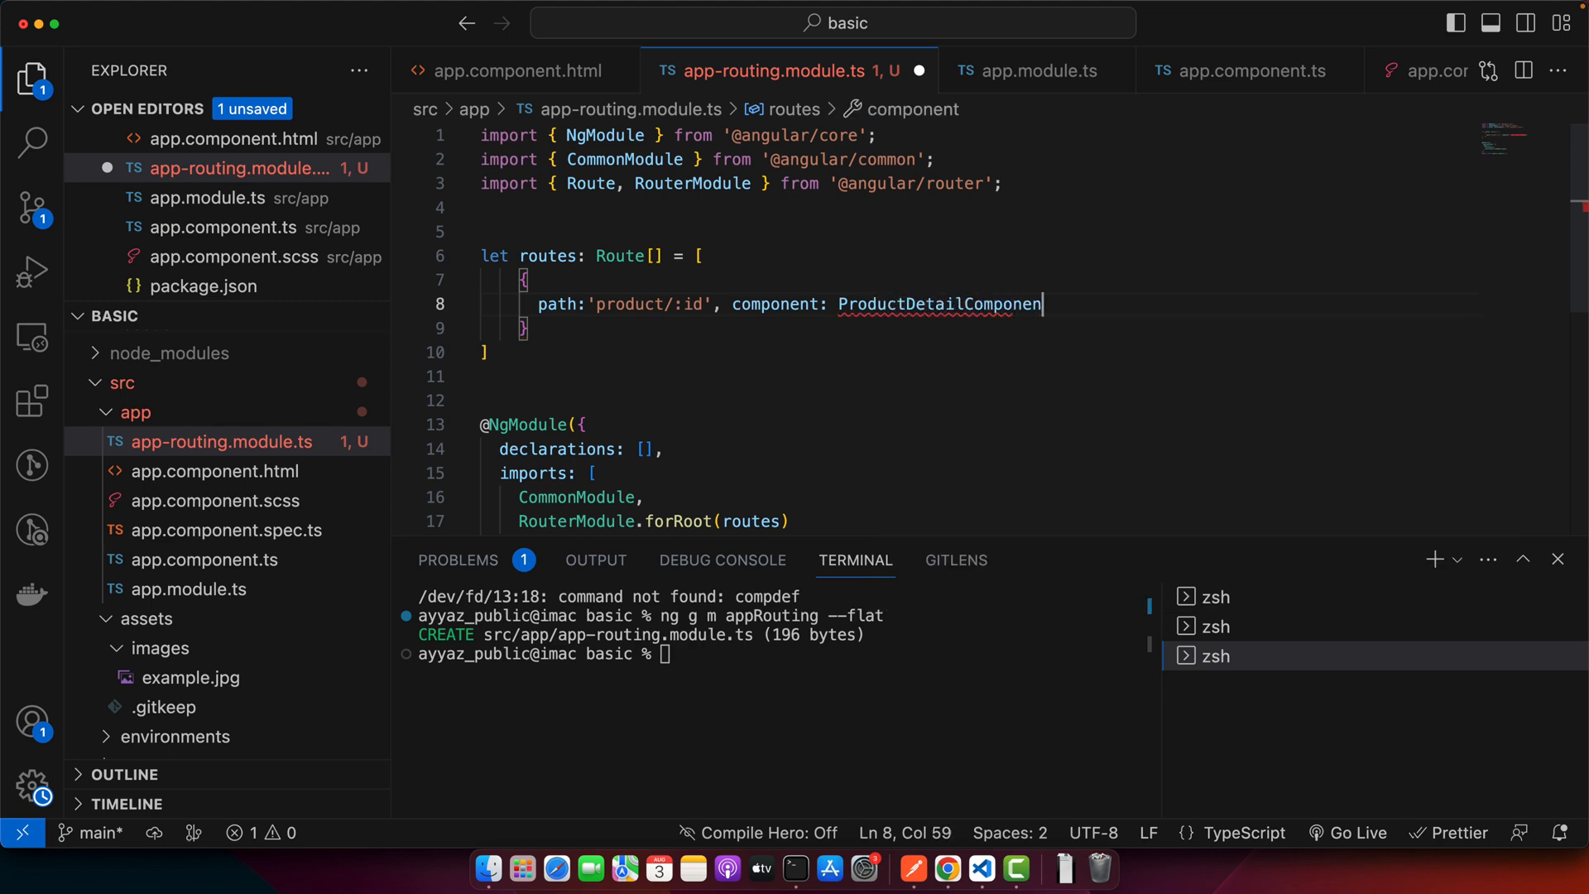
text(t)
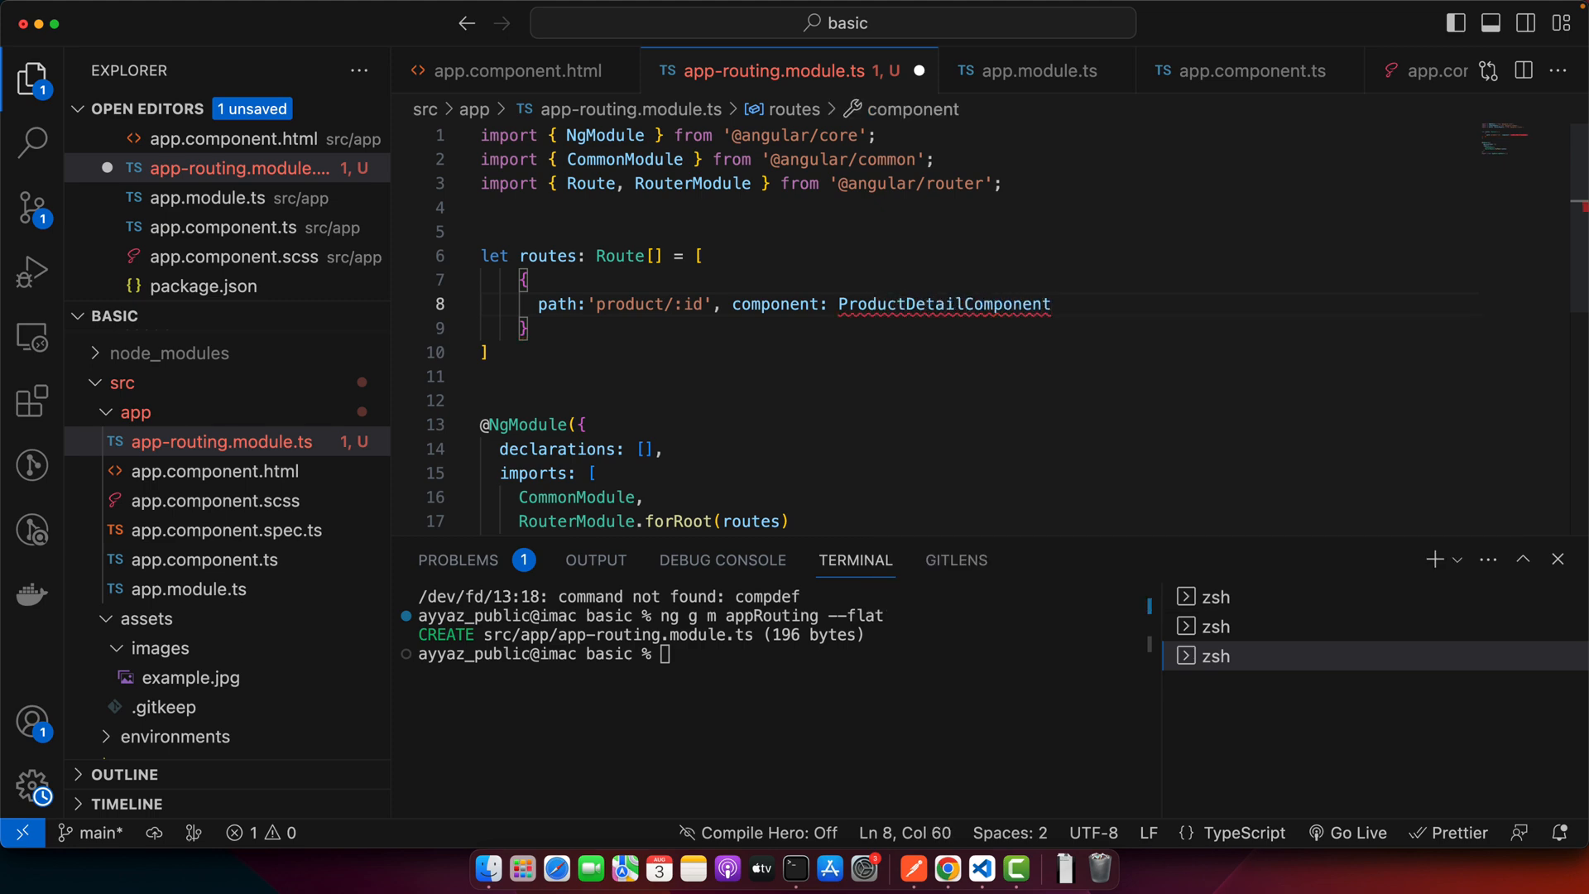
mouse_move(923, 316)
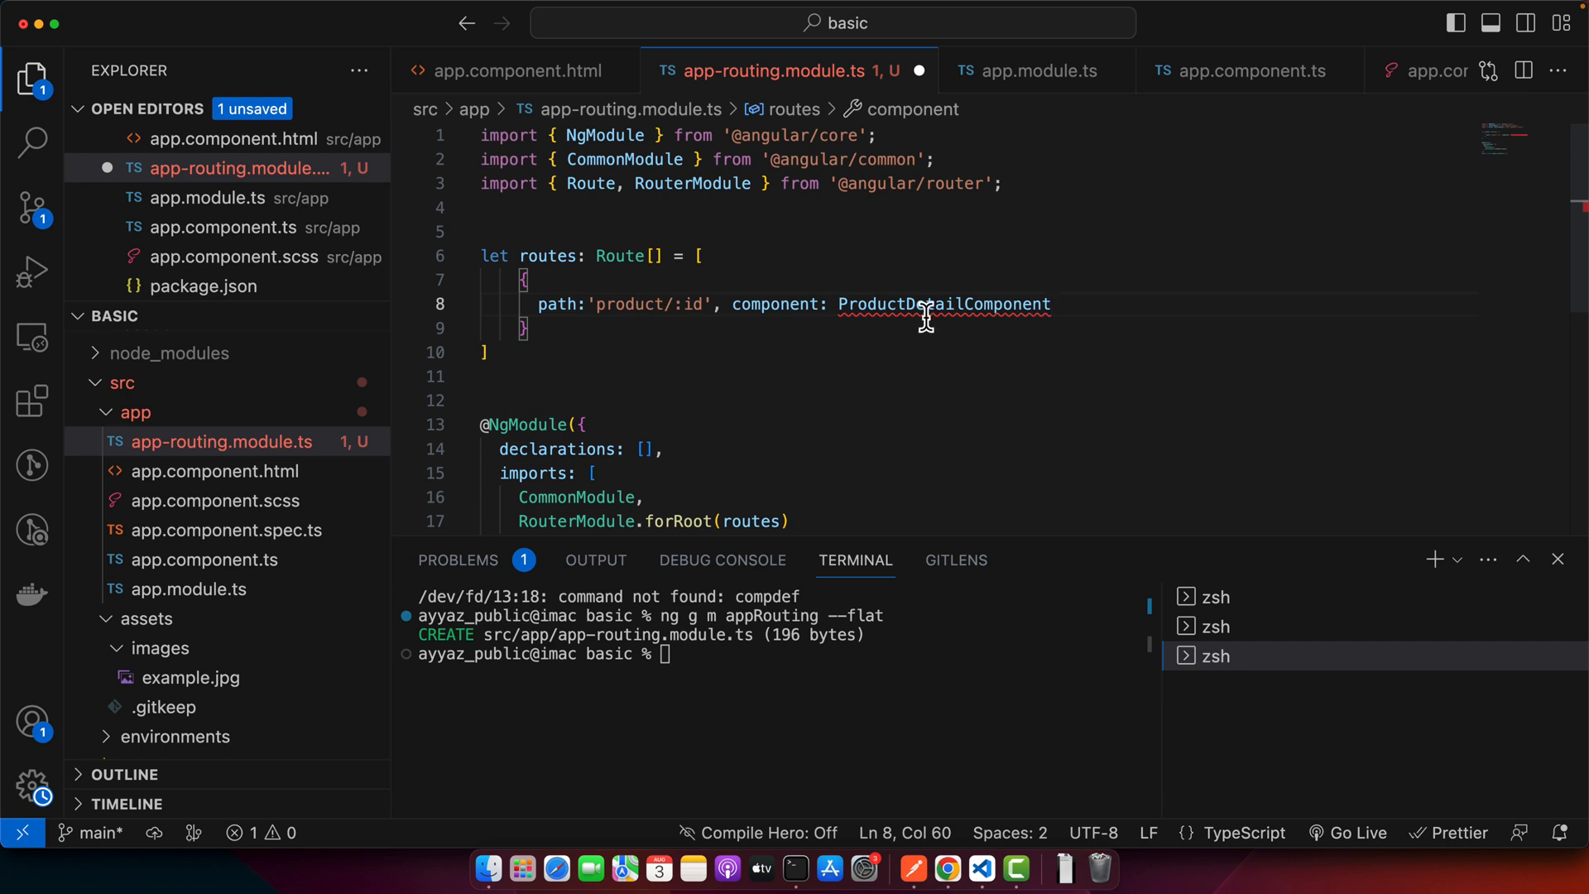
click(723, 304)
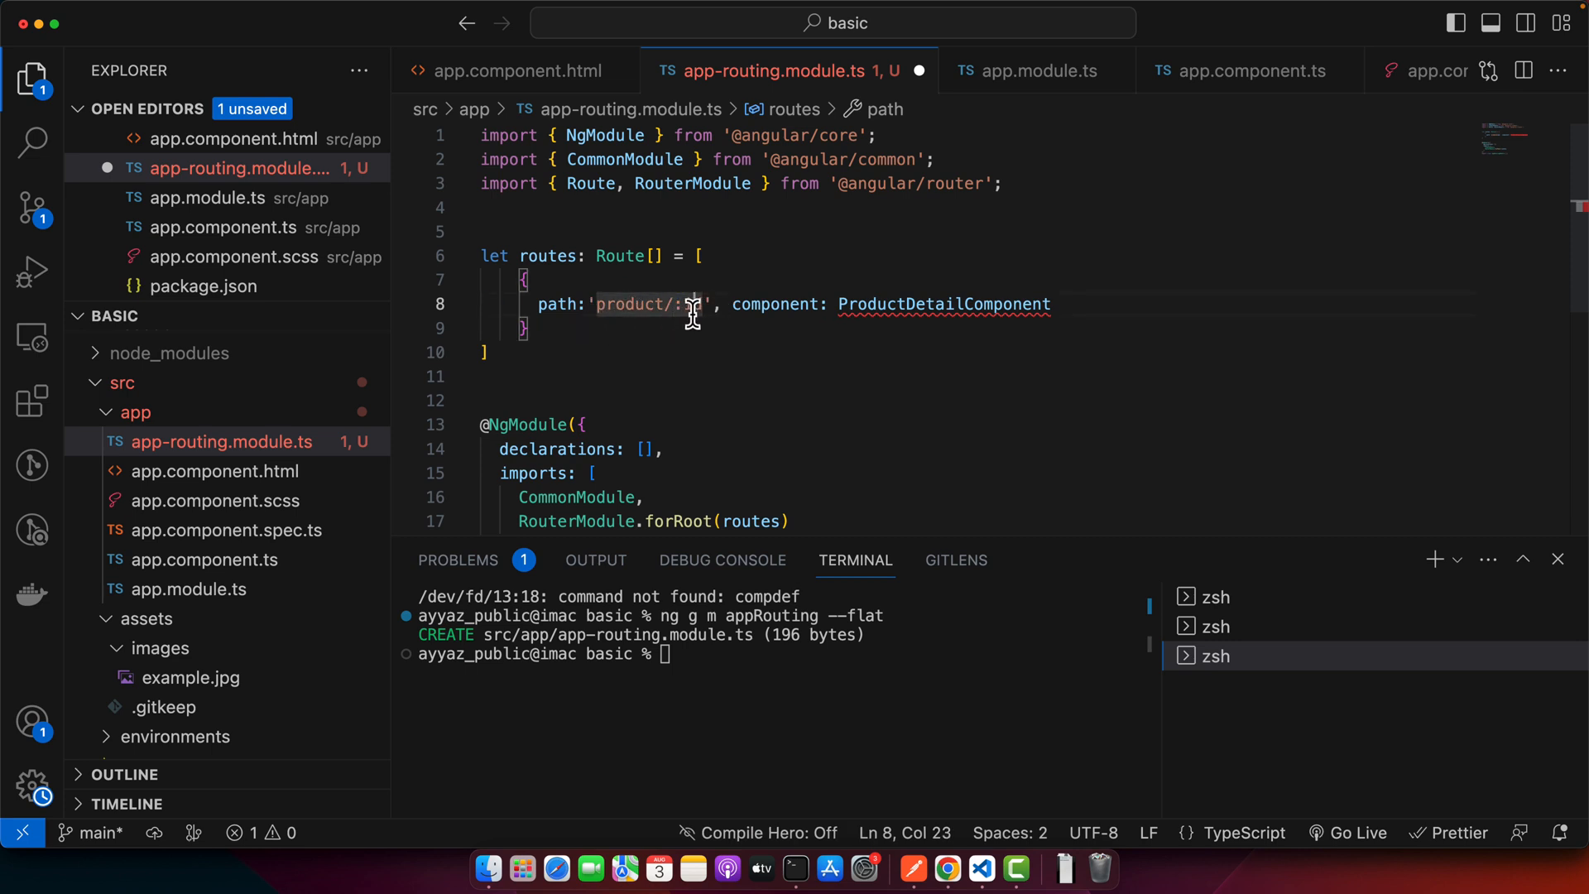
text(i)
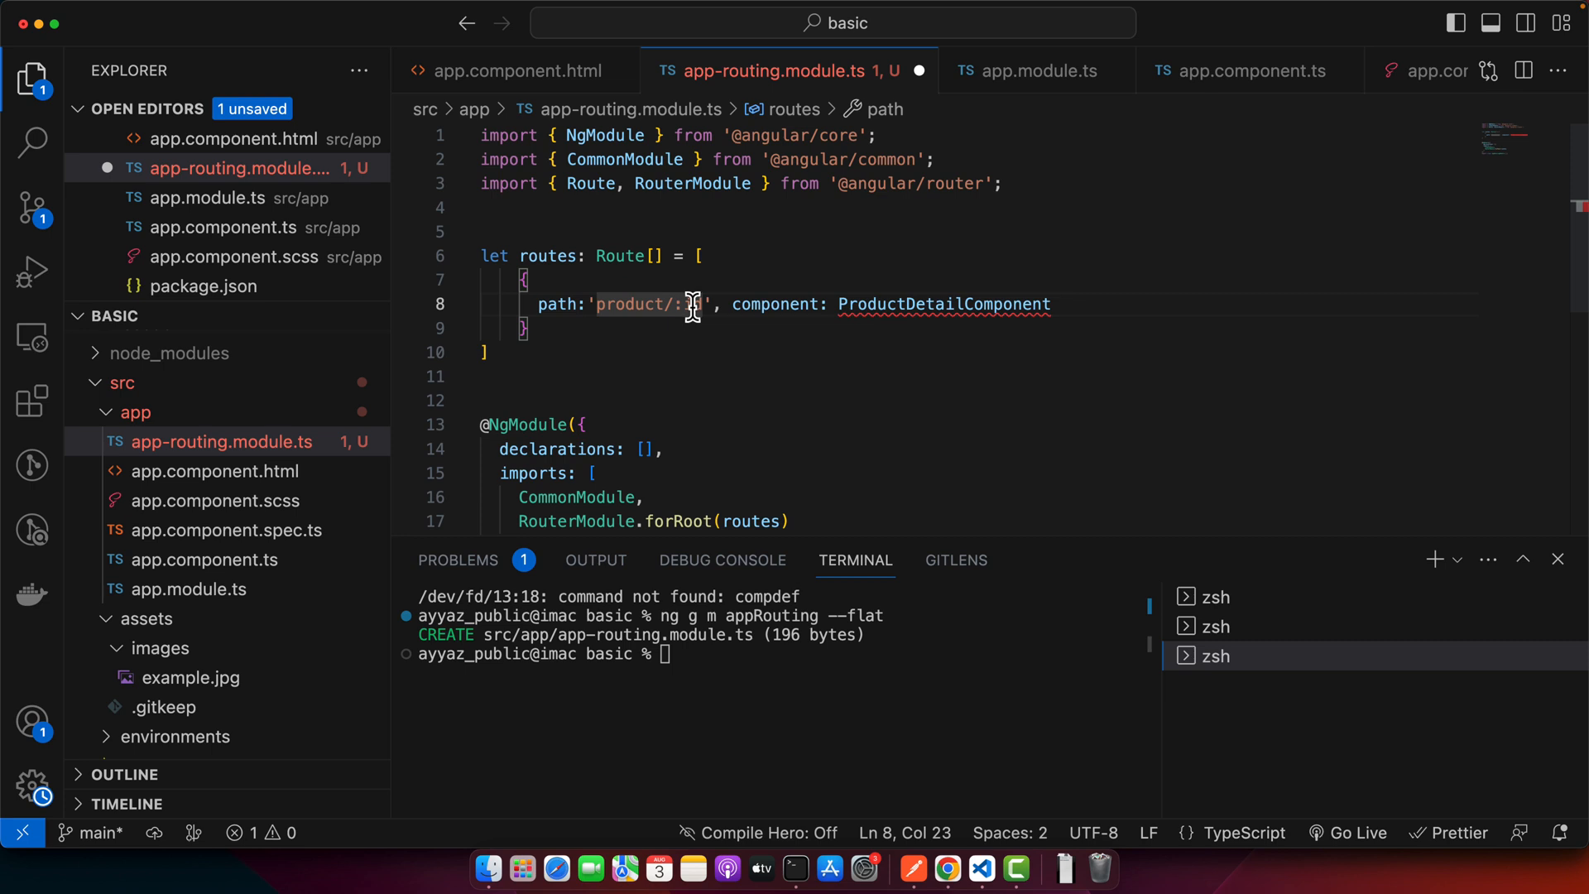
Trash the misnamed product-detail-component folder, regenerate ProductDetail with ng g c, and expand product-detail
double_click(943, 303)
text(ng g c ProductDetailComponent)
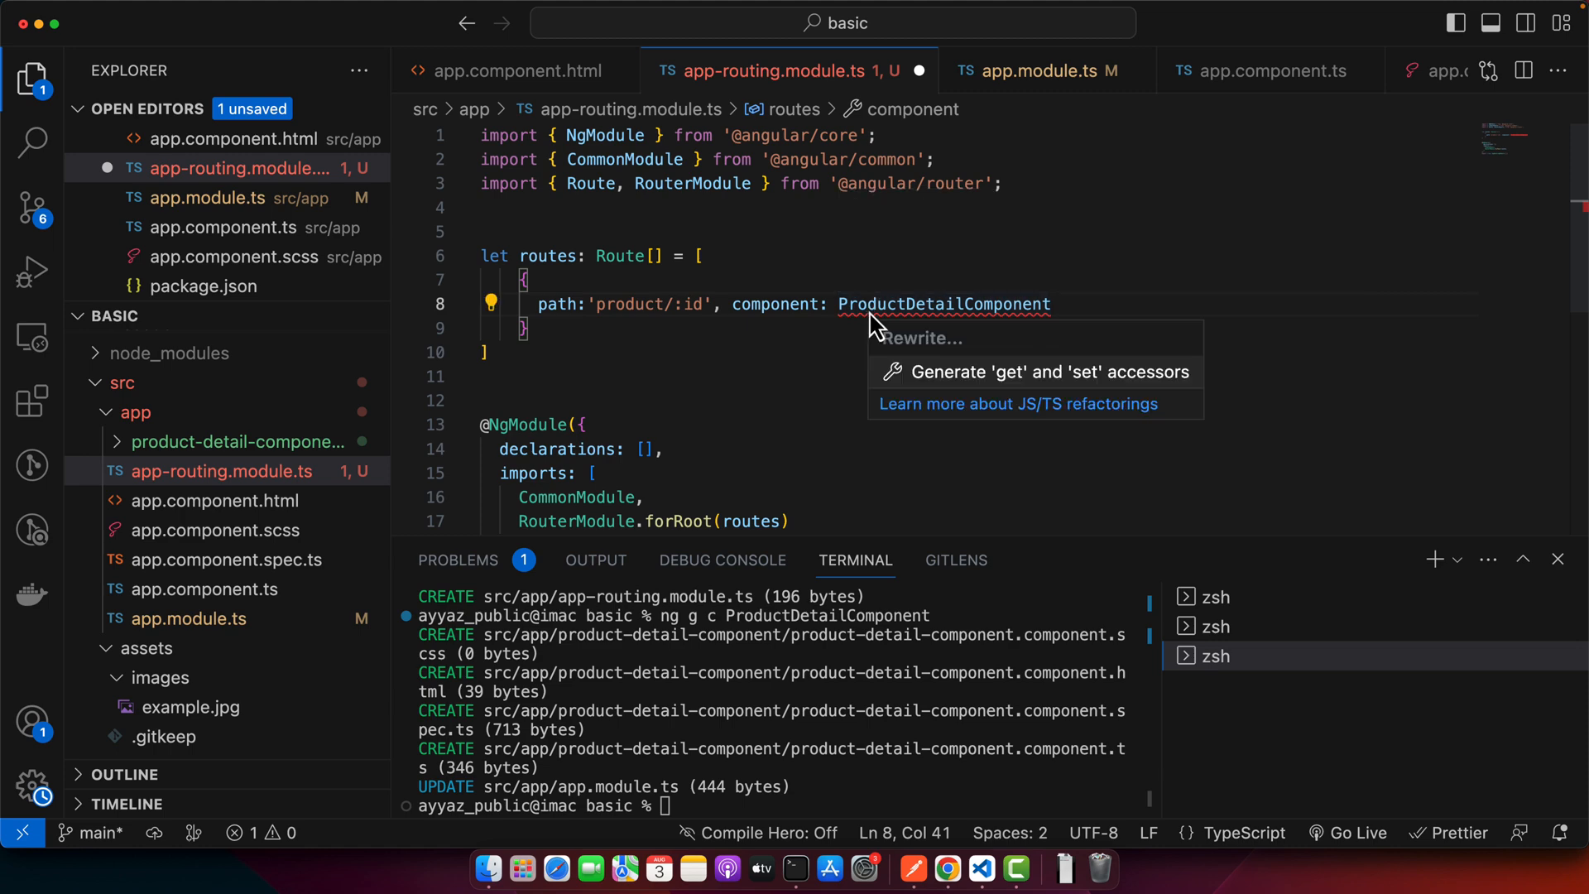
double_click(942, 304)
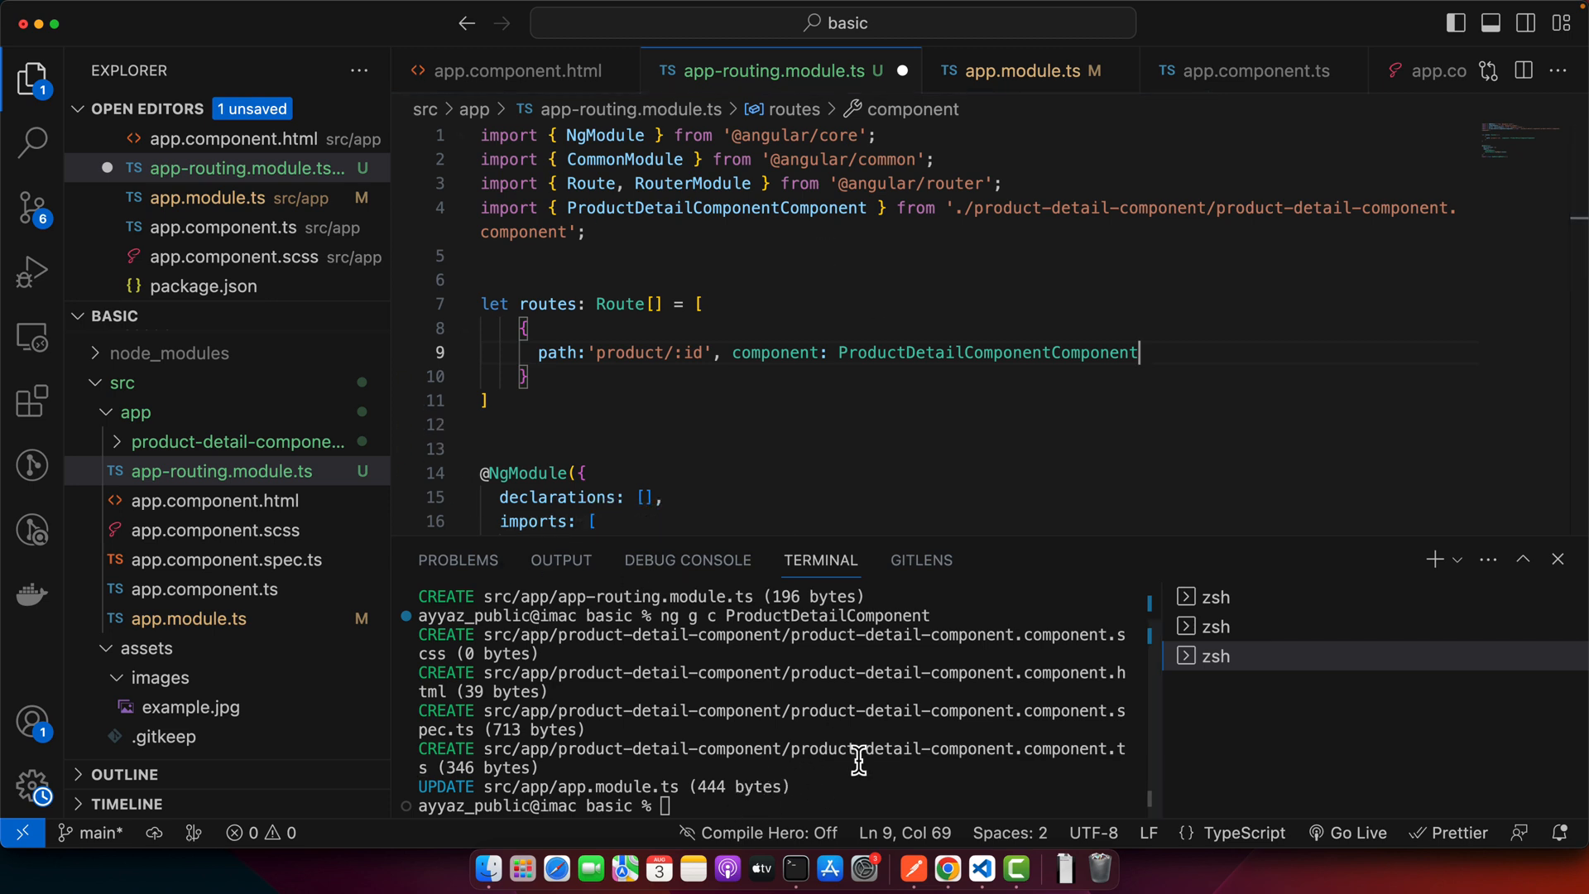
double_click(897, 615)
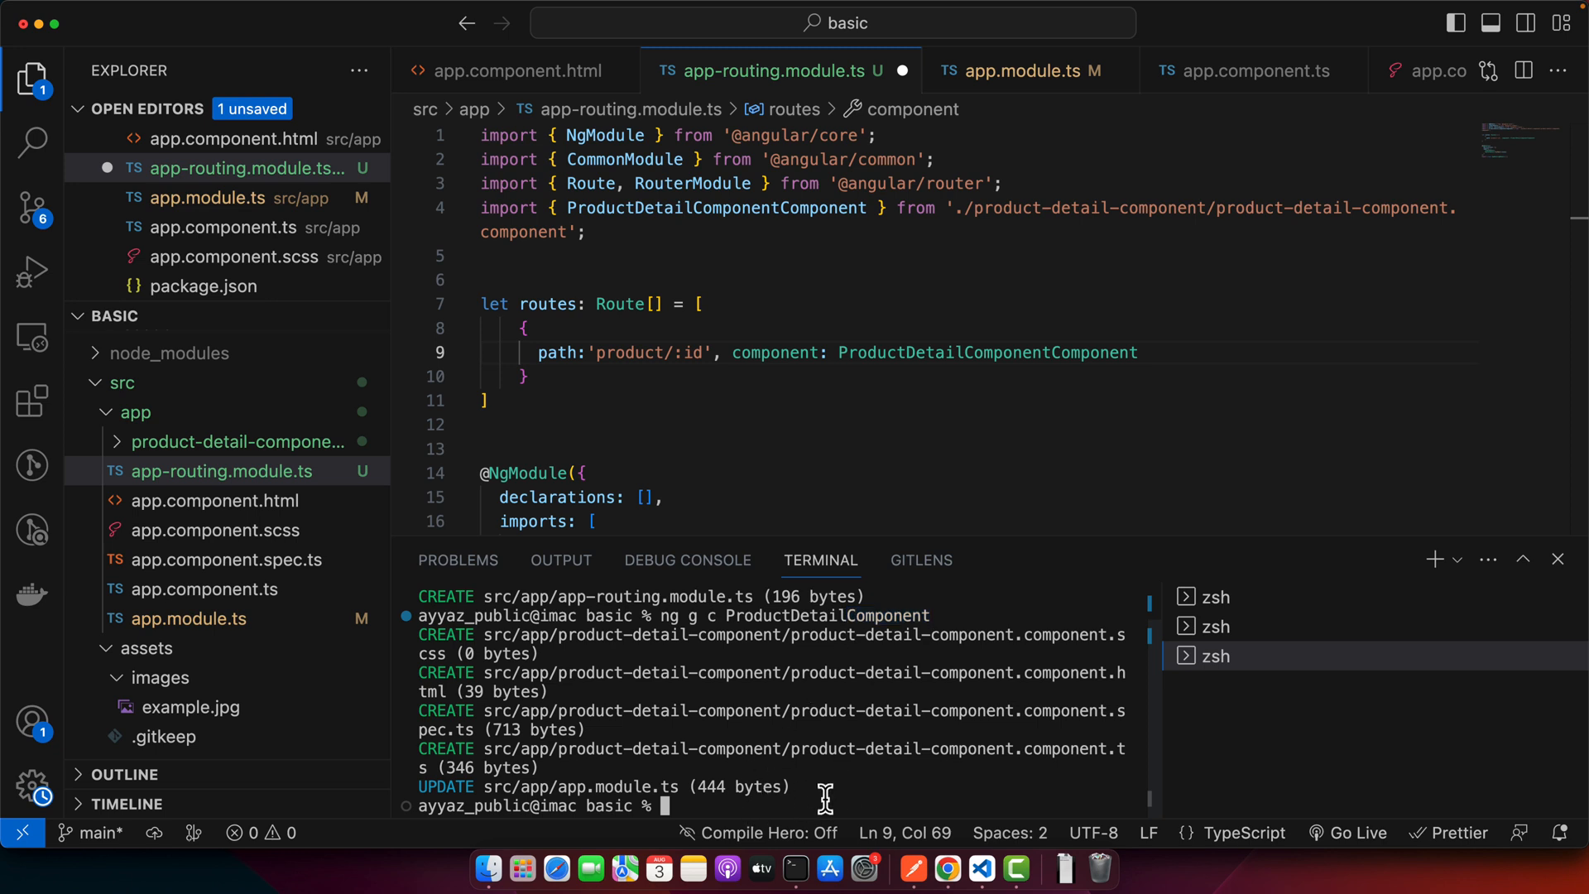
mouse_move(251, 473)
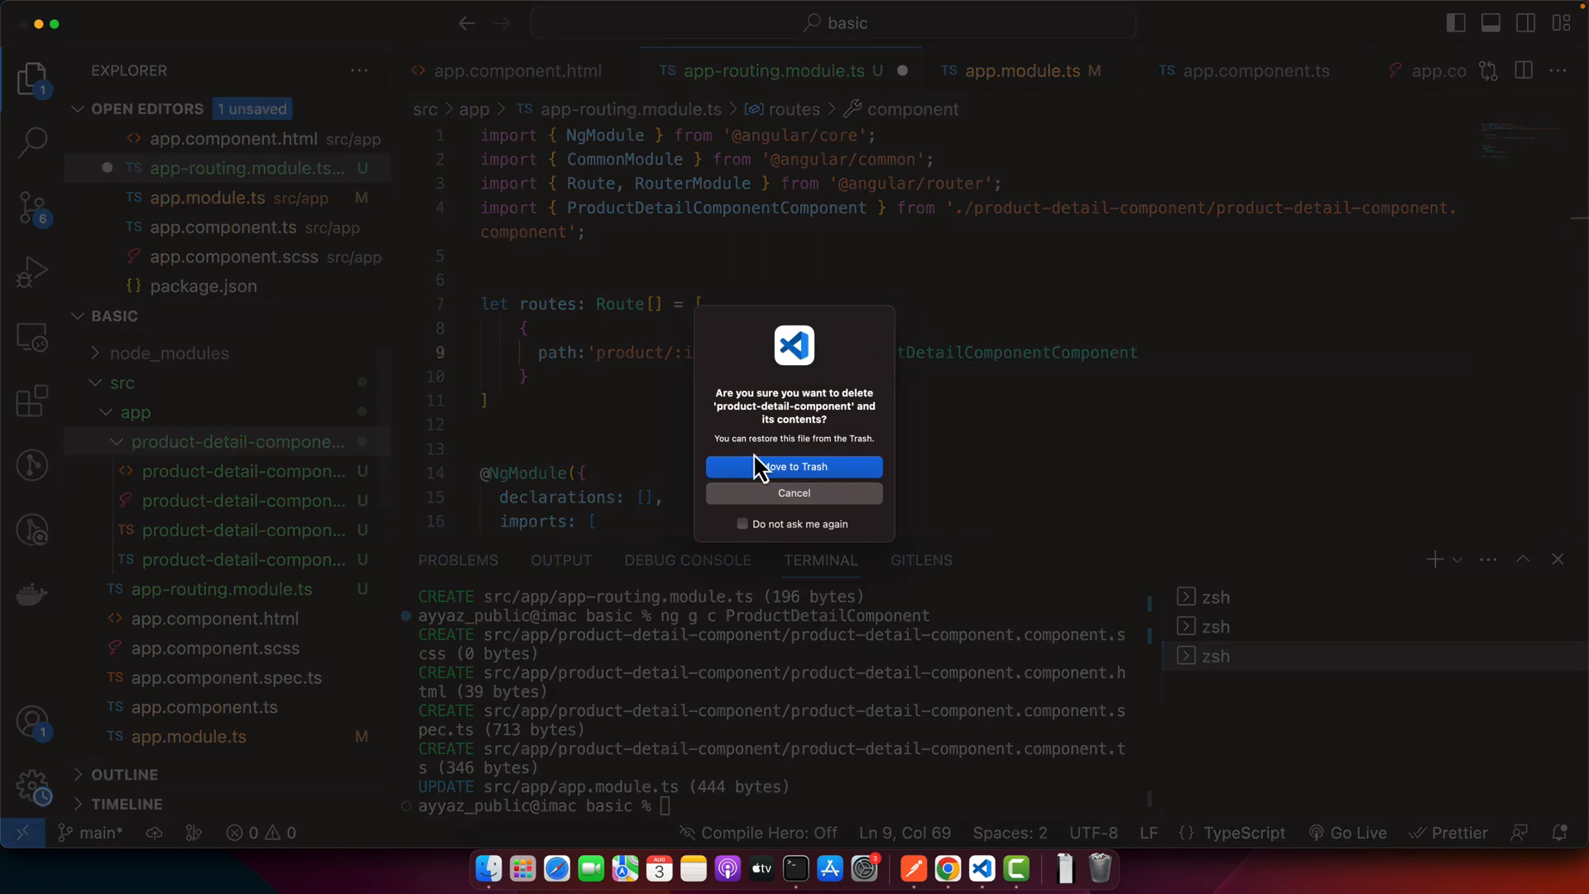
click(794, 466)
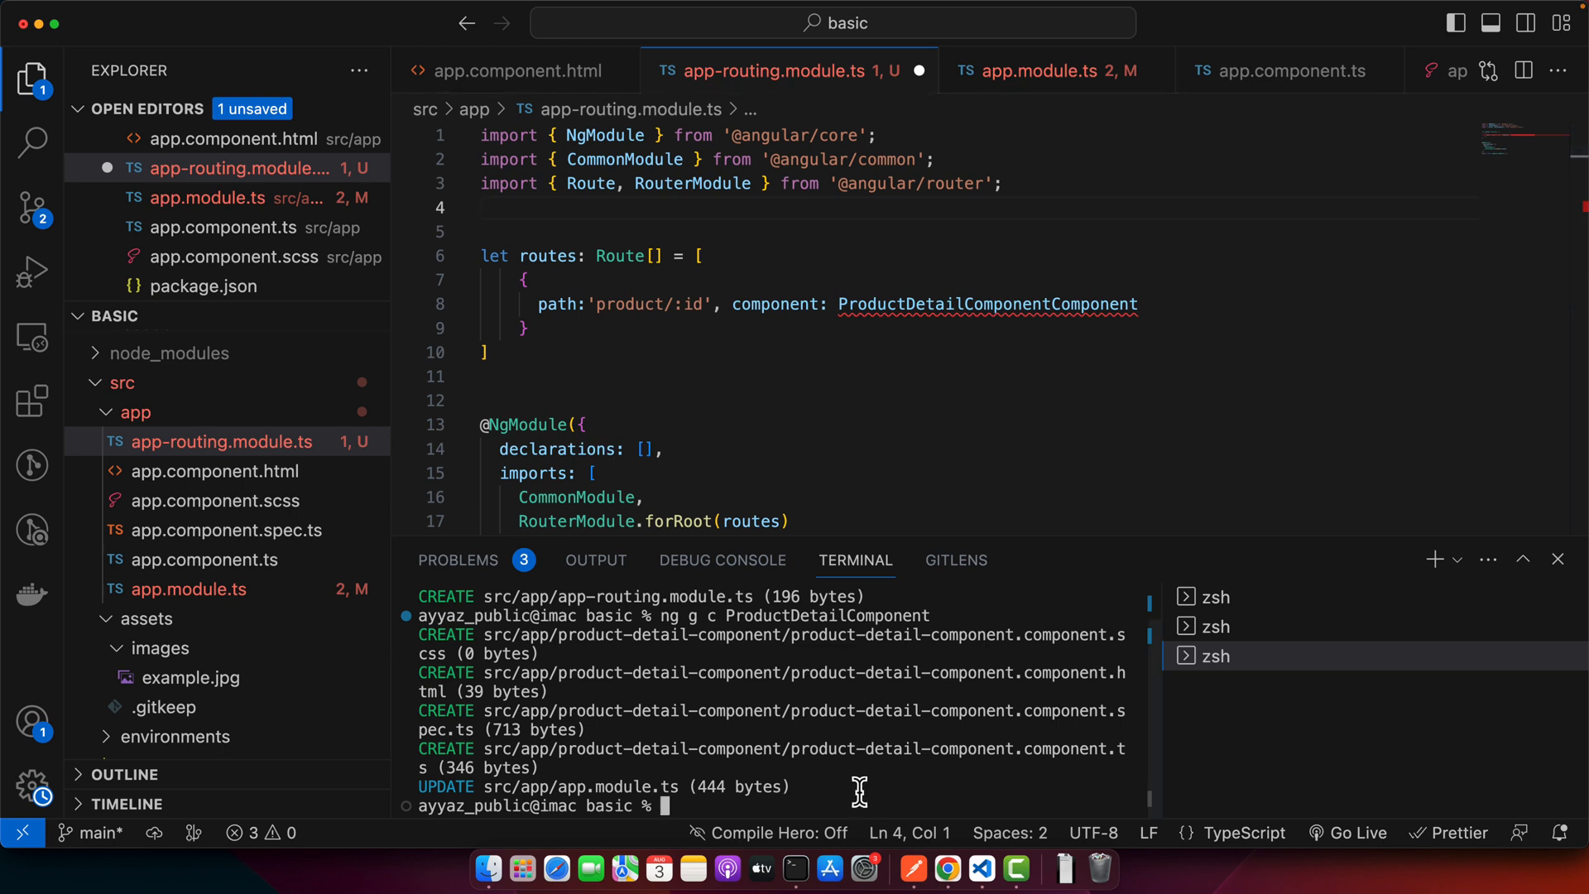
text(ng g c ProductDetailComponen)
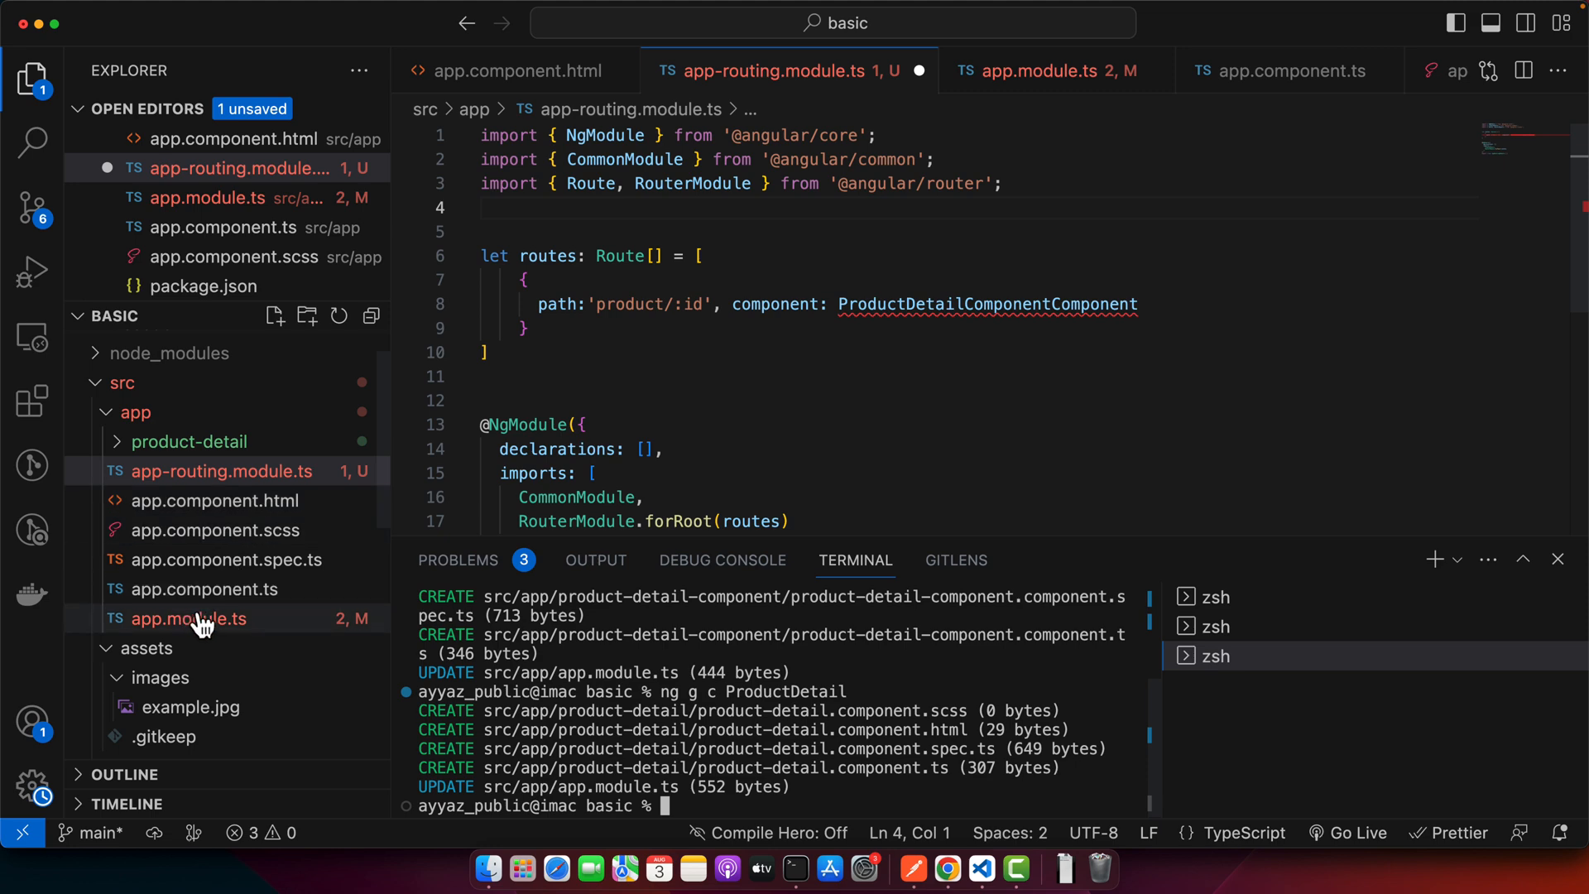
click(189, 441)
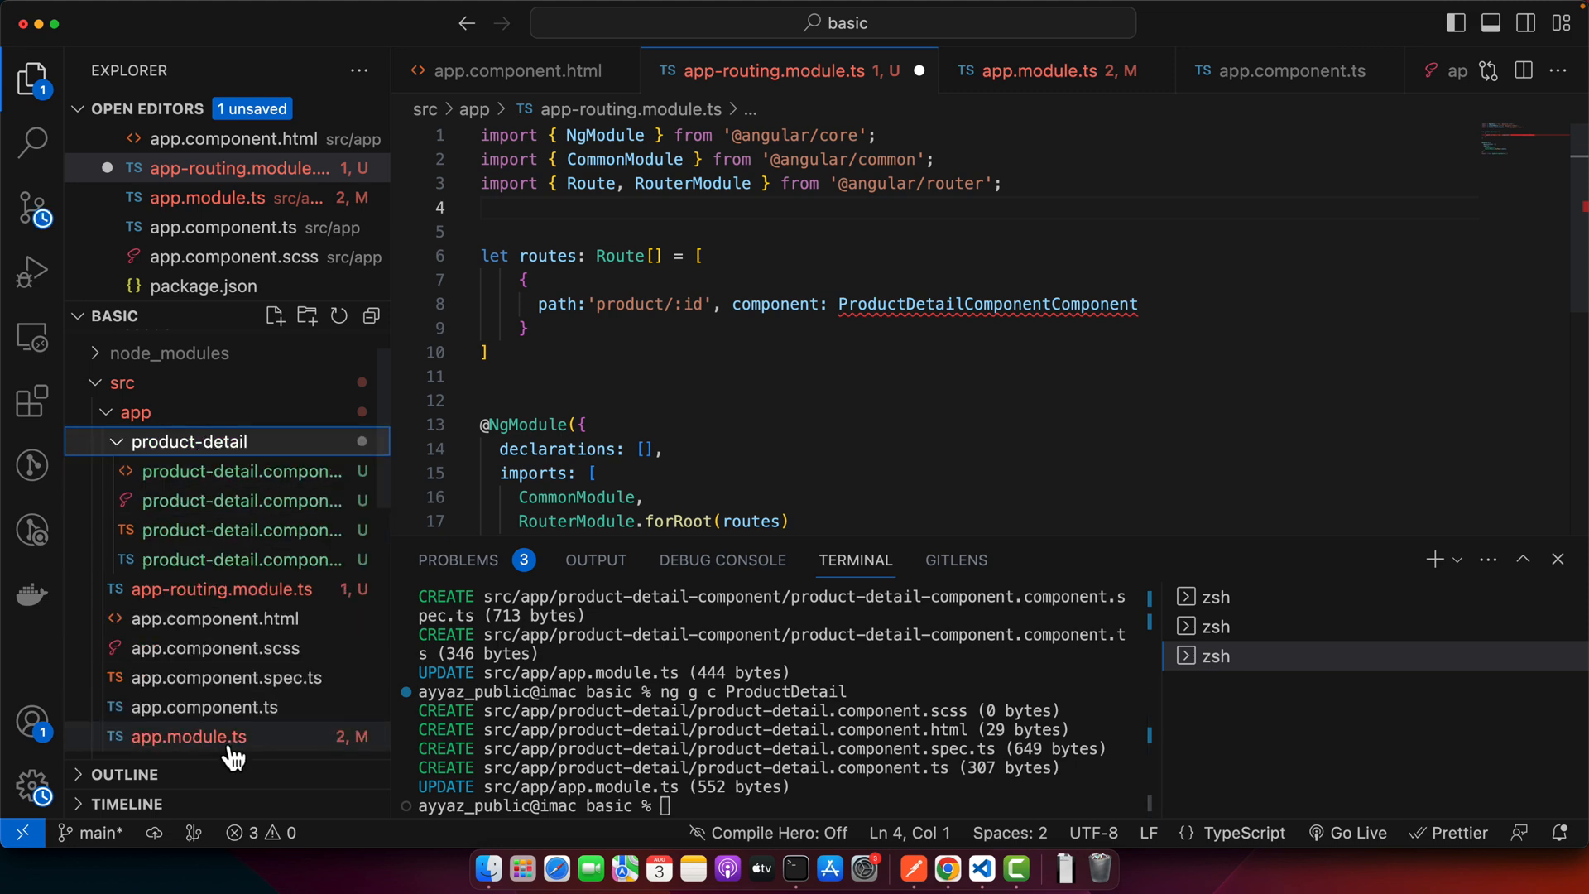
Check app.module.ts, then fix ProductDetailComponent's name and import in app-routing.module.ts
click(1047, 71)
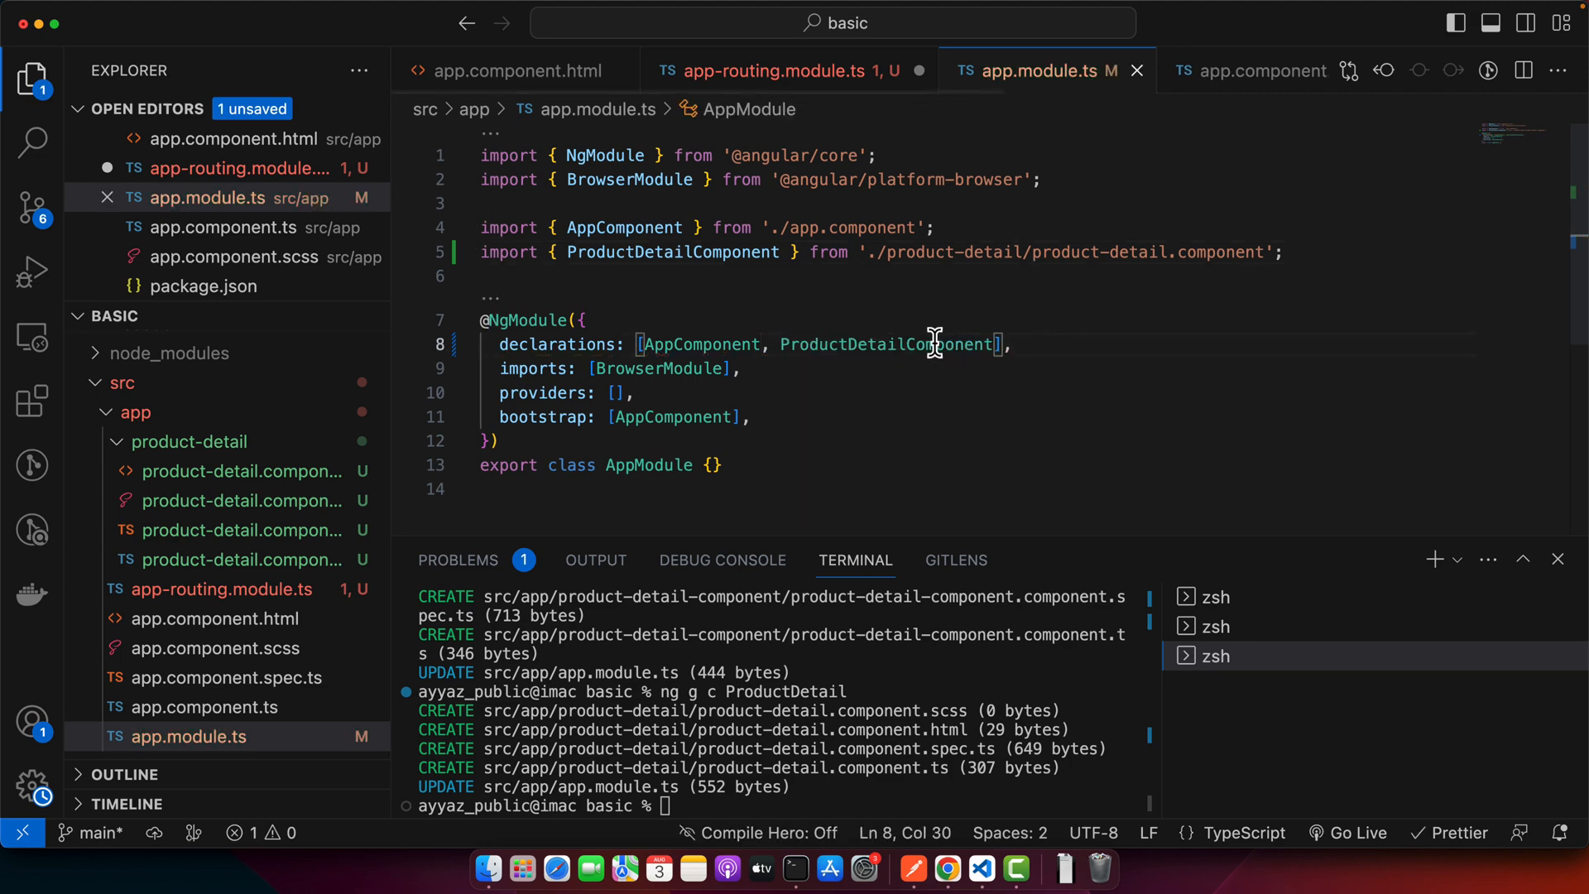
click(773, 70)
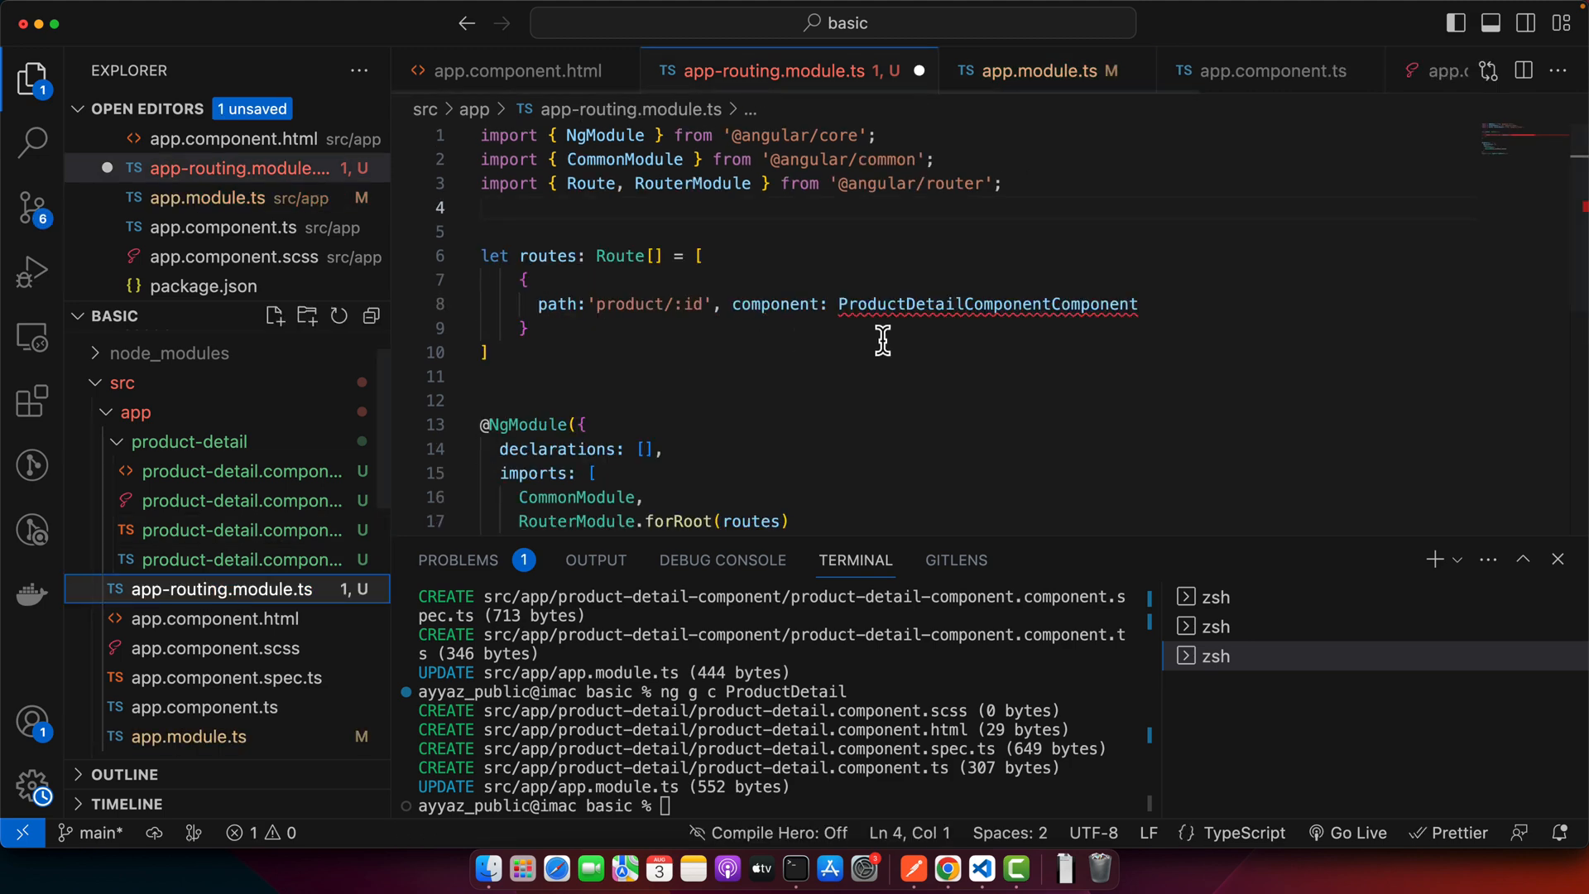
key(Backspace)
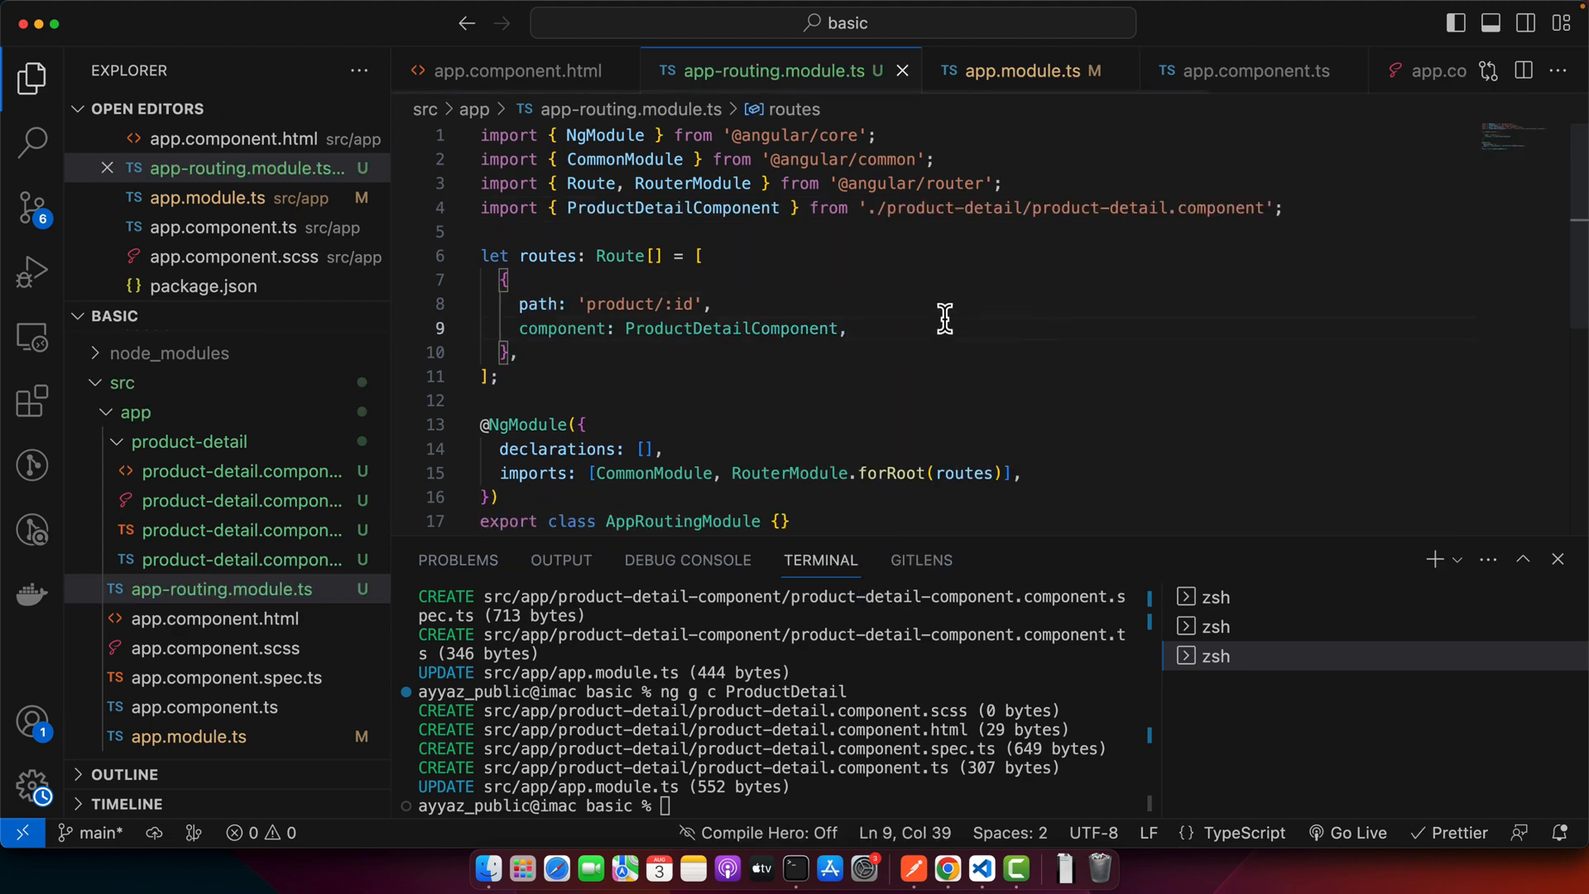
mouse_move(859, 309)
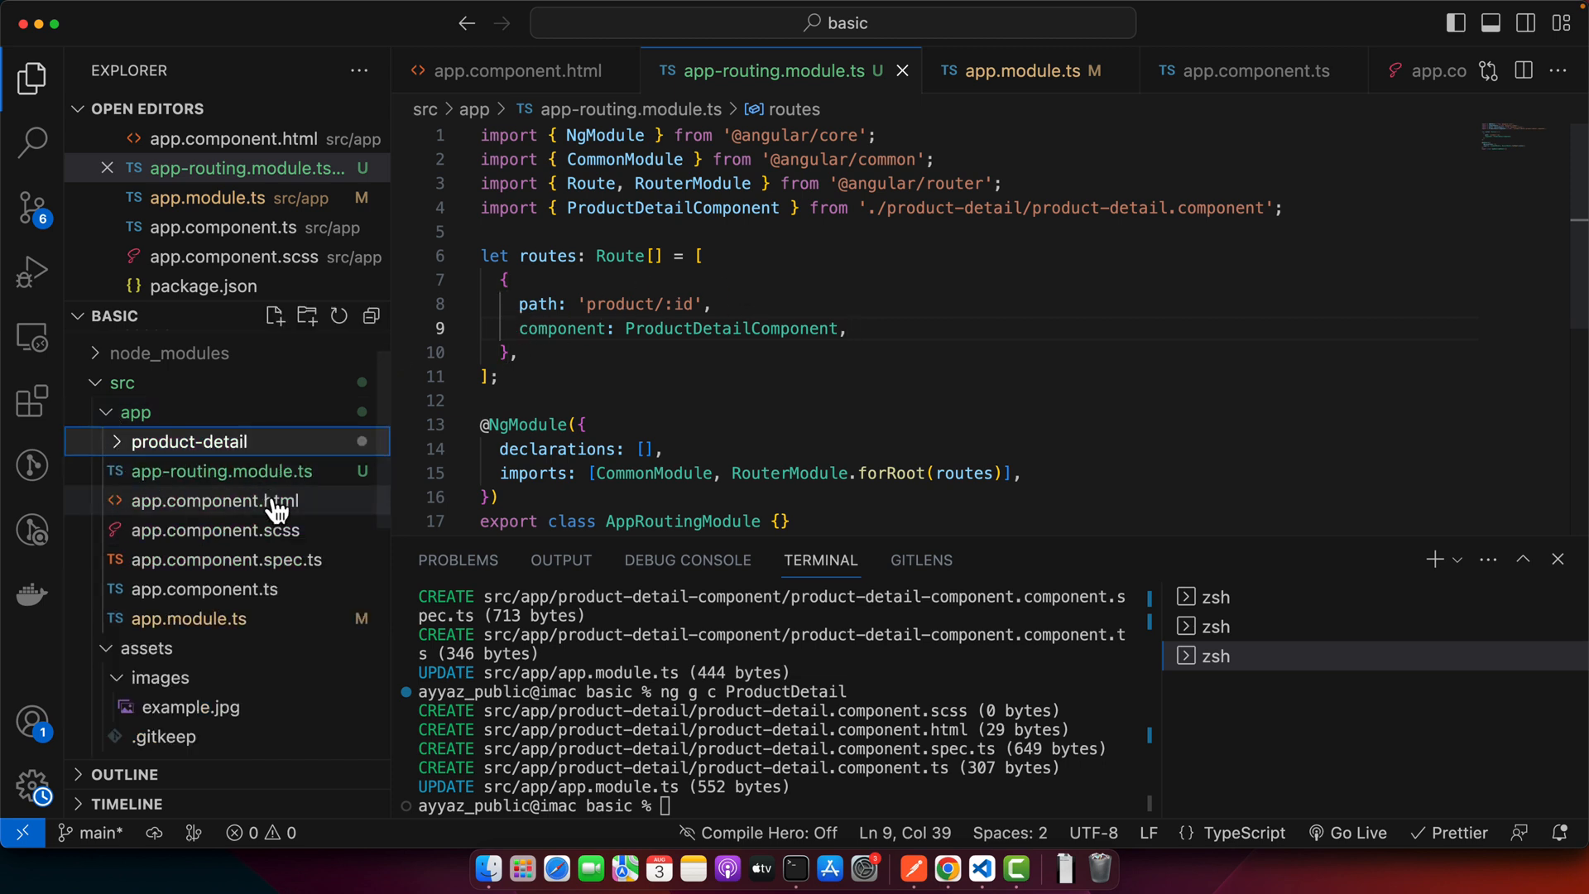
Begin a <r tag in app.component.html and copy the AppRoutingModule class name
click(212, 500)
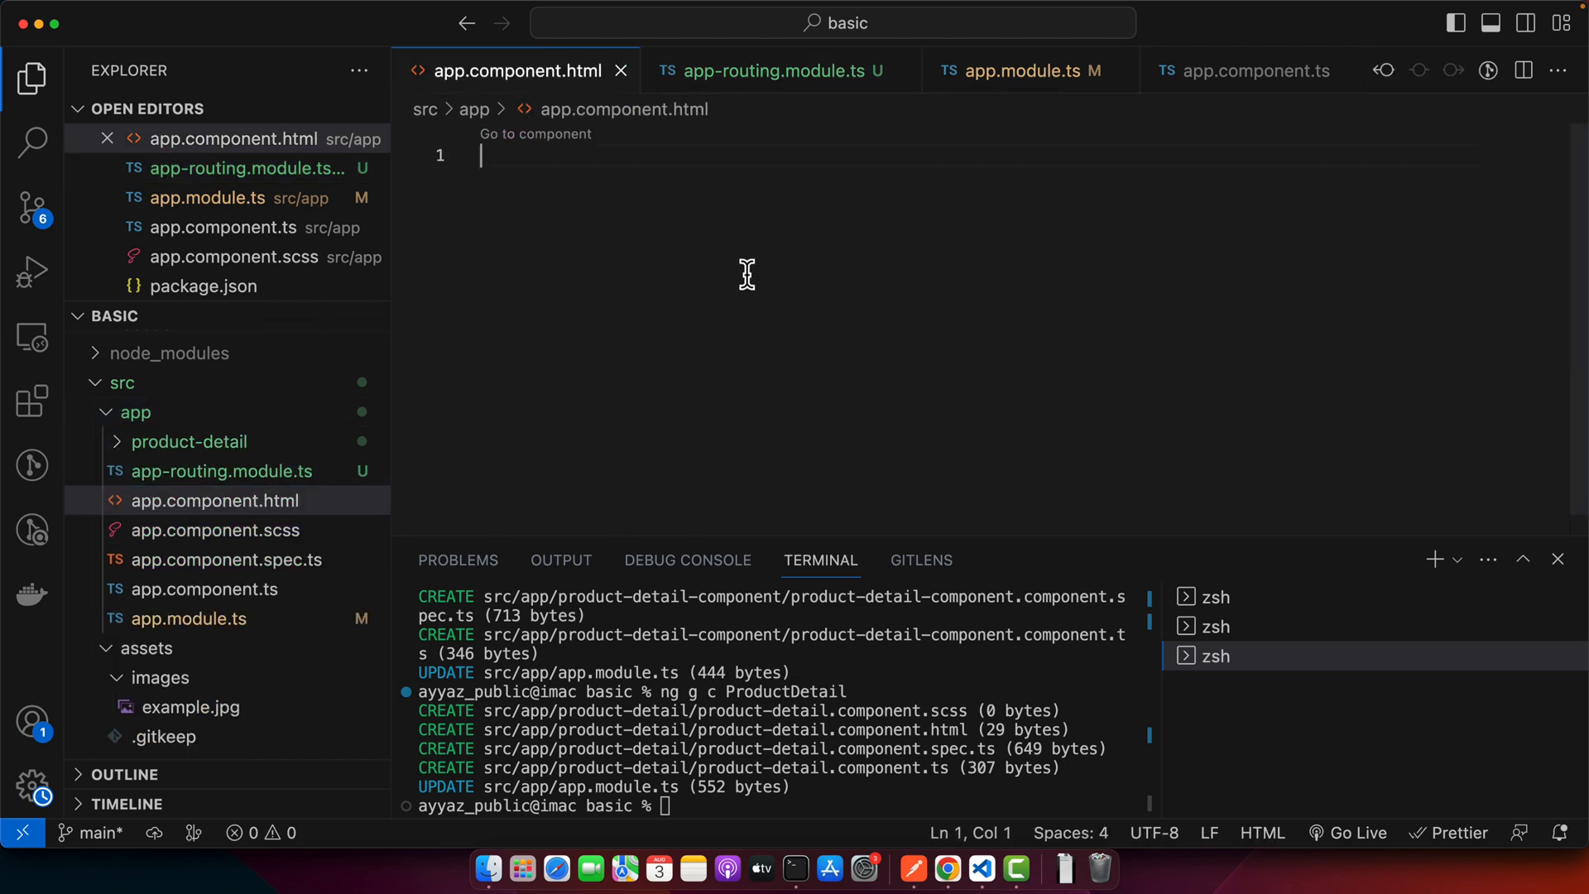
text(<r)
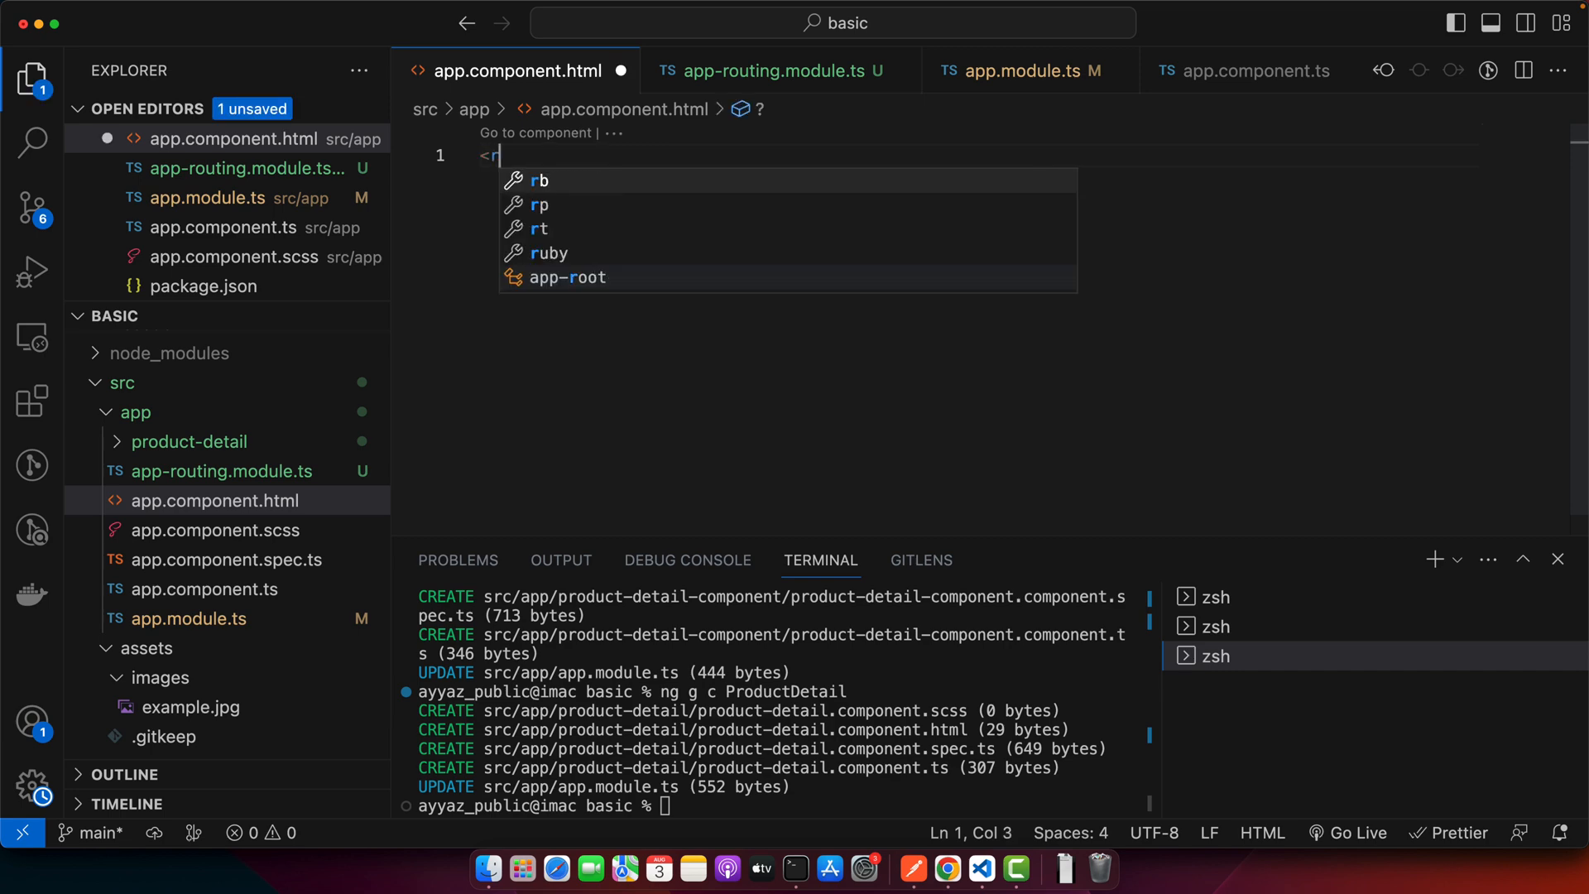
key(Backspace)
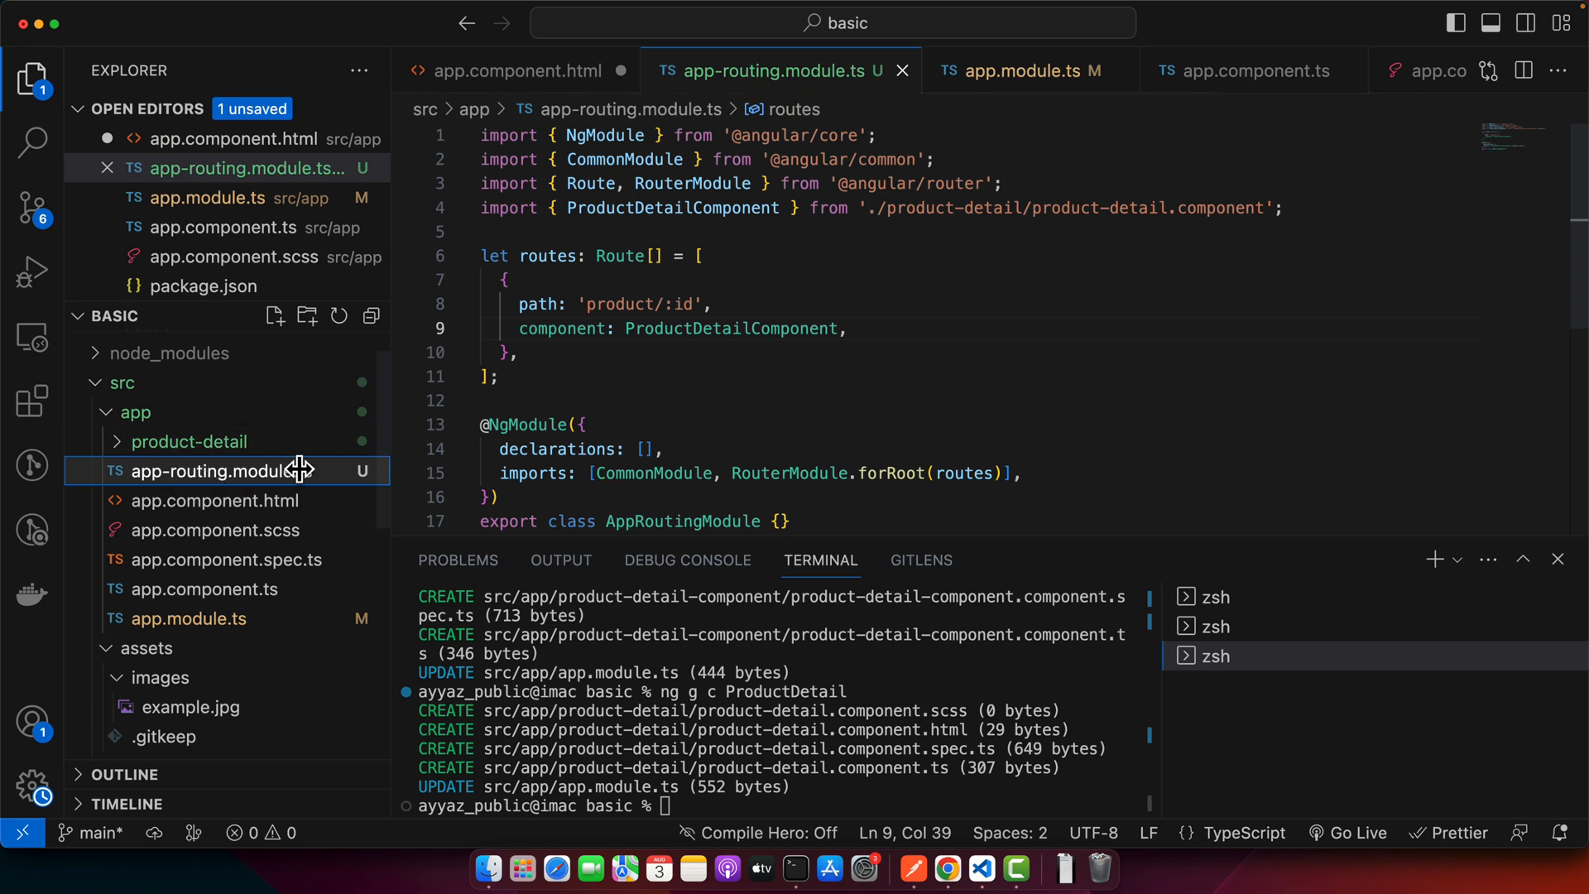
double_click(681, 172)
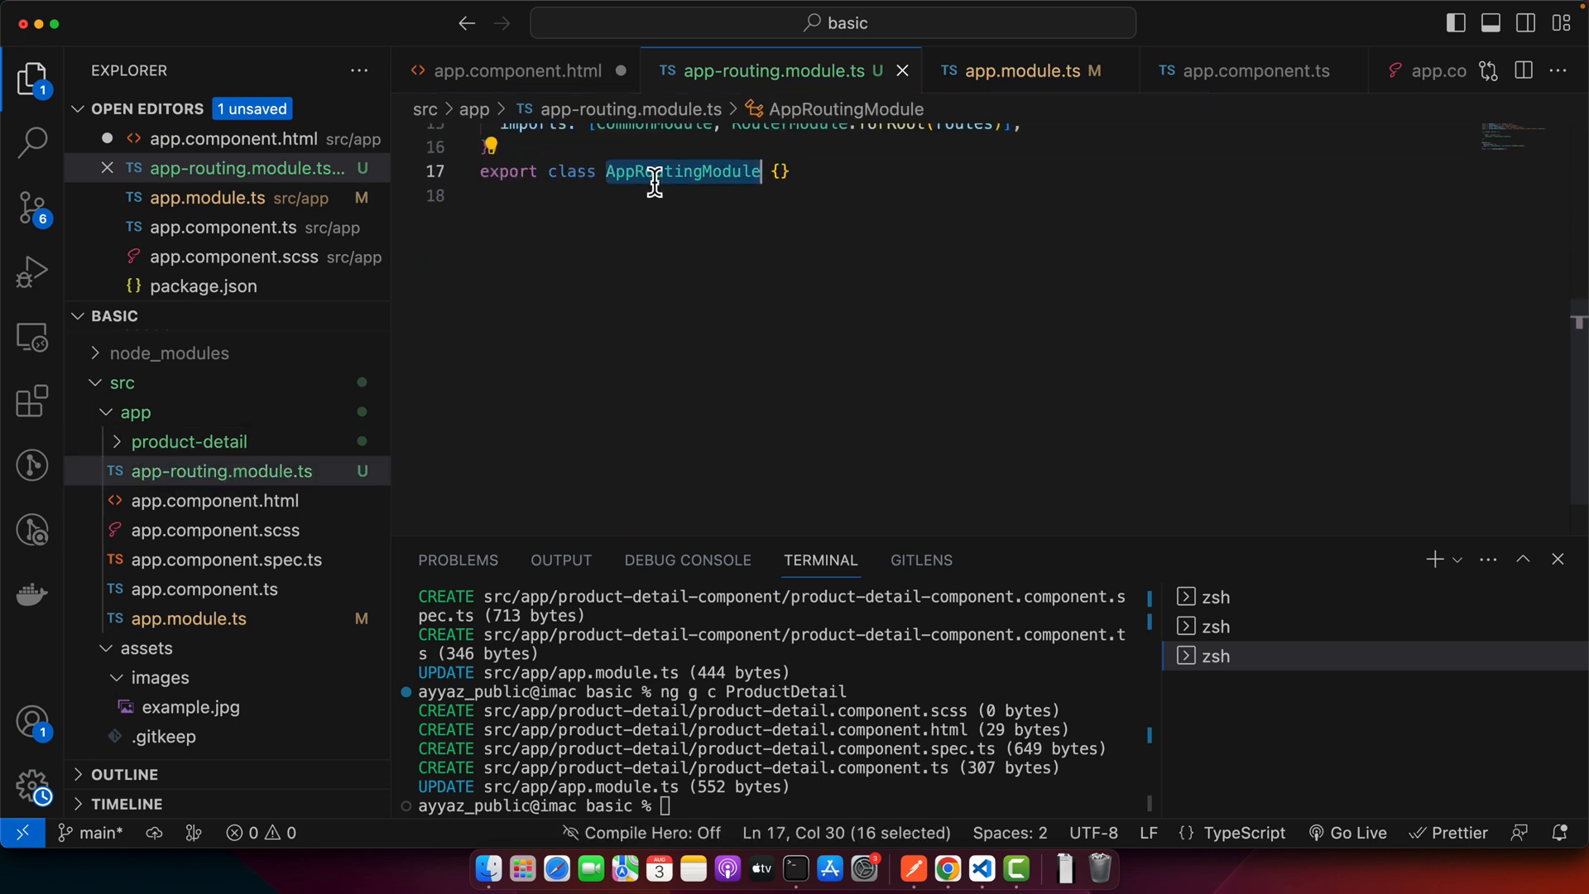
mouse_move(244, 587)
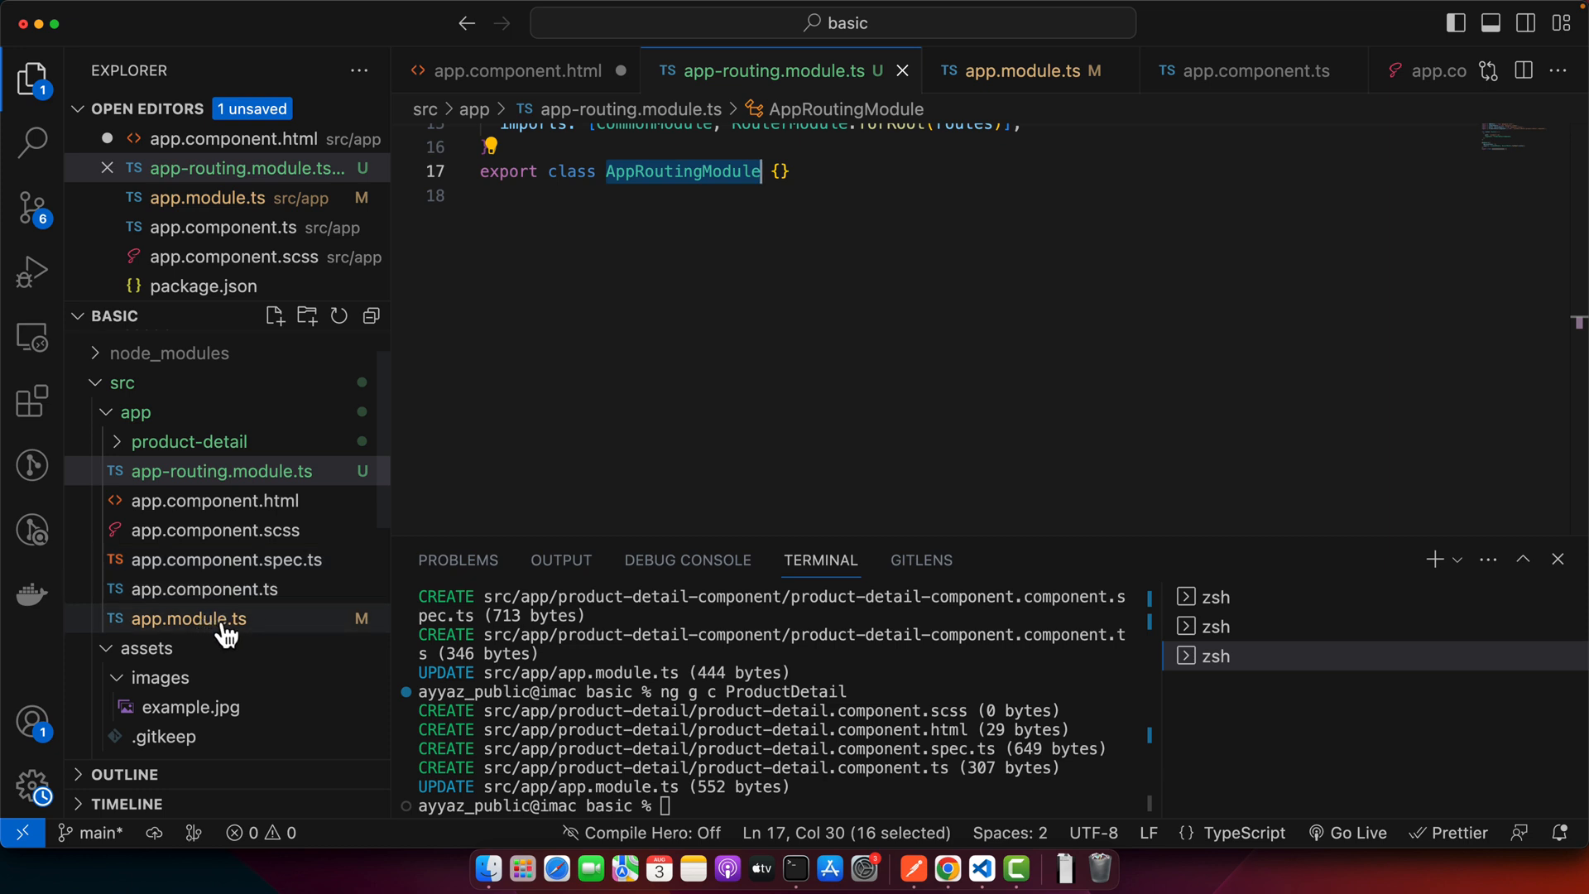
click(188, 618)
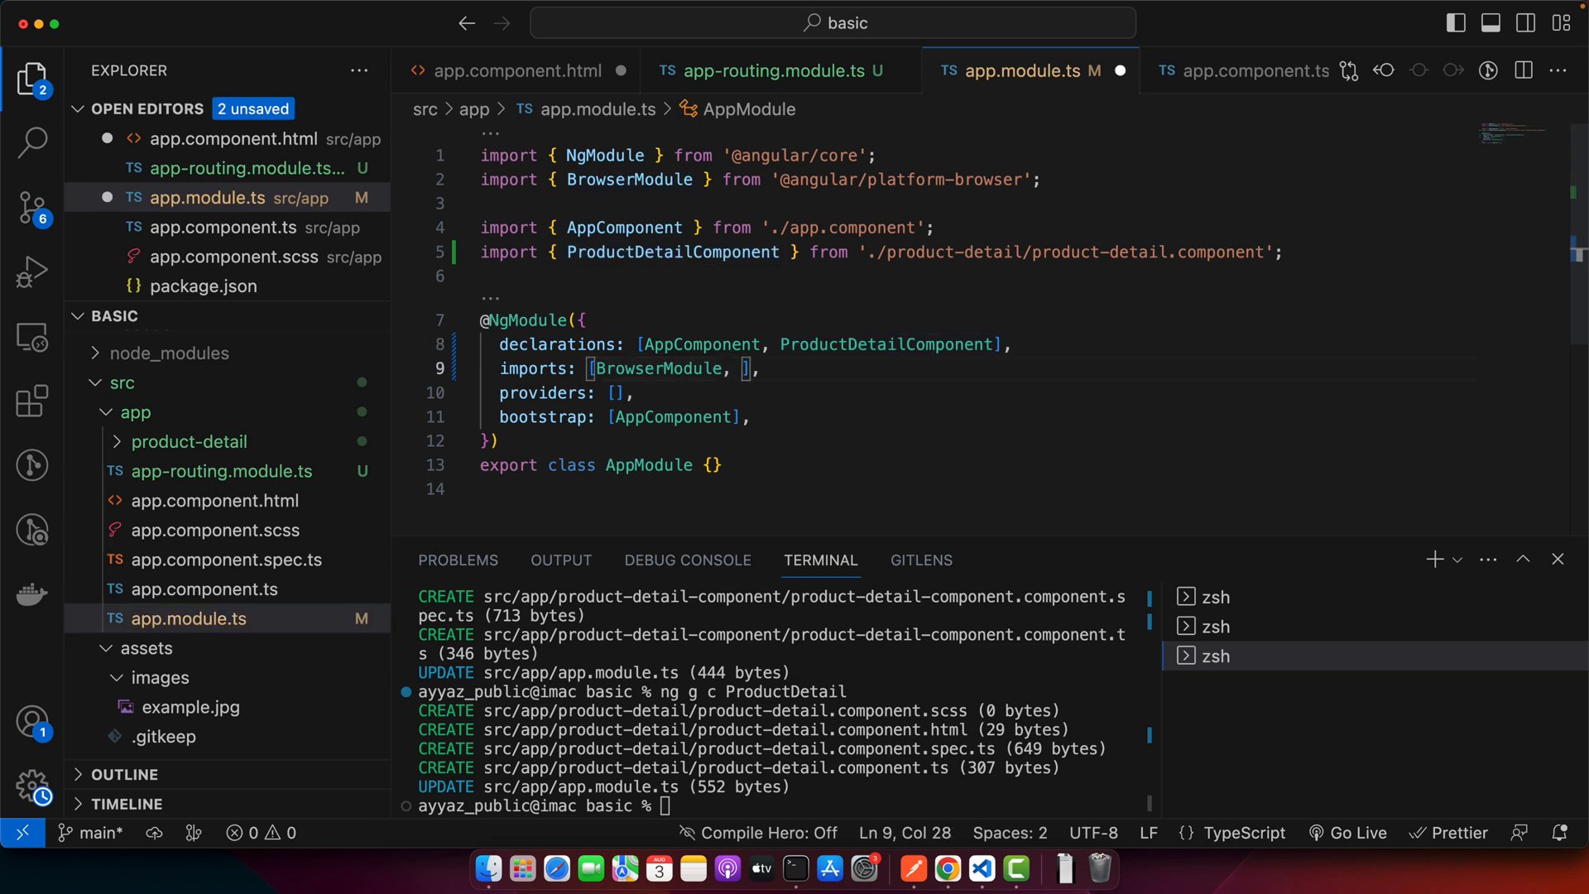
Add AppRoutingModule and its import to app.module.ts, and start a router-outlet tag
text(AppRoutingModule)
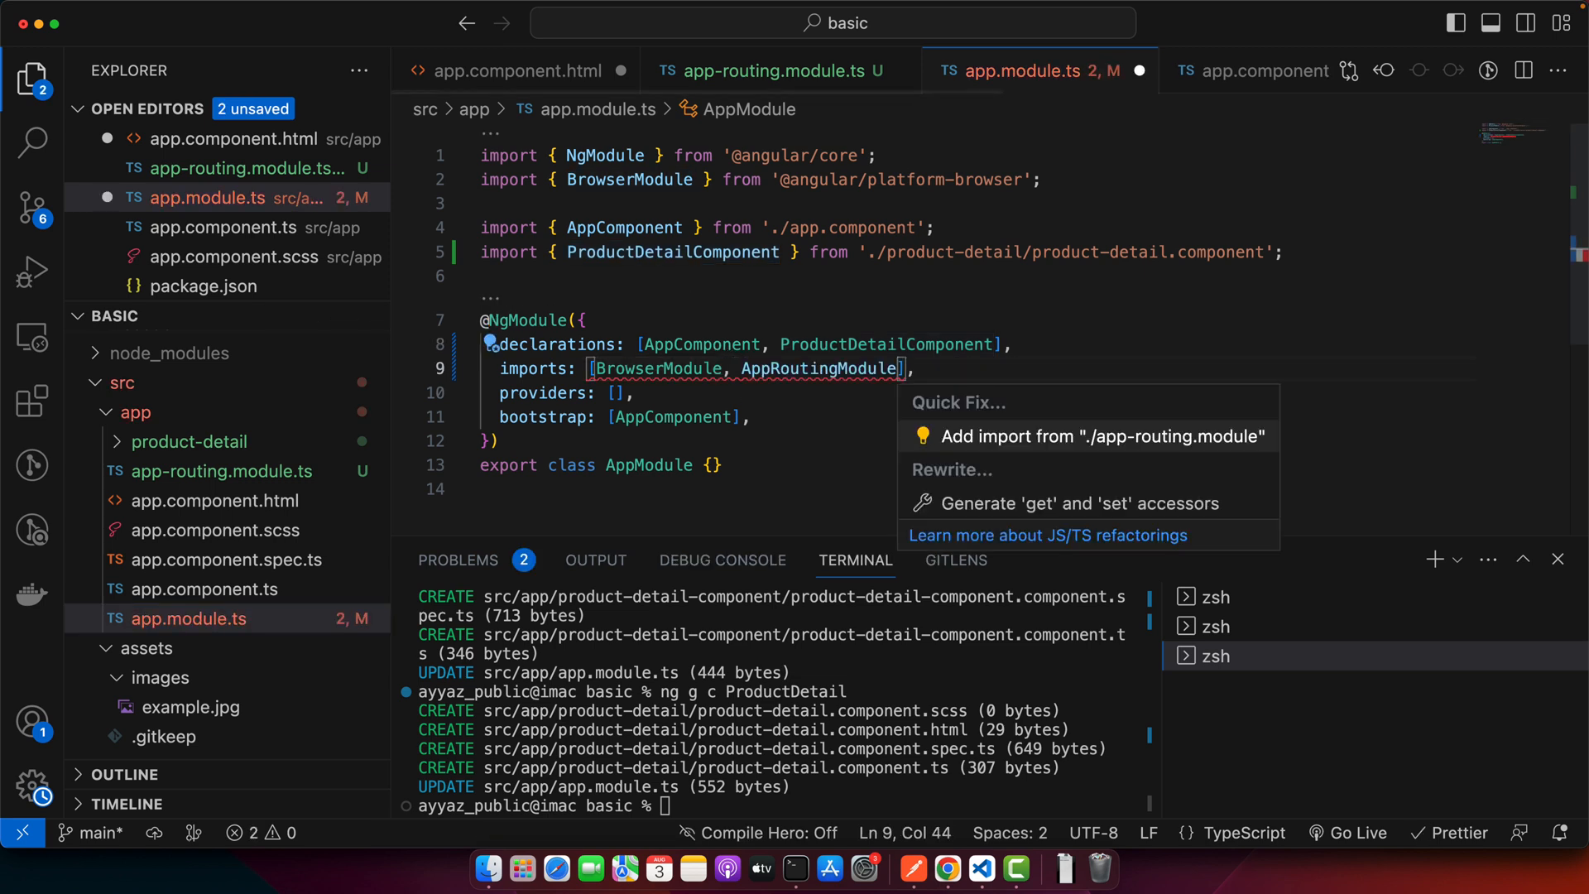
click(1101, 436)
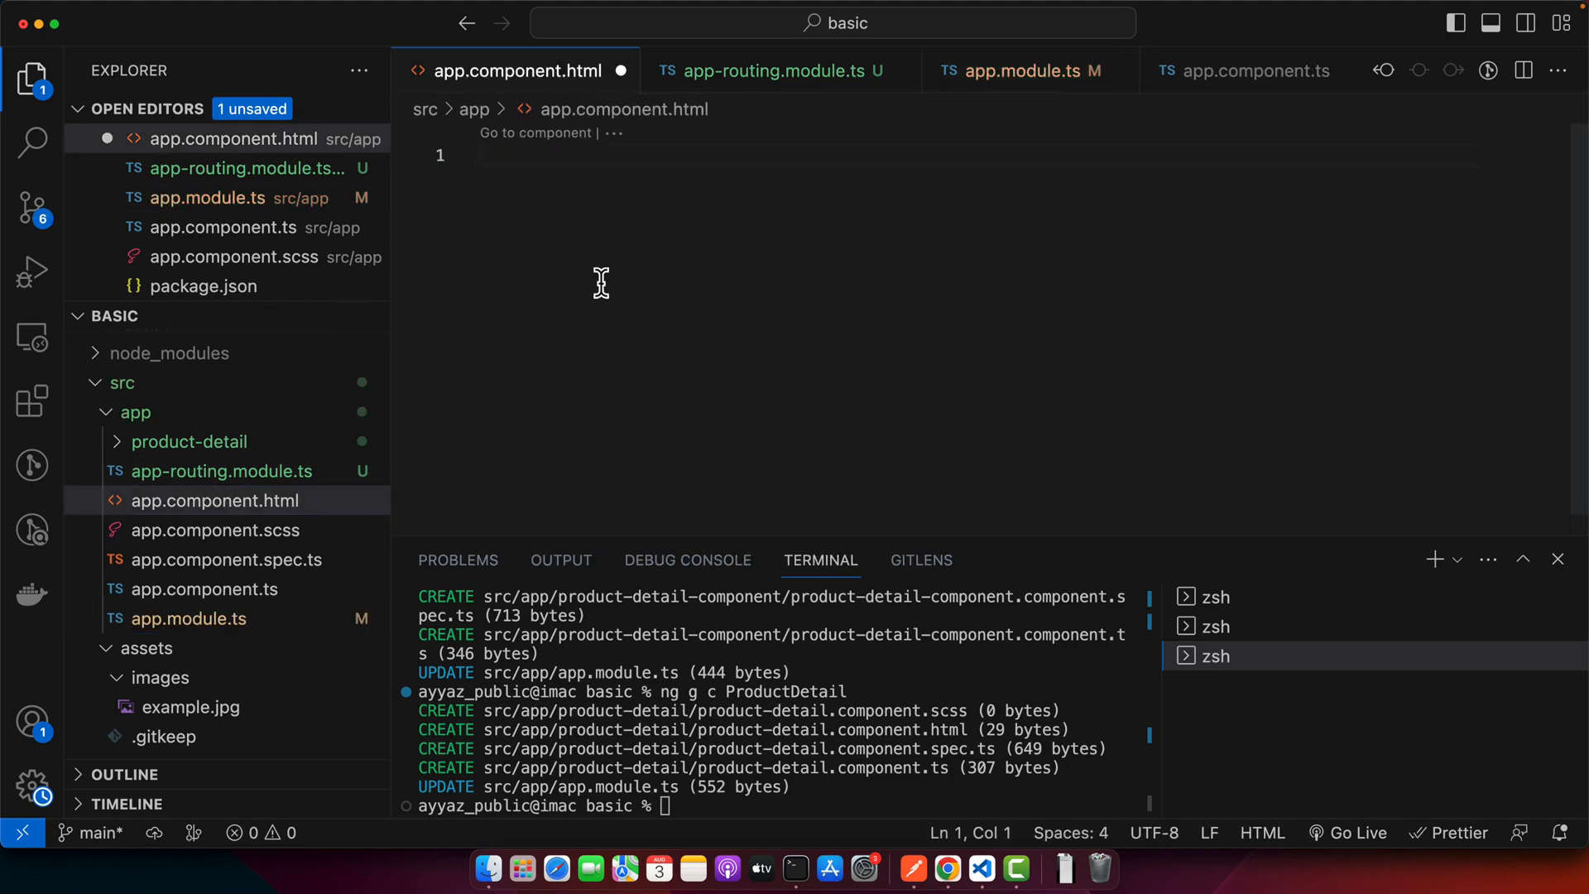
text(<rou)
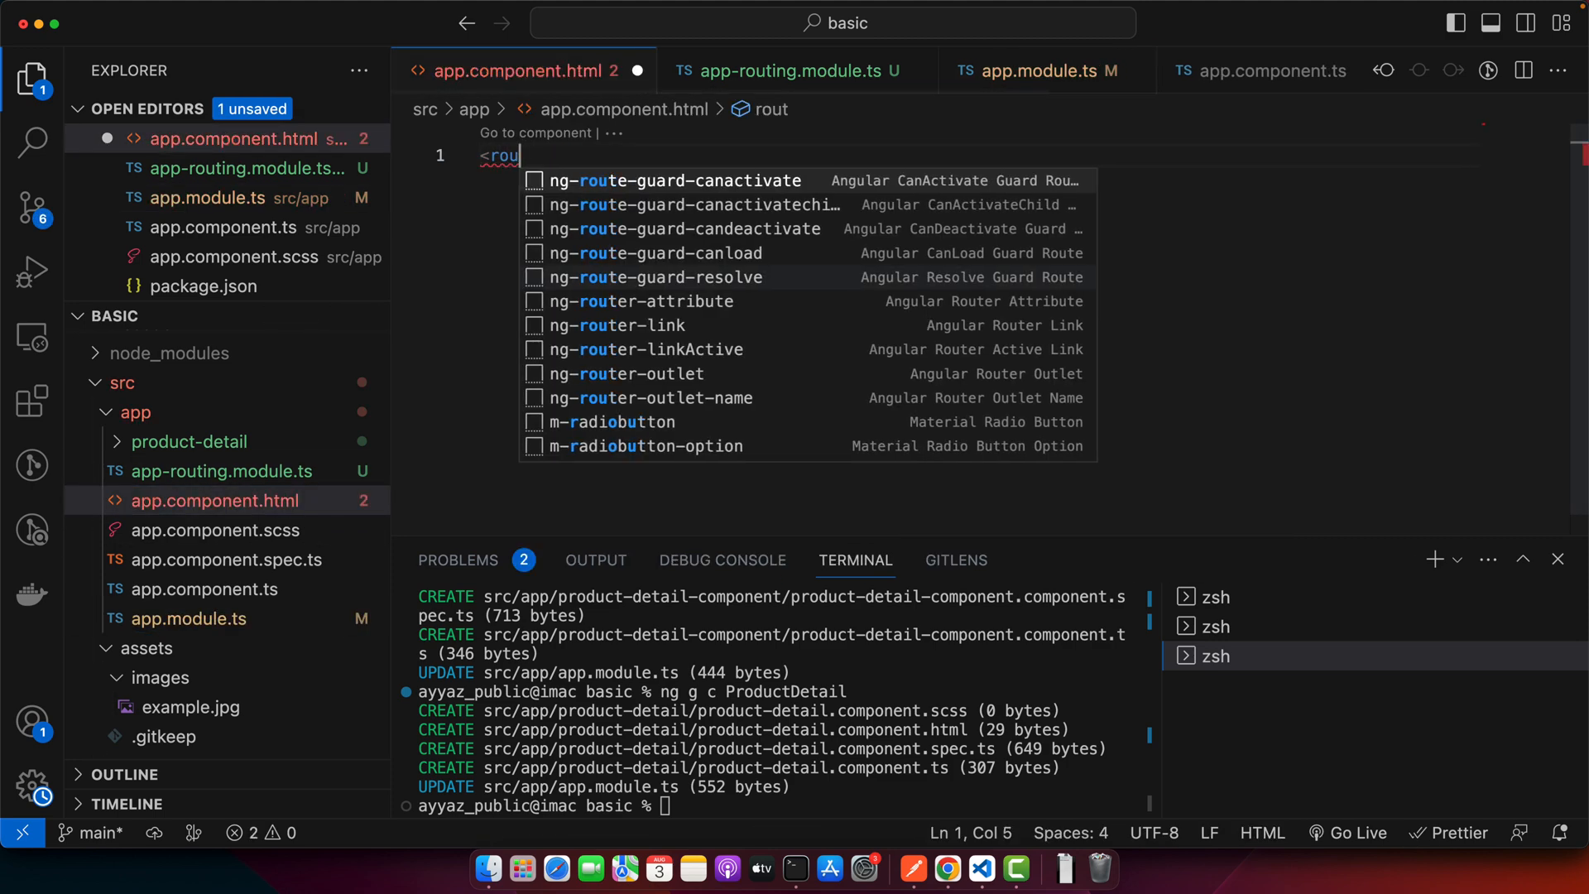
text(ter)
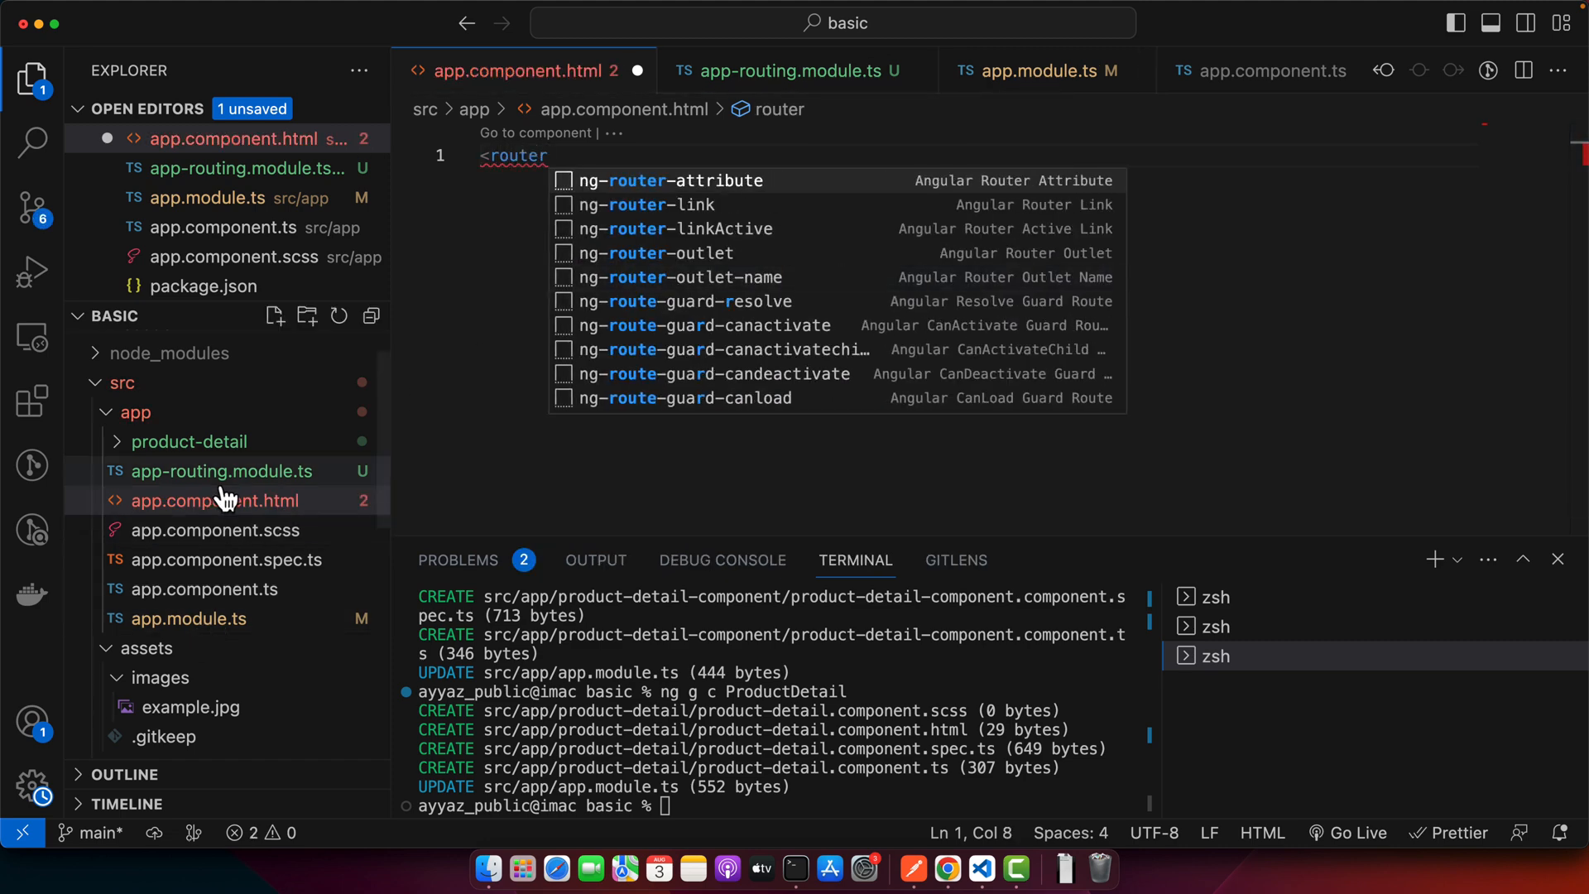
Add exports: [RouterModule] to the routing module's NgModule
click(220, 470)
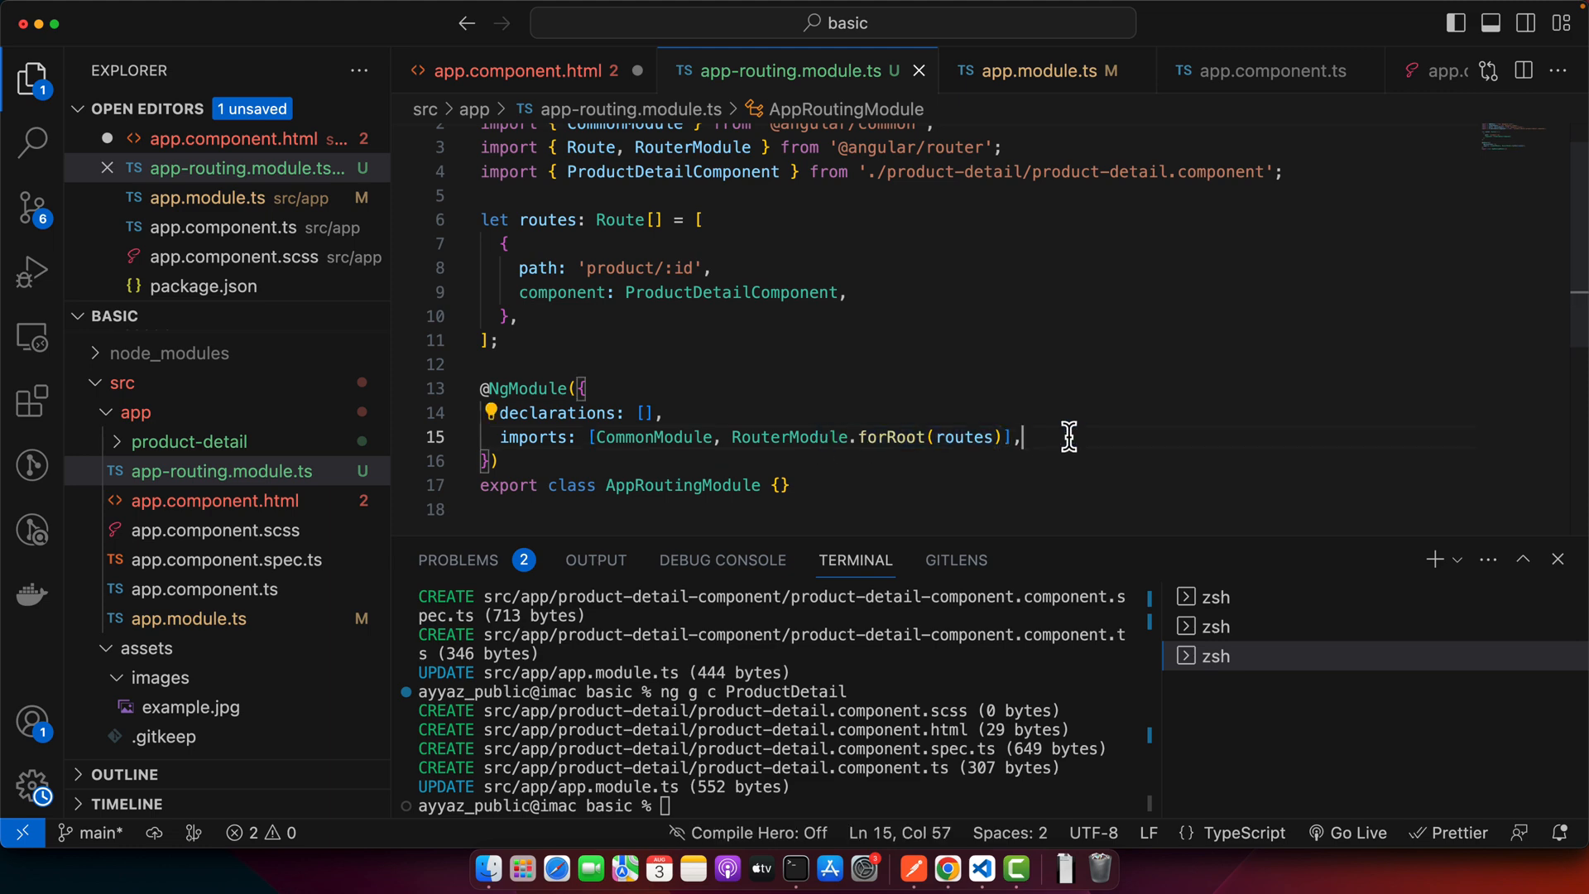
text(expor)
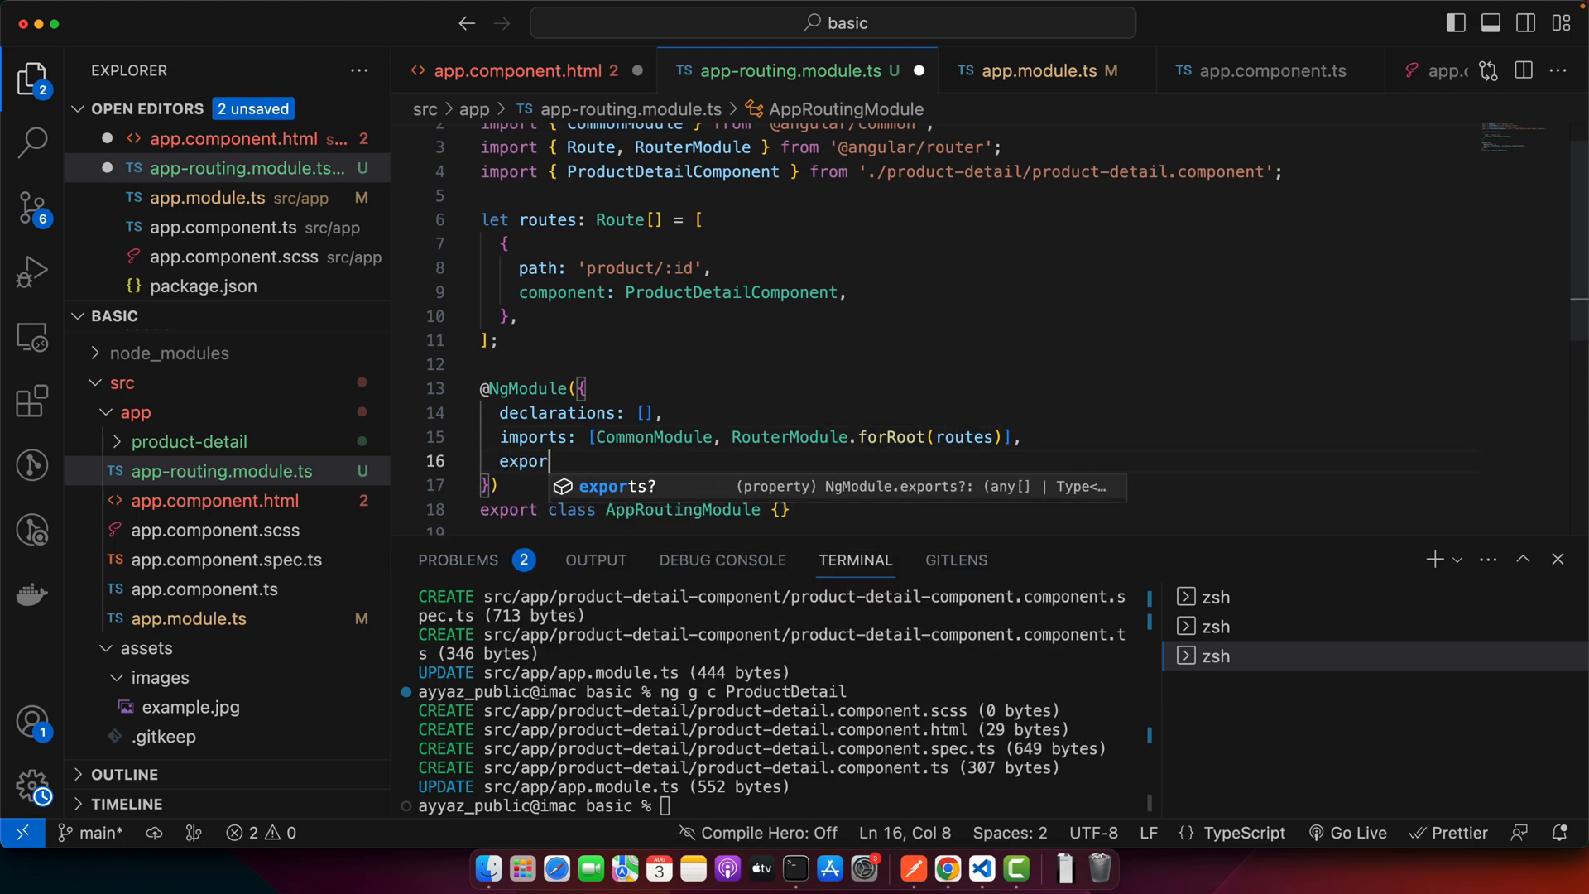
text(t: [RouterModule],)
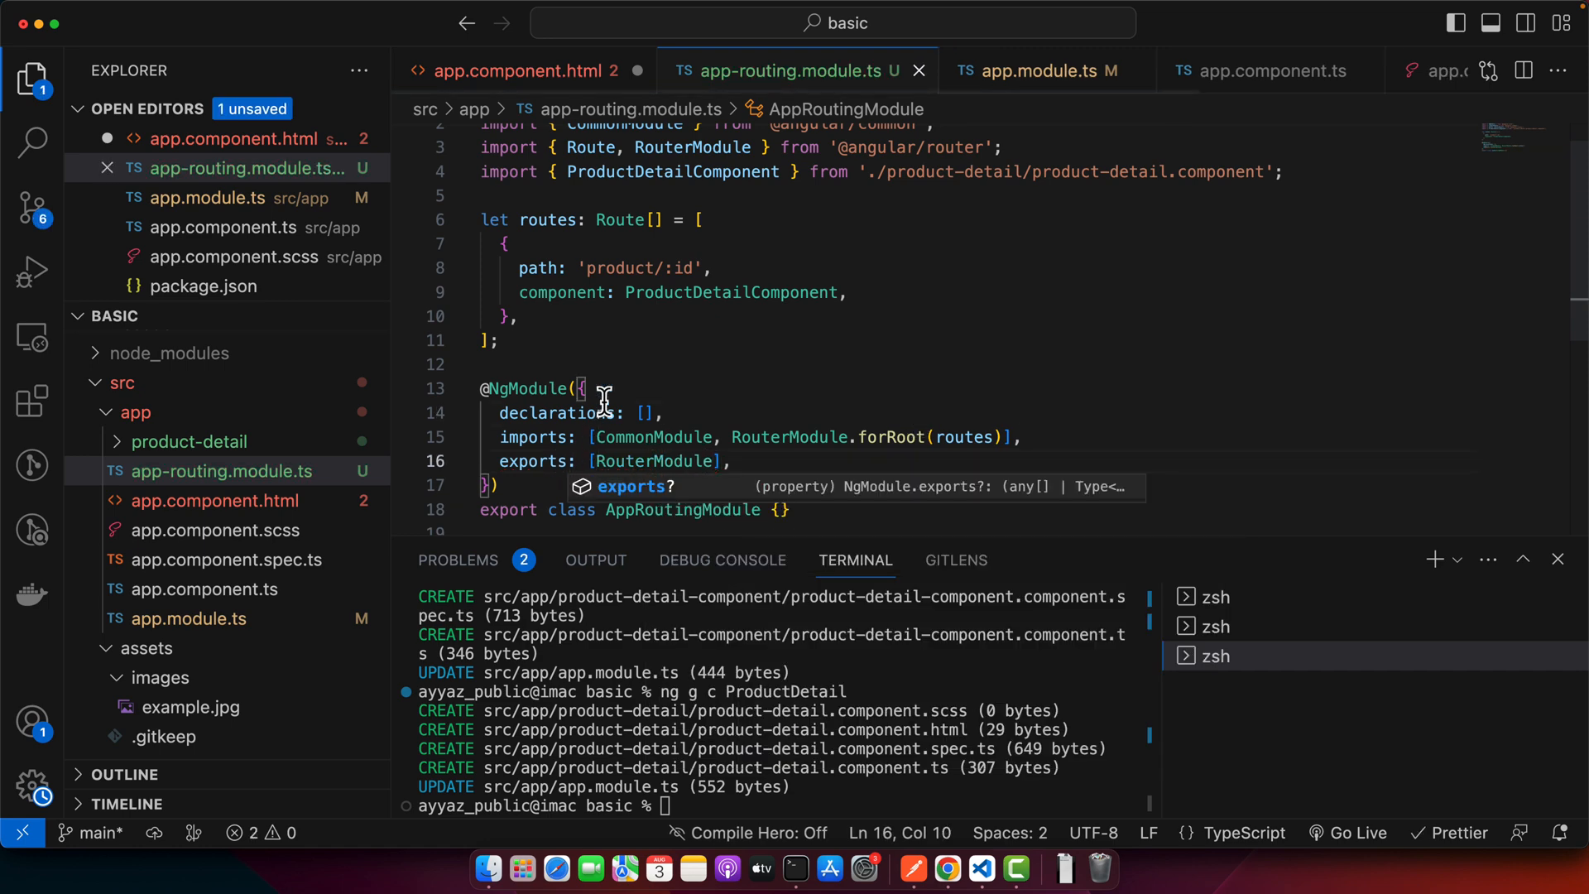
click(212, 500)
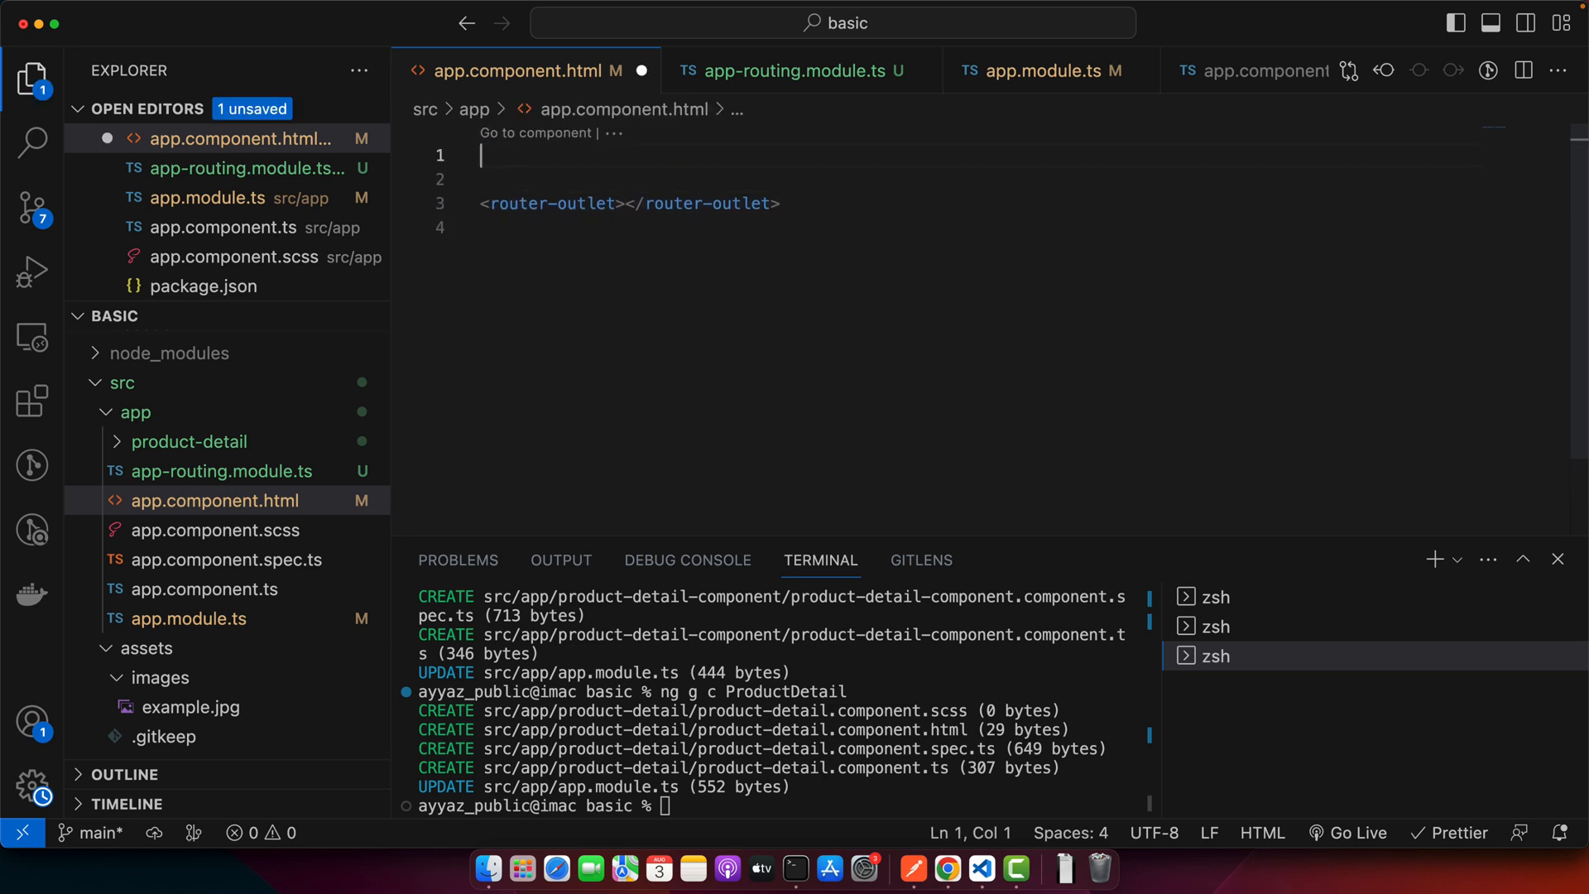
Add a 'Product Detail' link with routerLink="product/2" at the top of app.component.html
text(<a href)
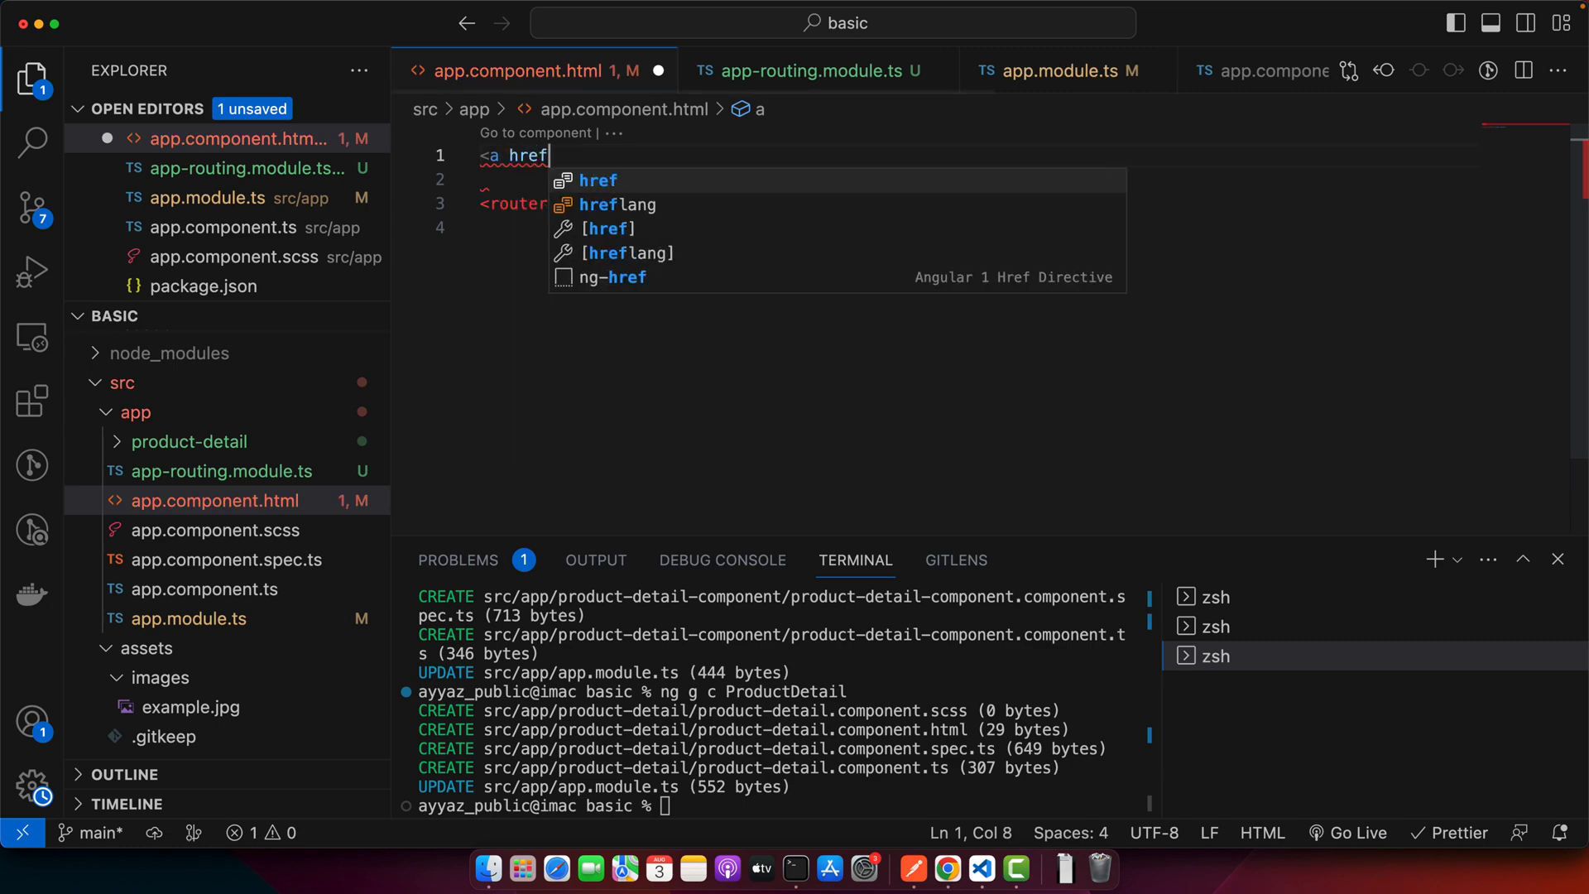
text(=)
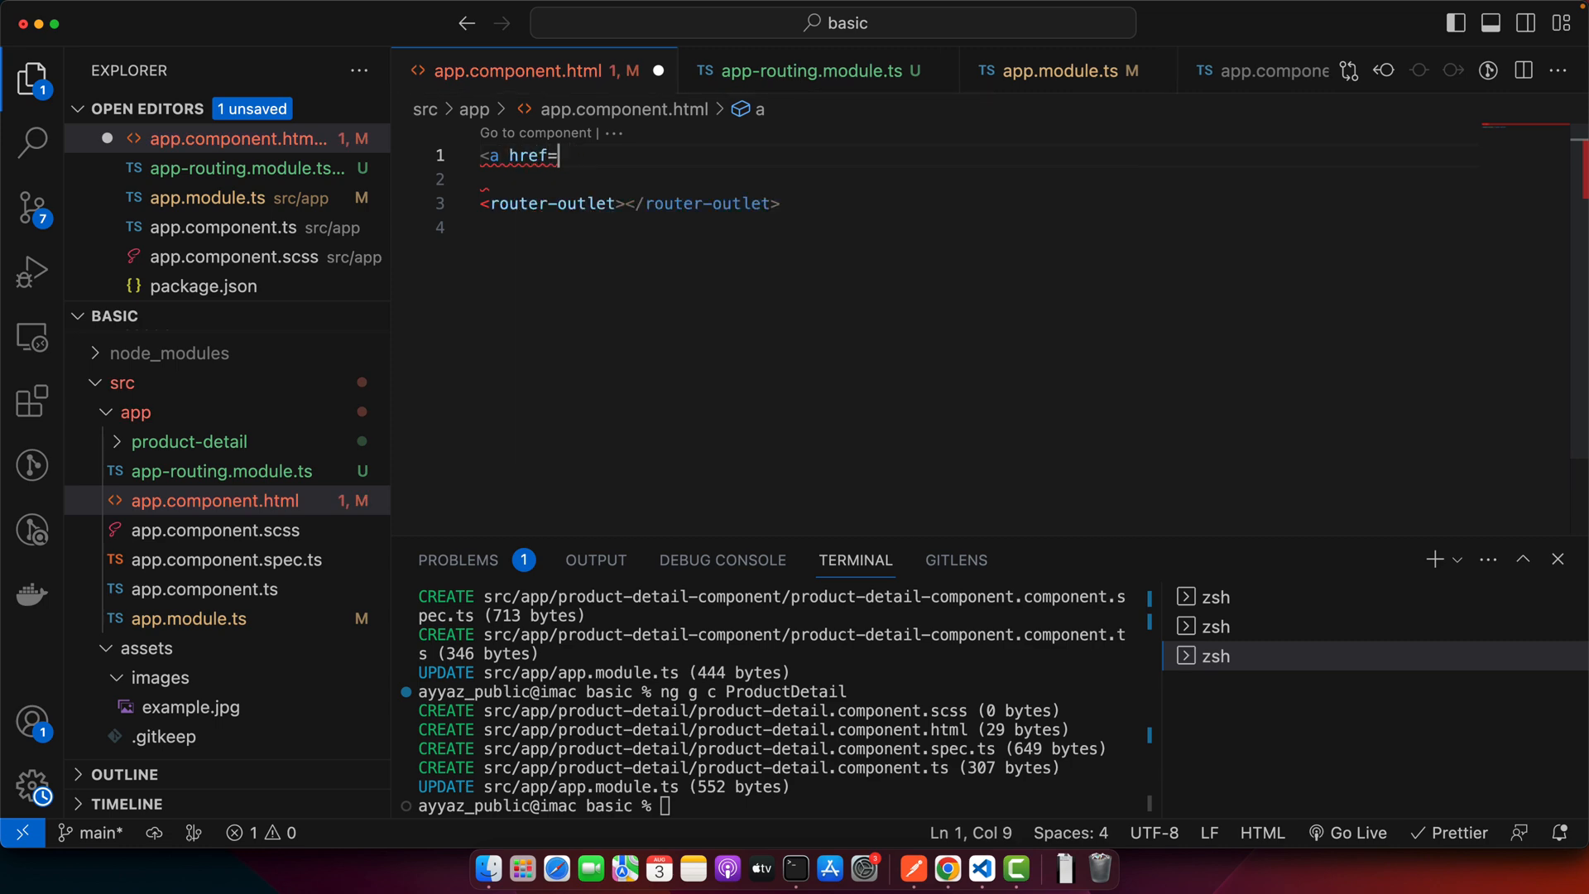
text(routerLink="")
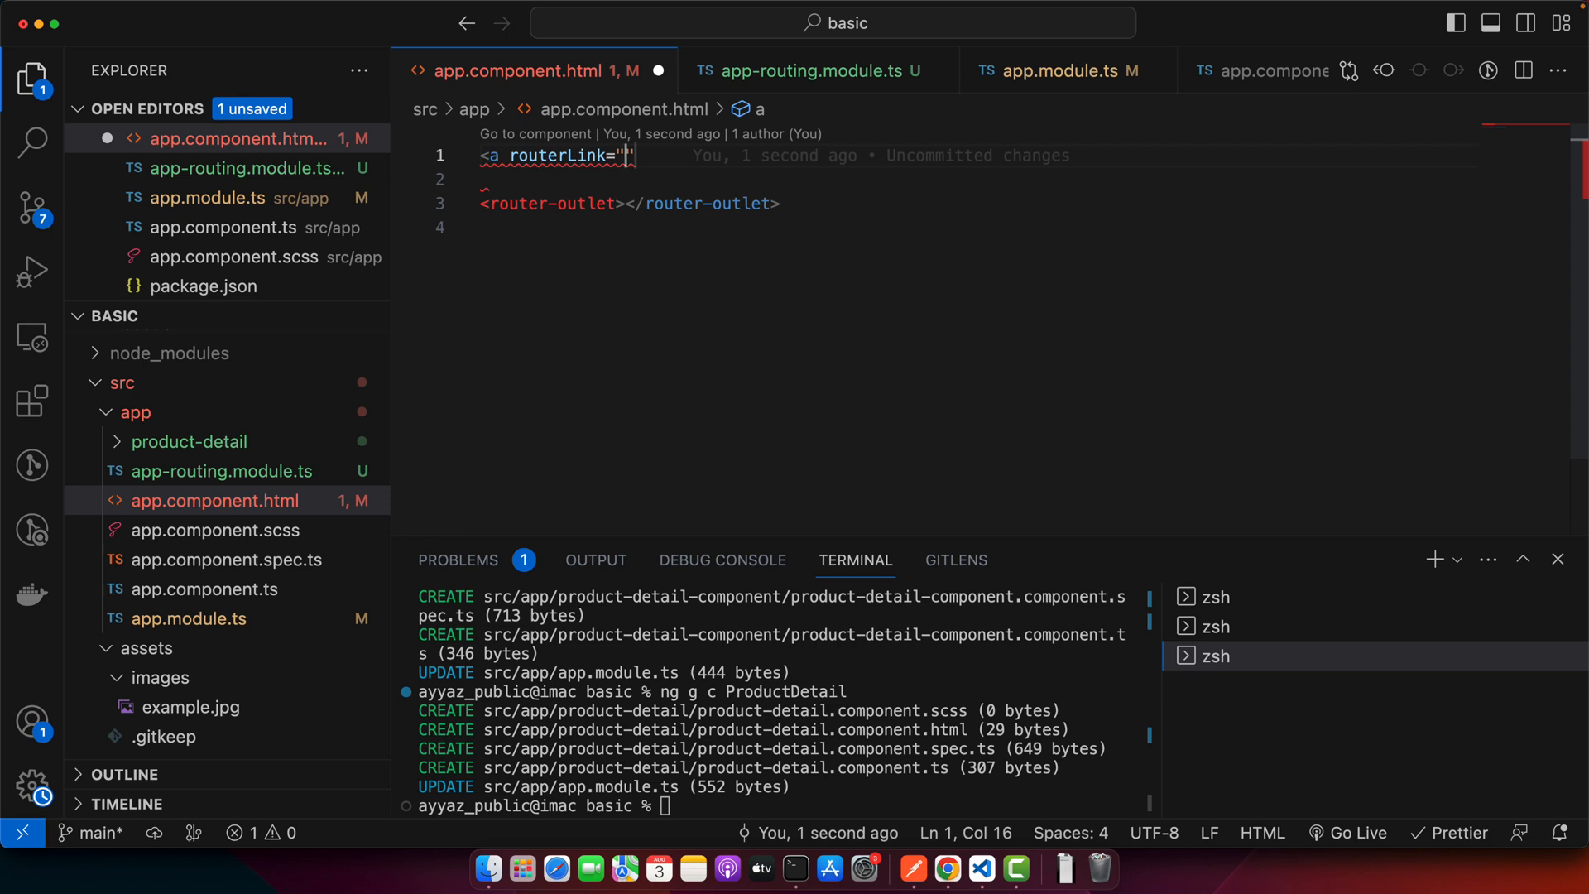
click(814, 71)
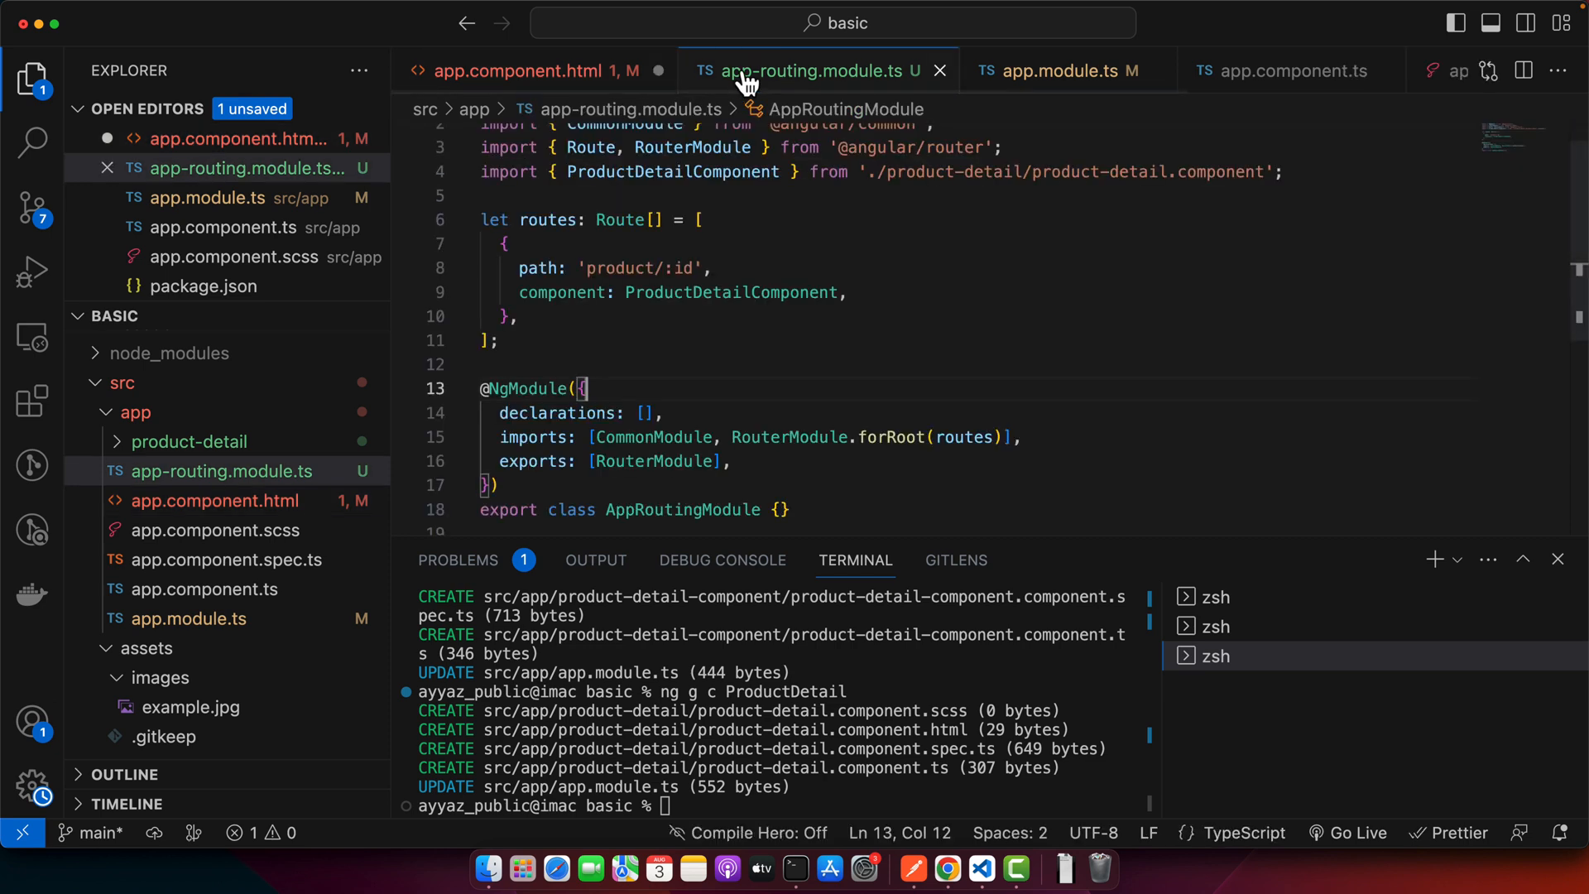
double_click(636, 267)
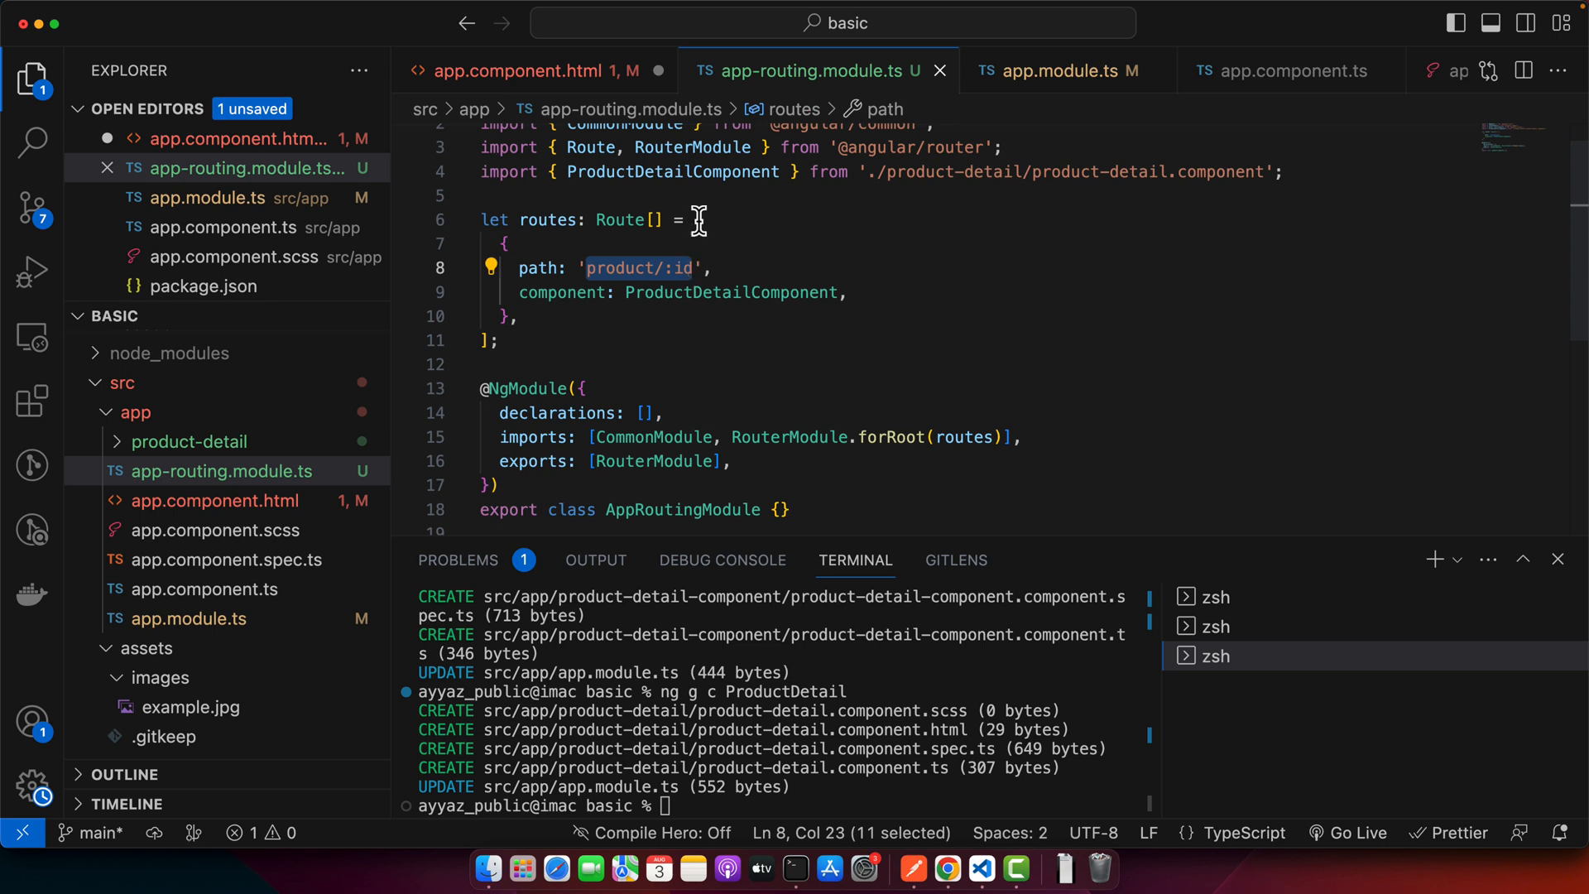
click(516, 71)
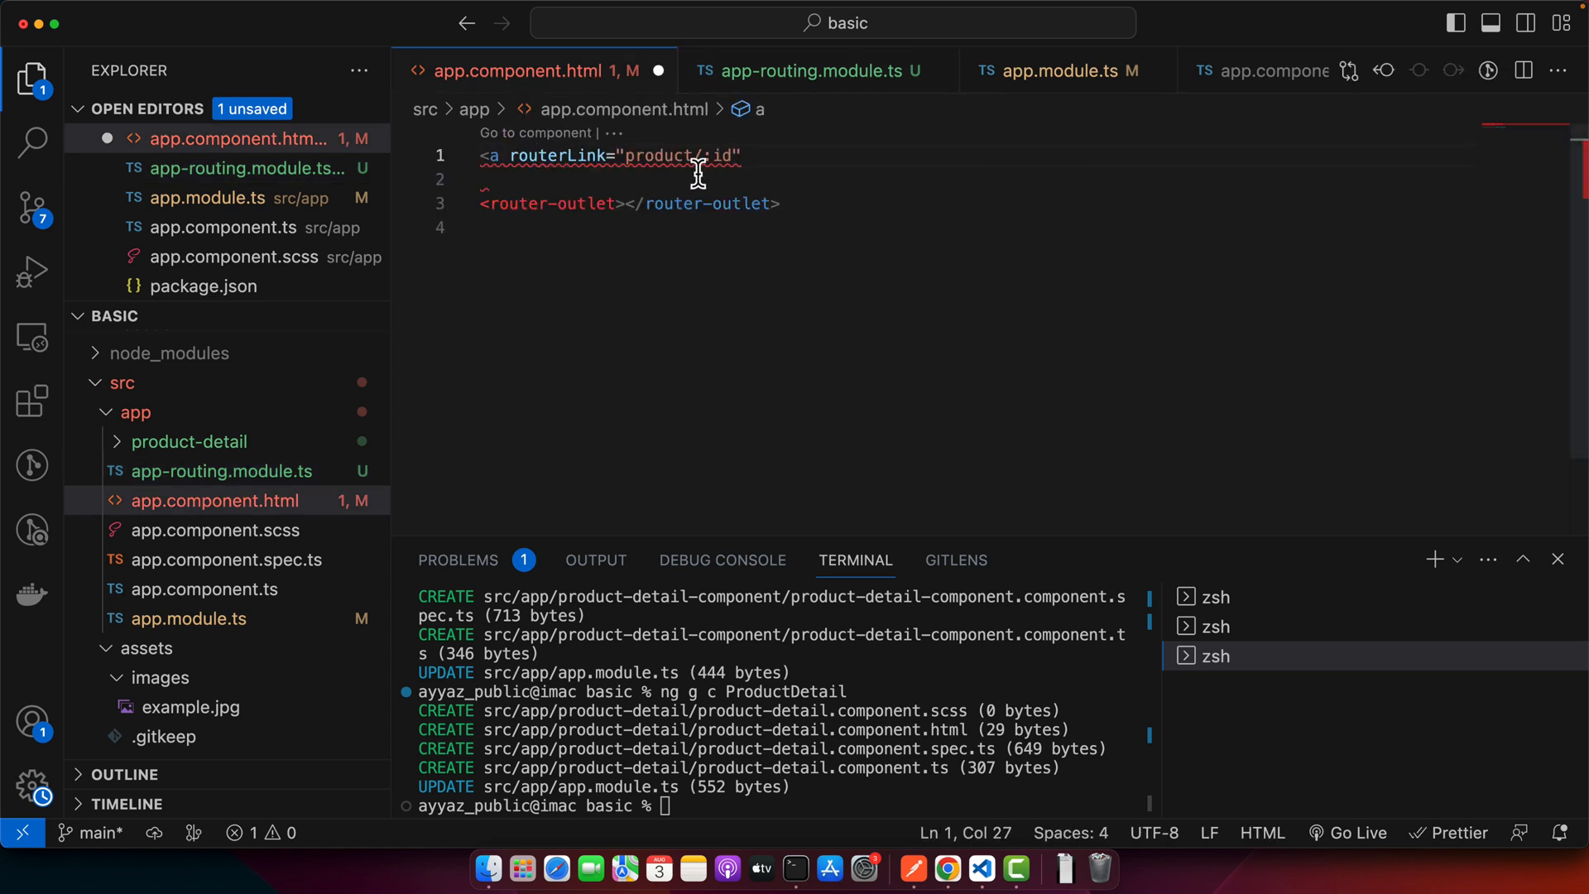
key(Backspace)
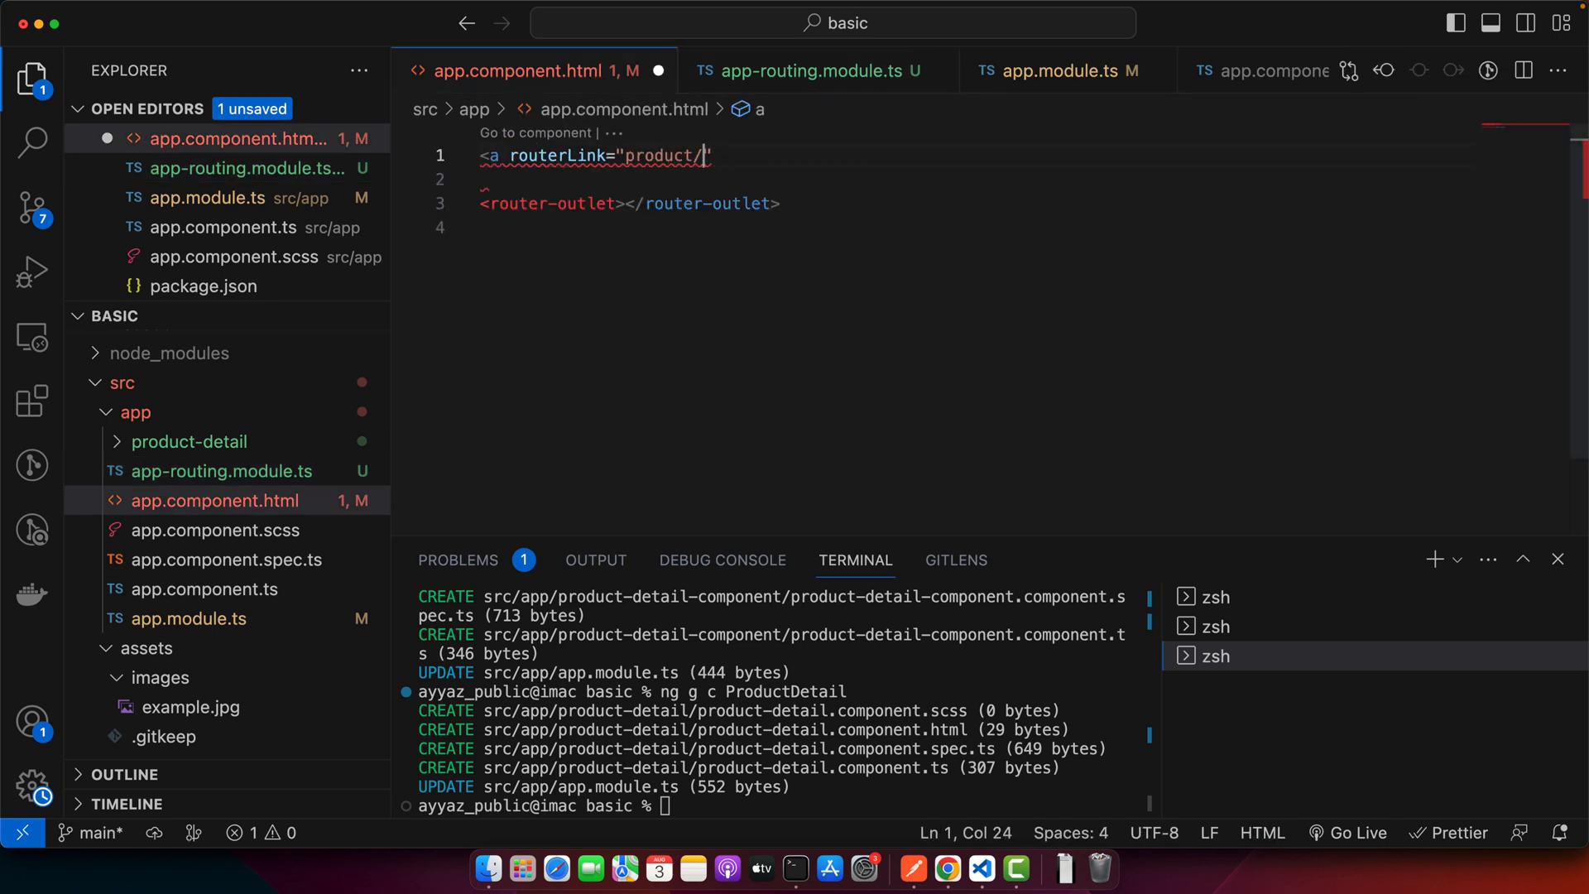
text(2"></a>)
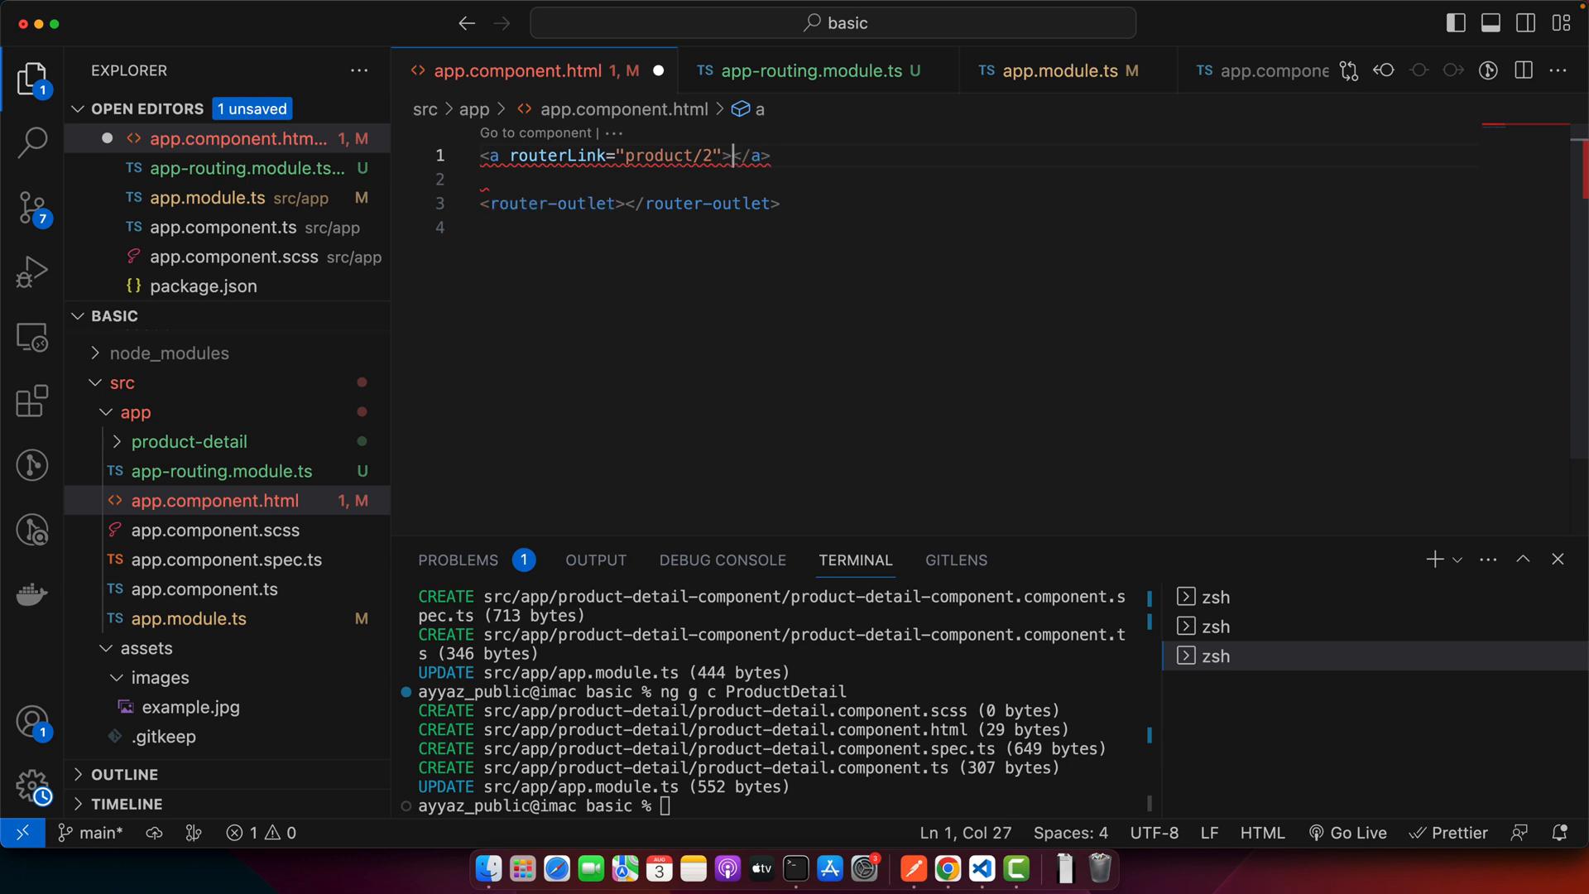
key(Enter)
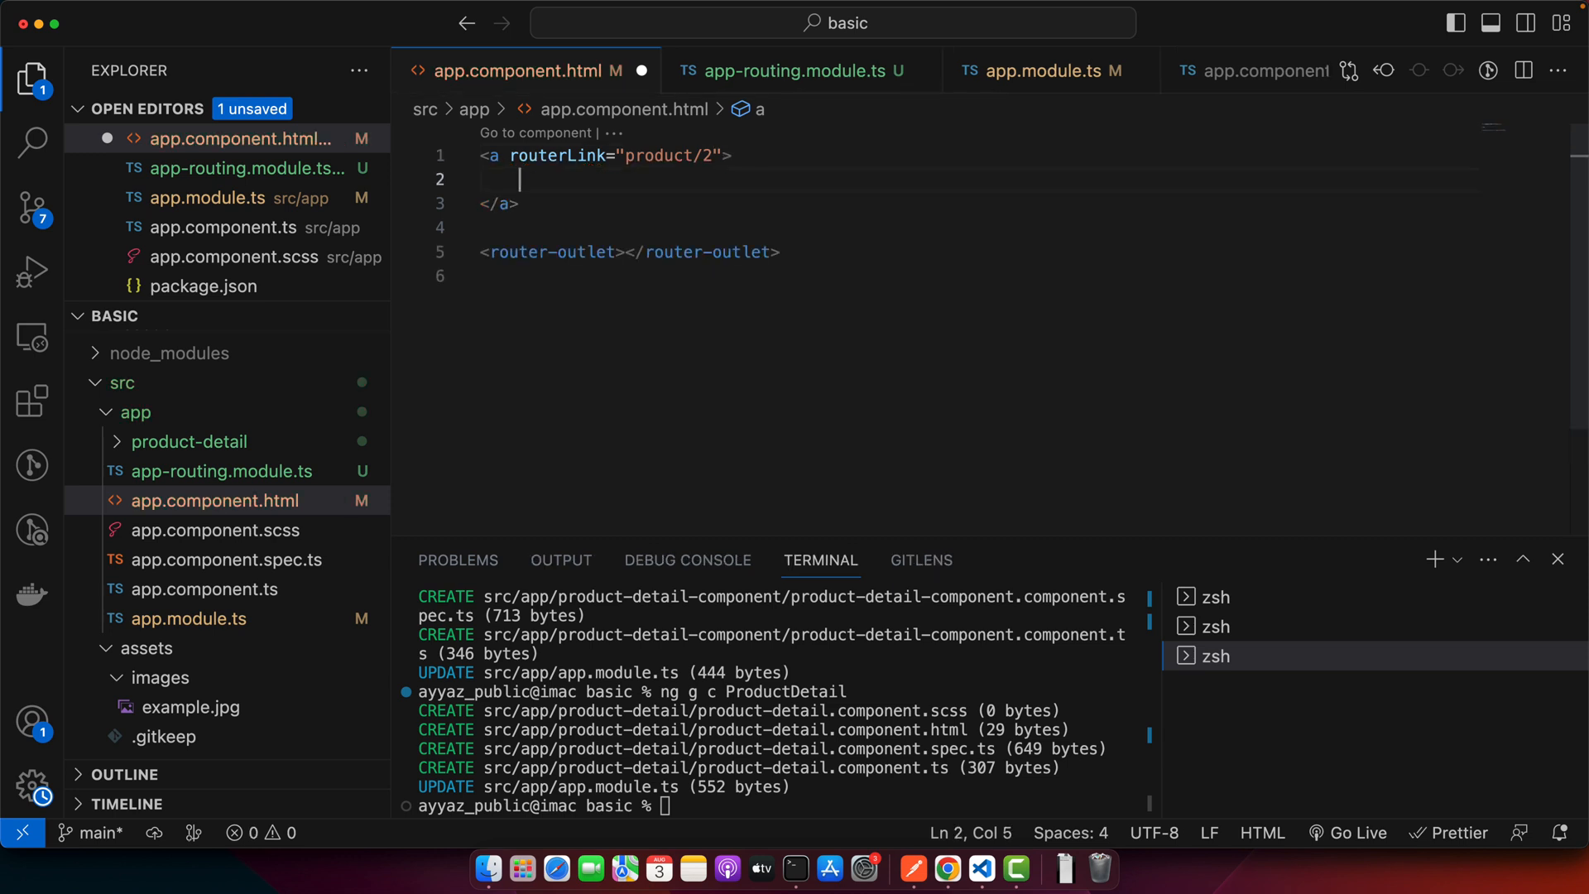
text(Product Detail </a>)
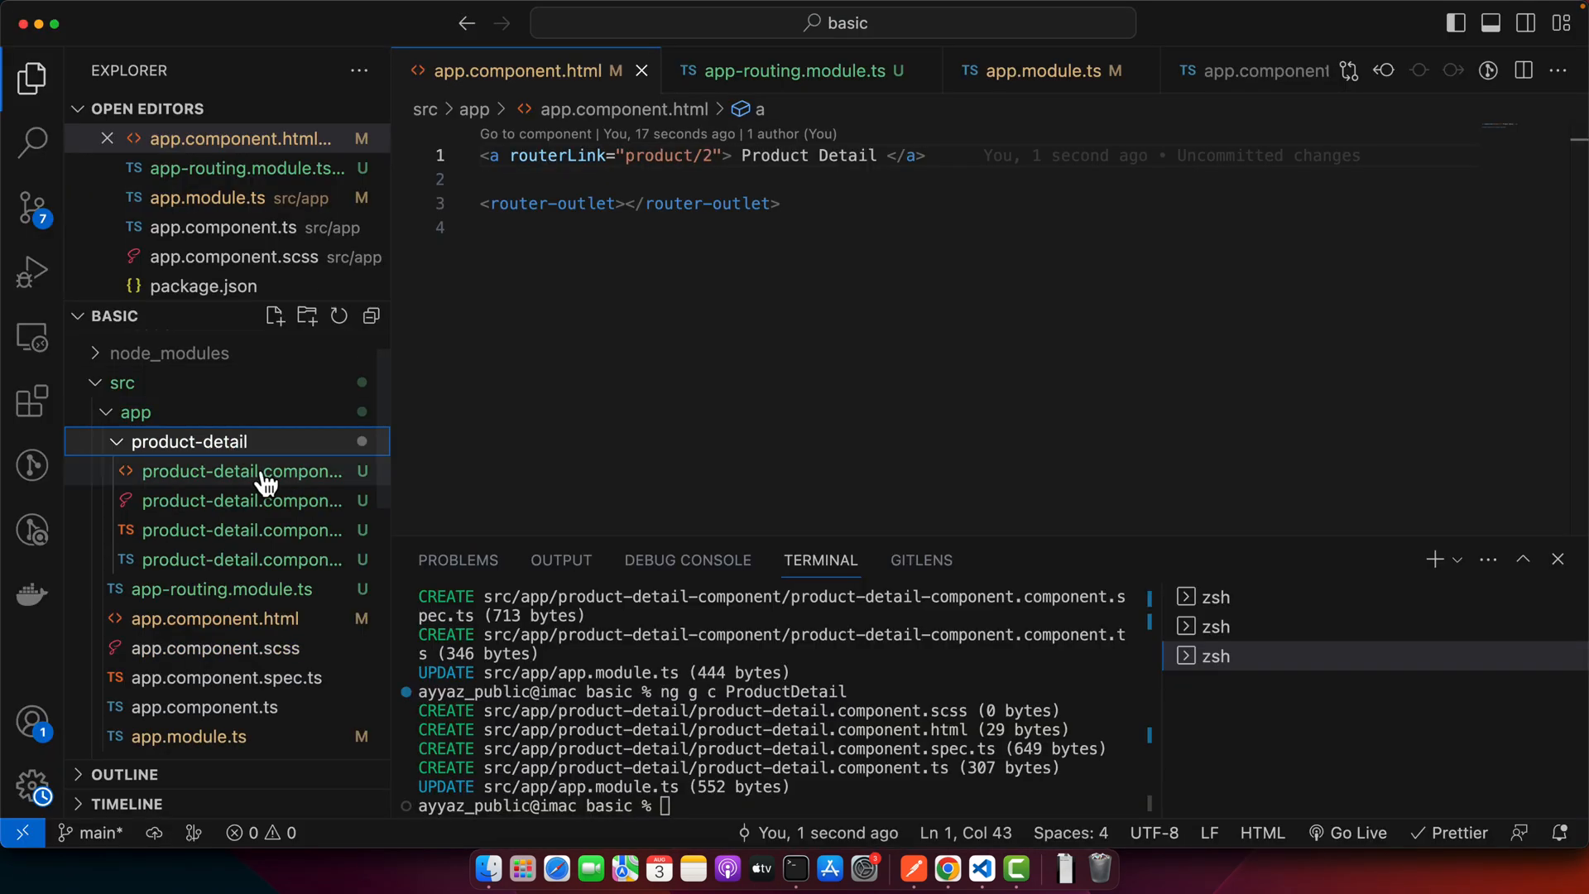
mouse_move(248, 492)
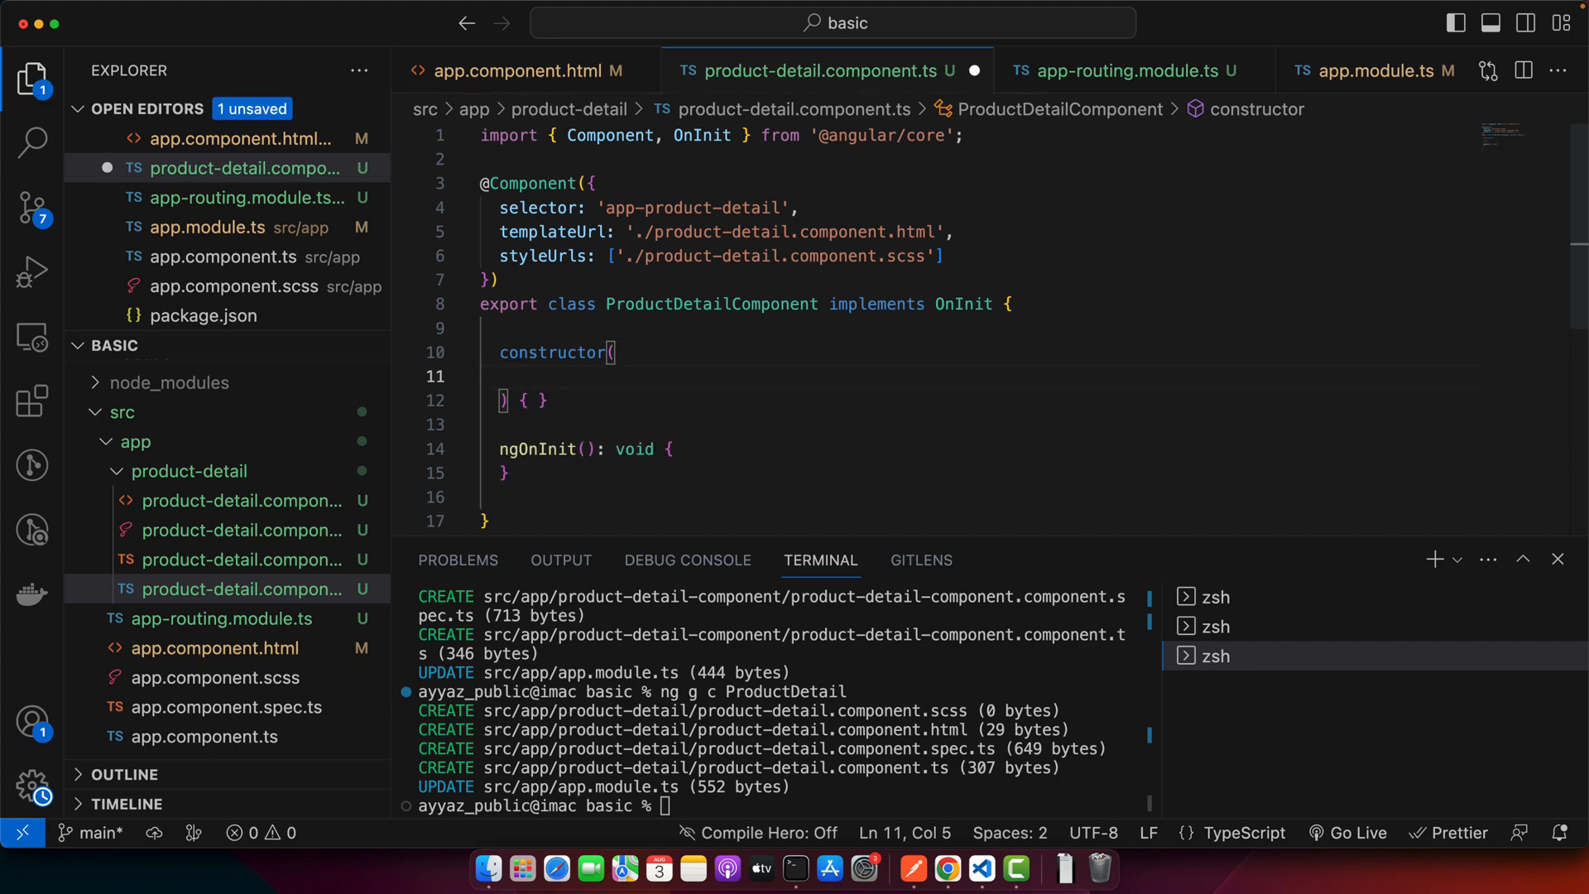
Inject ActivatedRoute as private route and subscribe to its paramMap with an arrow callback
text(private)
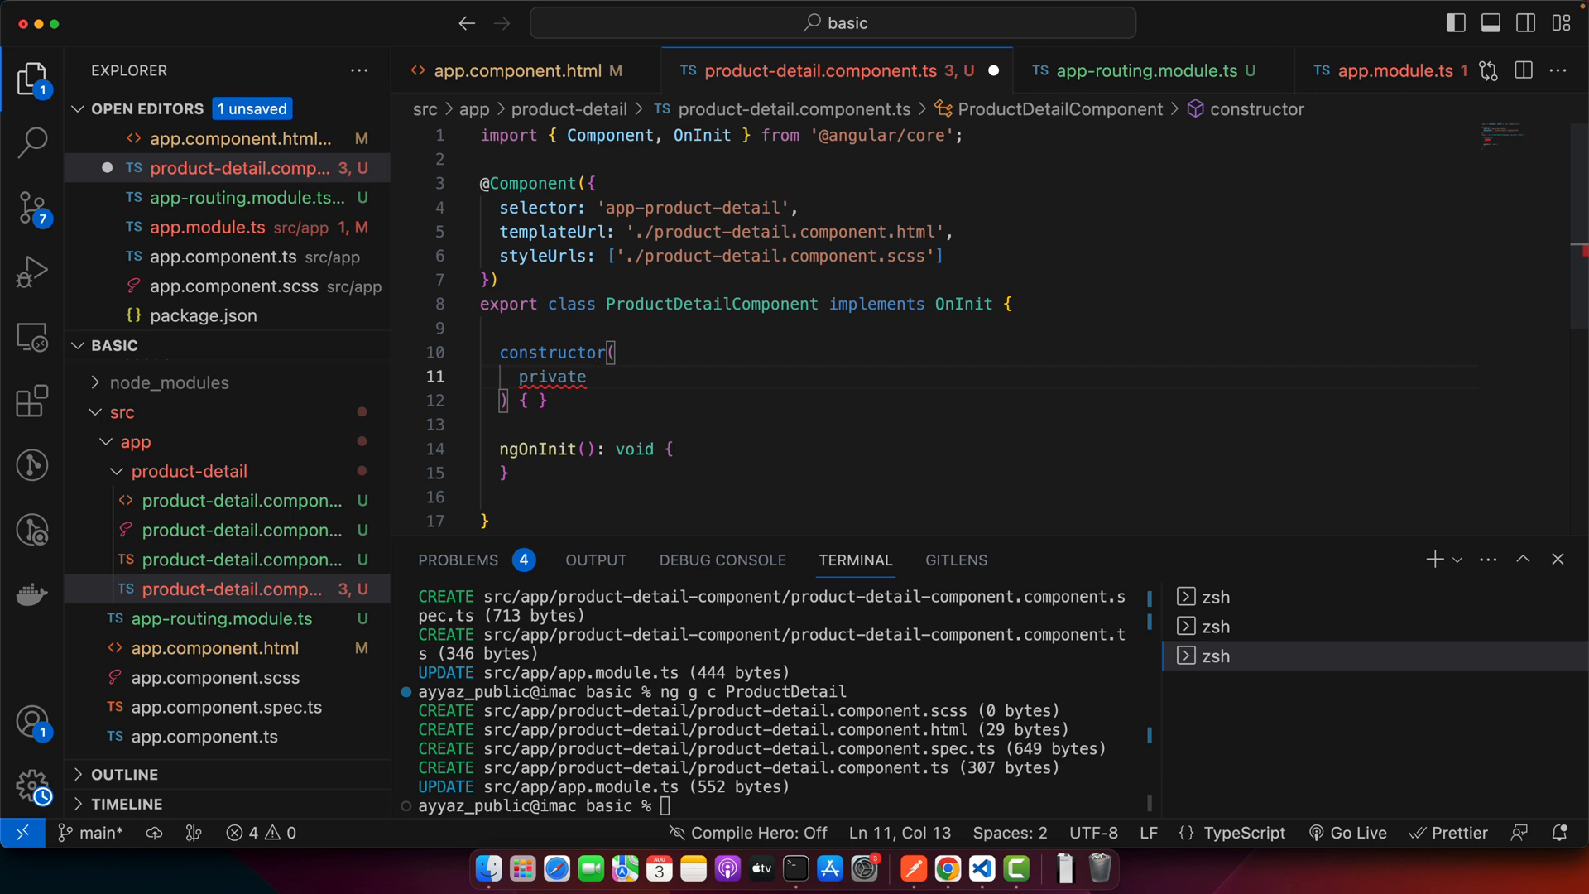
text(route: ActivatedRoute) {)
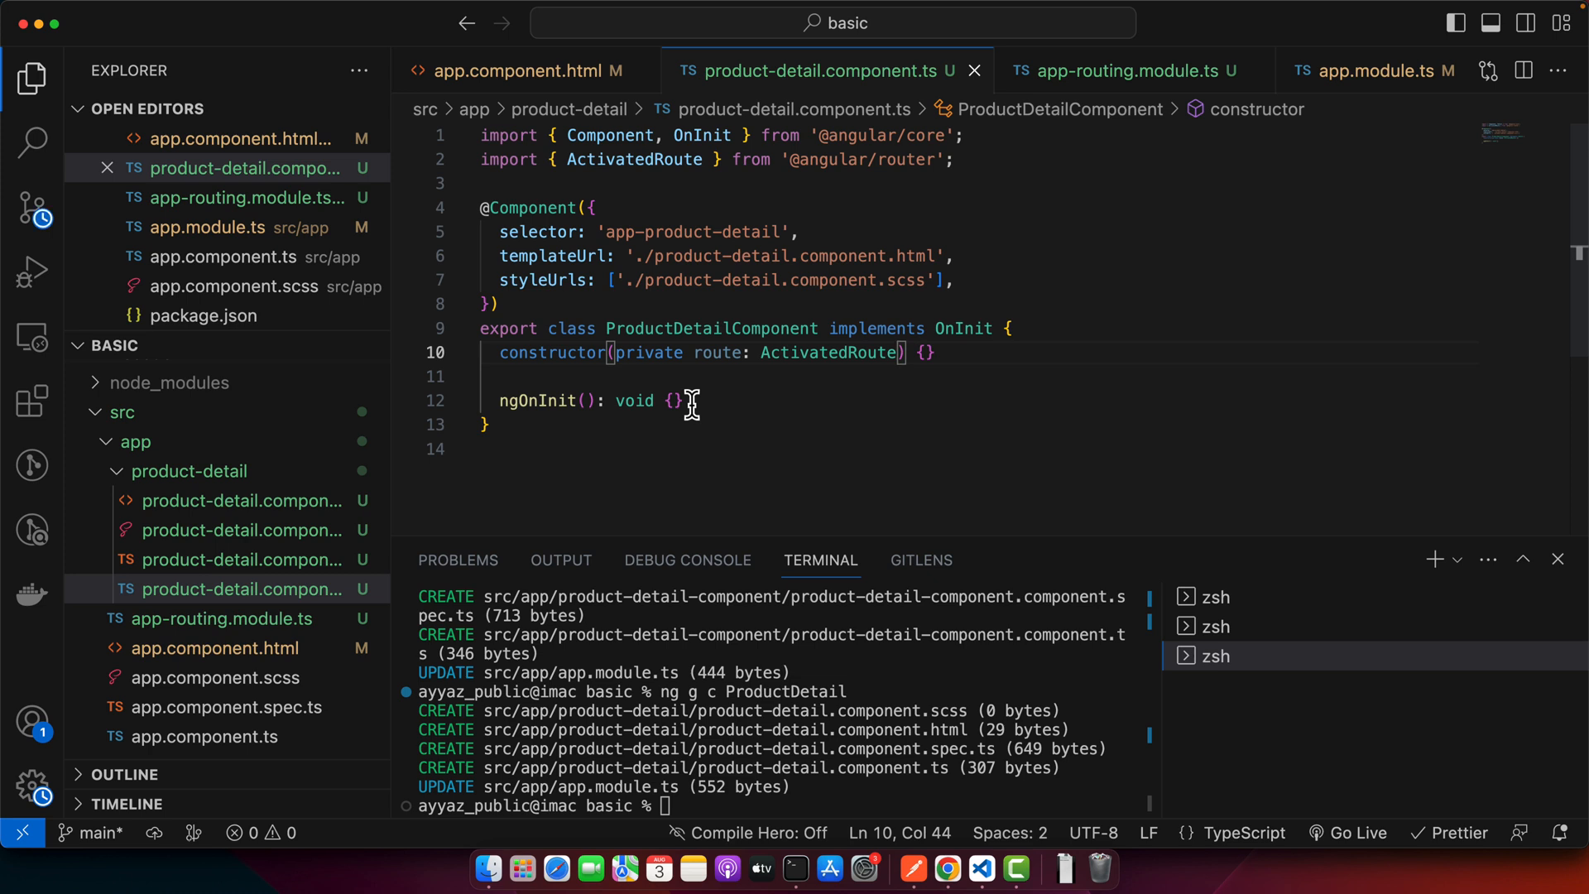
mouse_move(800, 397)
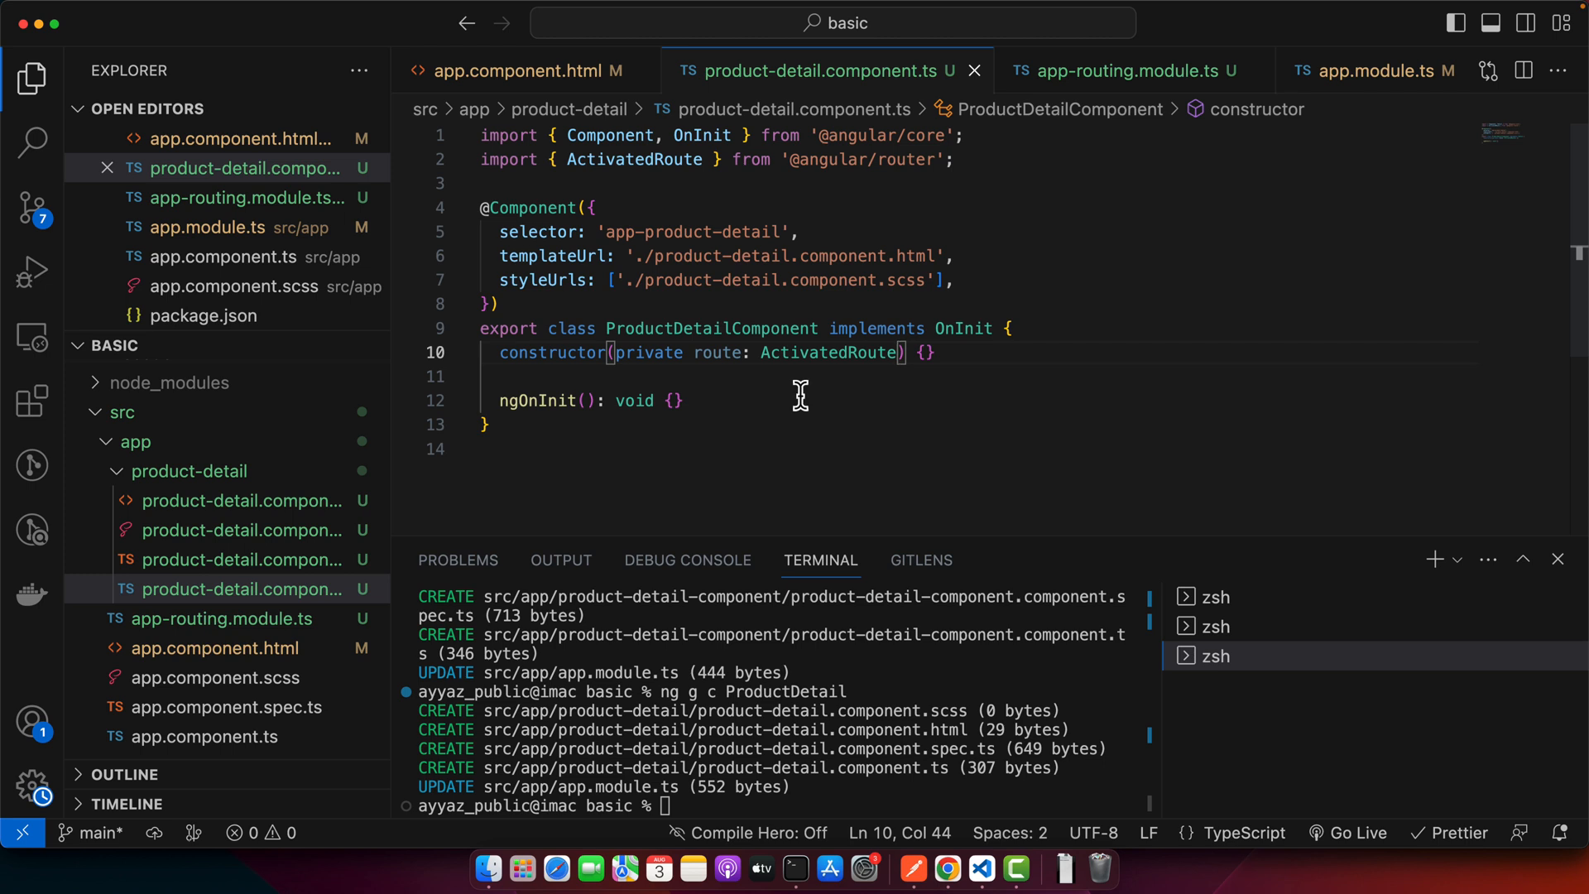
mouse_move(933, 368)
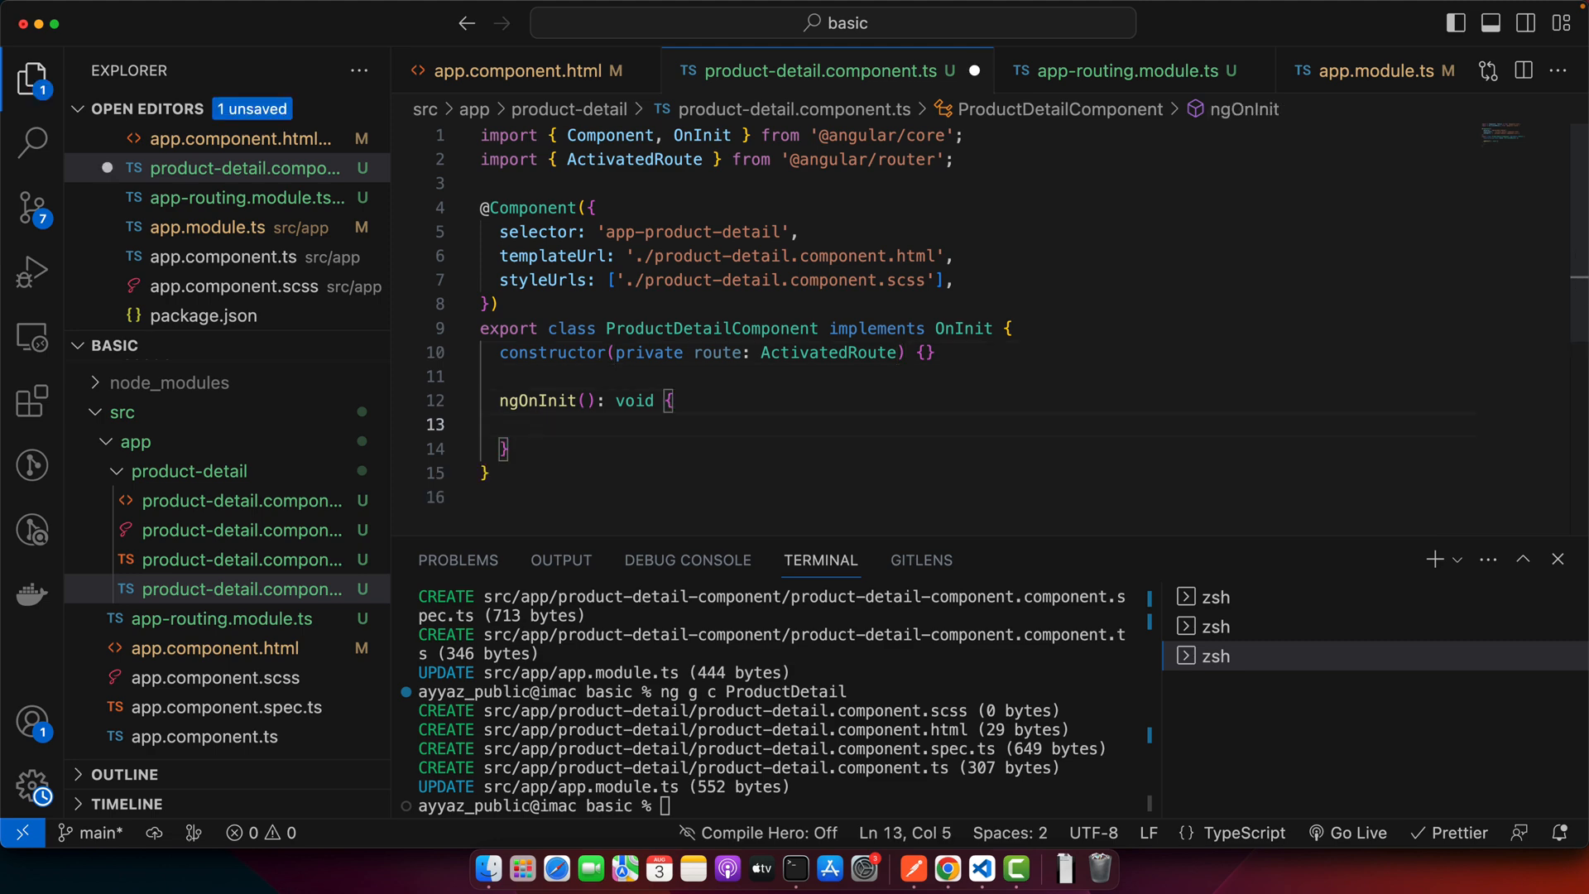
text(this.)
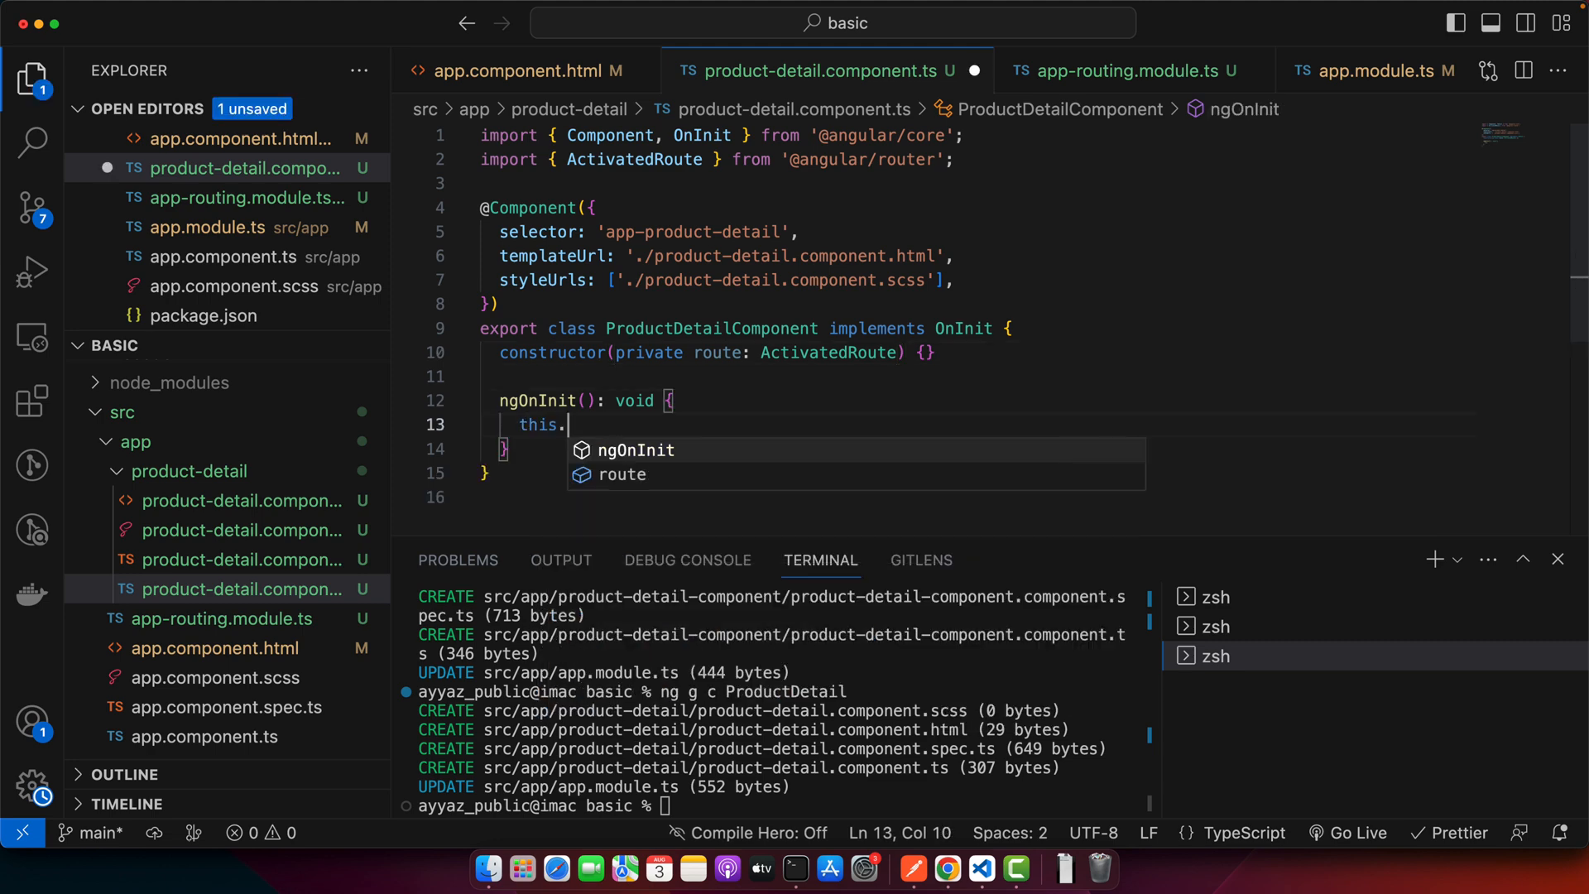
text(route.pr)
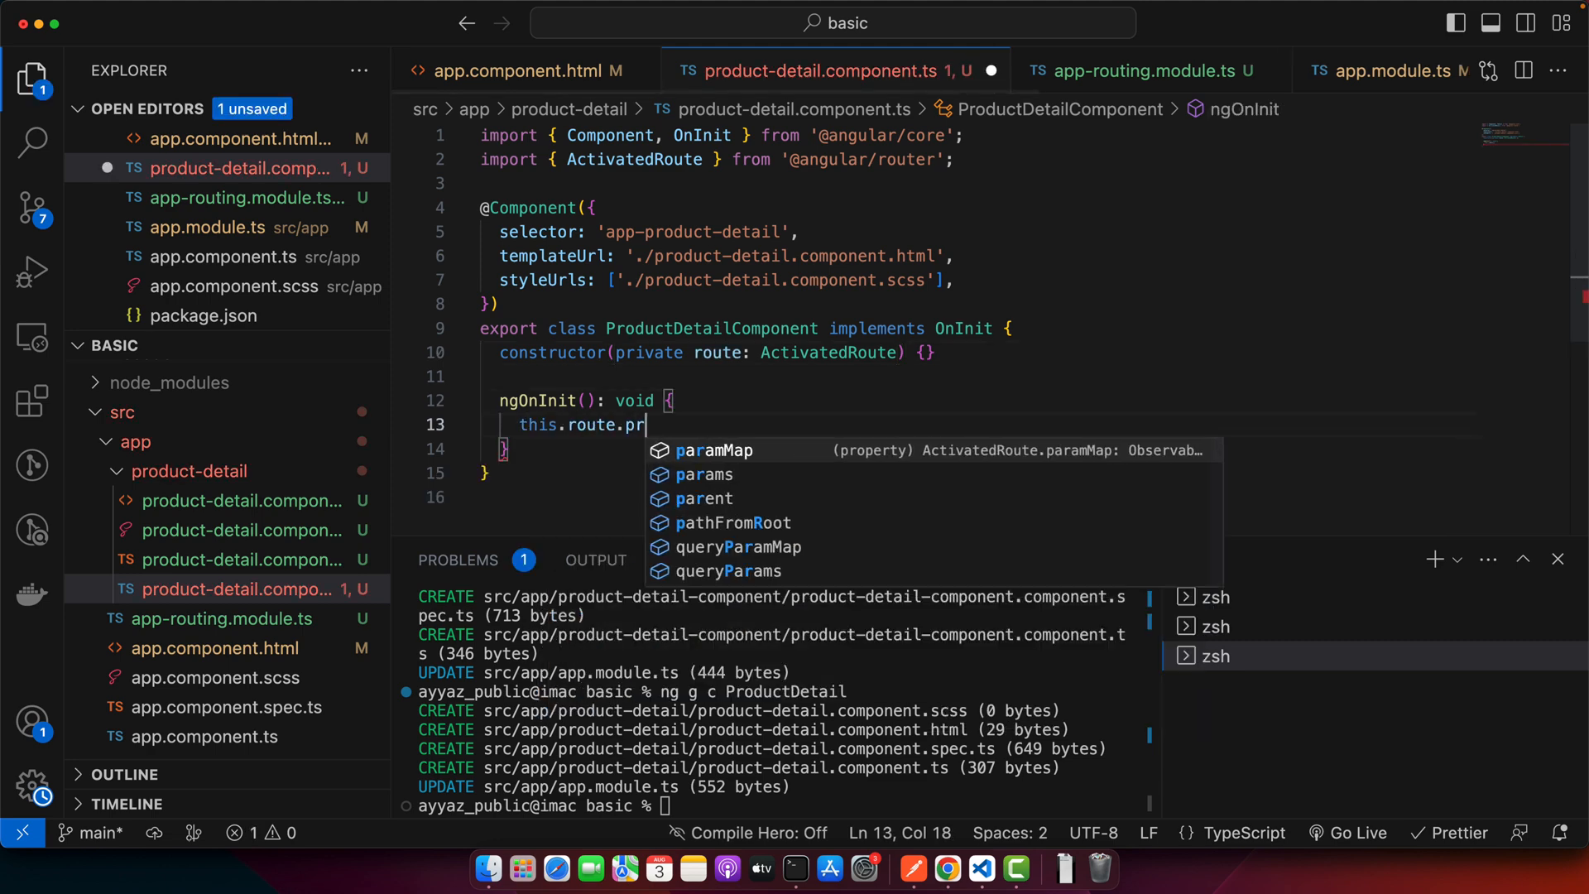
key(Tab)
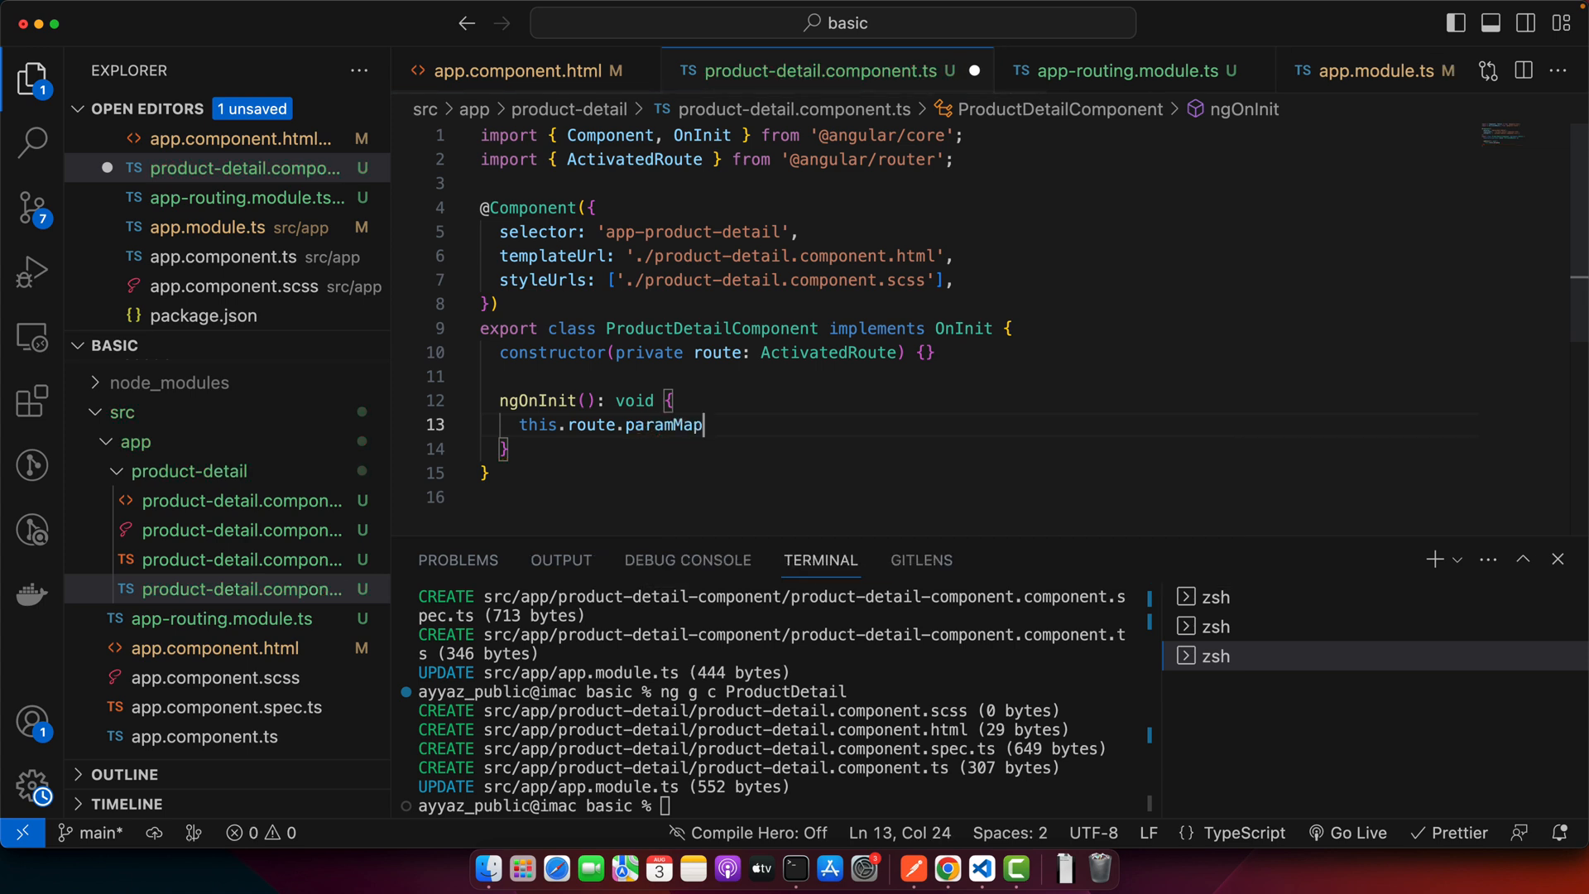
text(.subscribe())
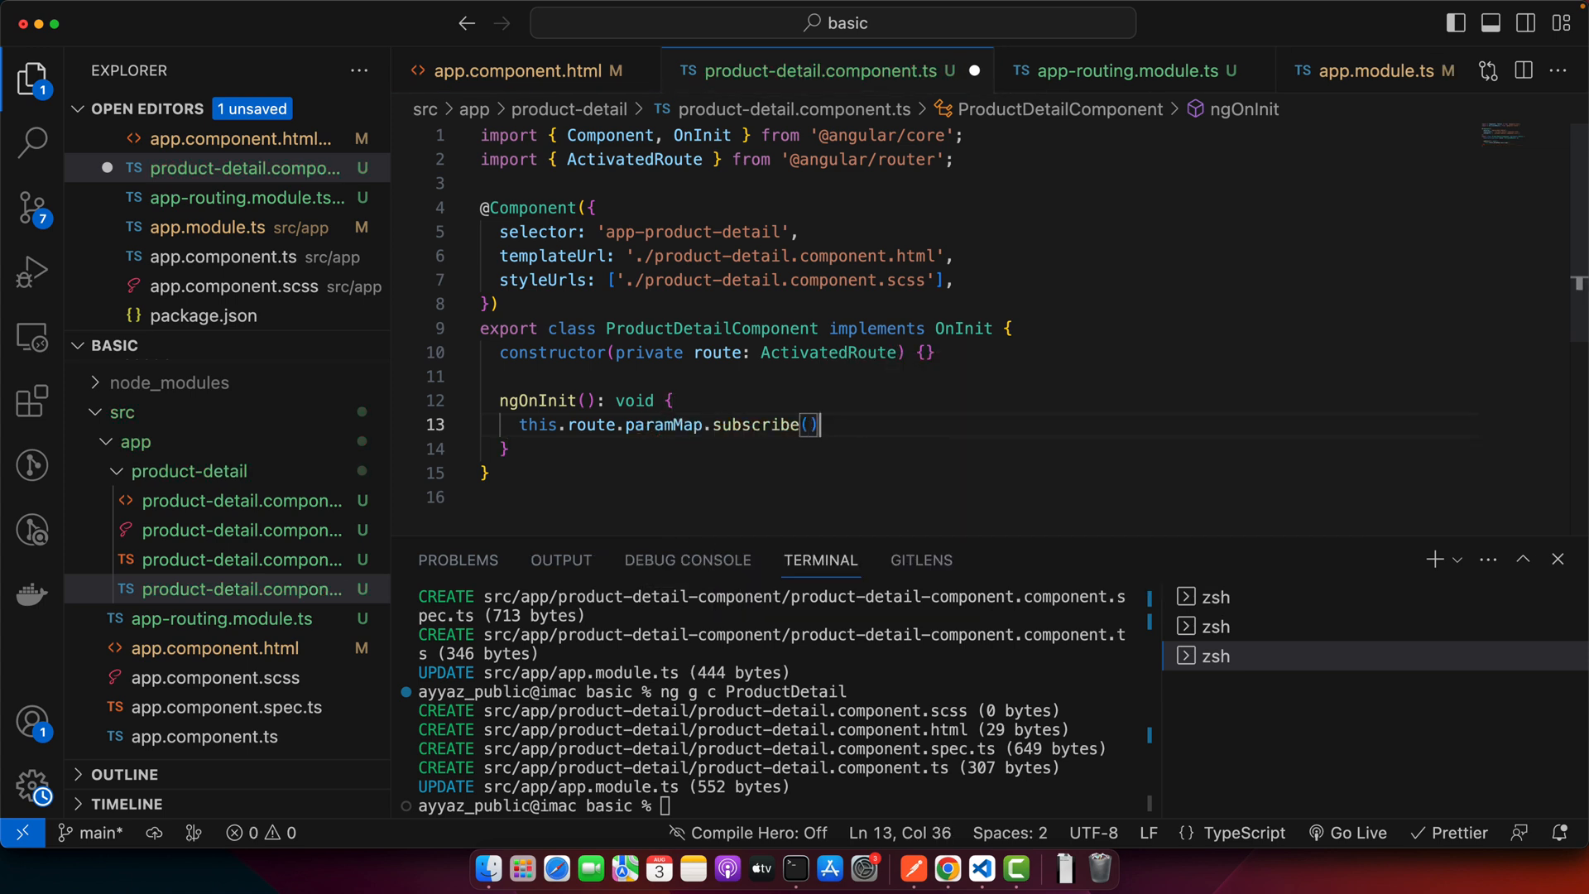
text(;)
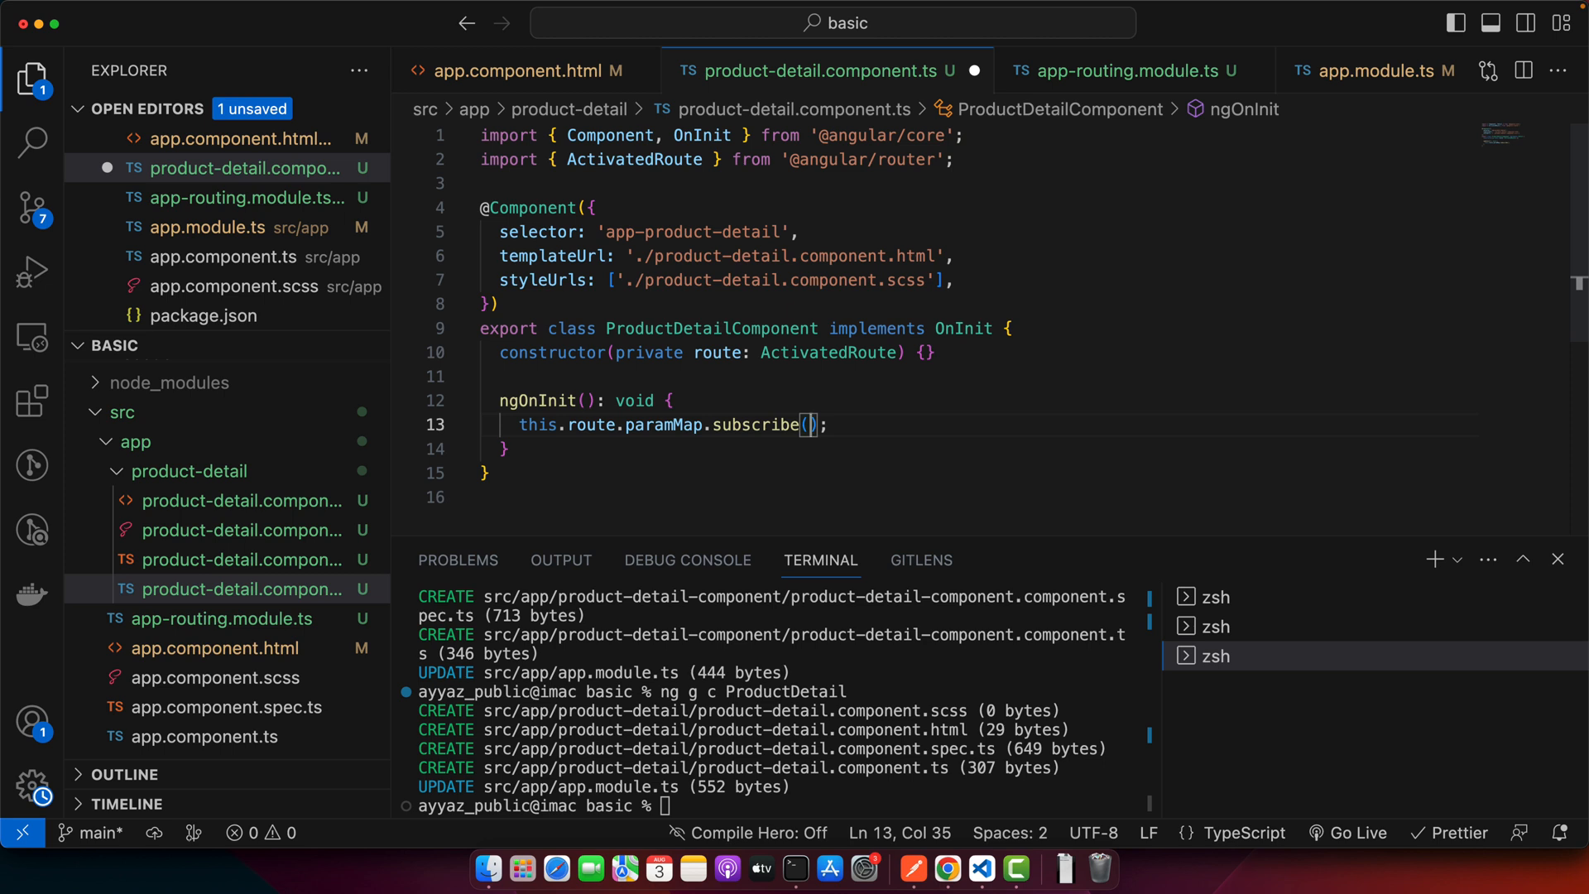
text(()=>{})
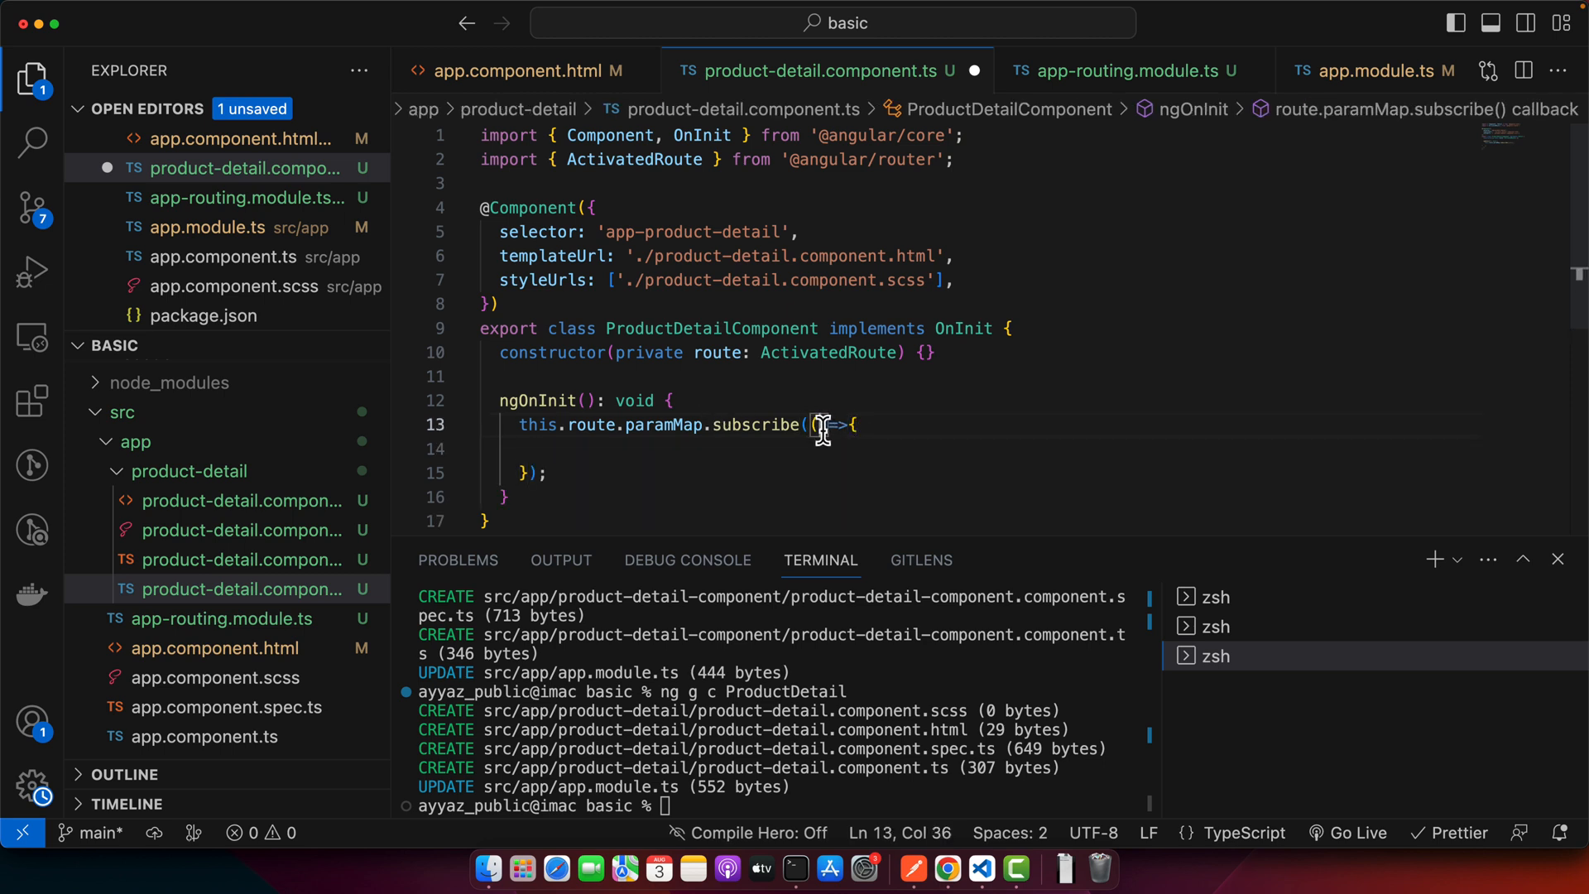
Inside the callback, set productId from params.get('id') and alert it
text(prams)
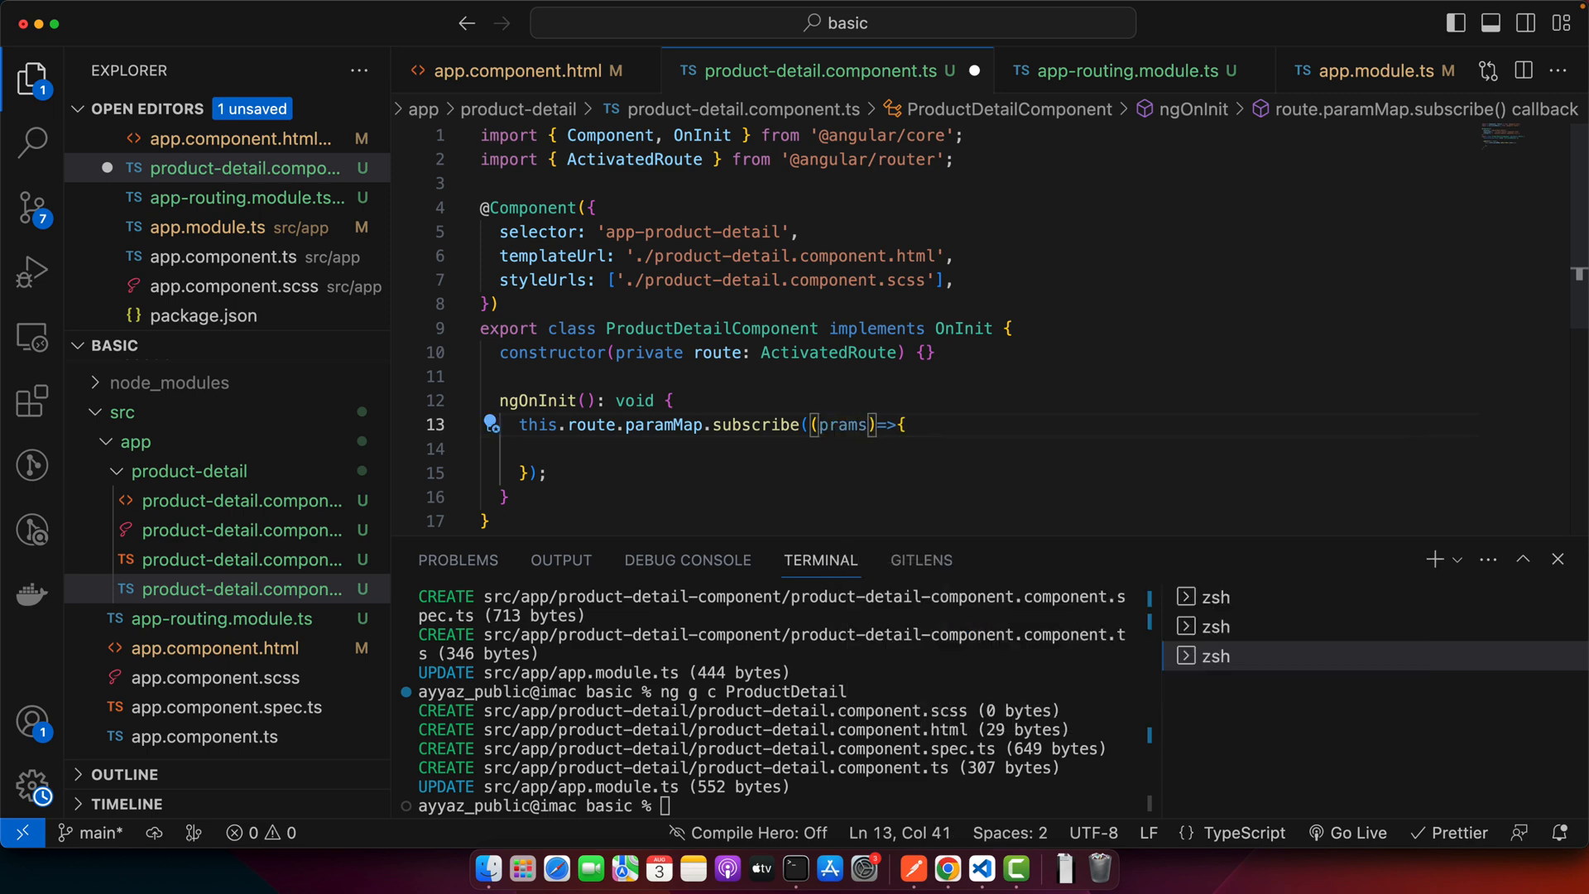
key(enter)
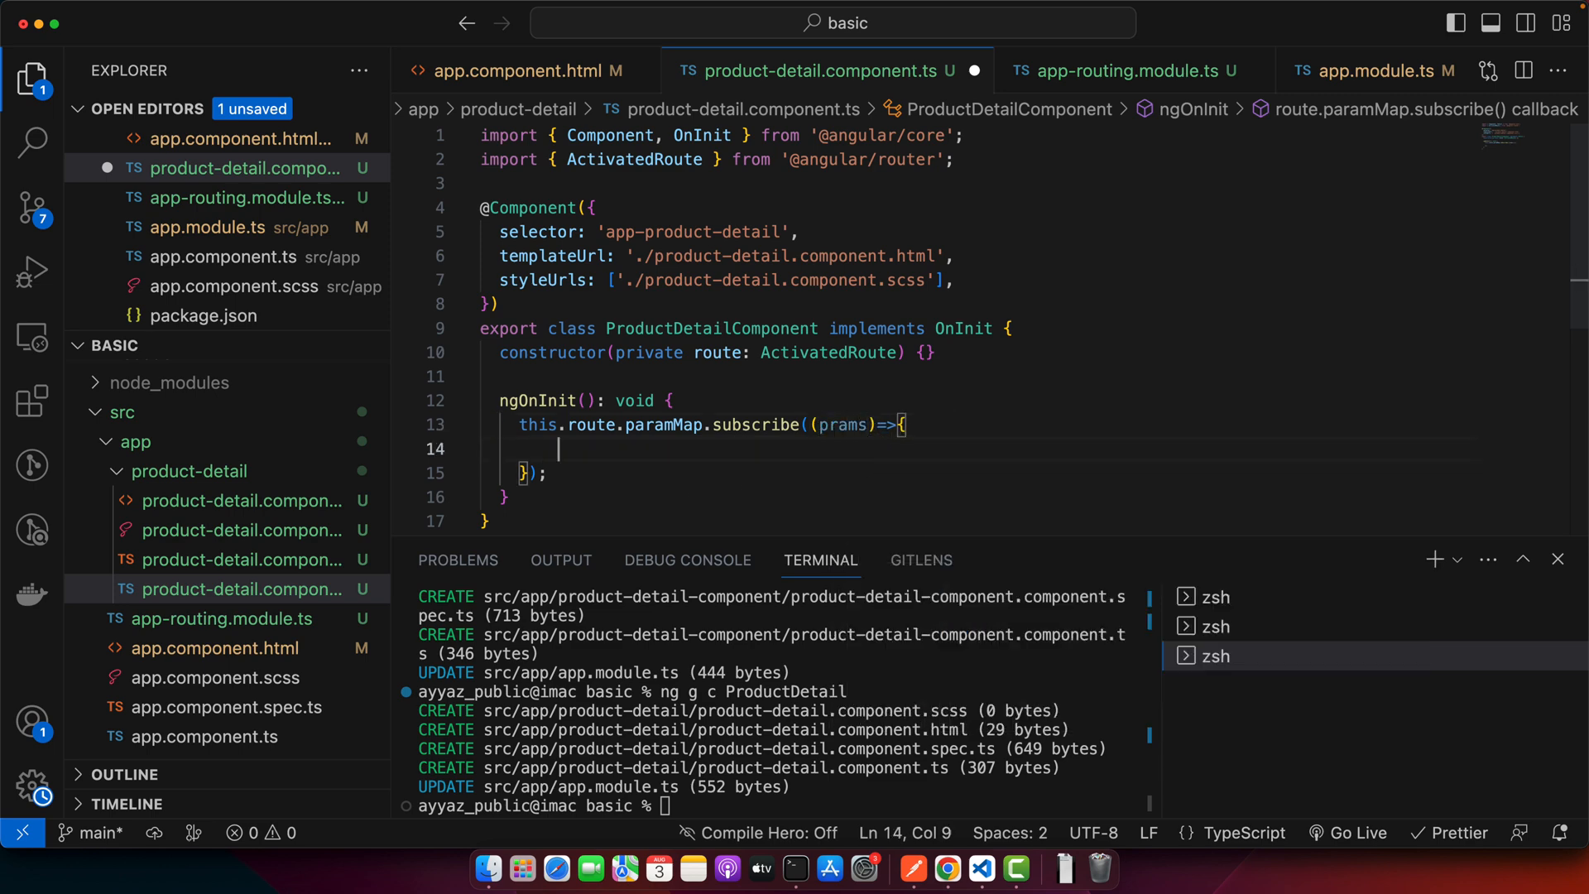
text(let p)
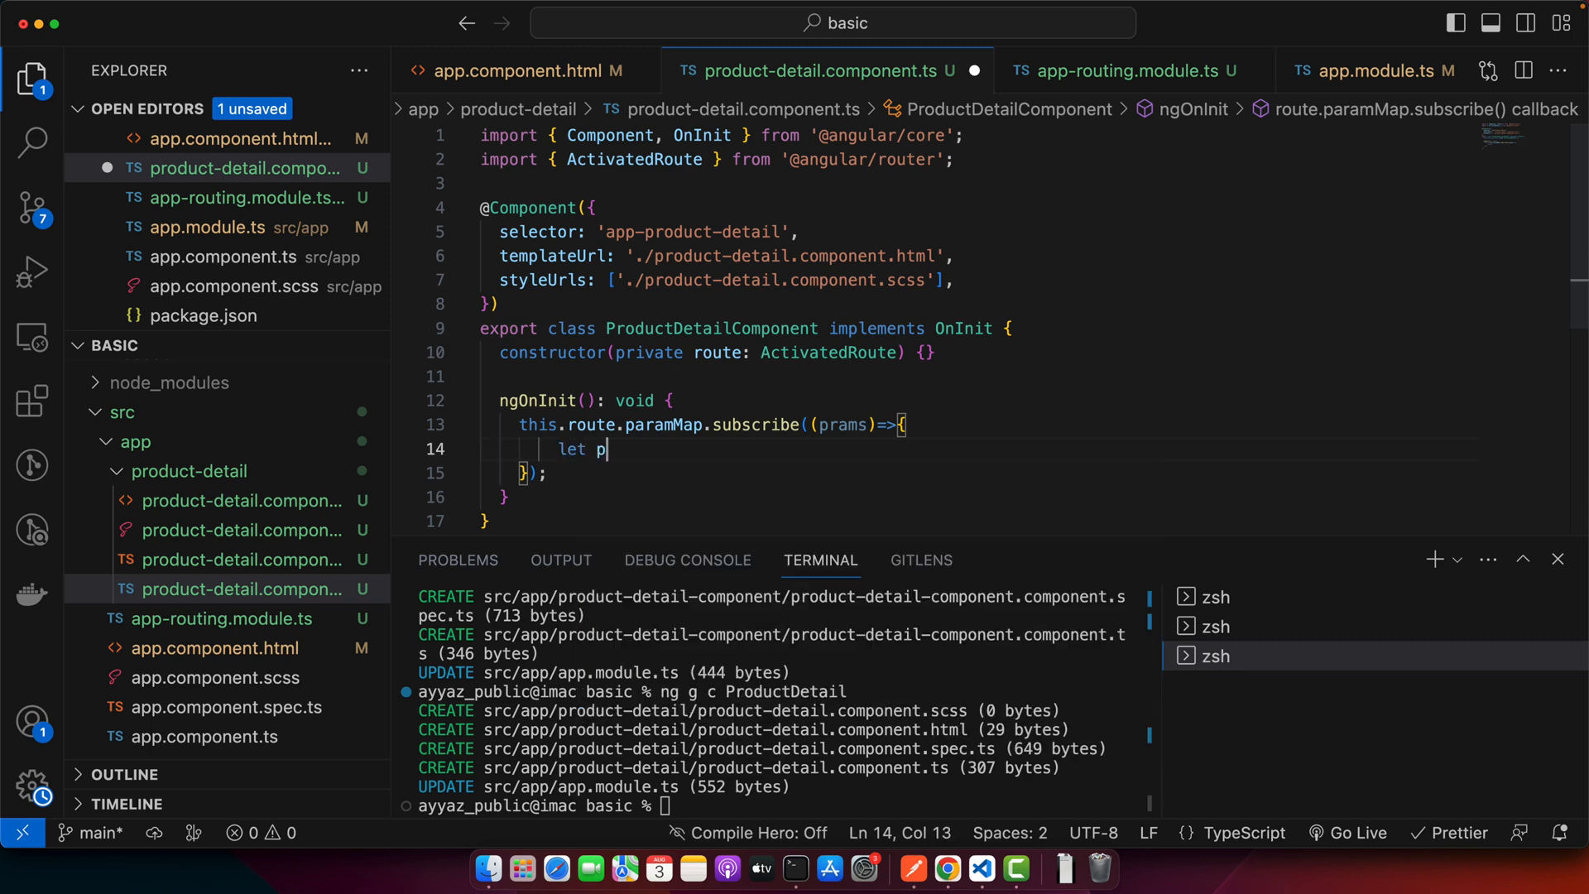
text(roductId =)
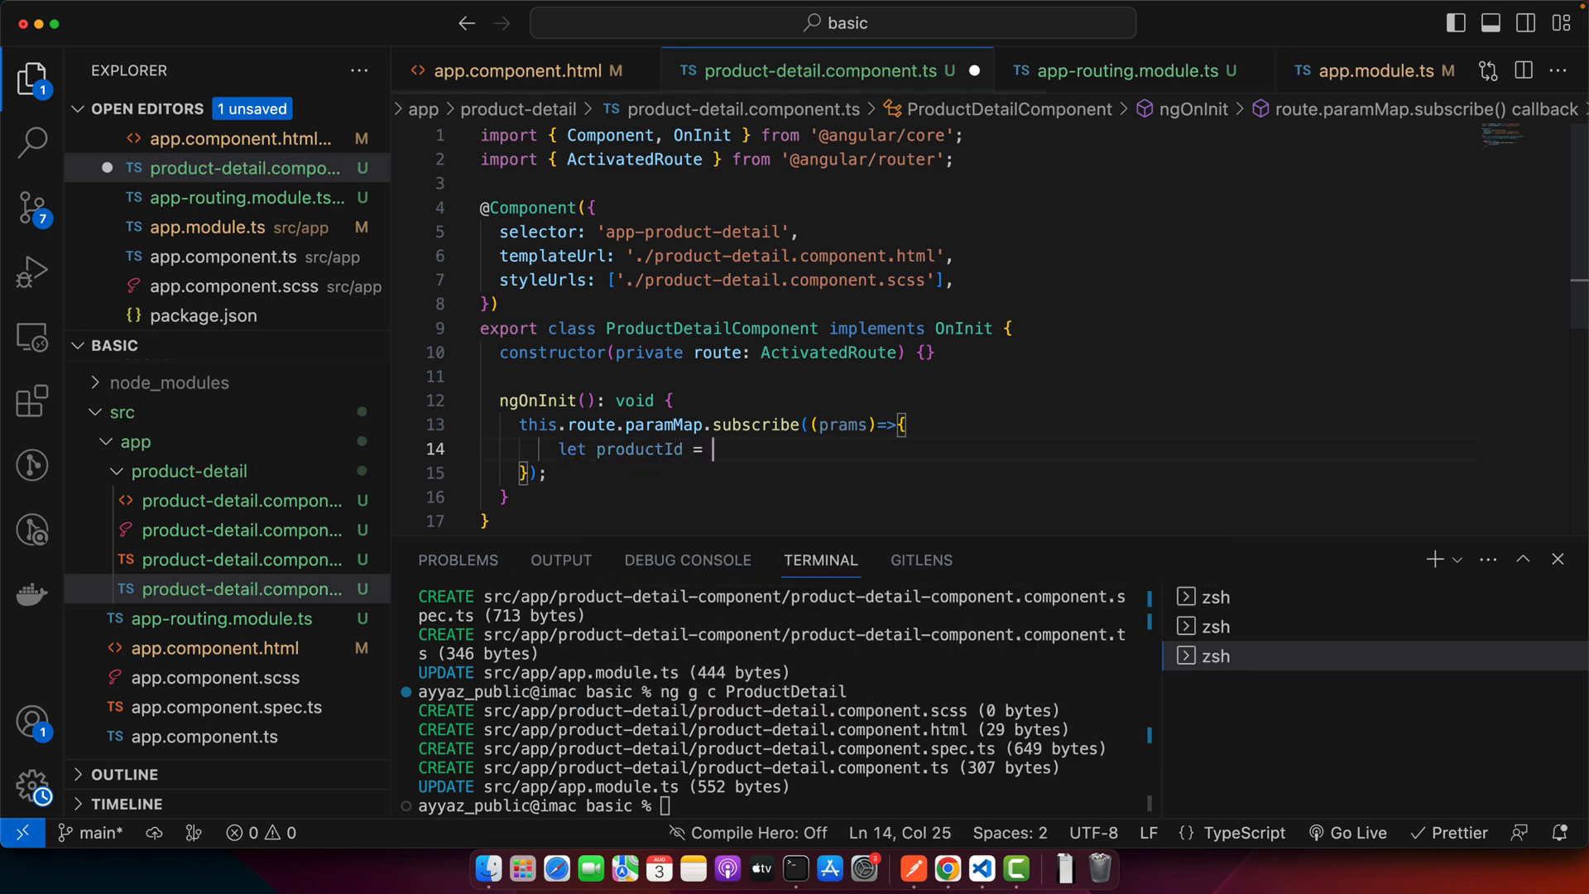
text(params.g)
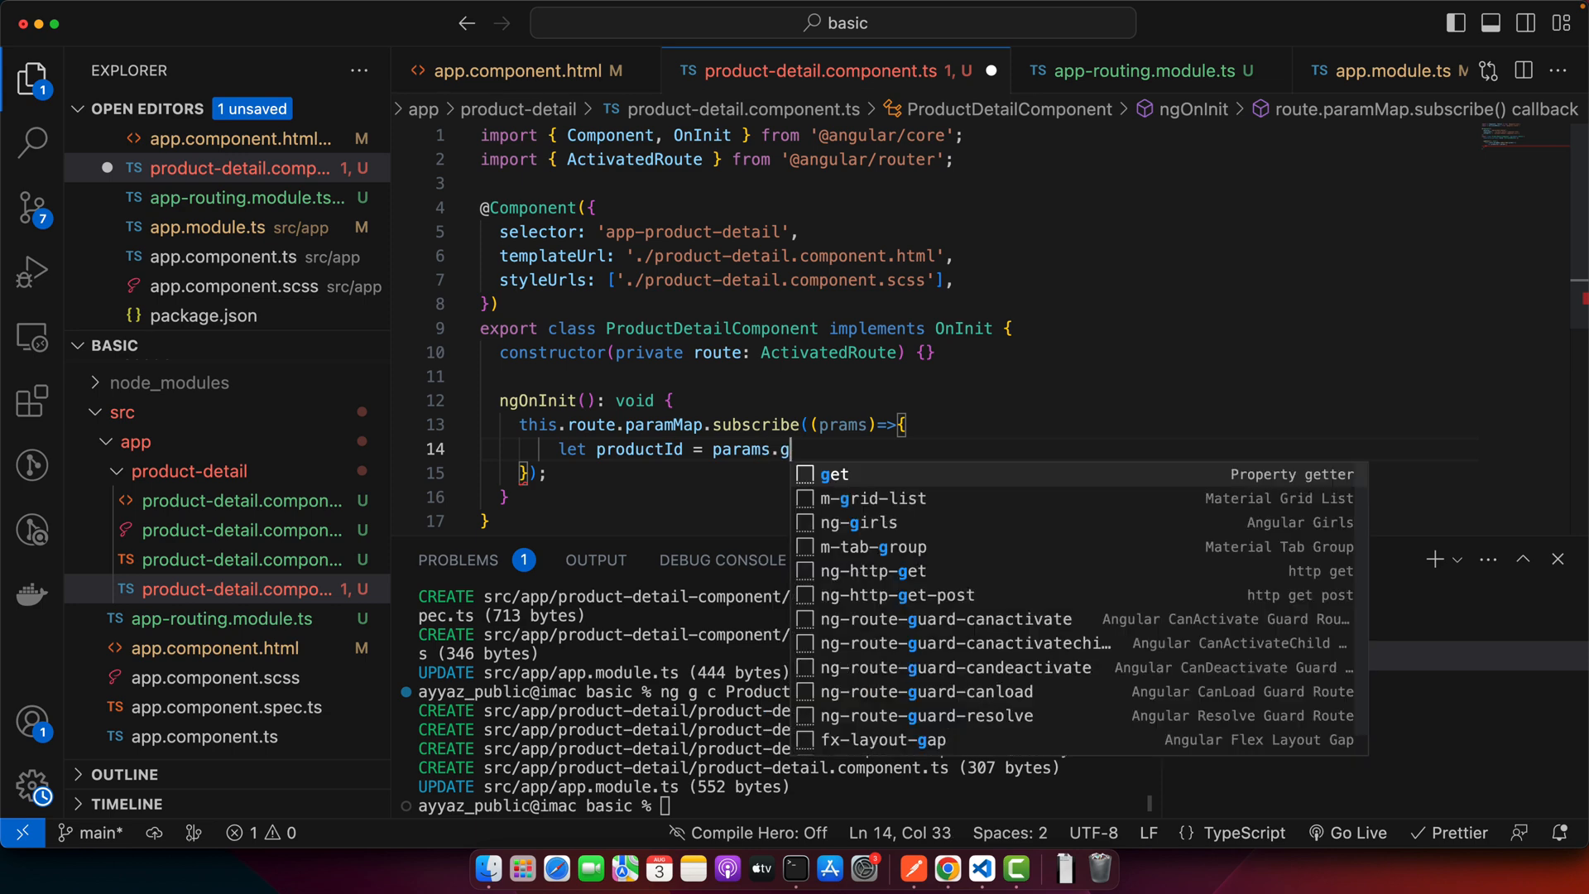
text(et('id');)
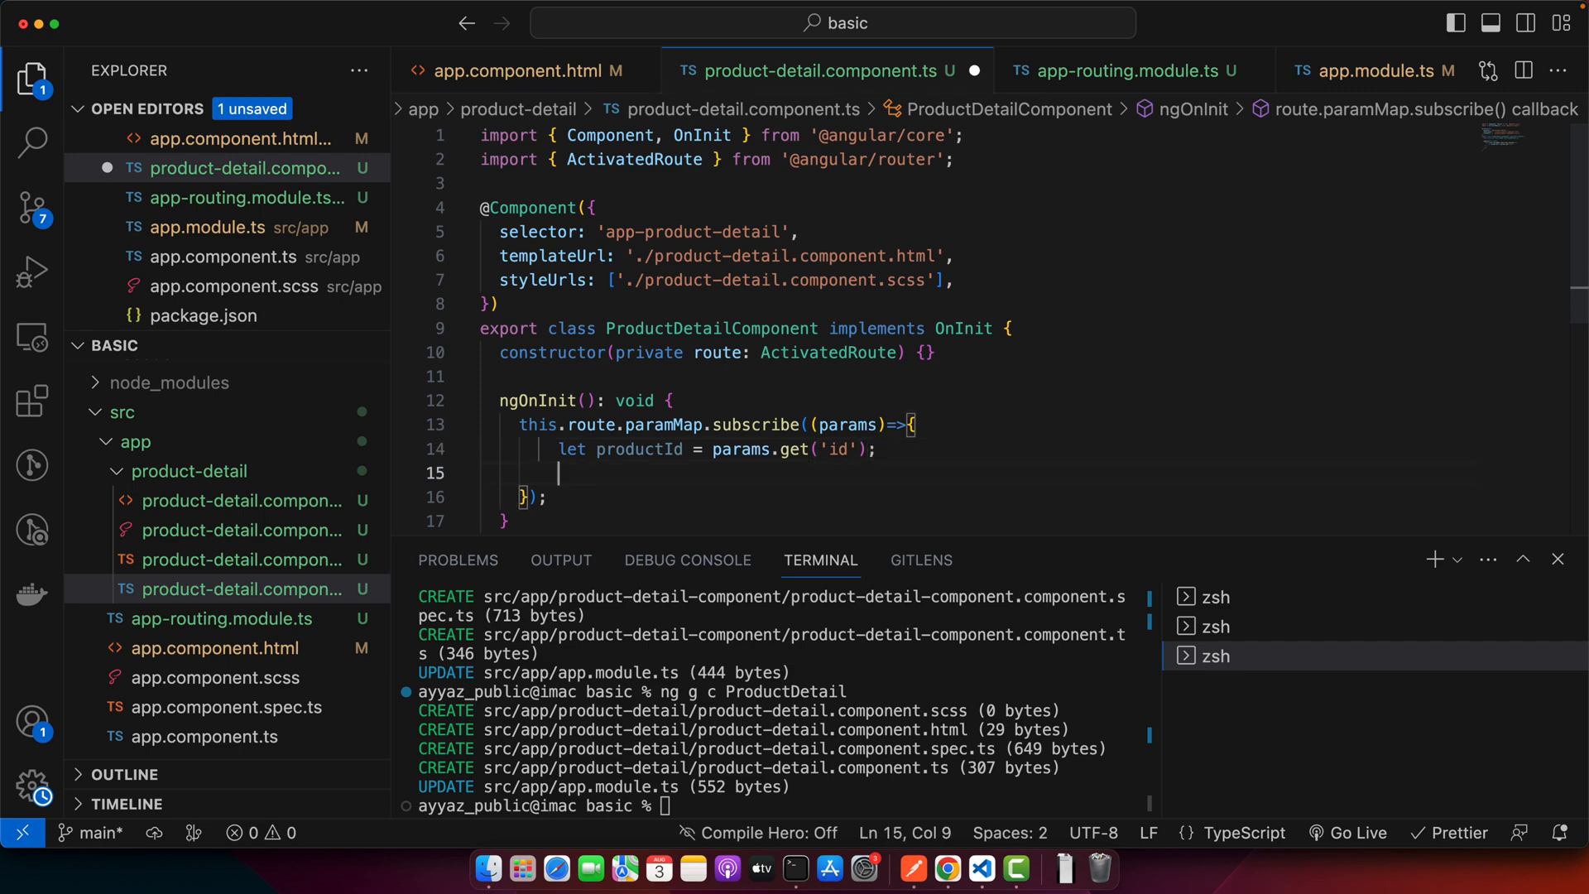
text(alert(prod)
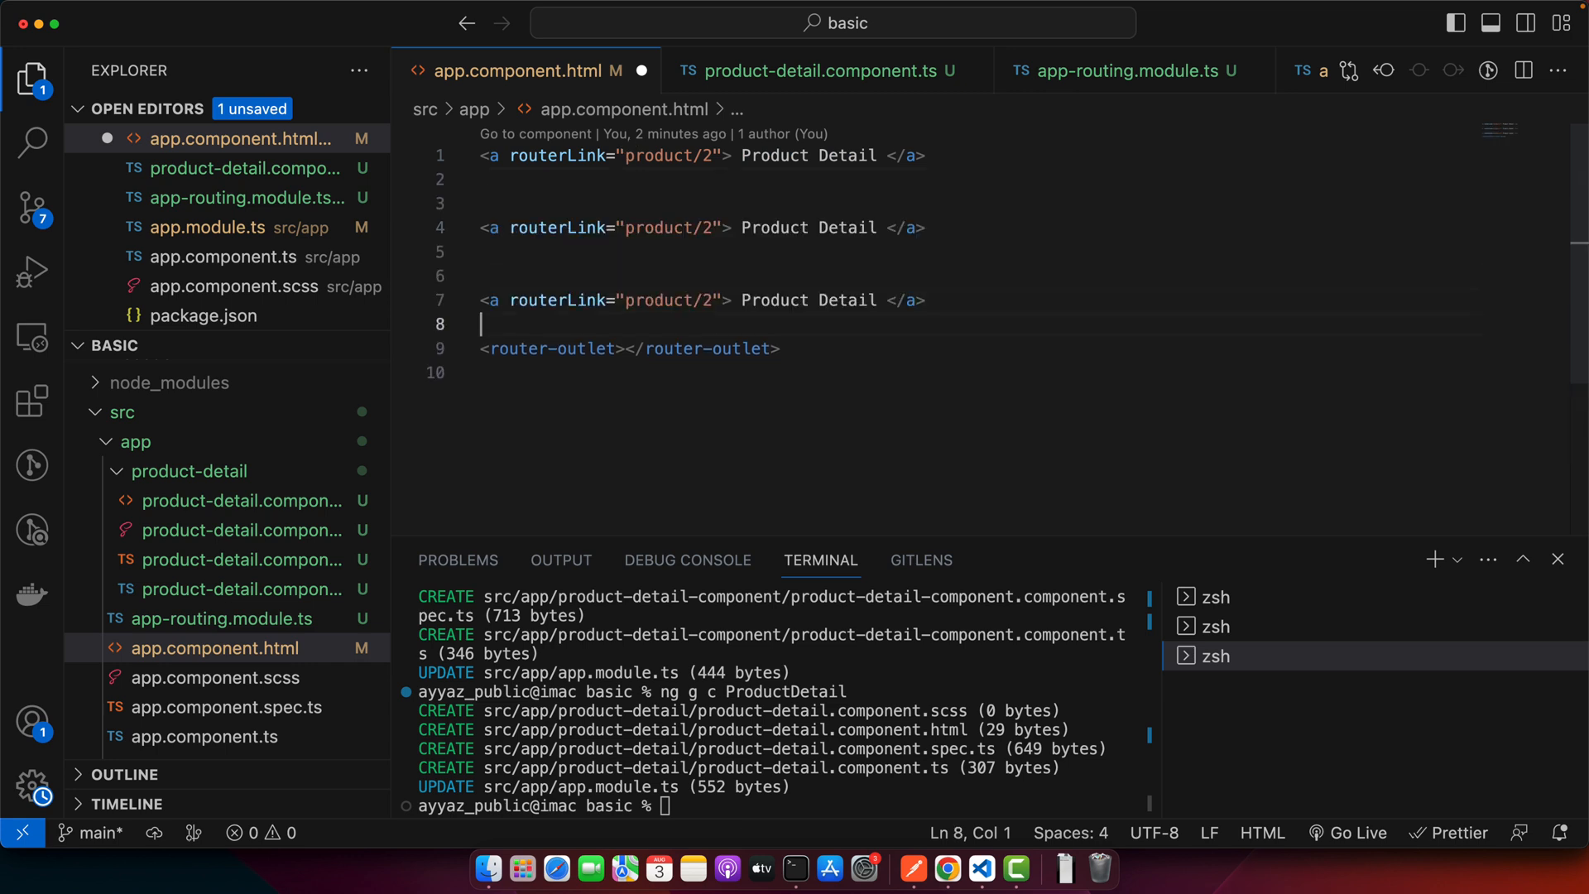
Finish the product/2, 3 and 4 links and save app.component.html
click(713, 229)
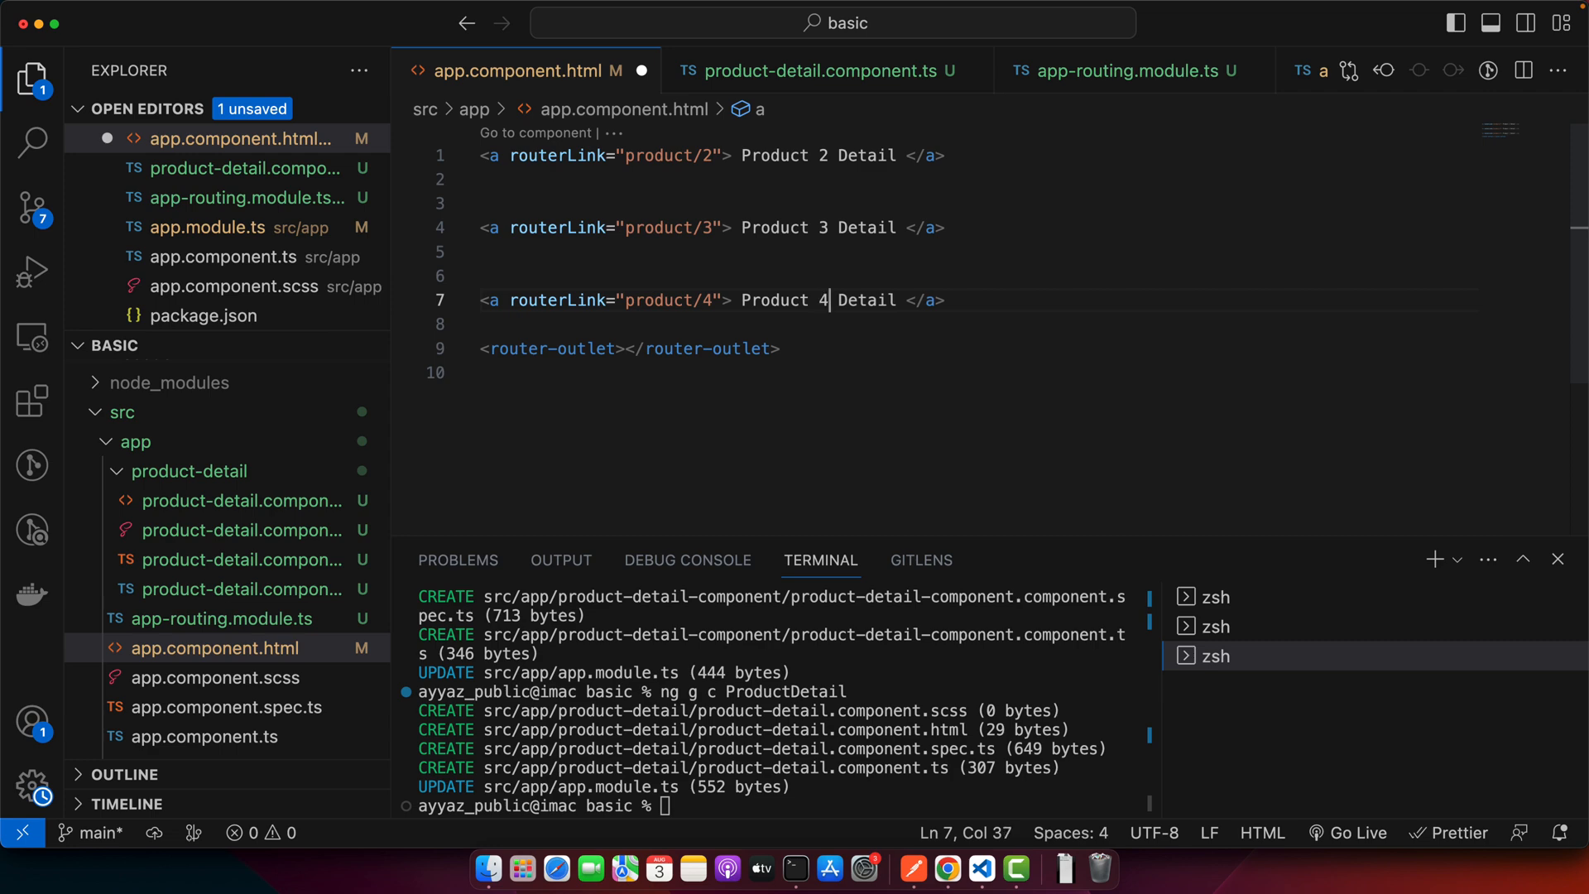
key(cmd+s)
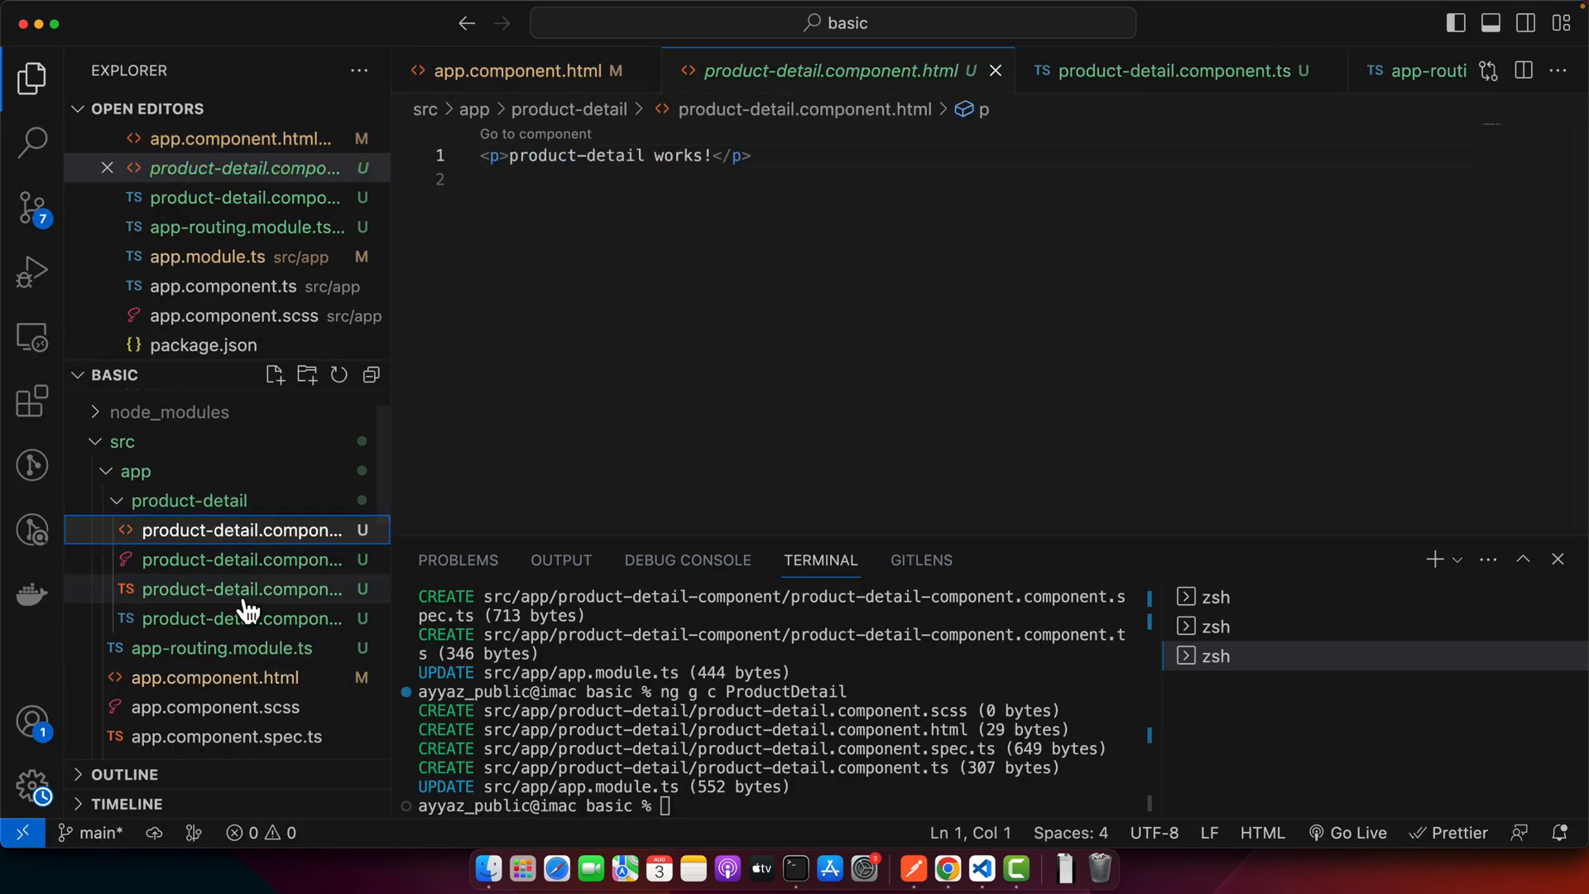
Replace the alert with a comment about fetching product details and declare productId
click(244, 618)
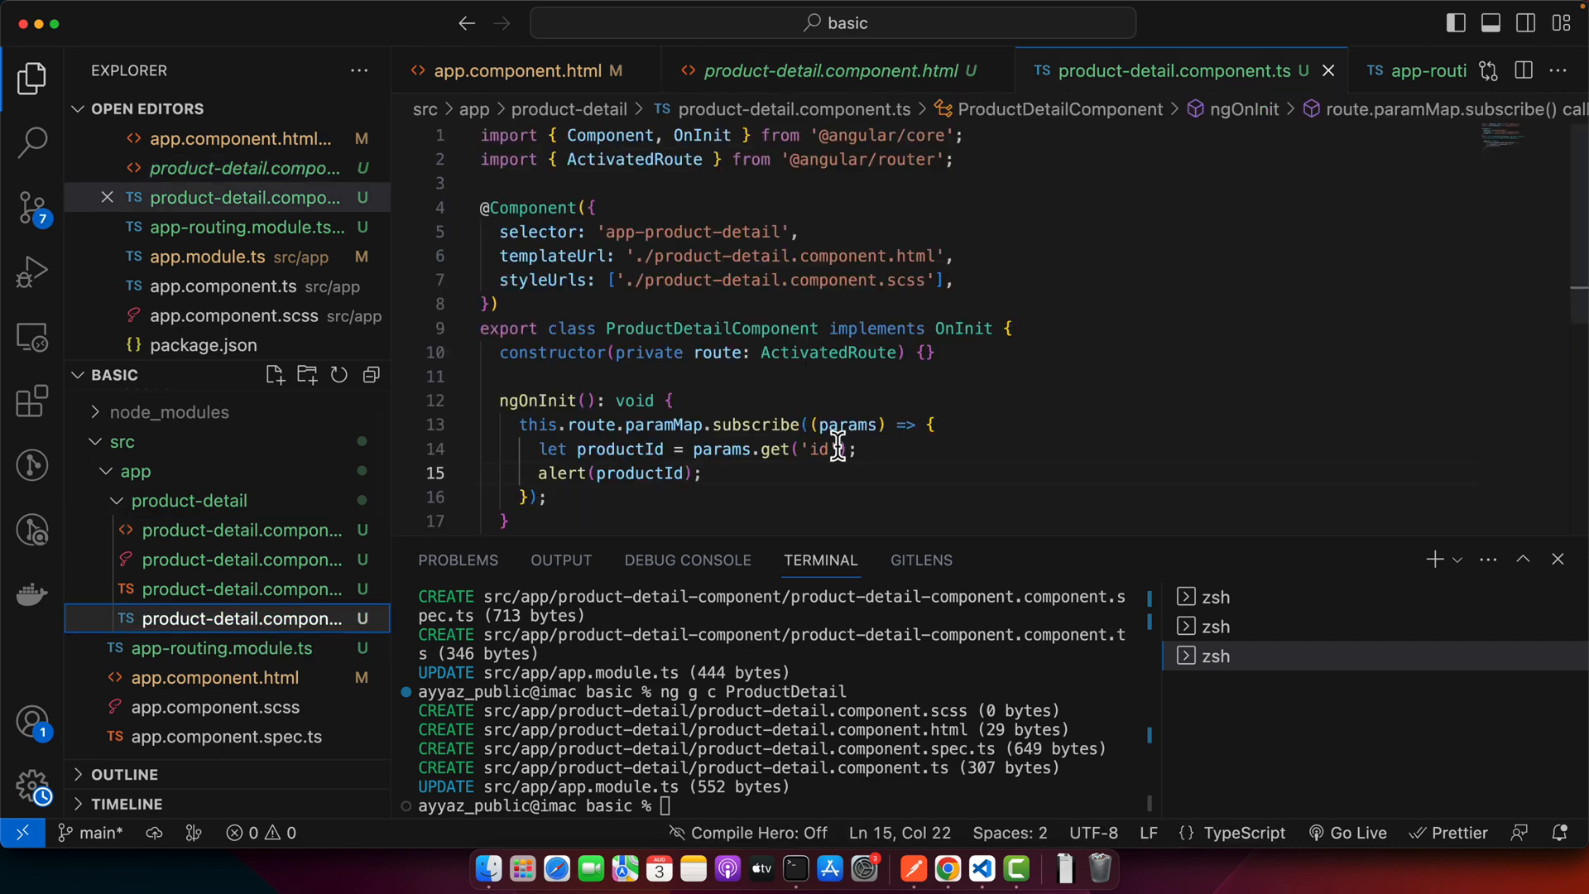
key(Backspace)
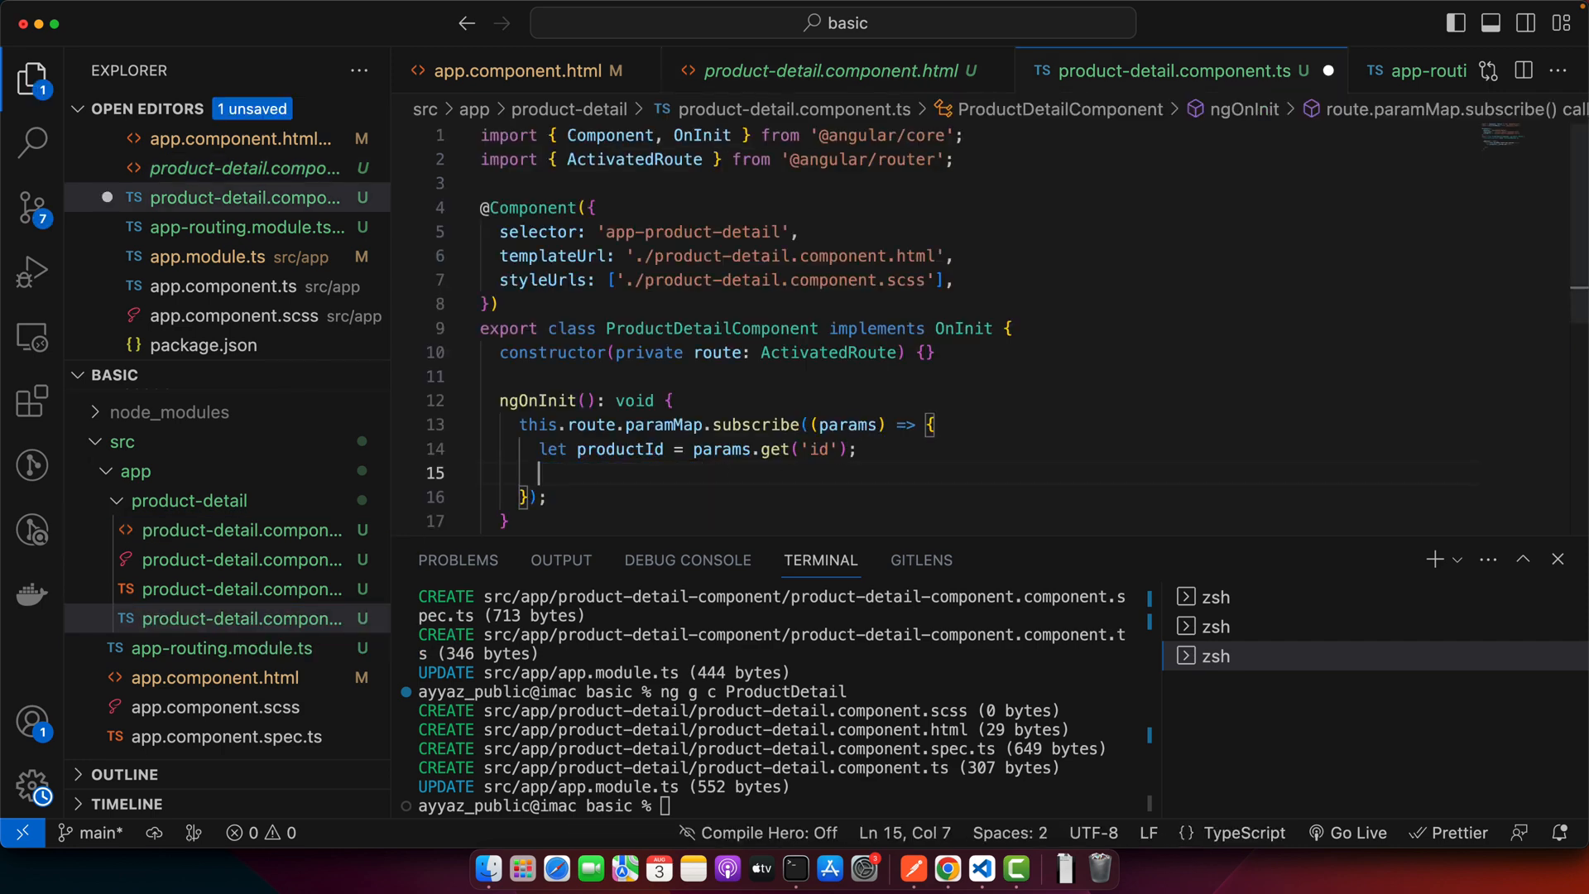
text(//)
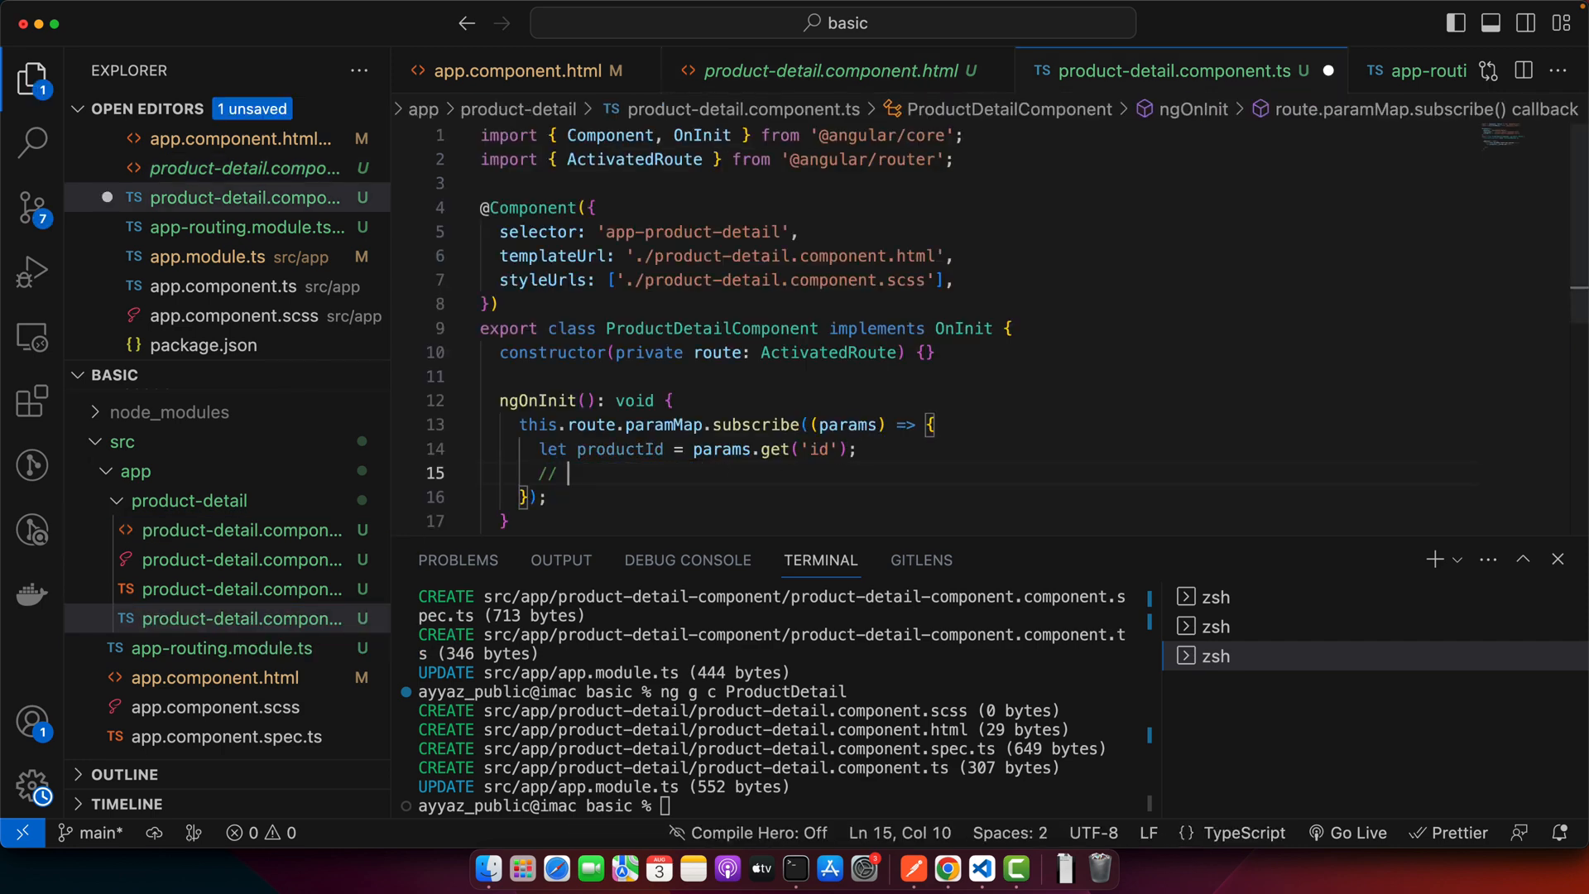
text(FETCH THE PRODUC TDETAI)
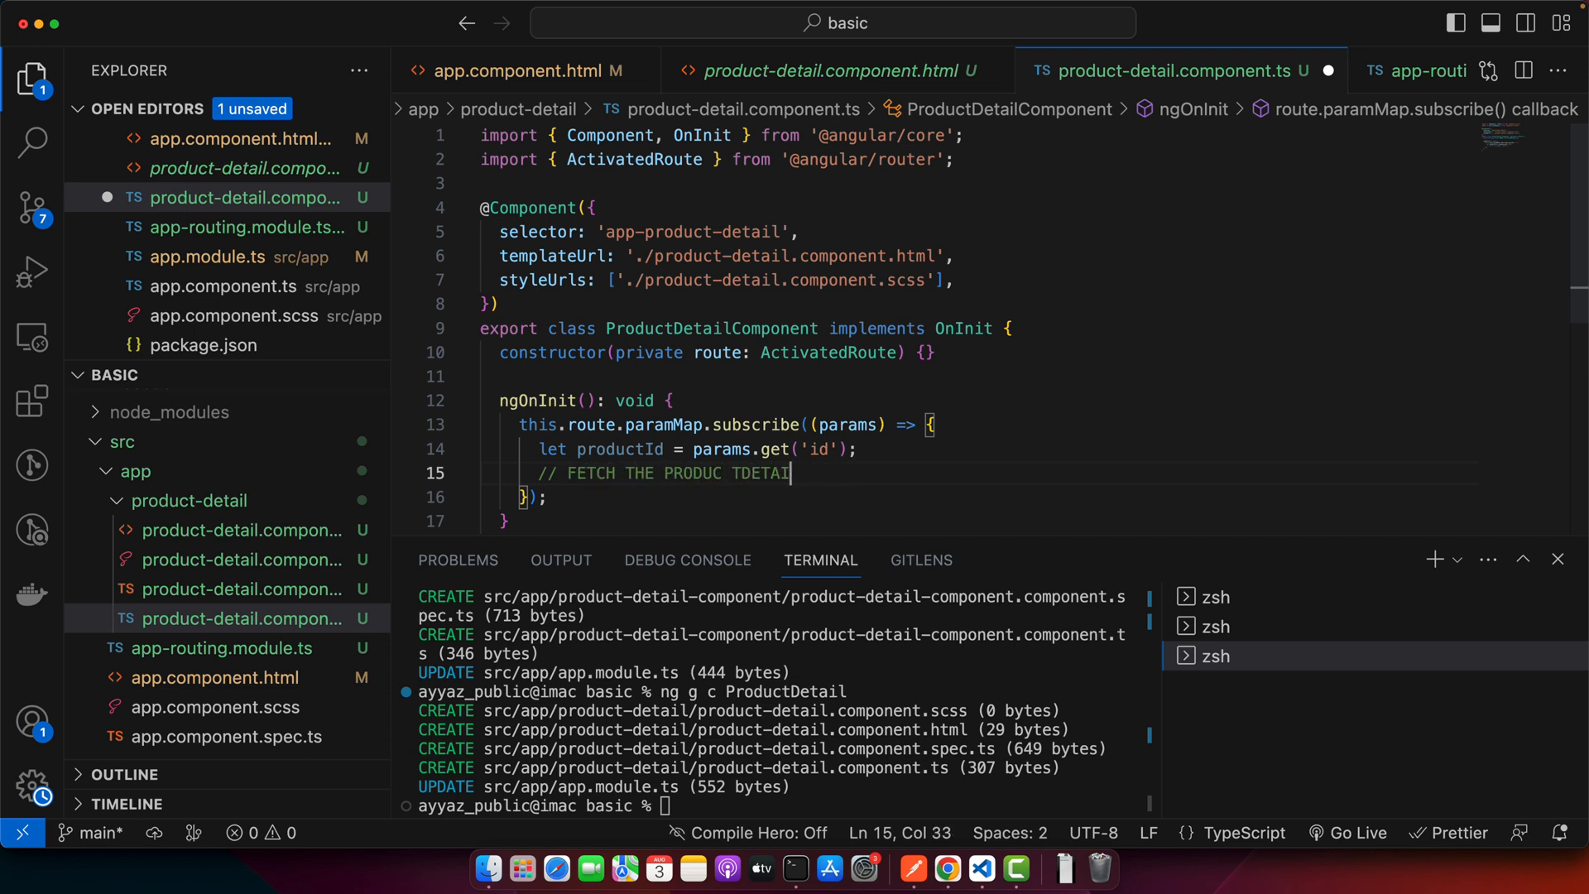
key(Backspace)
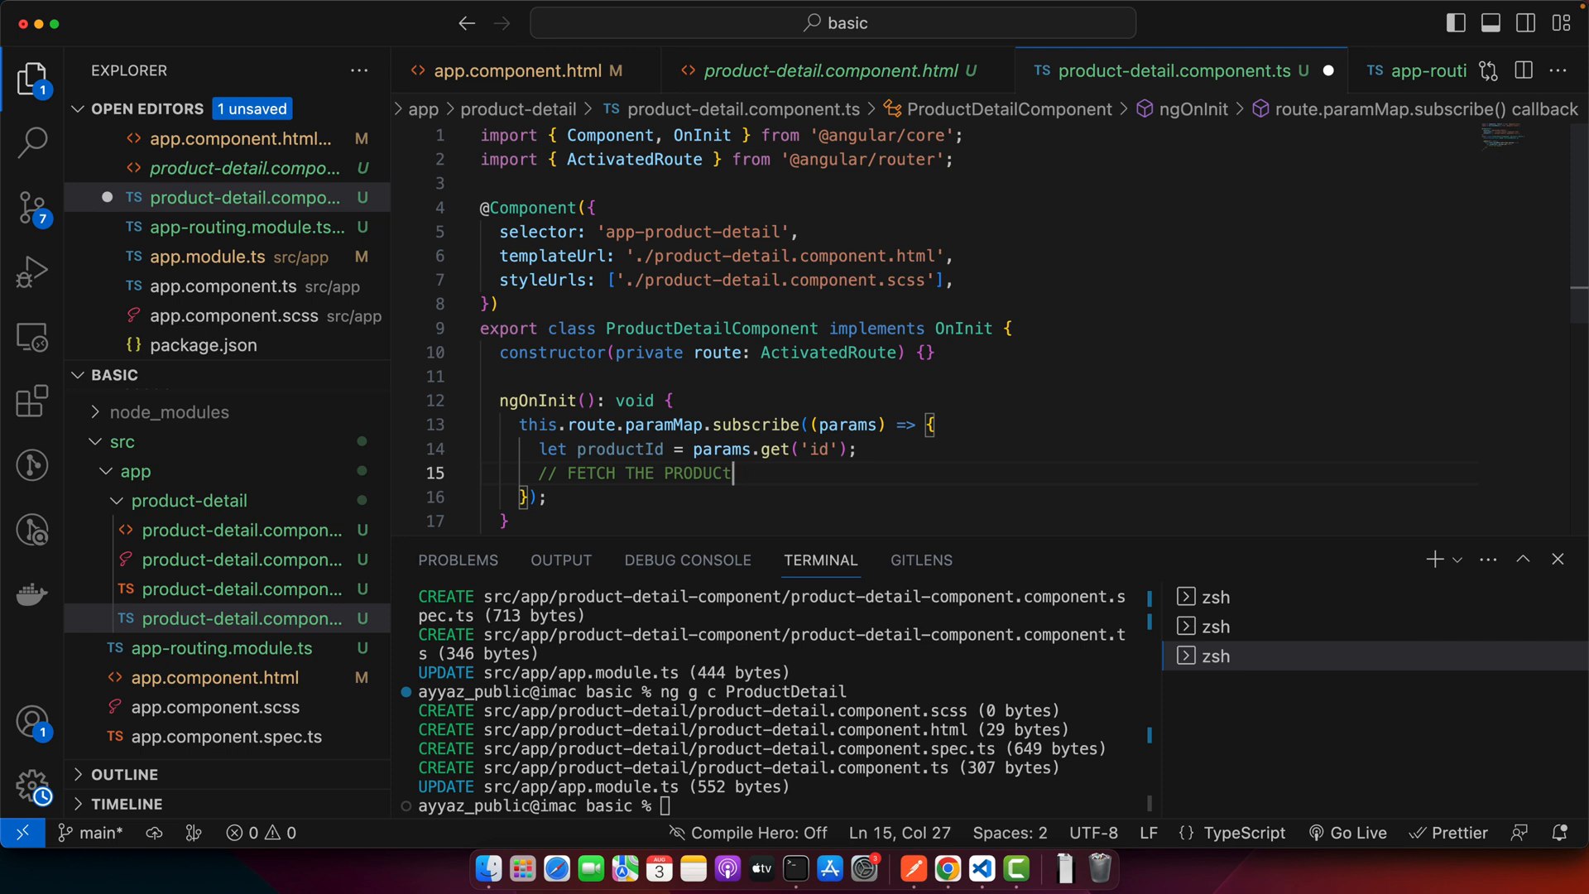
text(details usi)
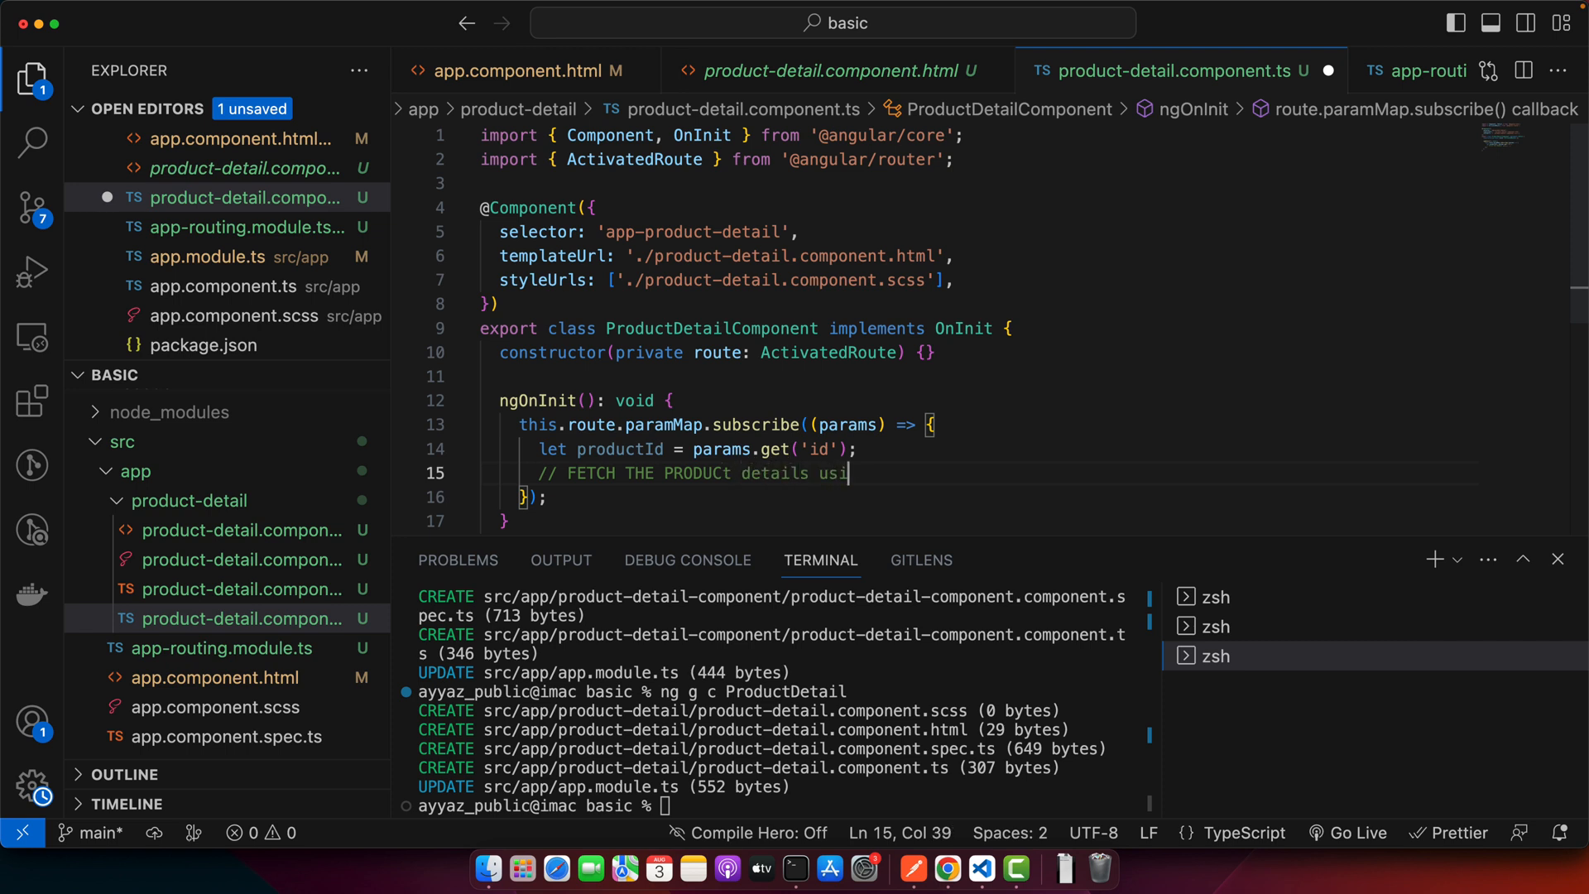
text(ng the producti)
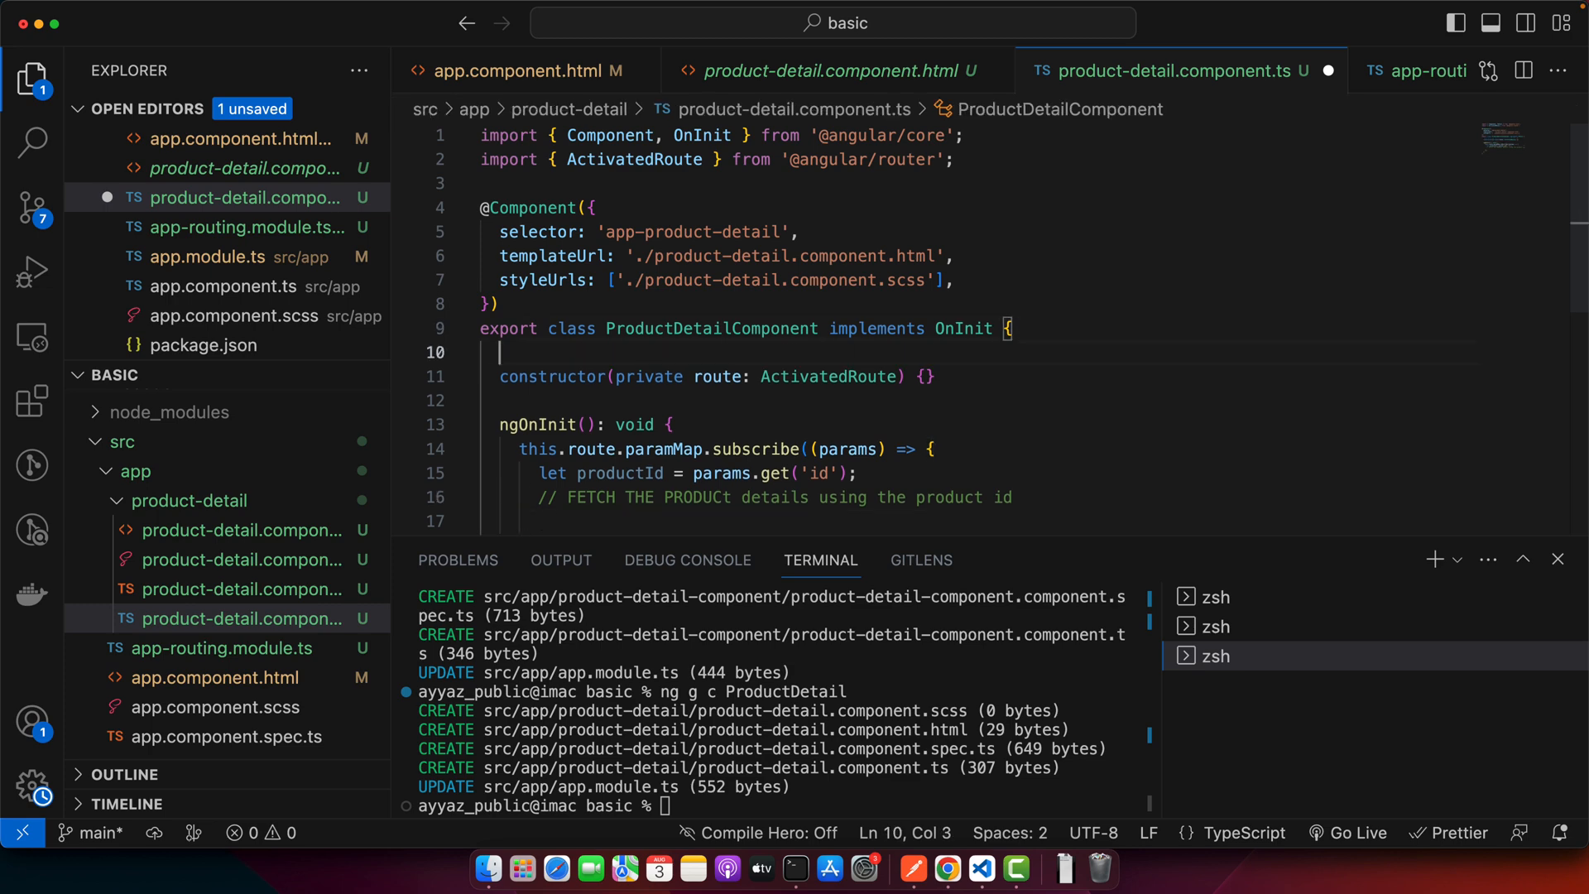
text(productI)
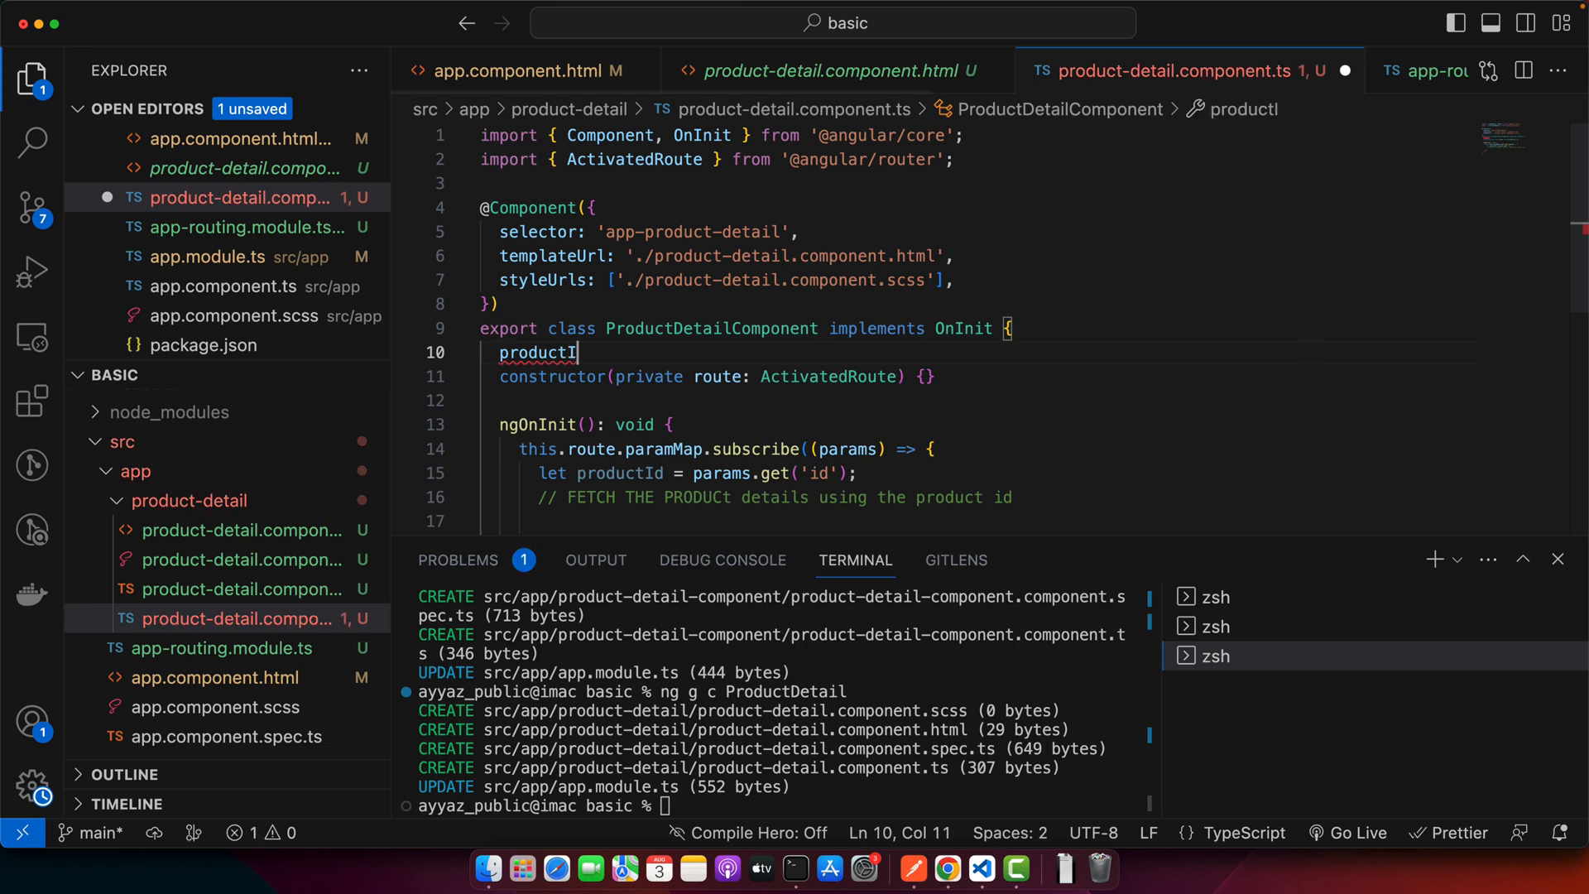
text(d;)
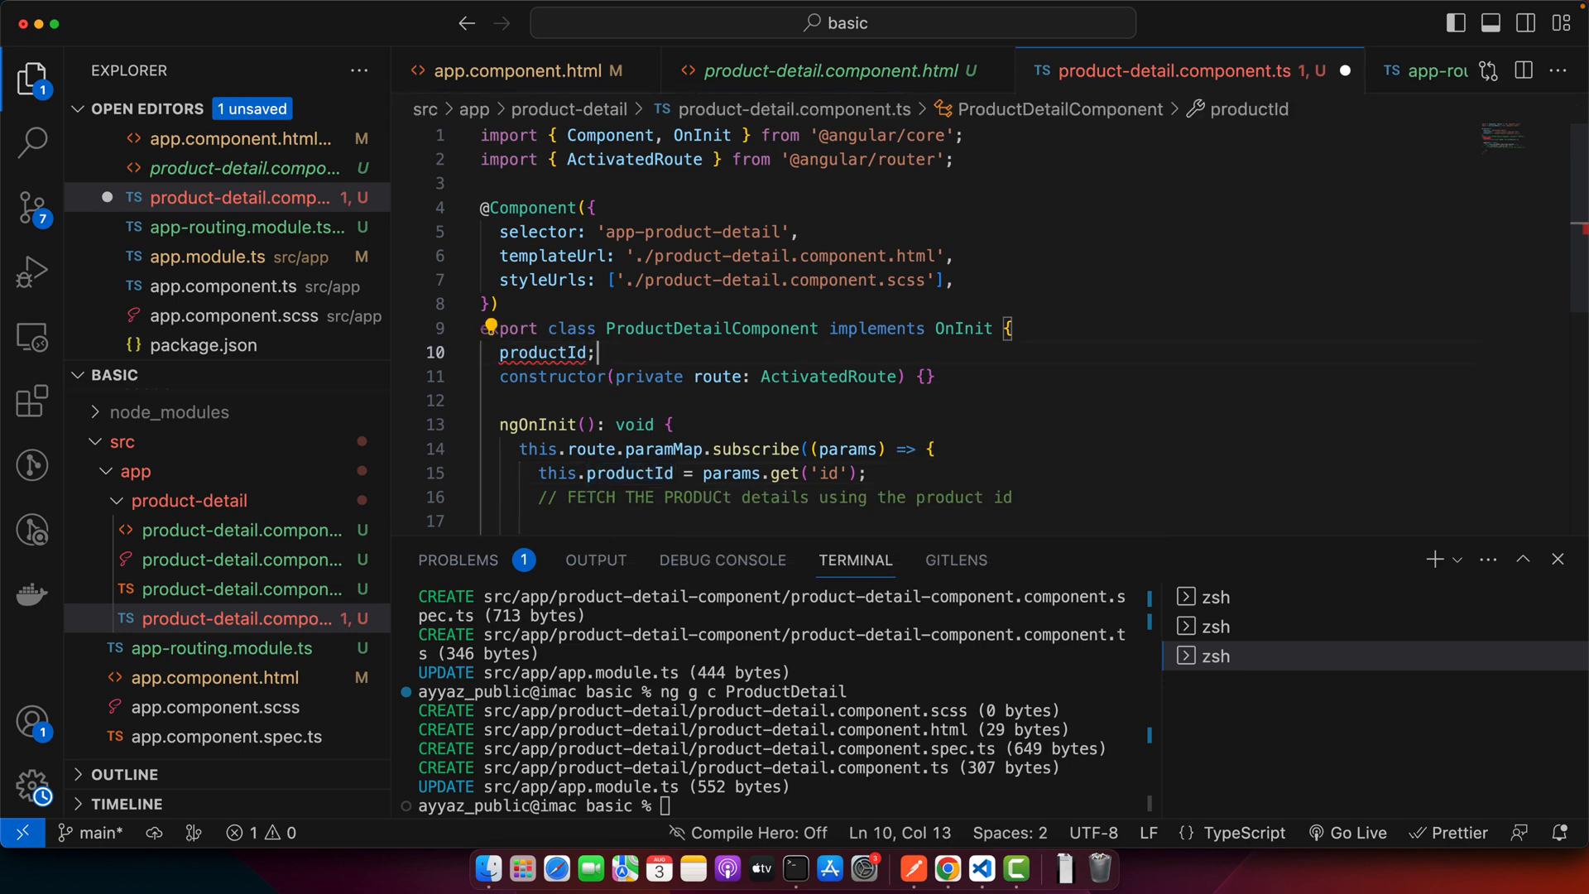
Type productId as any and replace the template paragraph with <h1>This is product Id: {{productId}}</h1>
text(: any)
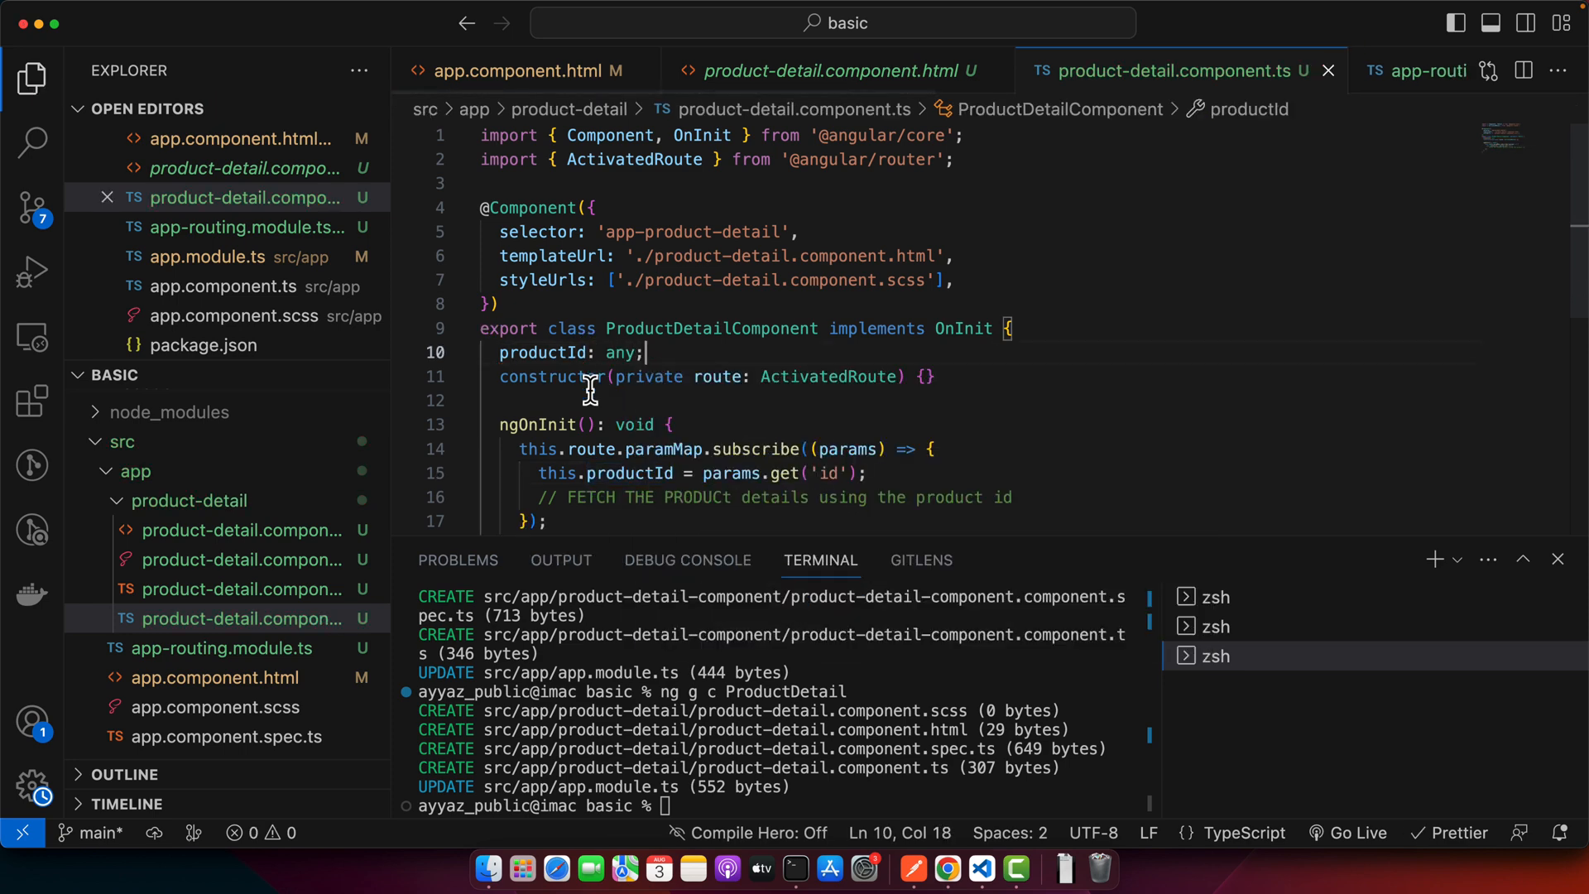
click(836, 69)
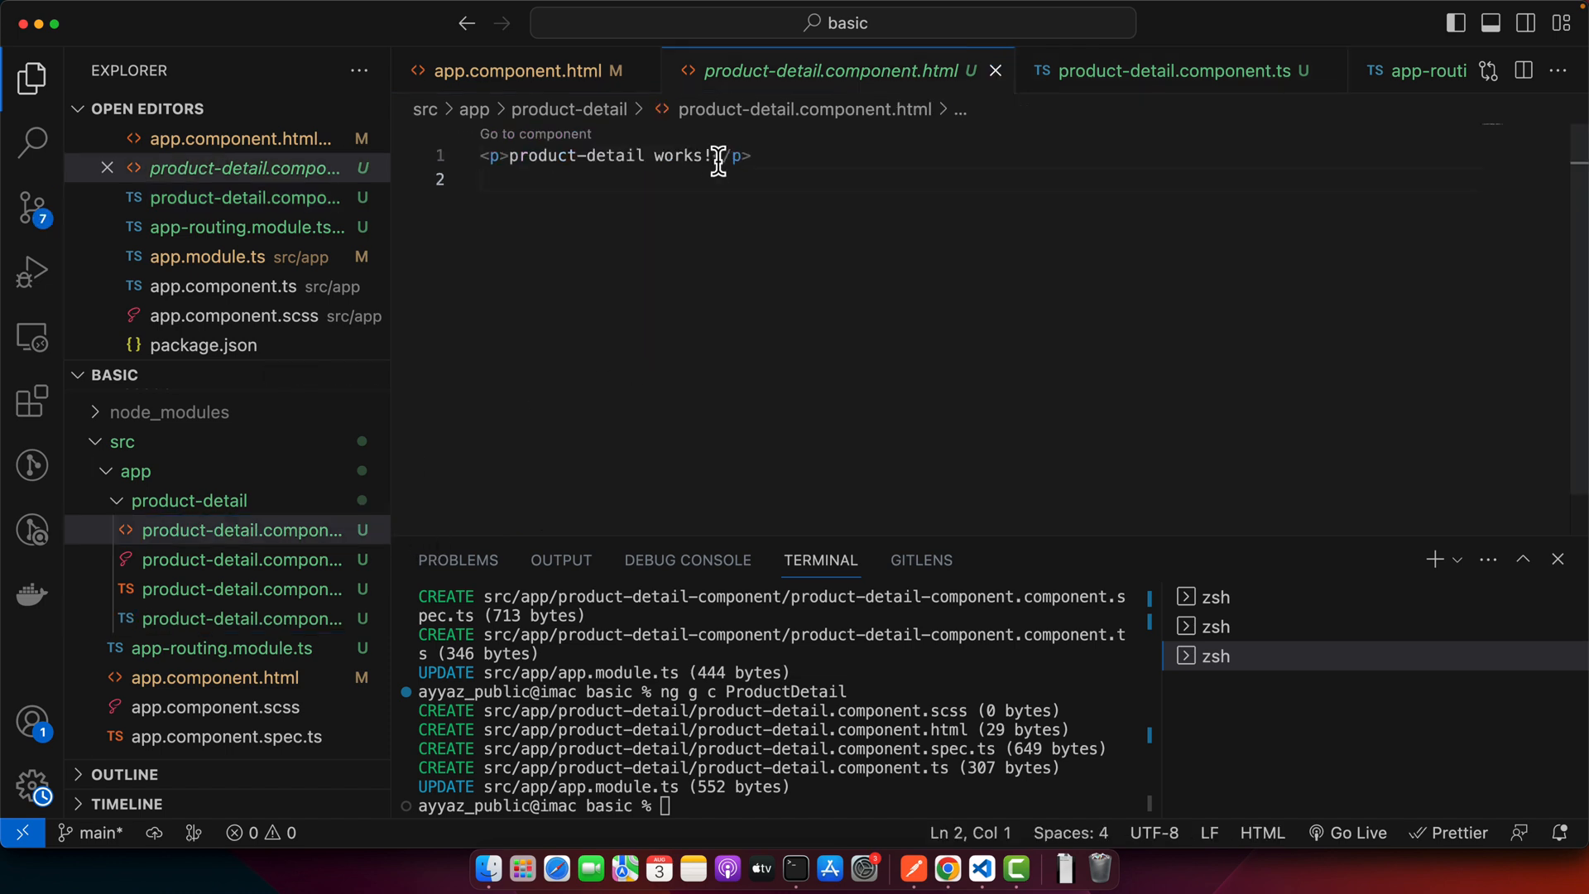
drag(511, 162, 722, 162)
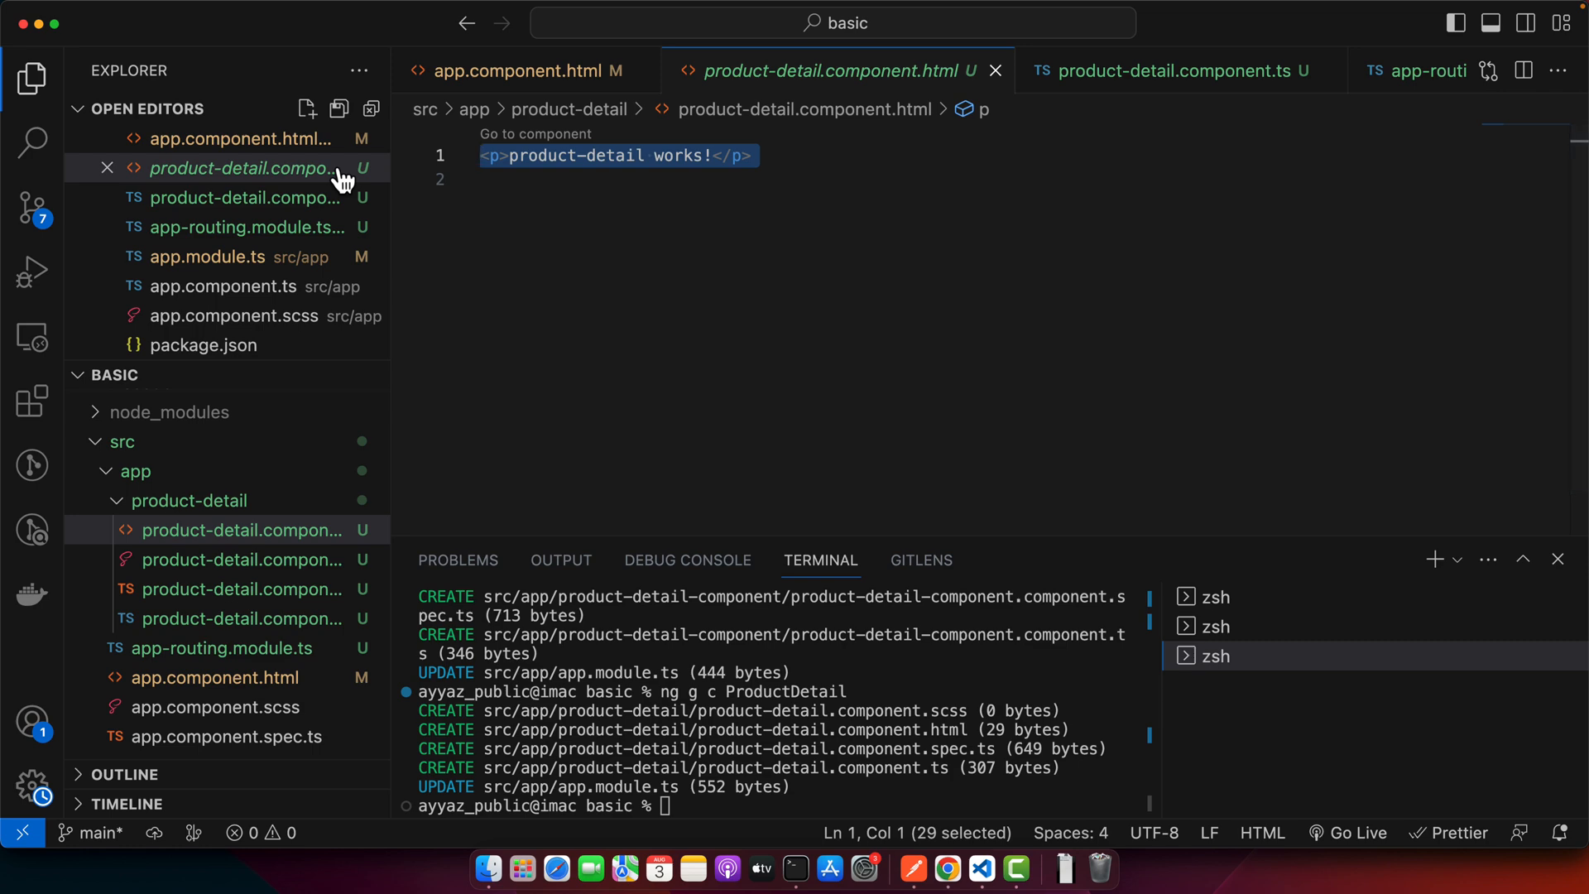
text(<h1></h1>)
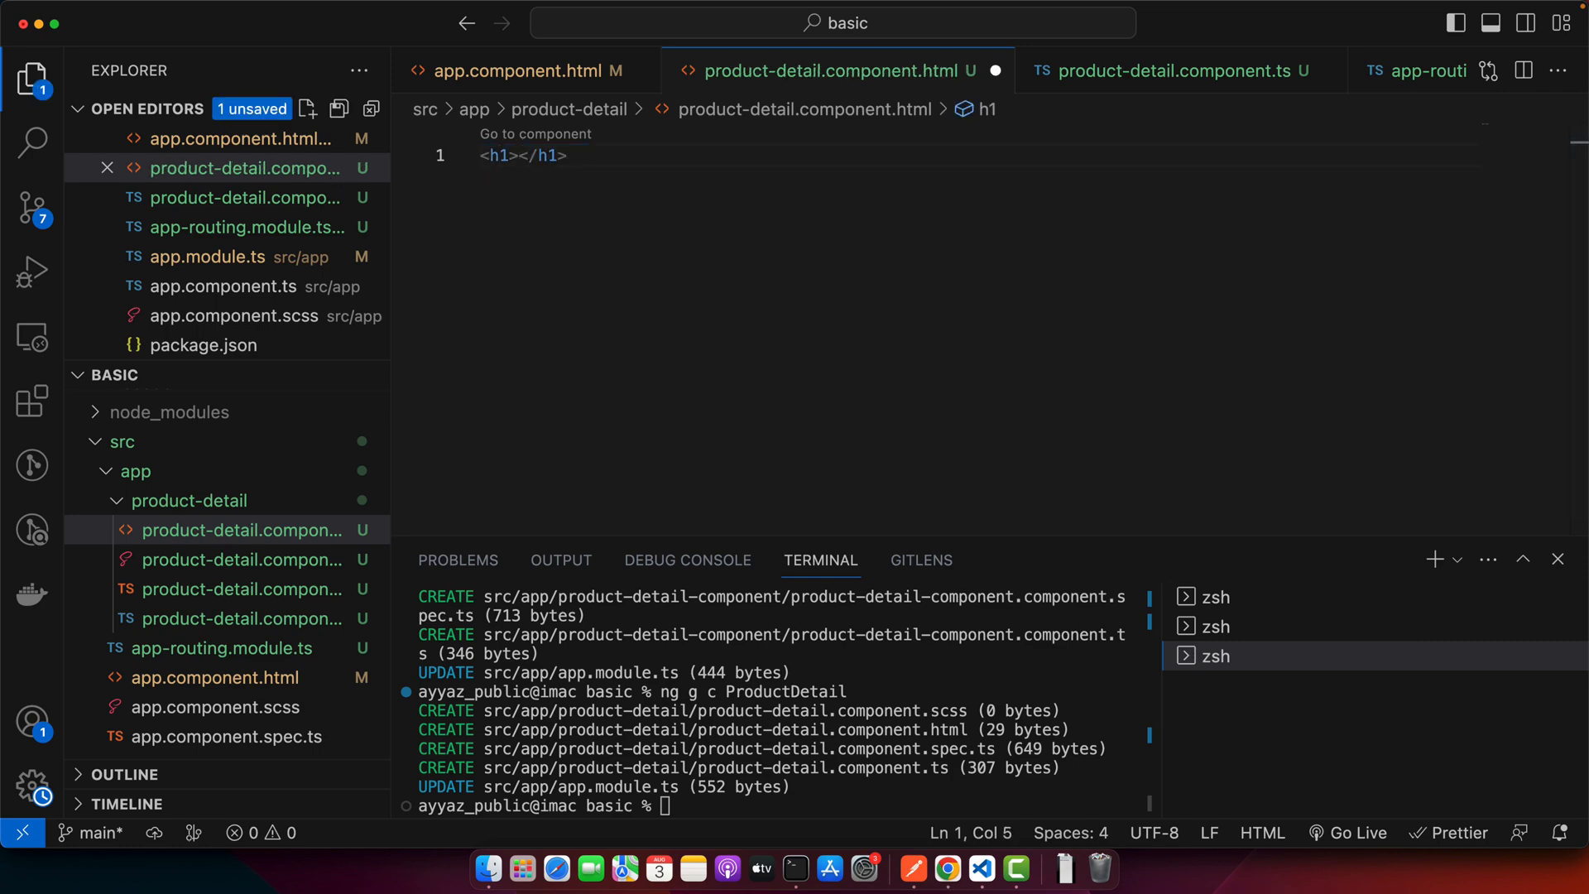
text(This is product Id: {{)
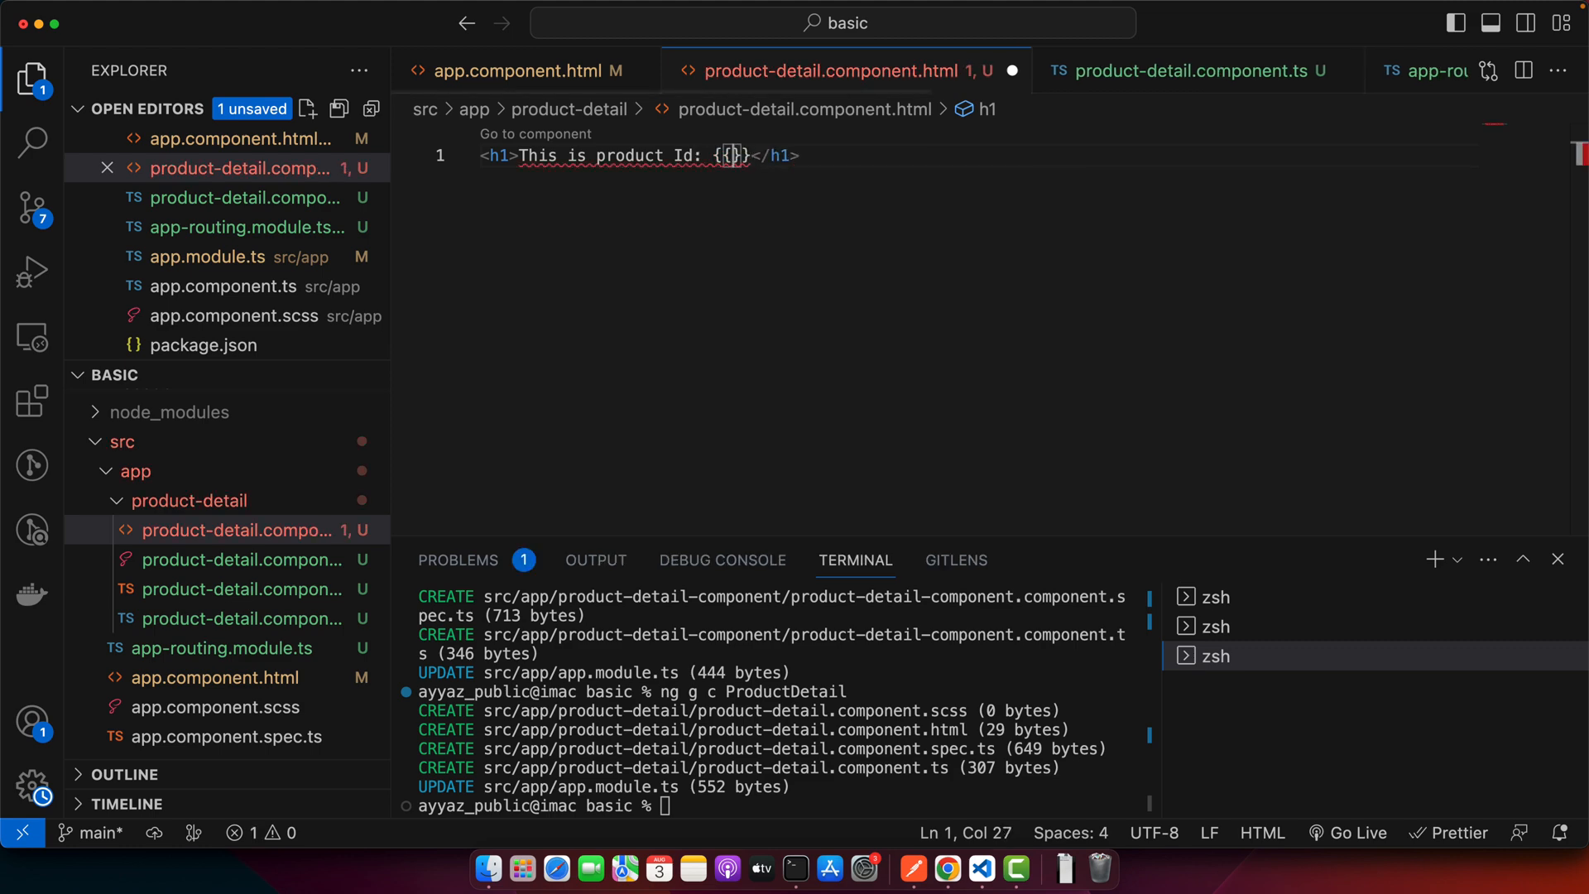
text(product)
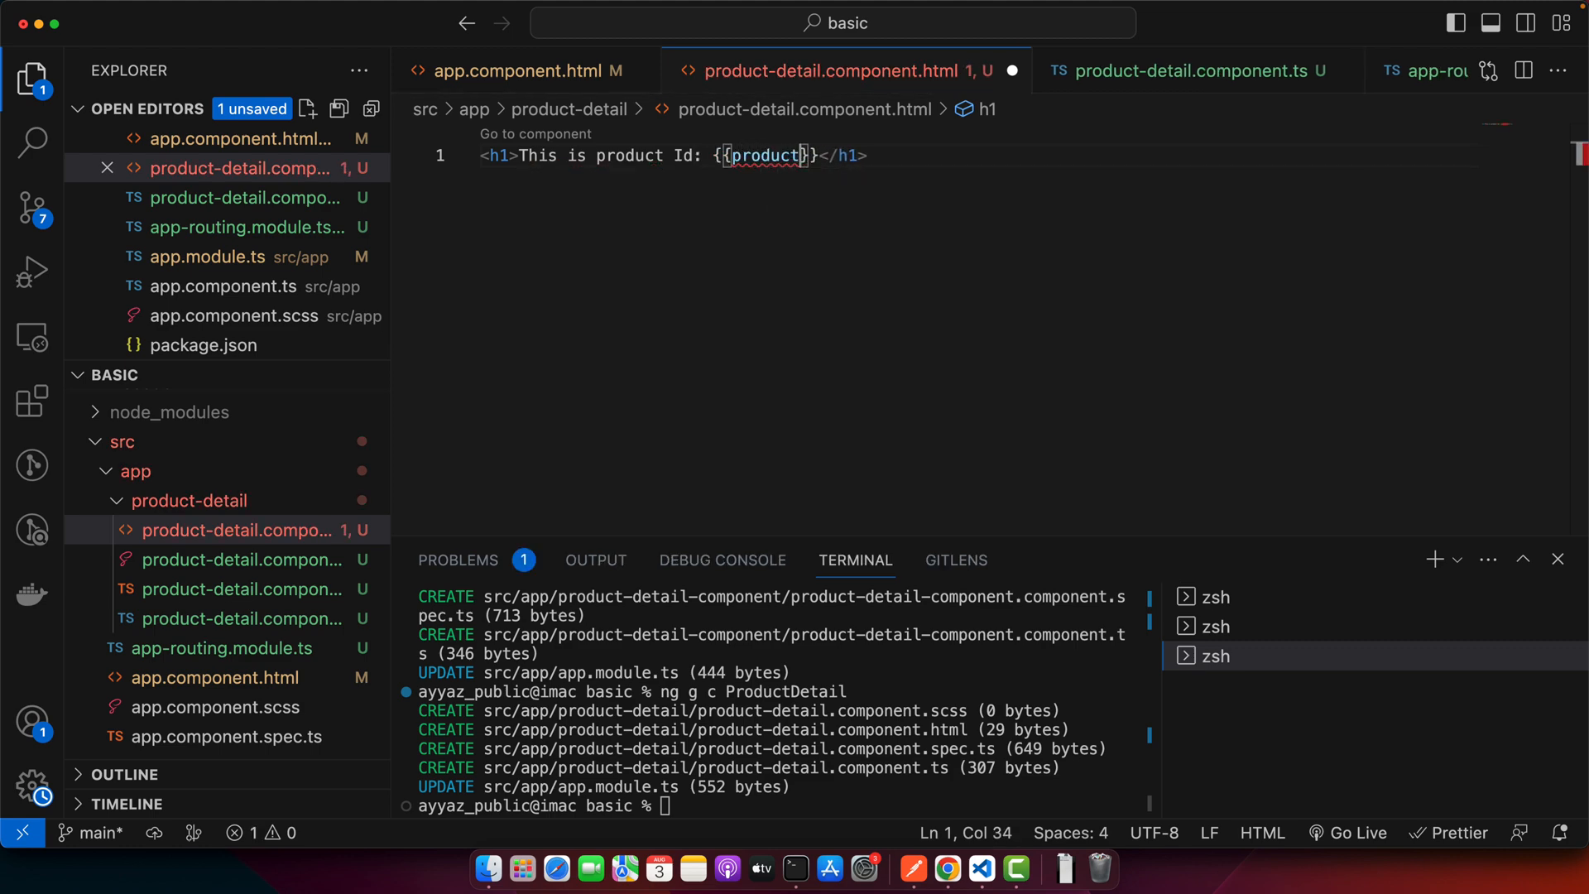
click(947, 868)
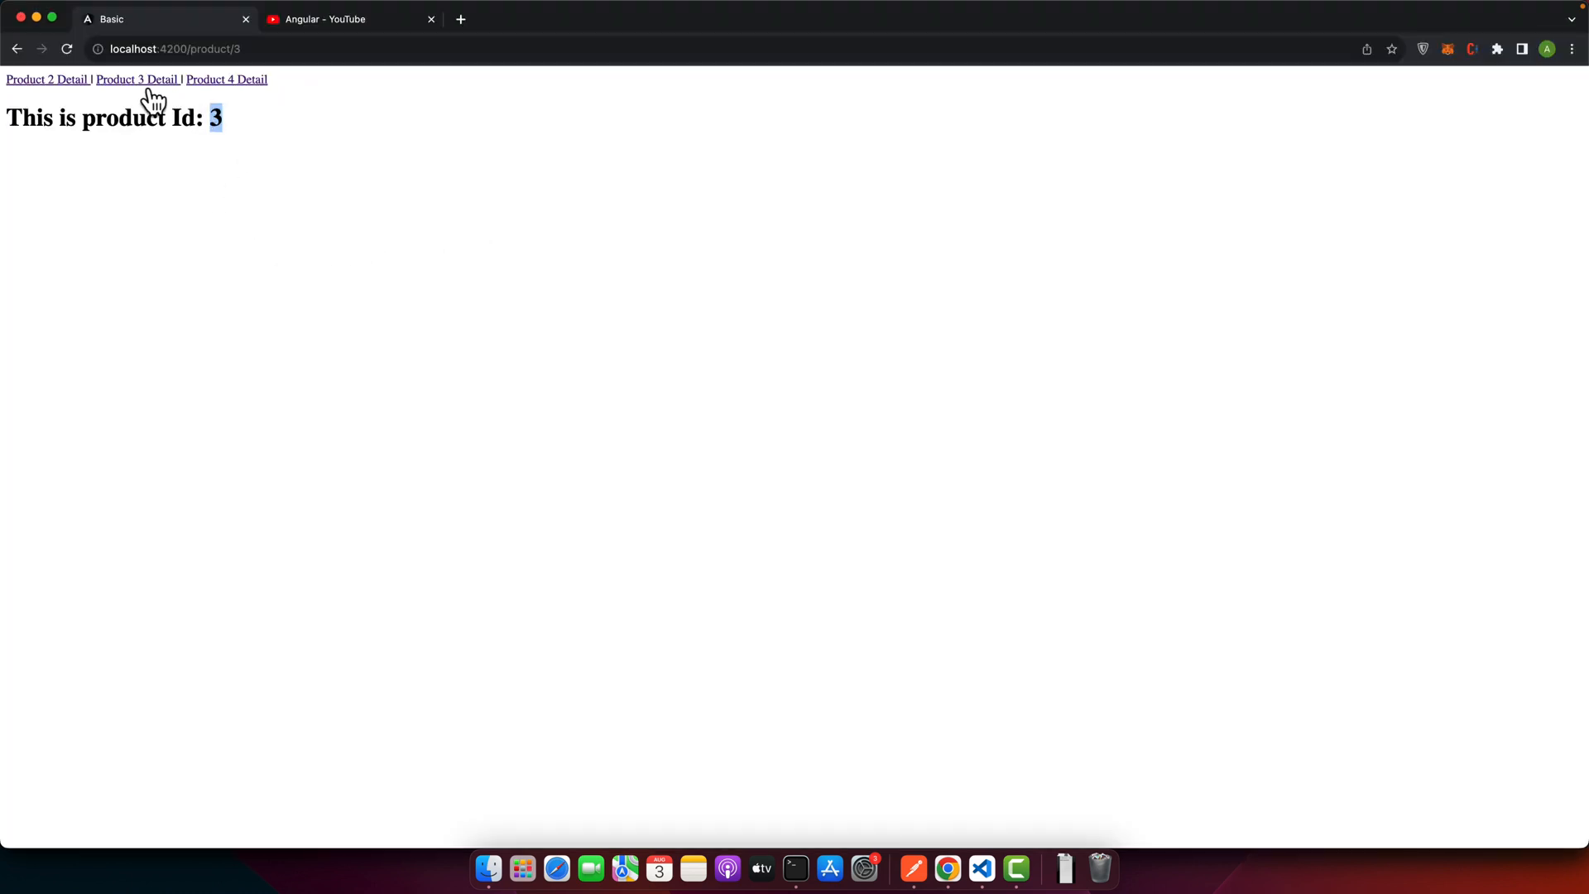
Follow the Product 4 and Product 2 Detail links and confirm the heading's Id updates
click(226, 79)
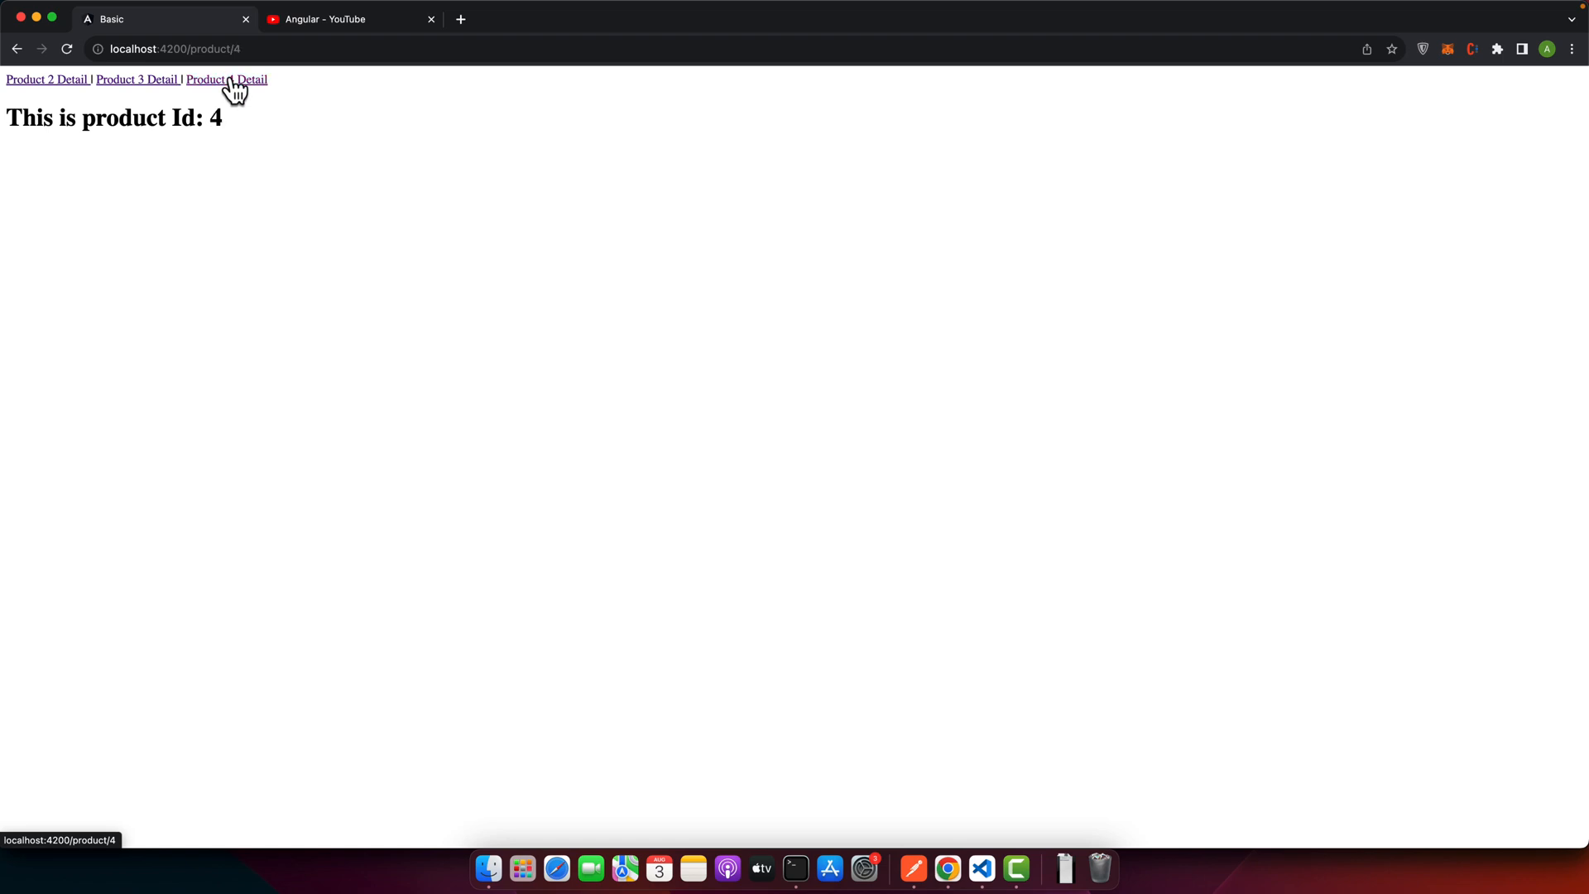
click(227, 79)
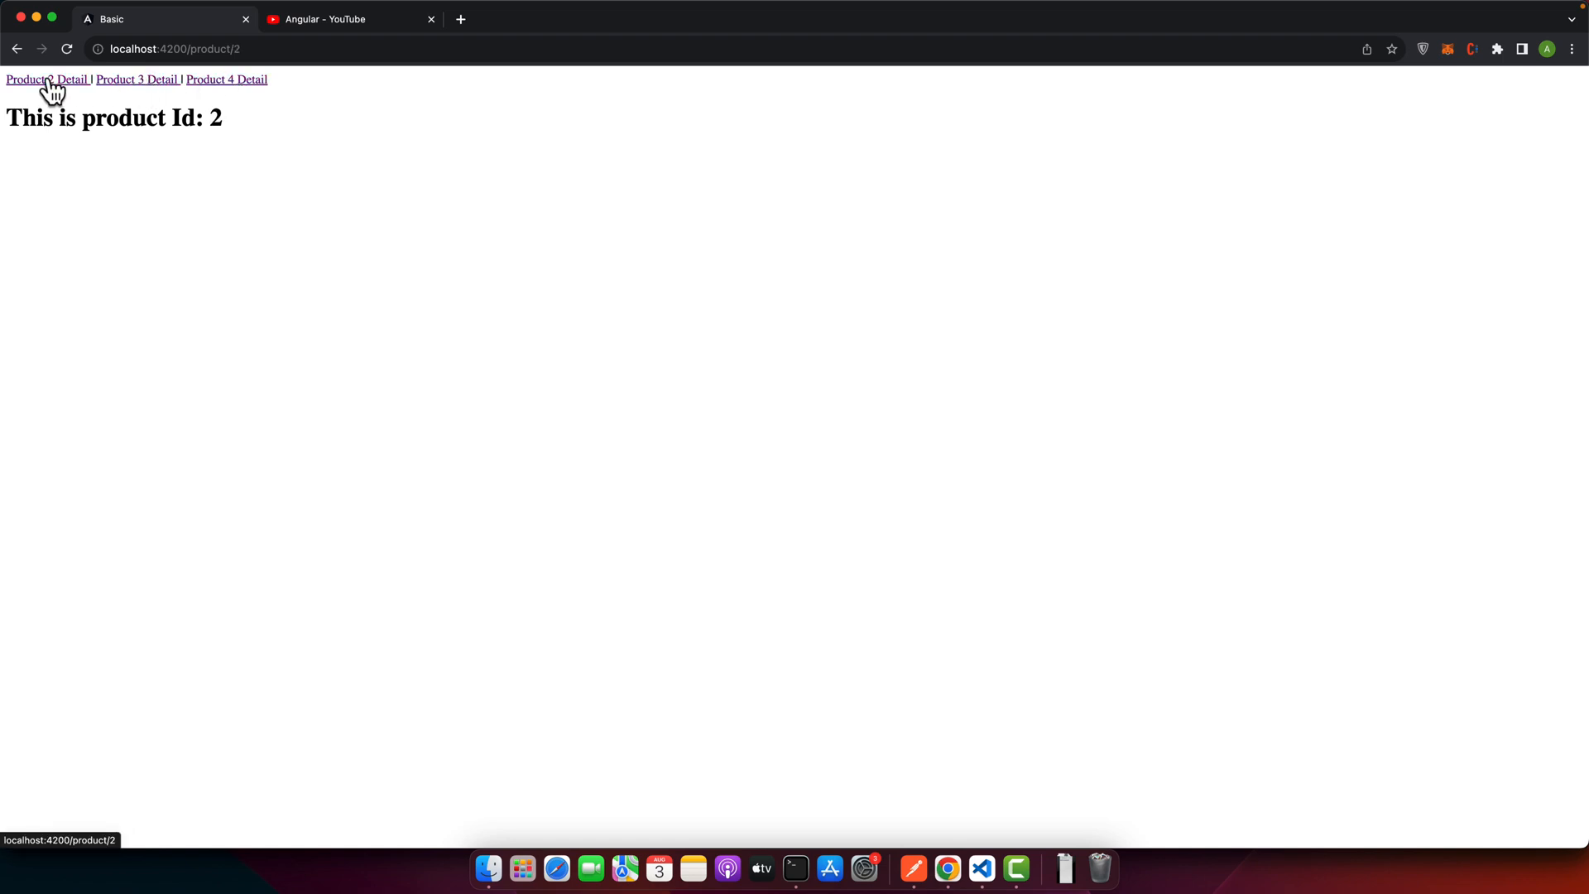
click(226, 79)
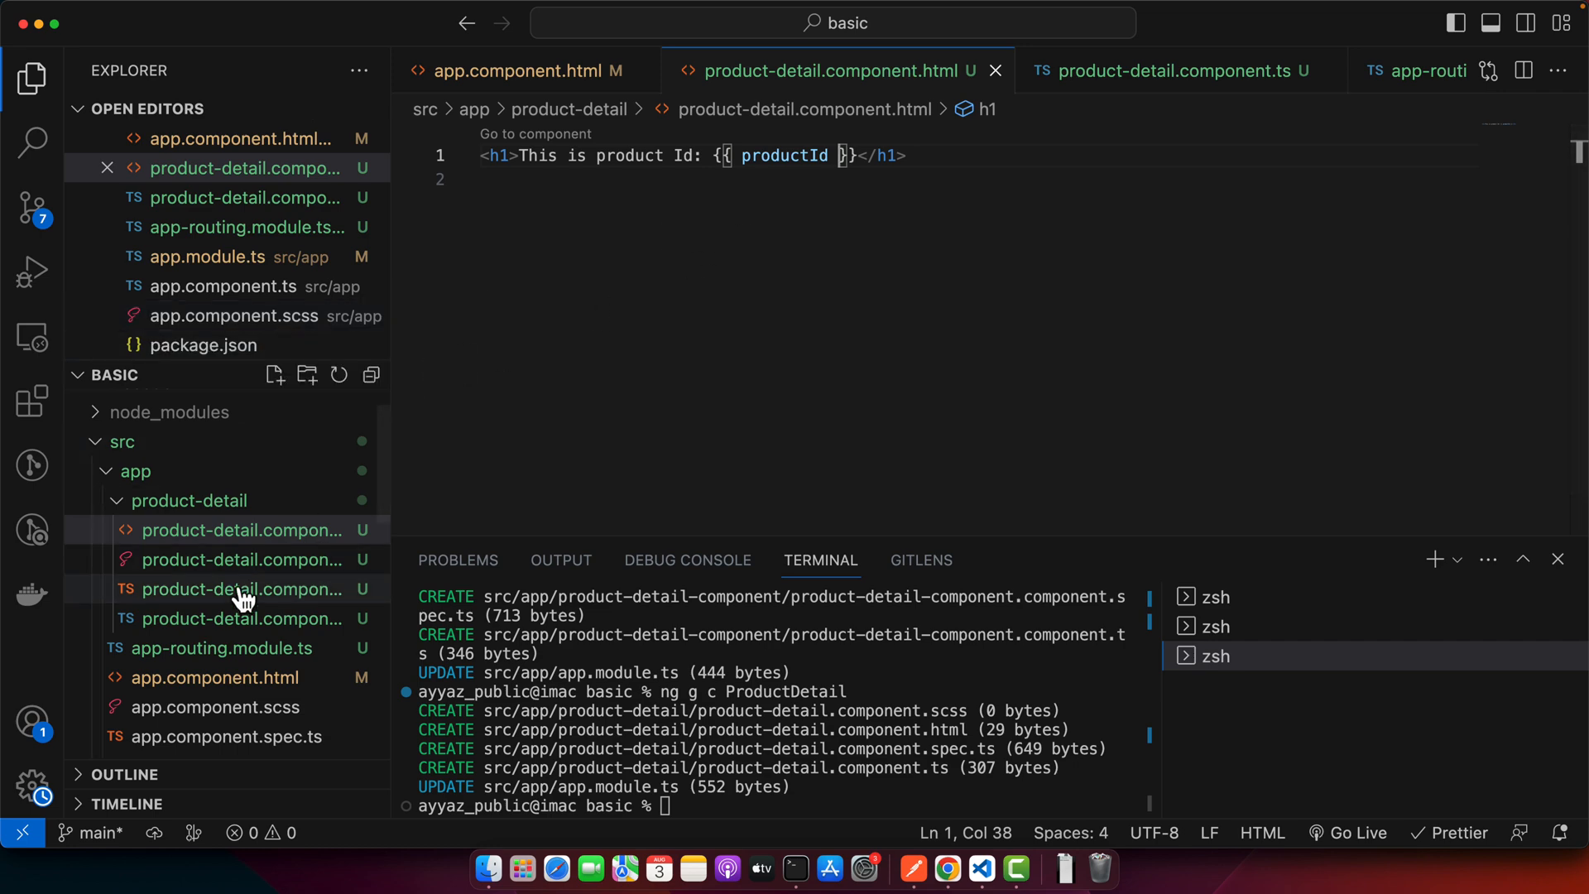
Start a this.route.queryParamMap subscription in ngOnInit
click(243, 618)
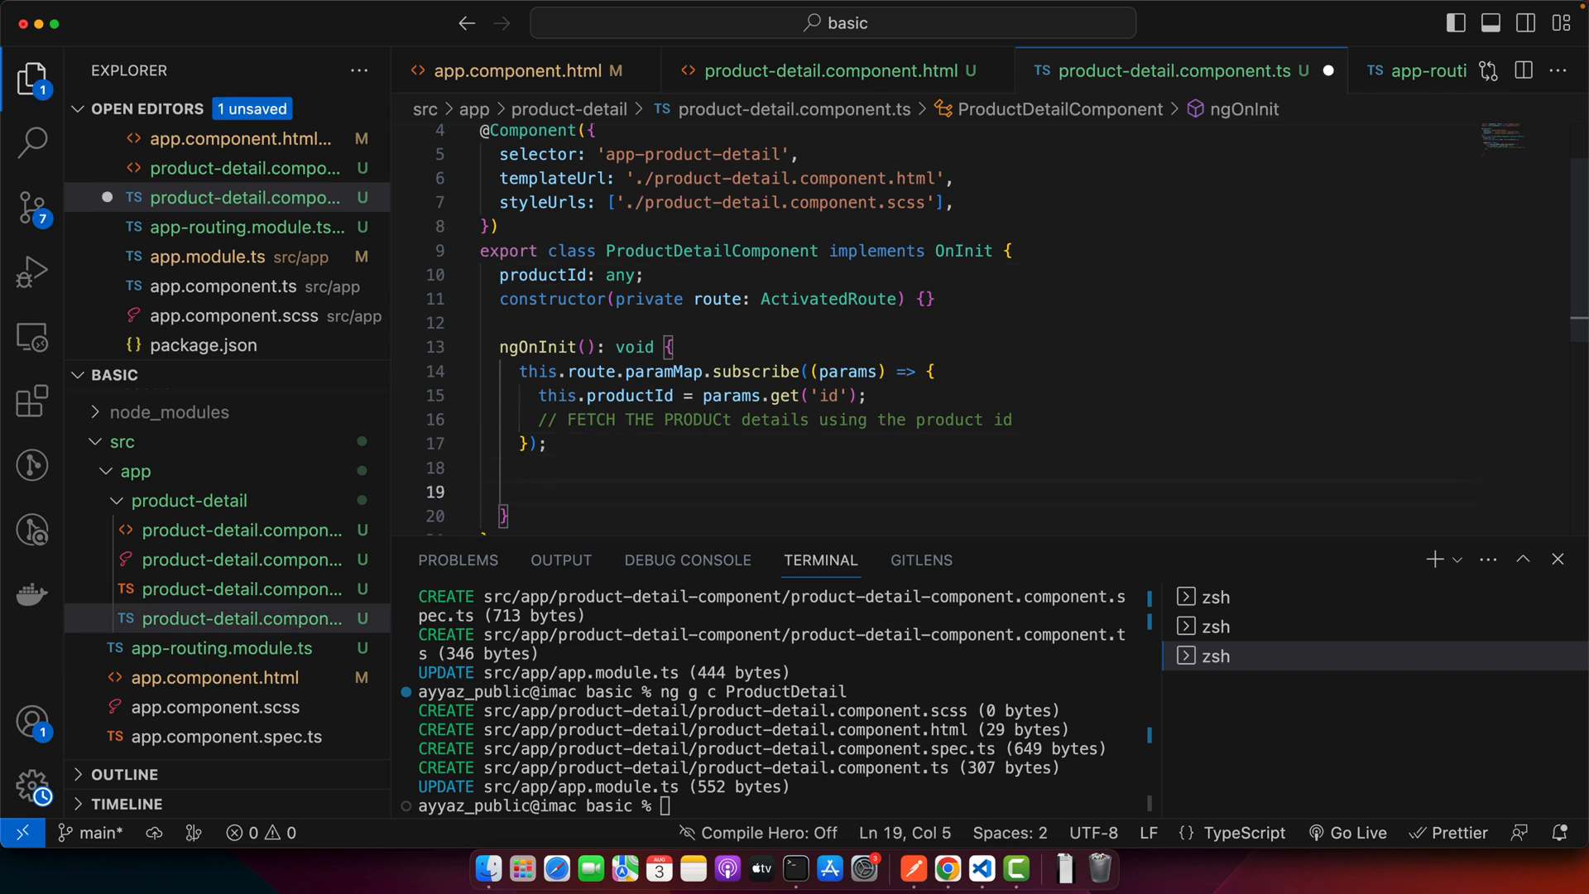
text(t)
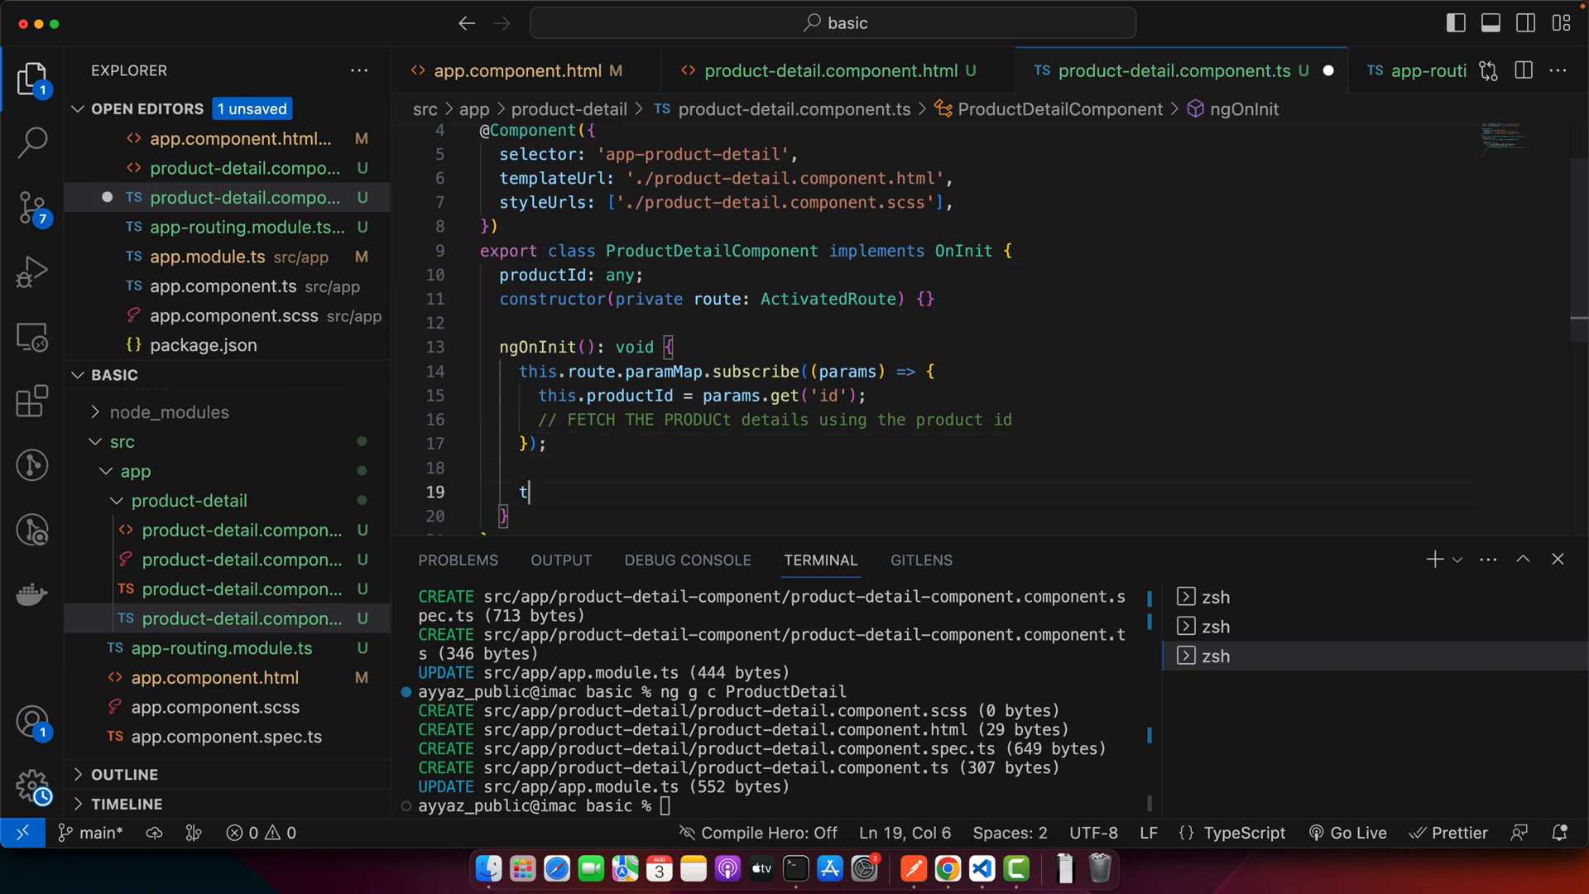
text(his.route.)
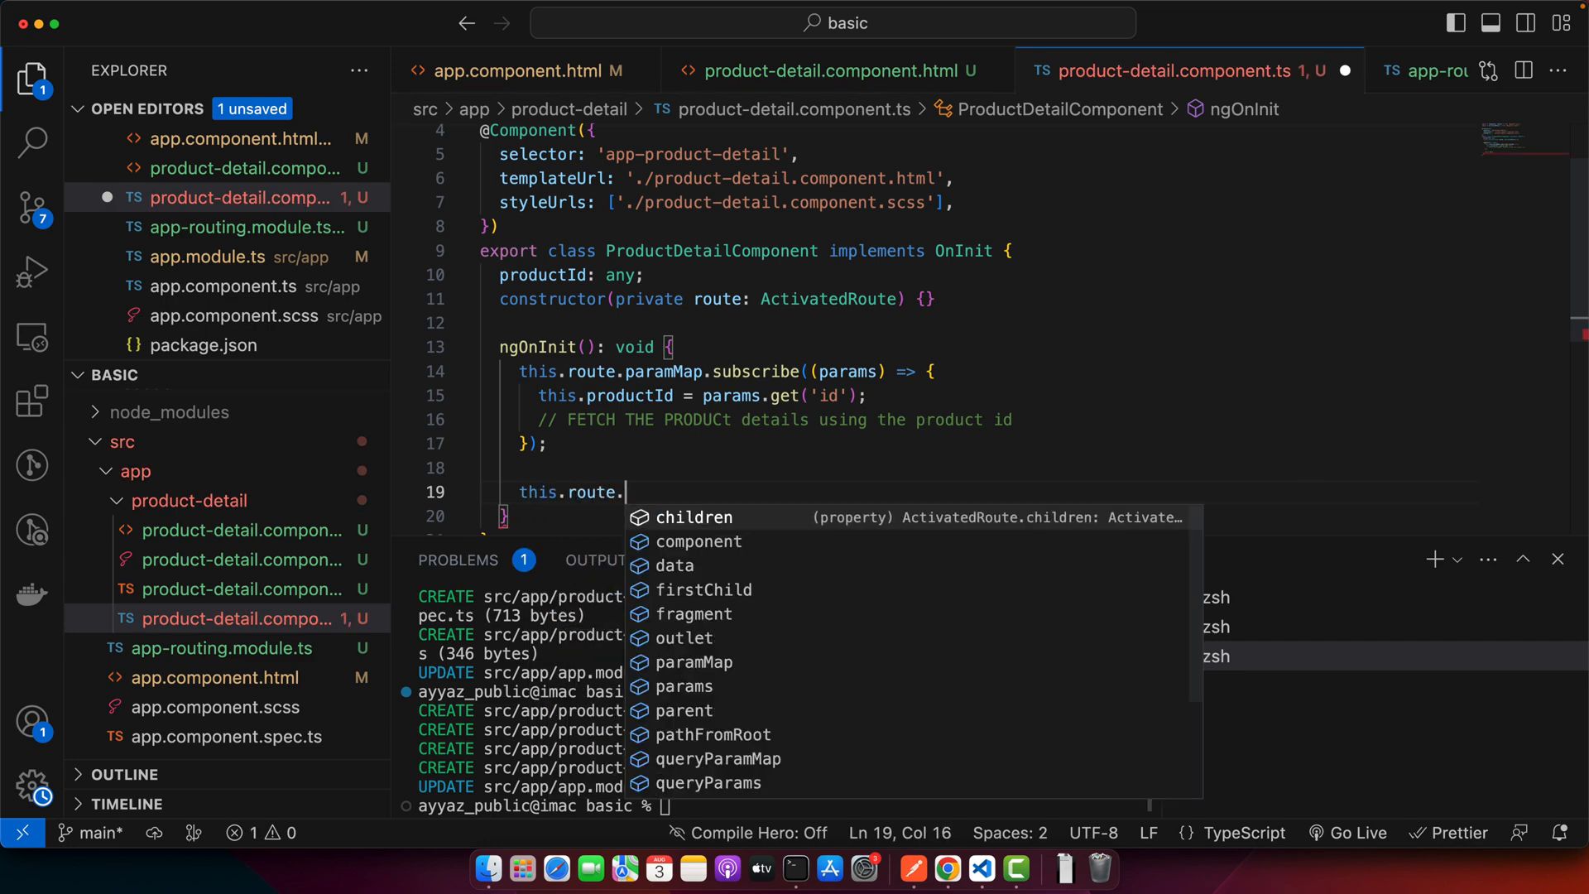
text(queryParamMap.sub)
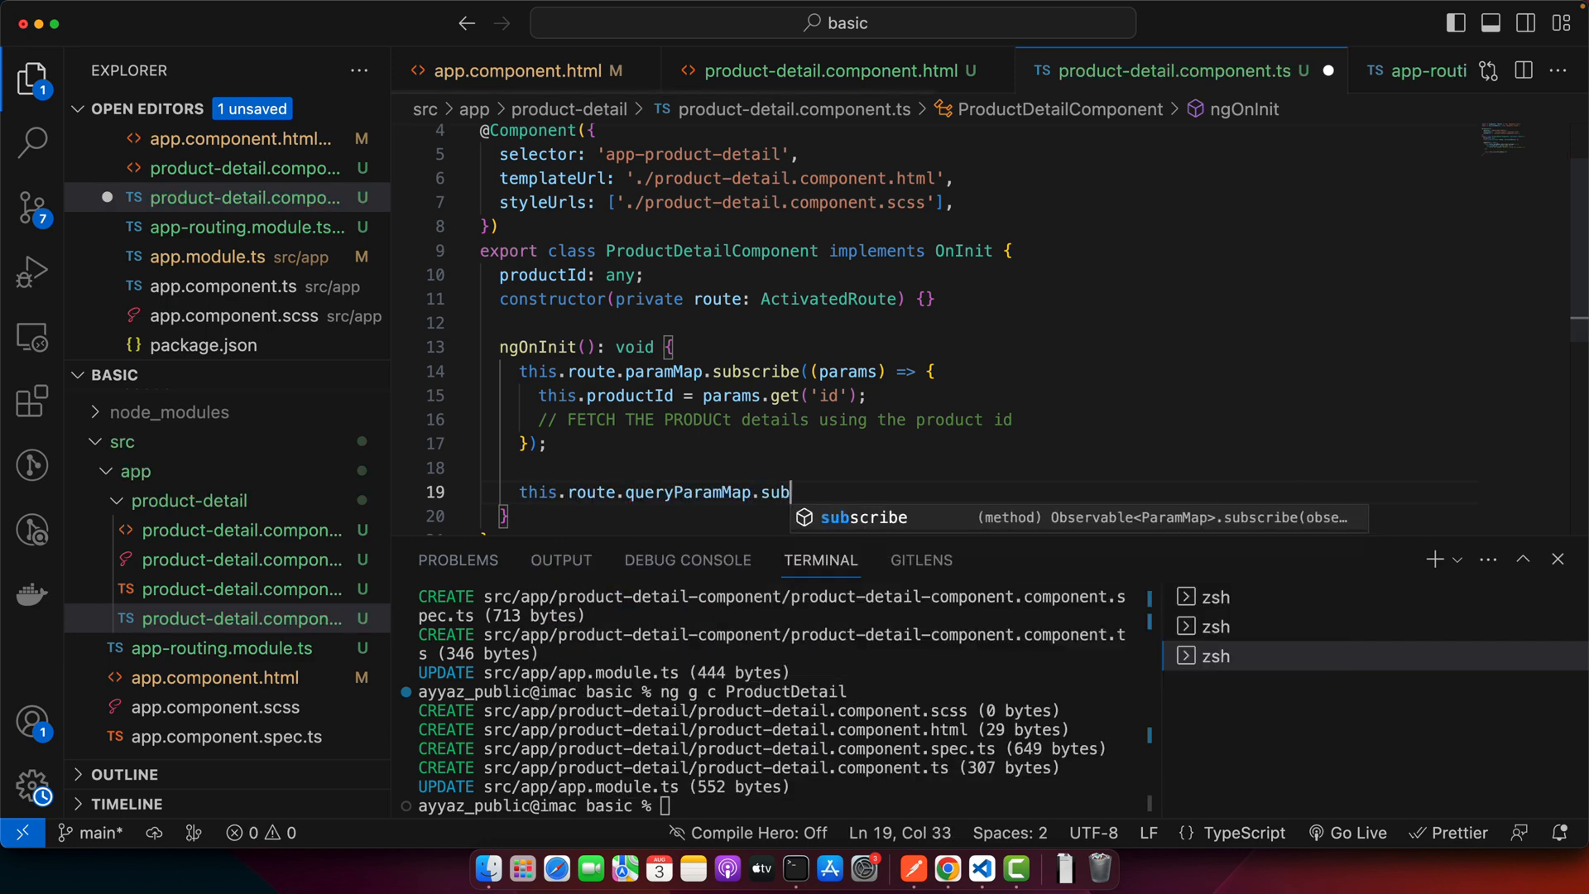
key(Tab)
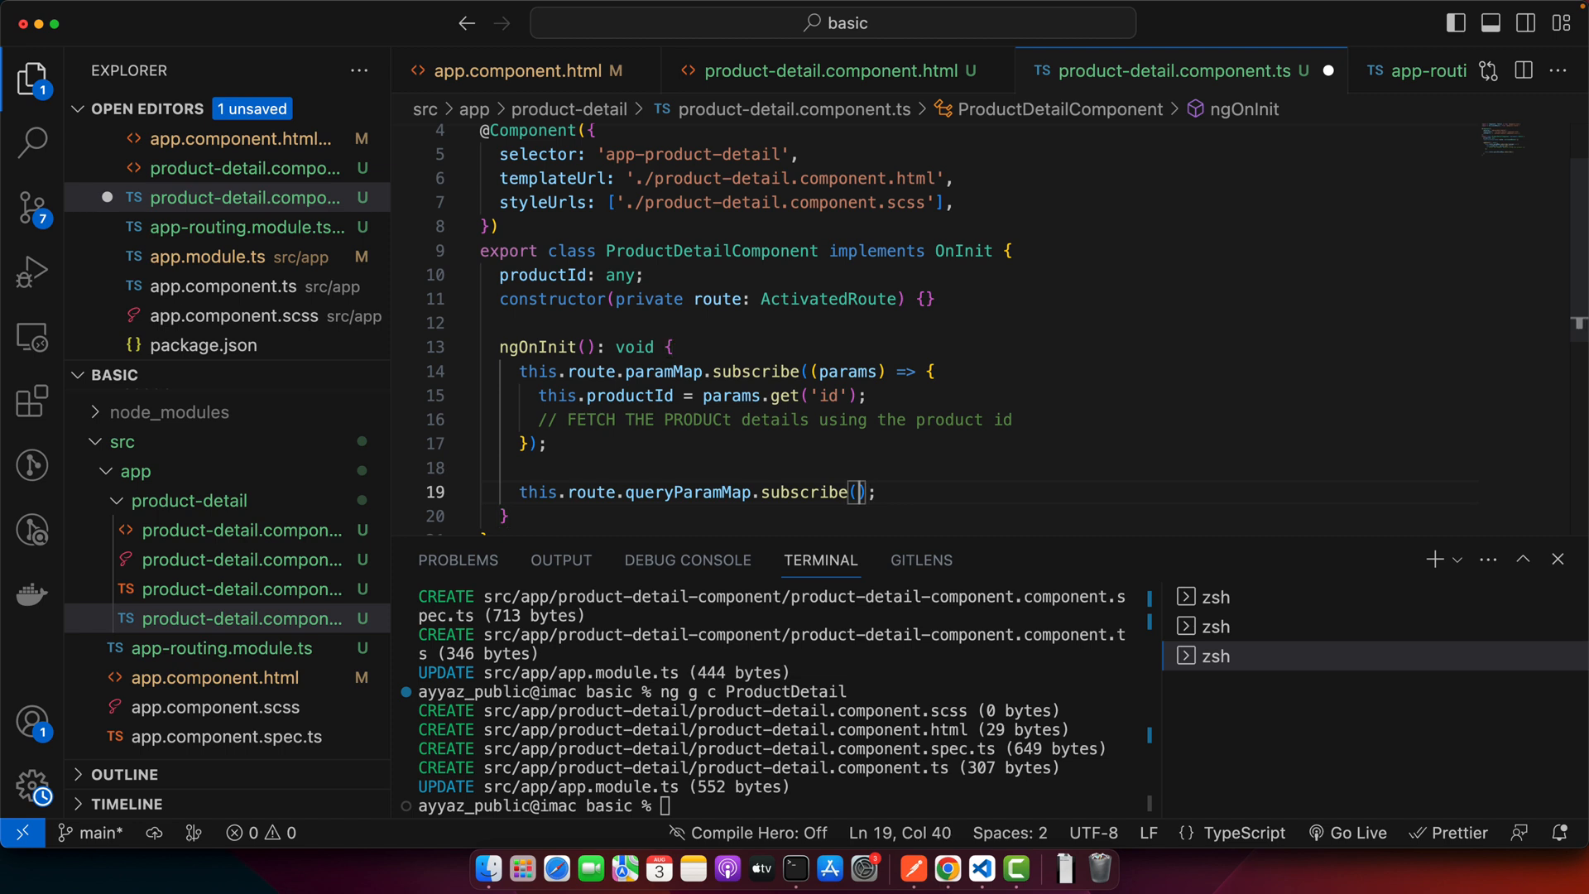
key(enter)
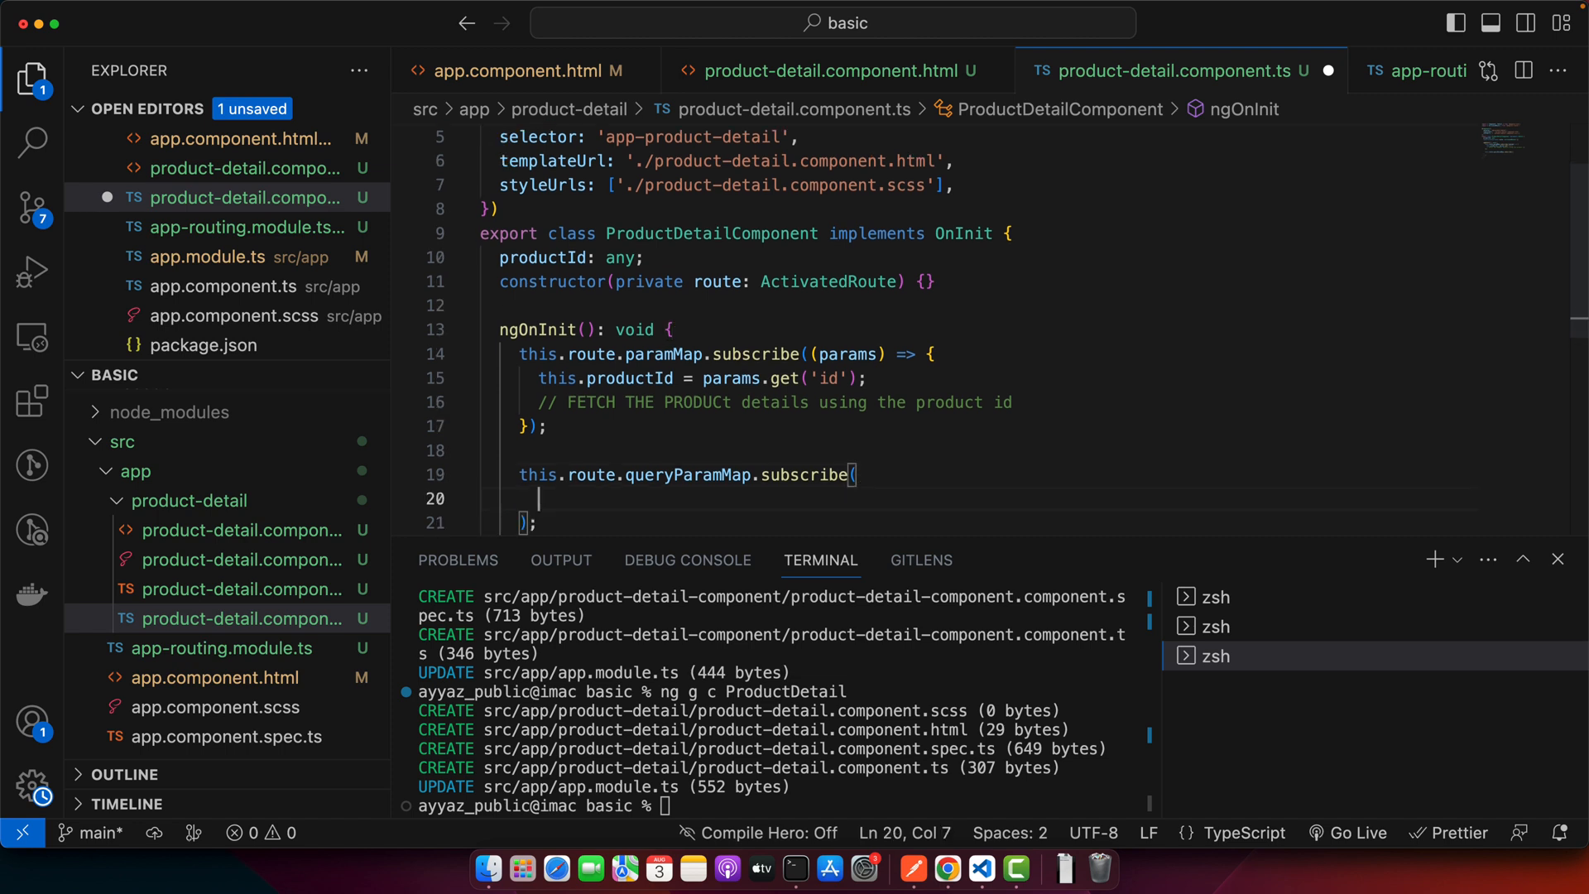
text(let)
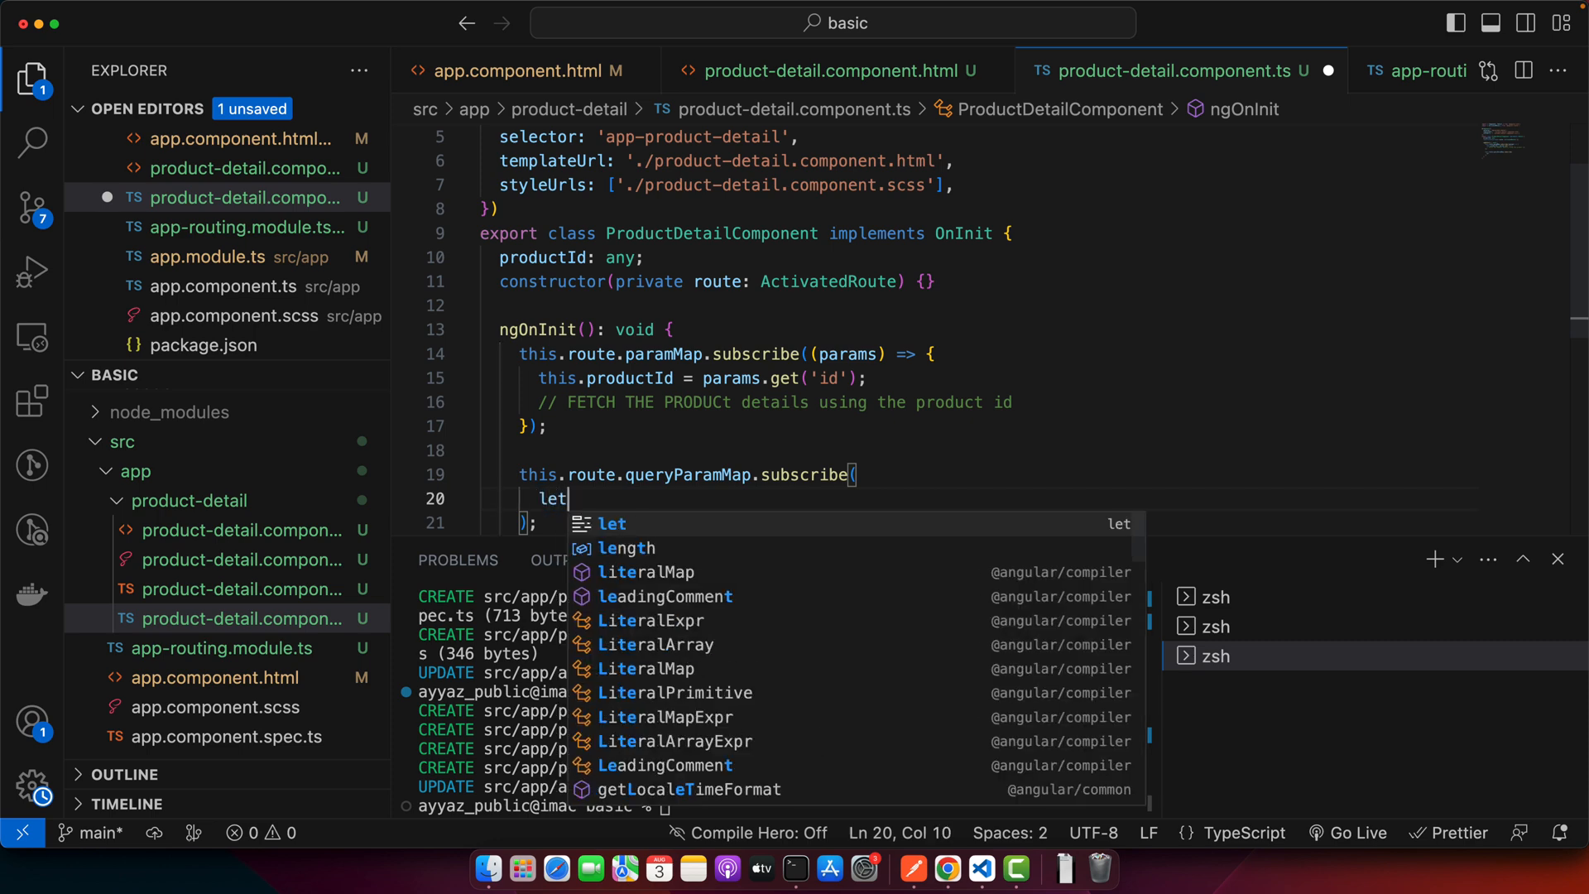
text(category =)
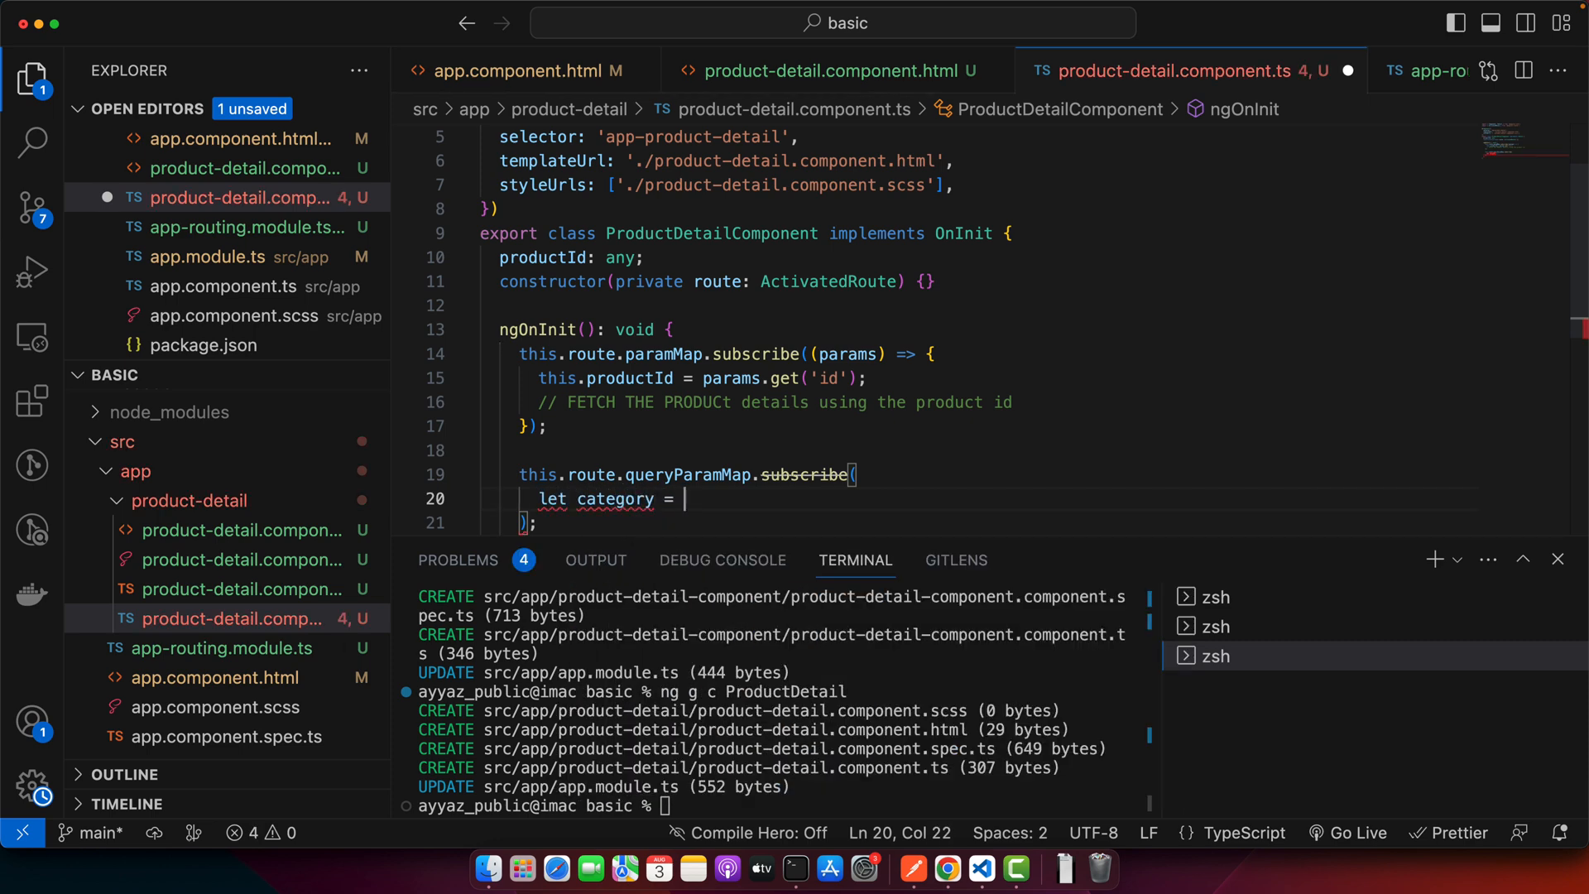
text(params.get()
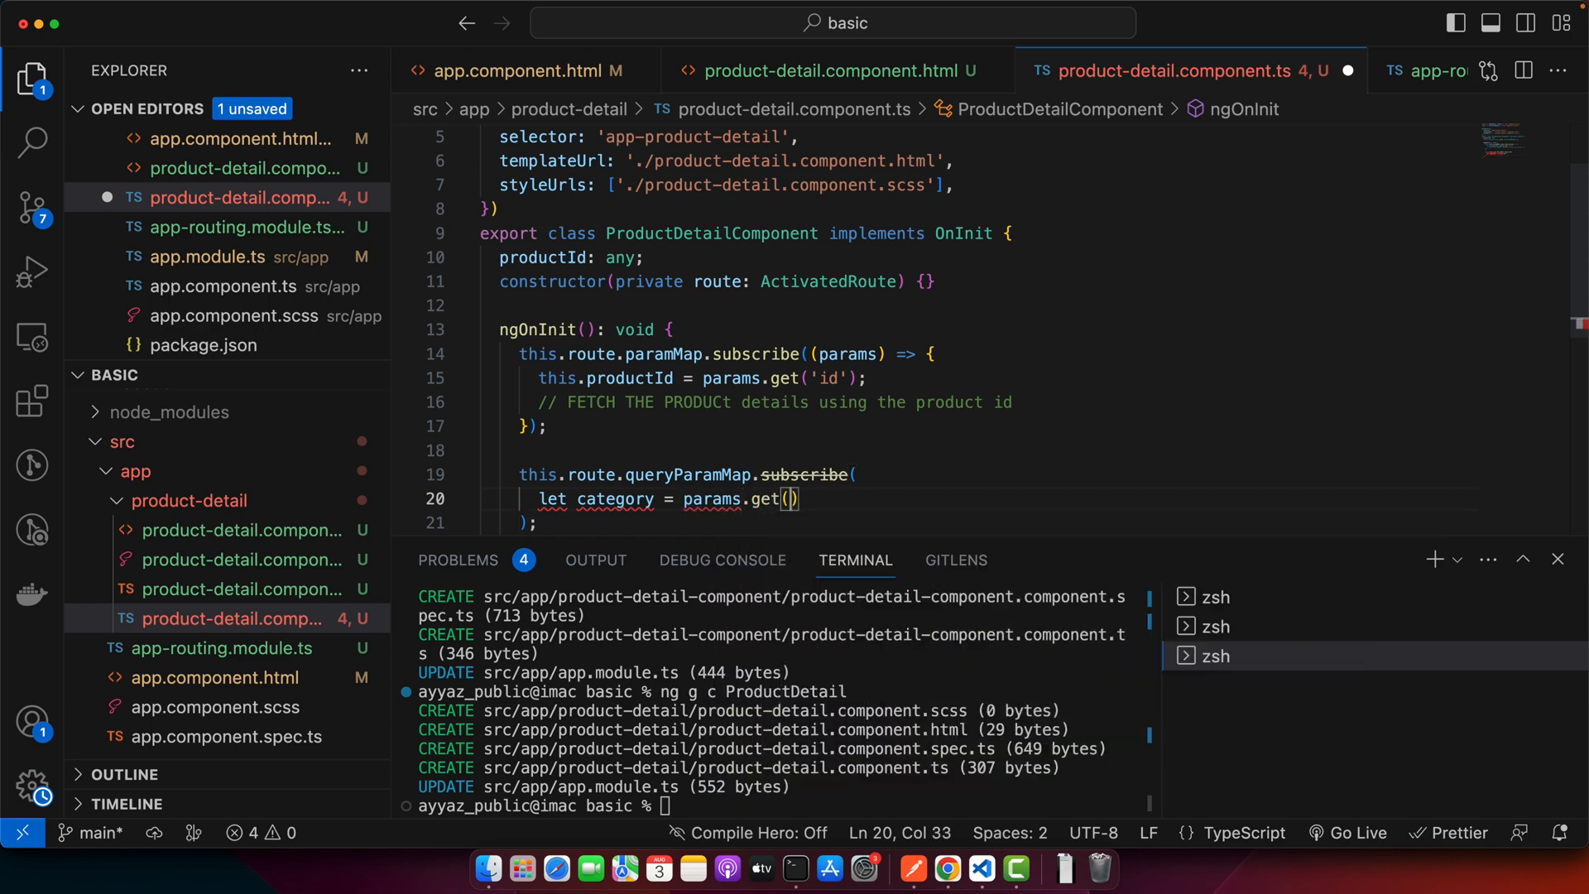
text('c')
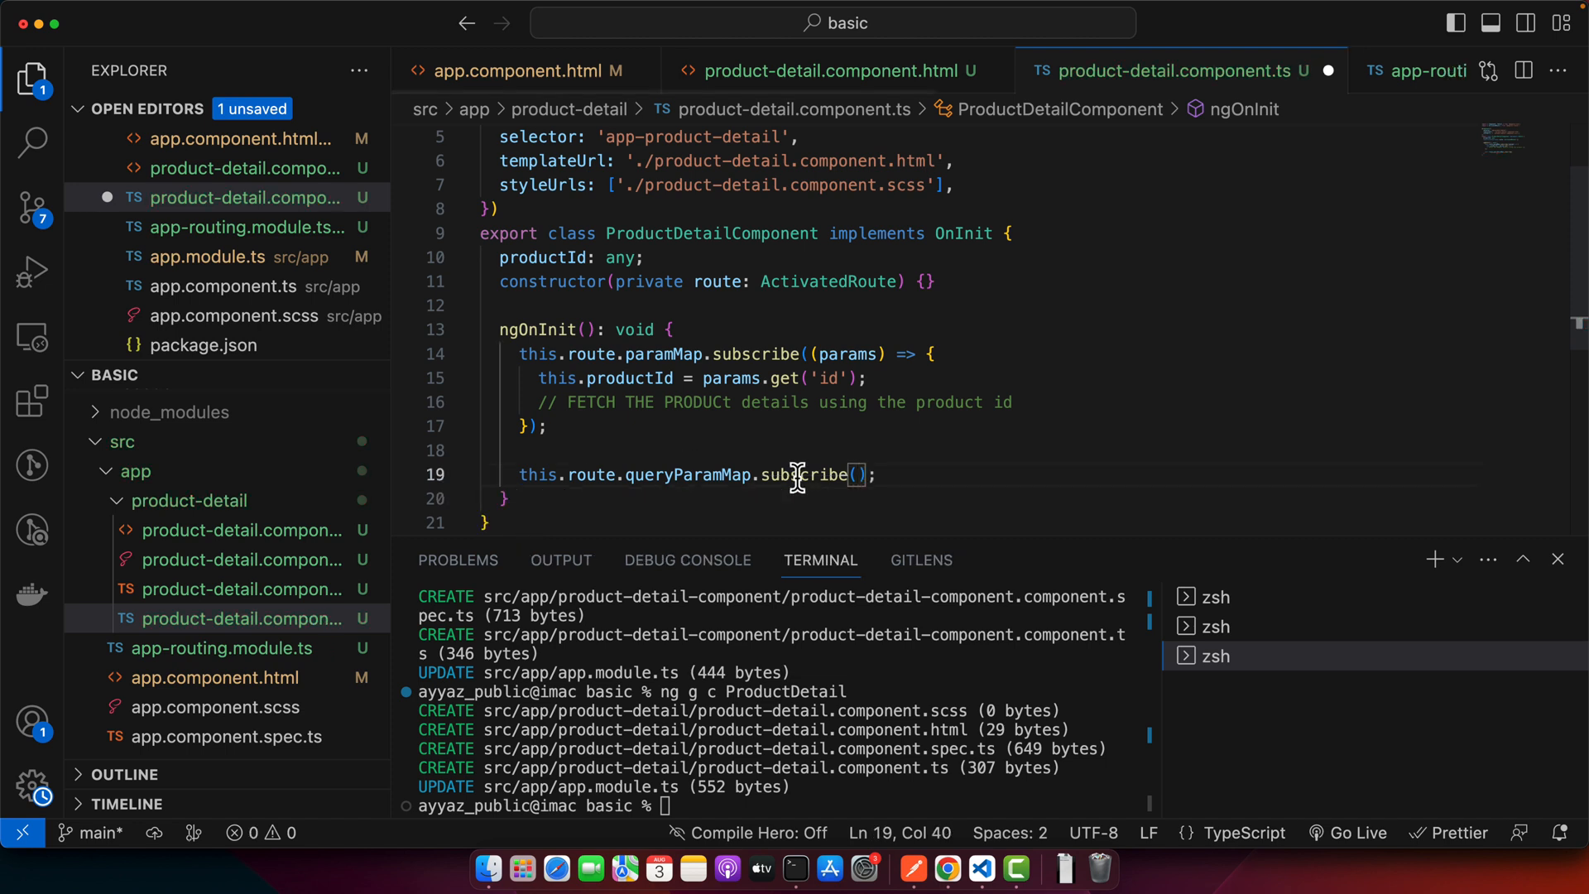
In the params callback, store params.get('category') in category and alert it
text(()=>)
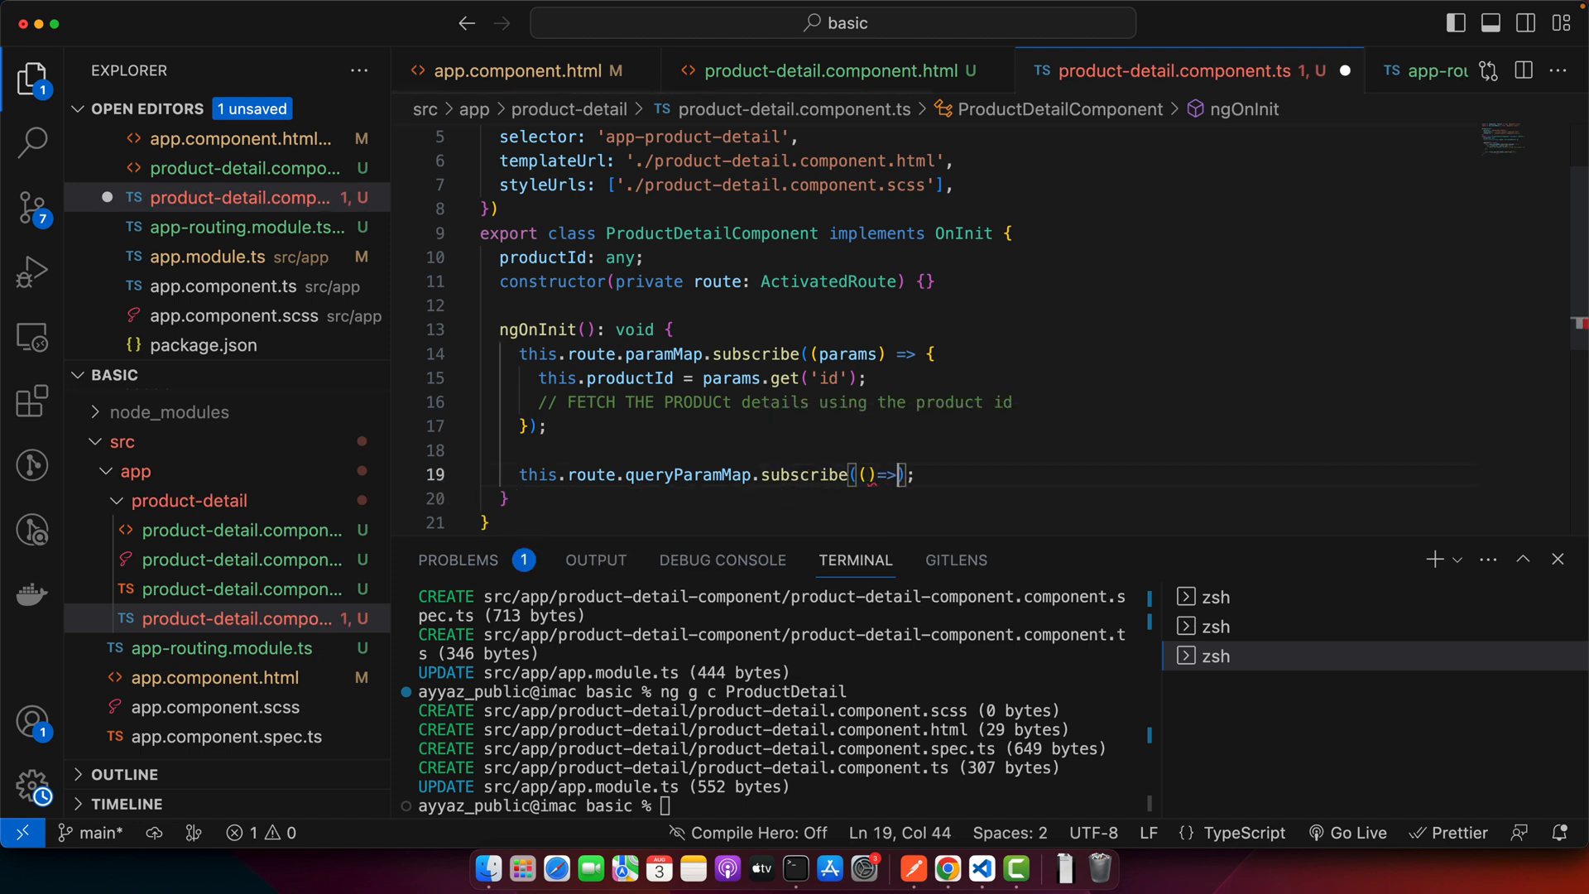
text({)
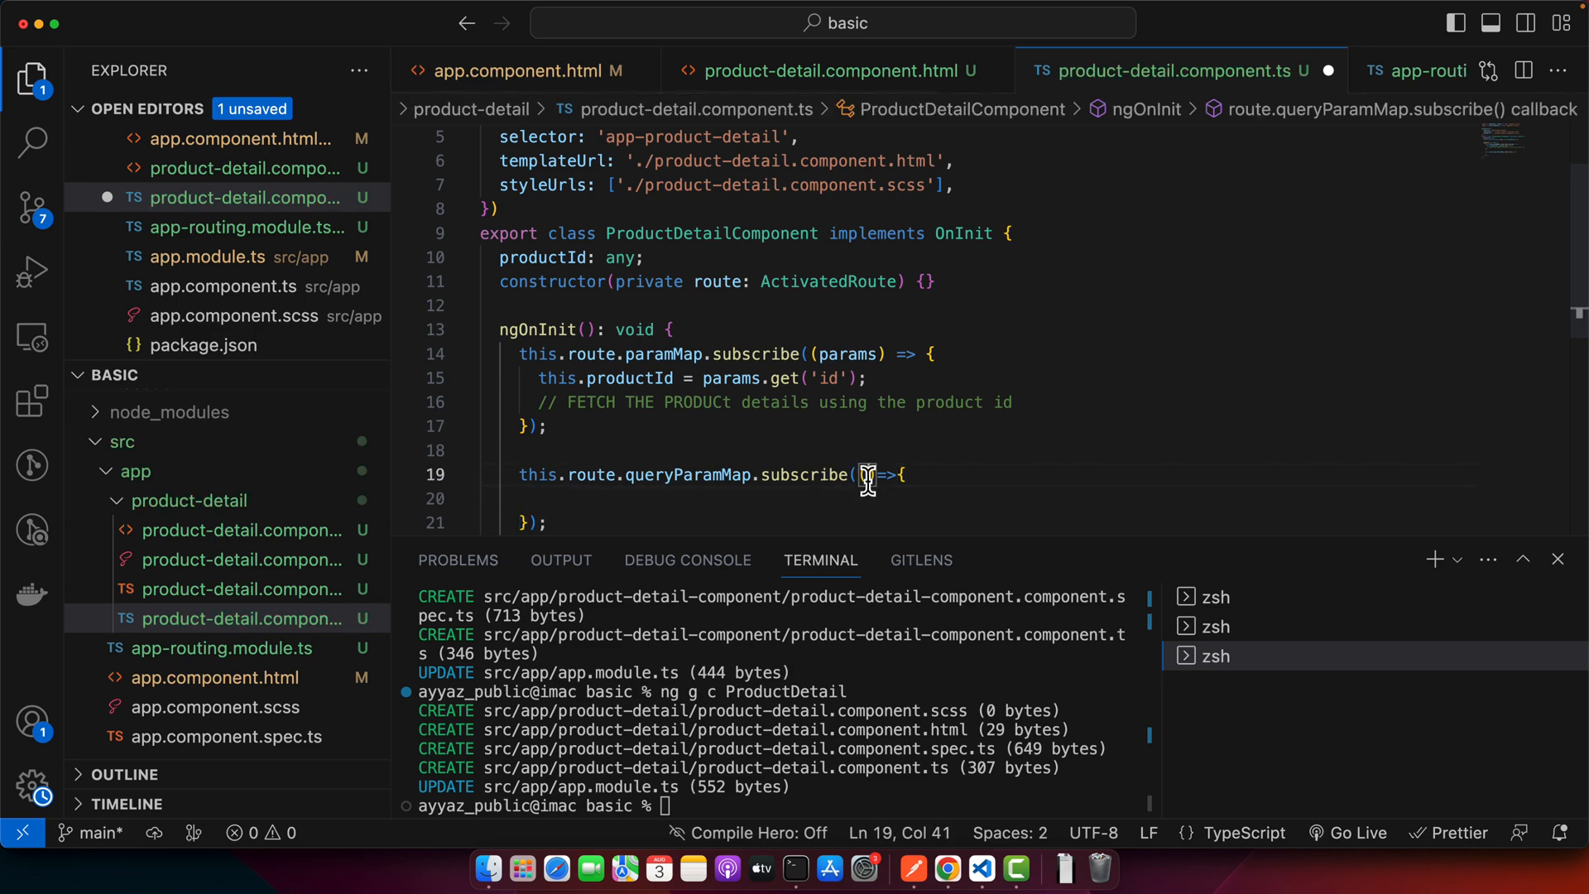
text(params)
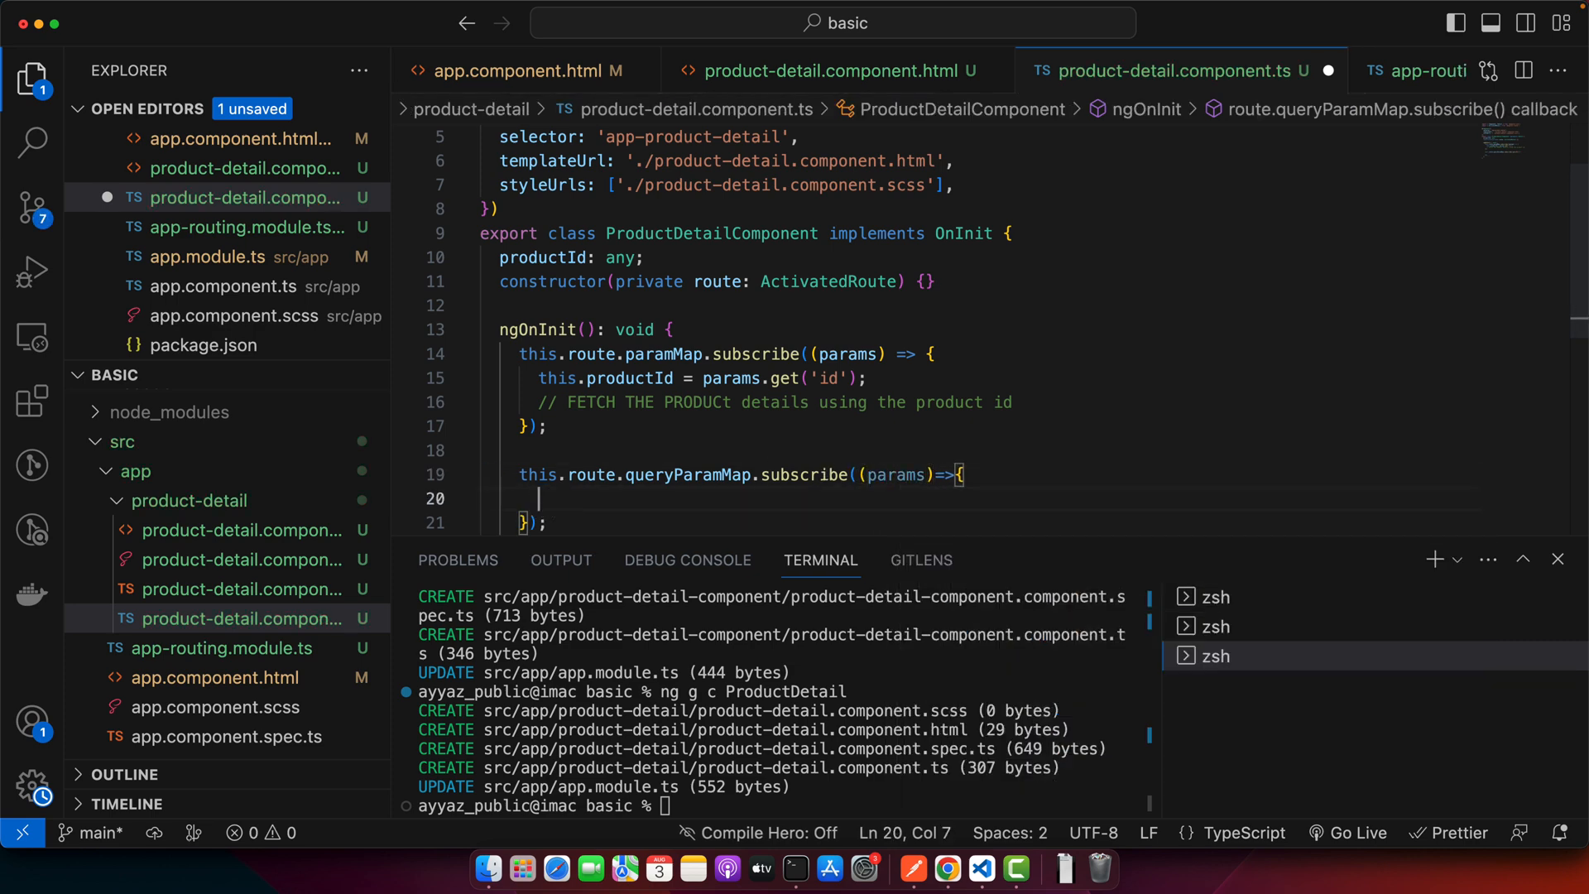
text(let category=)
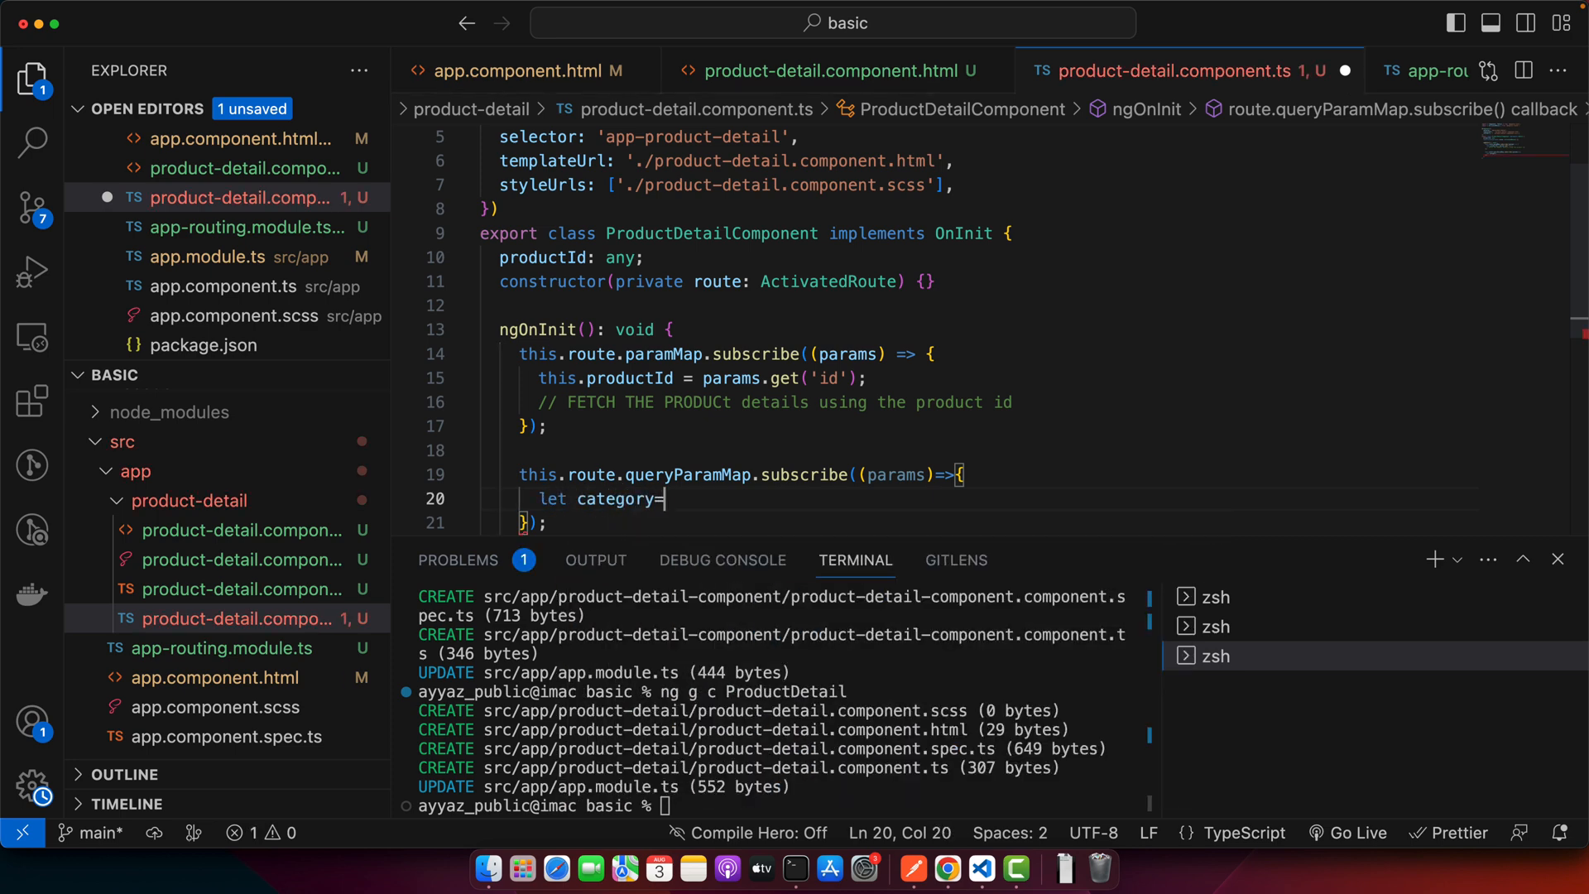
text(params.get()
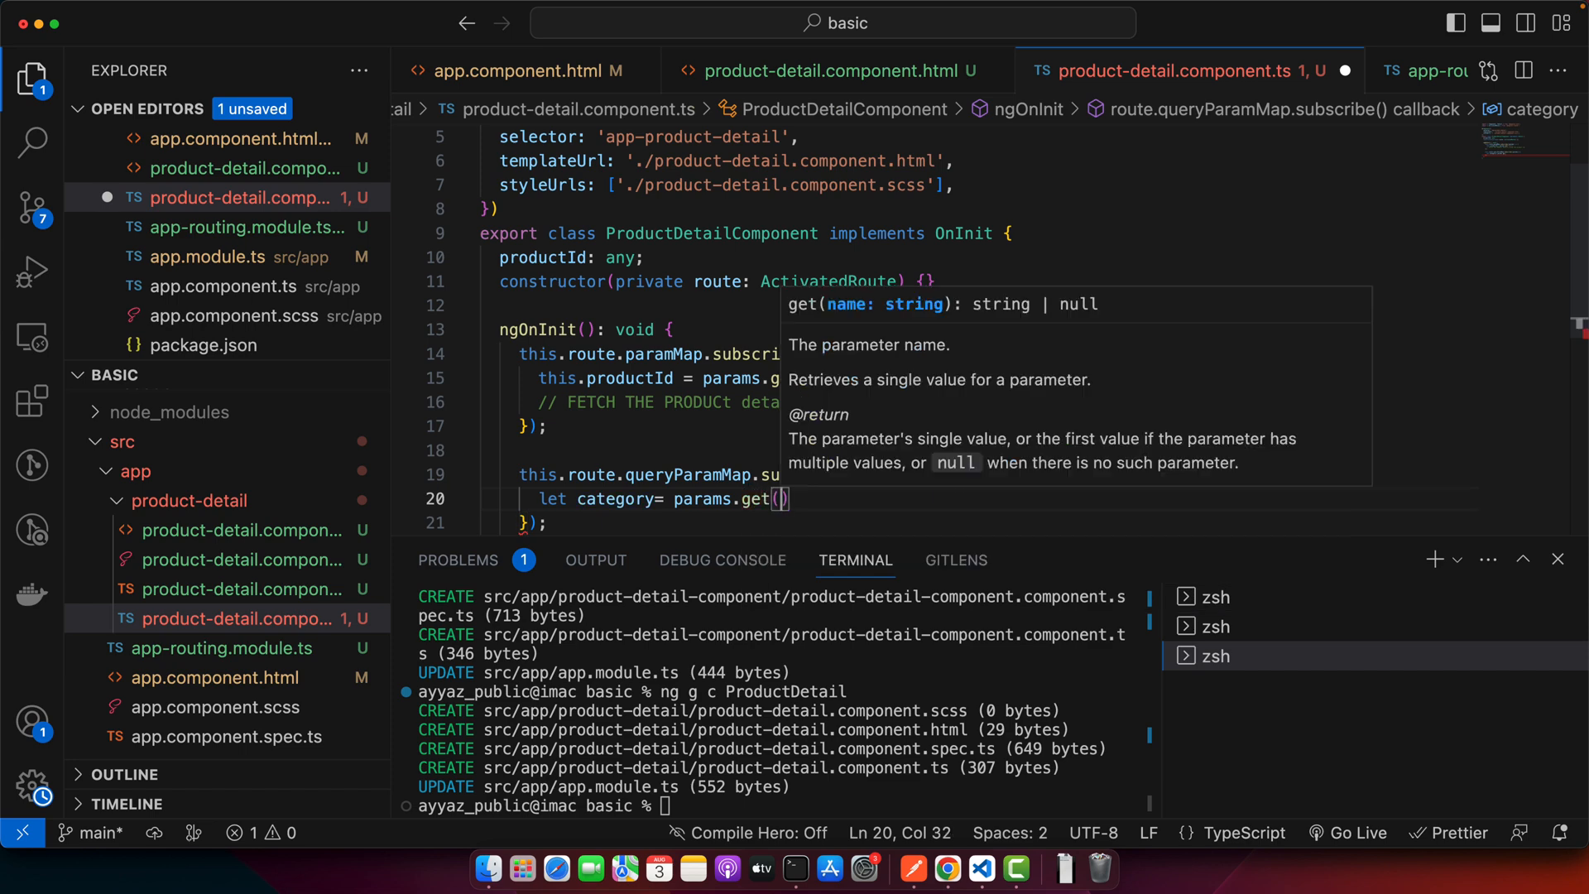
text('category')
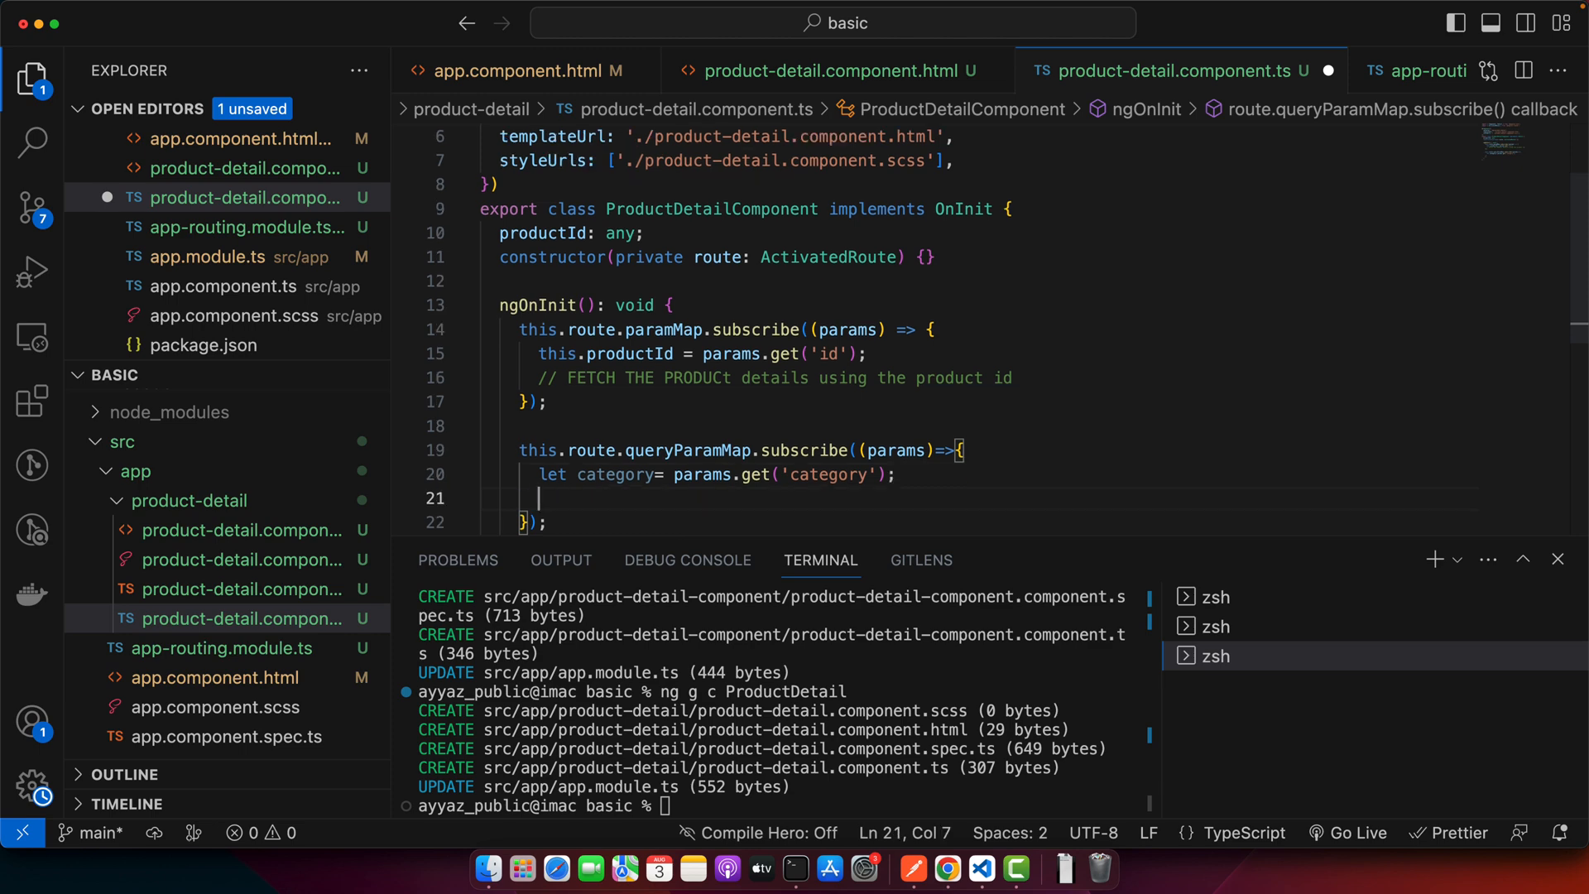
text(alert()
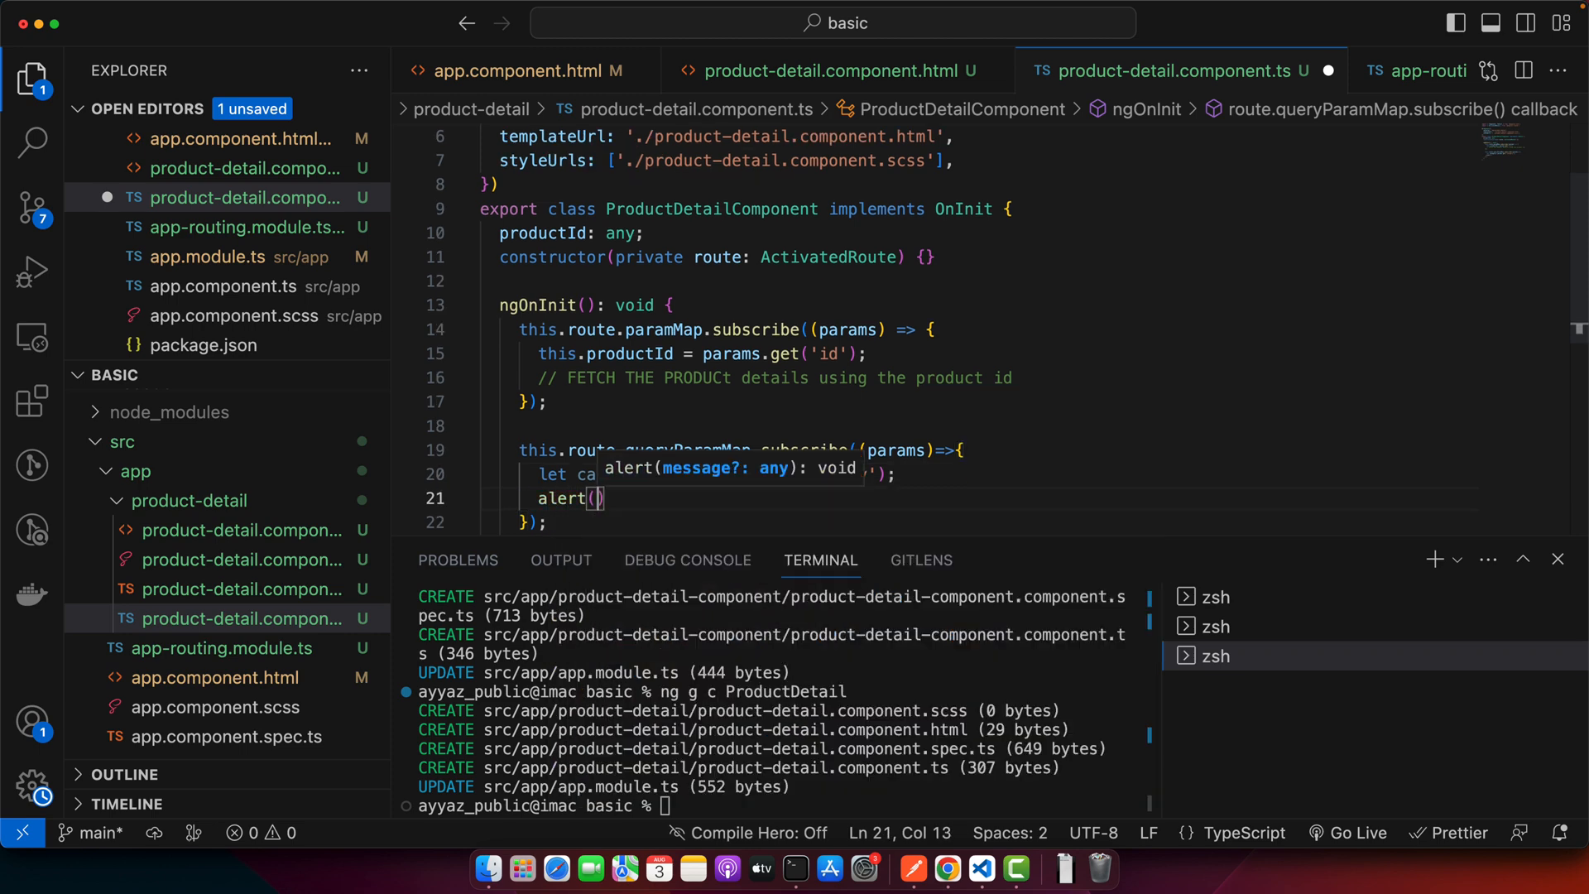
text(category)
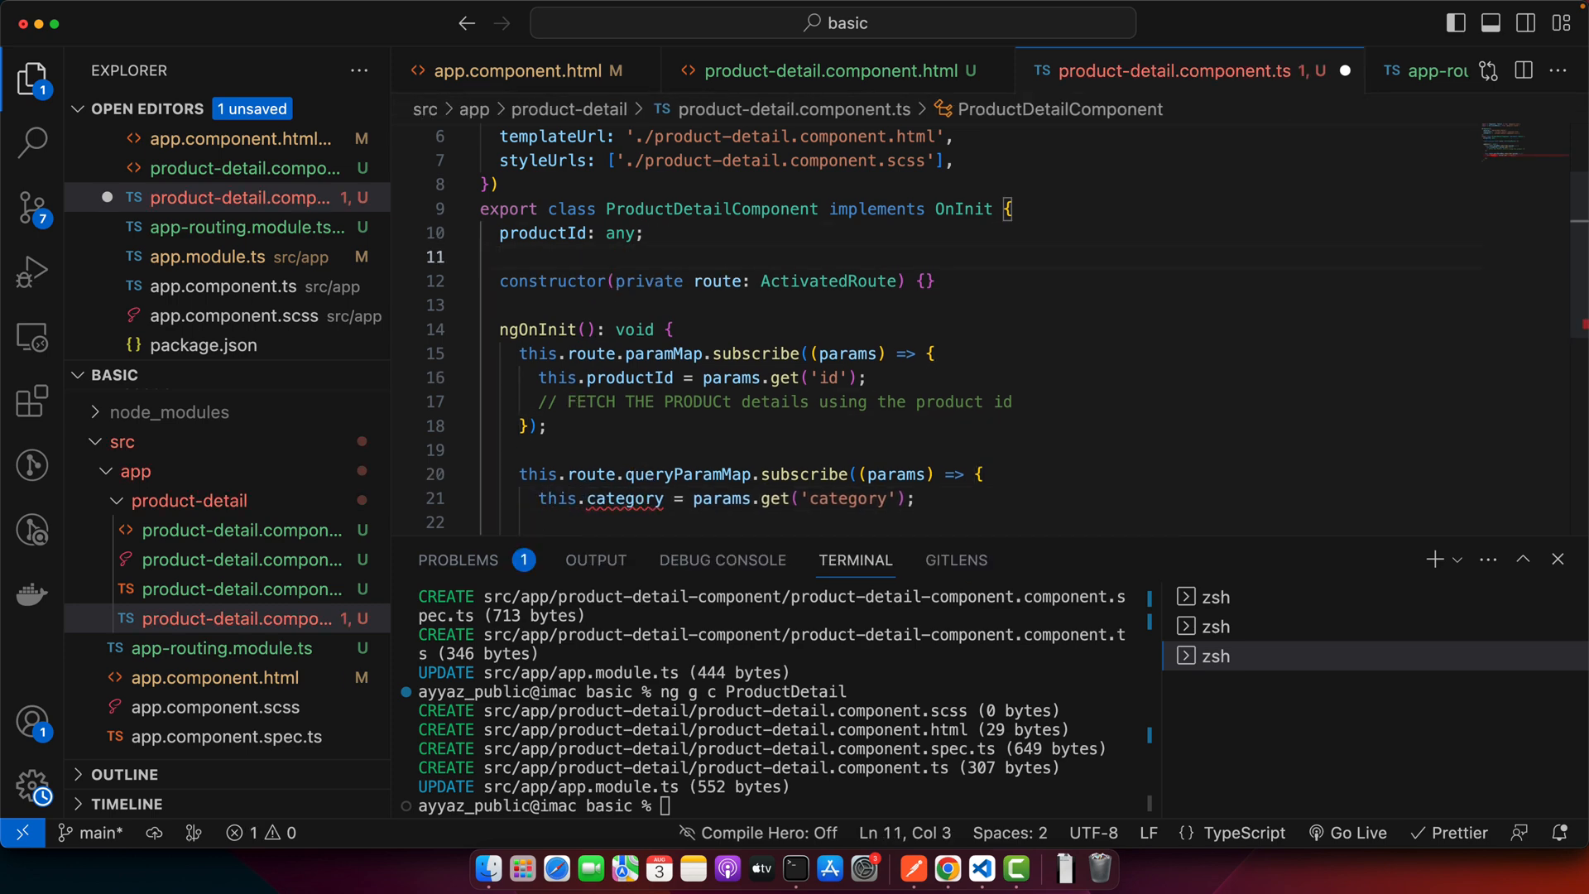
Declare an optional category?: string property on ProductDetailComponent
text(category: strin)
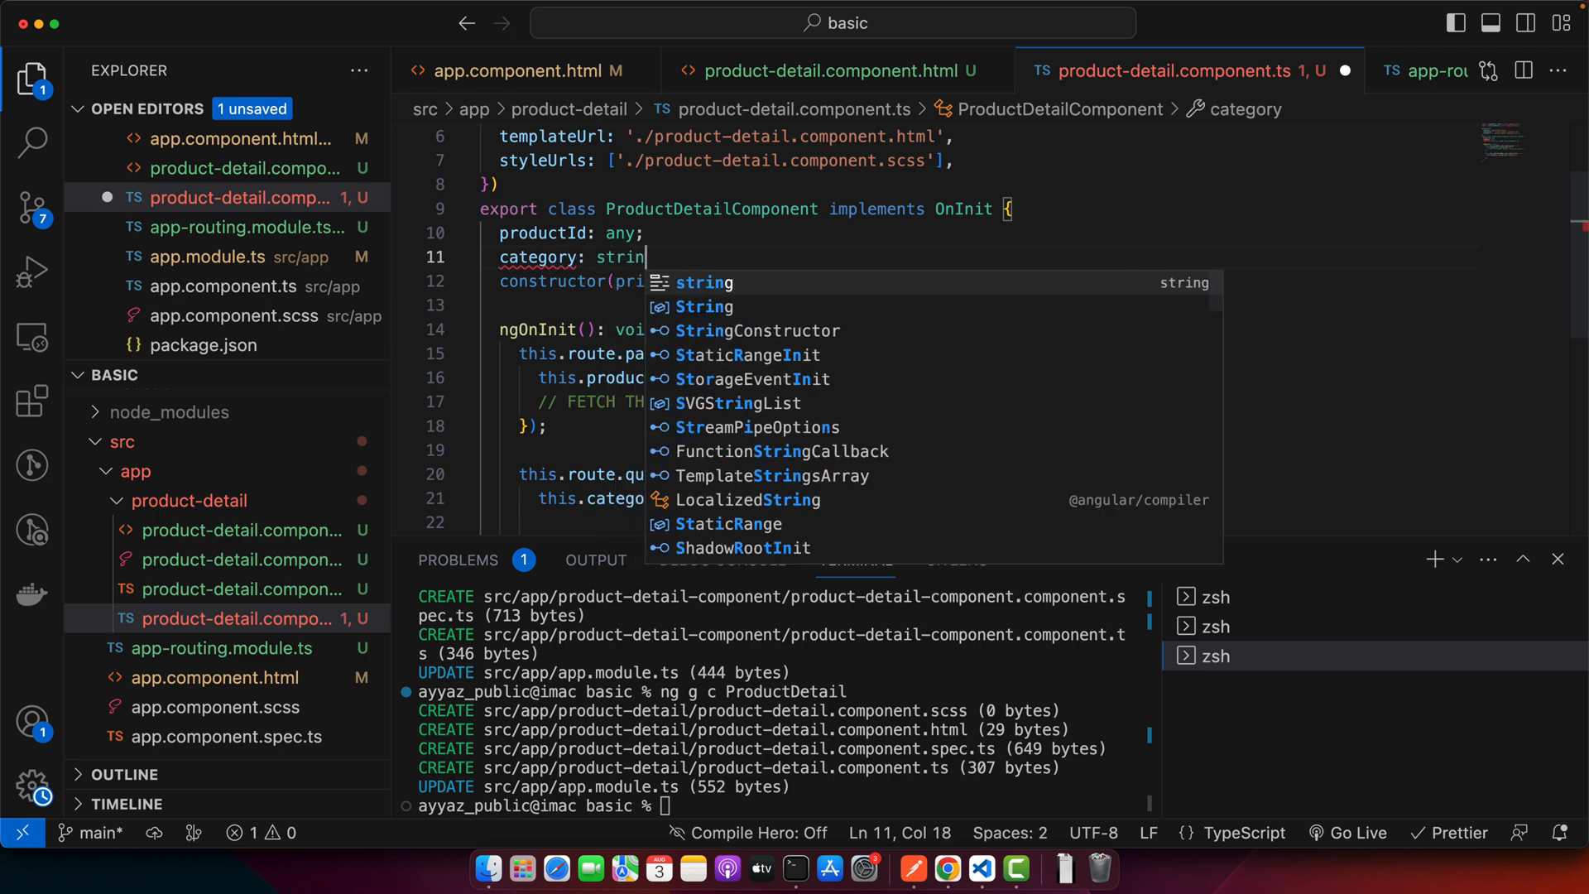
text(g;)
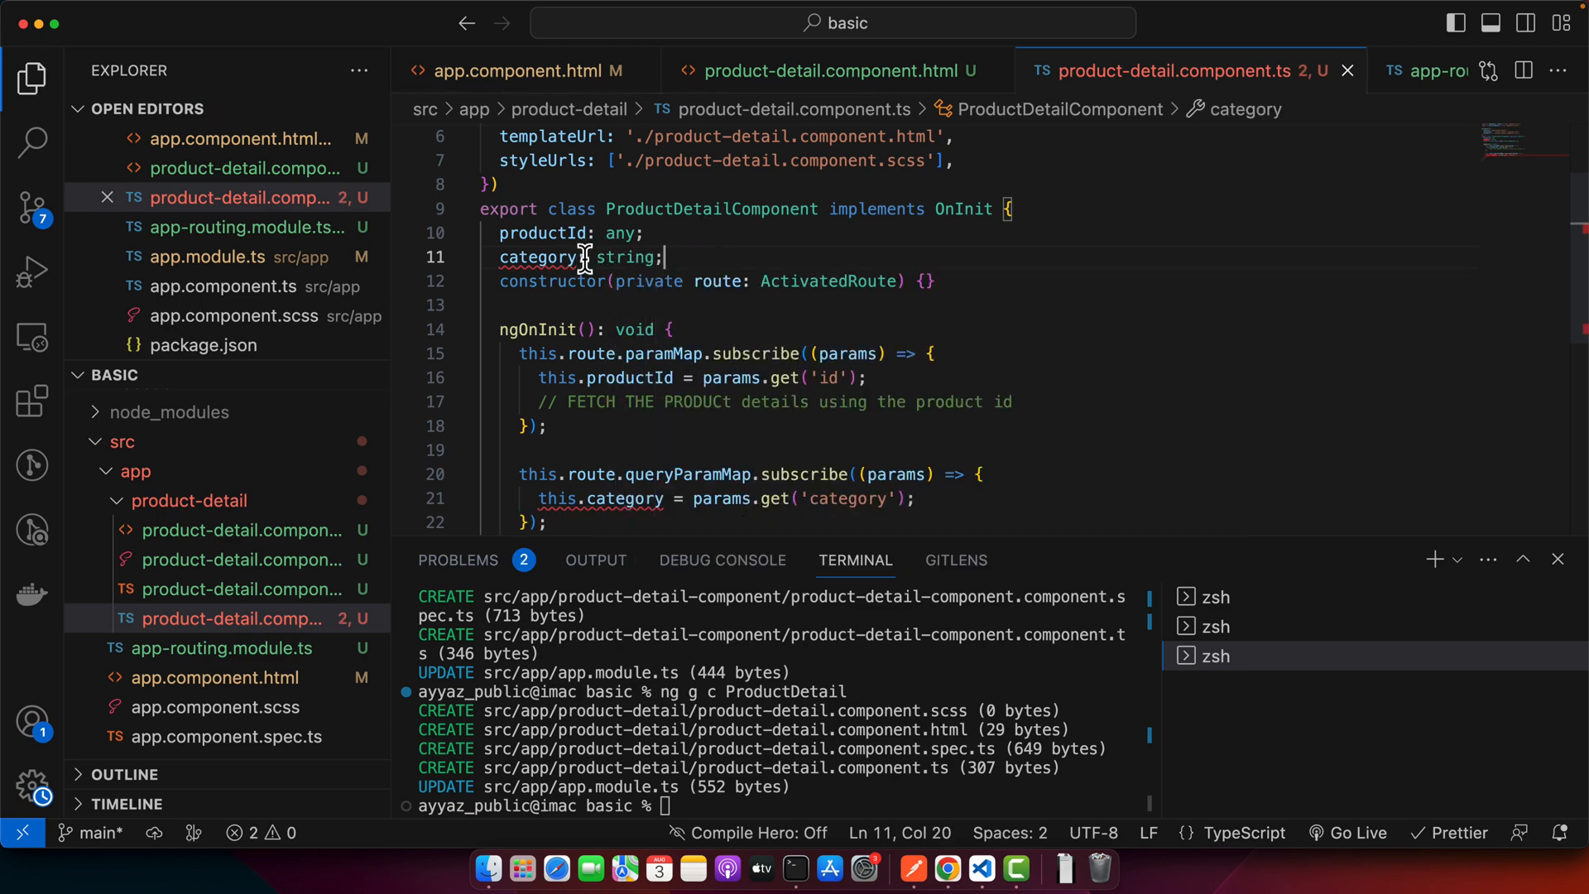
text(?)
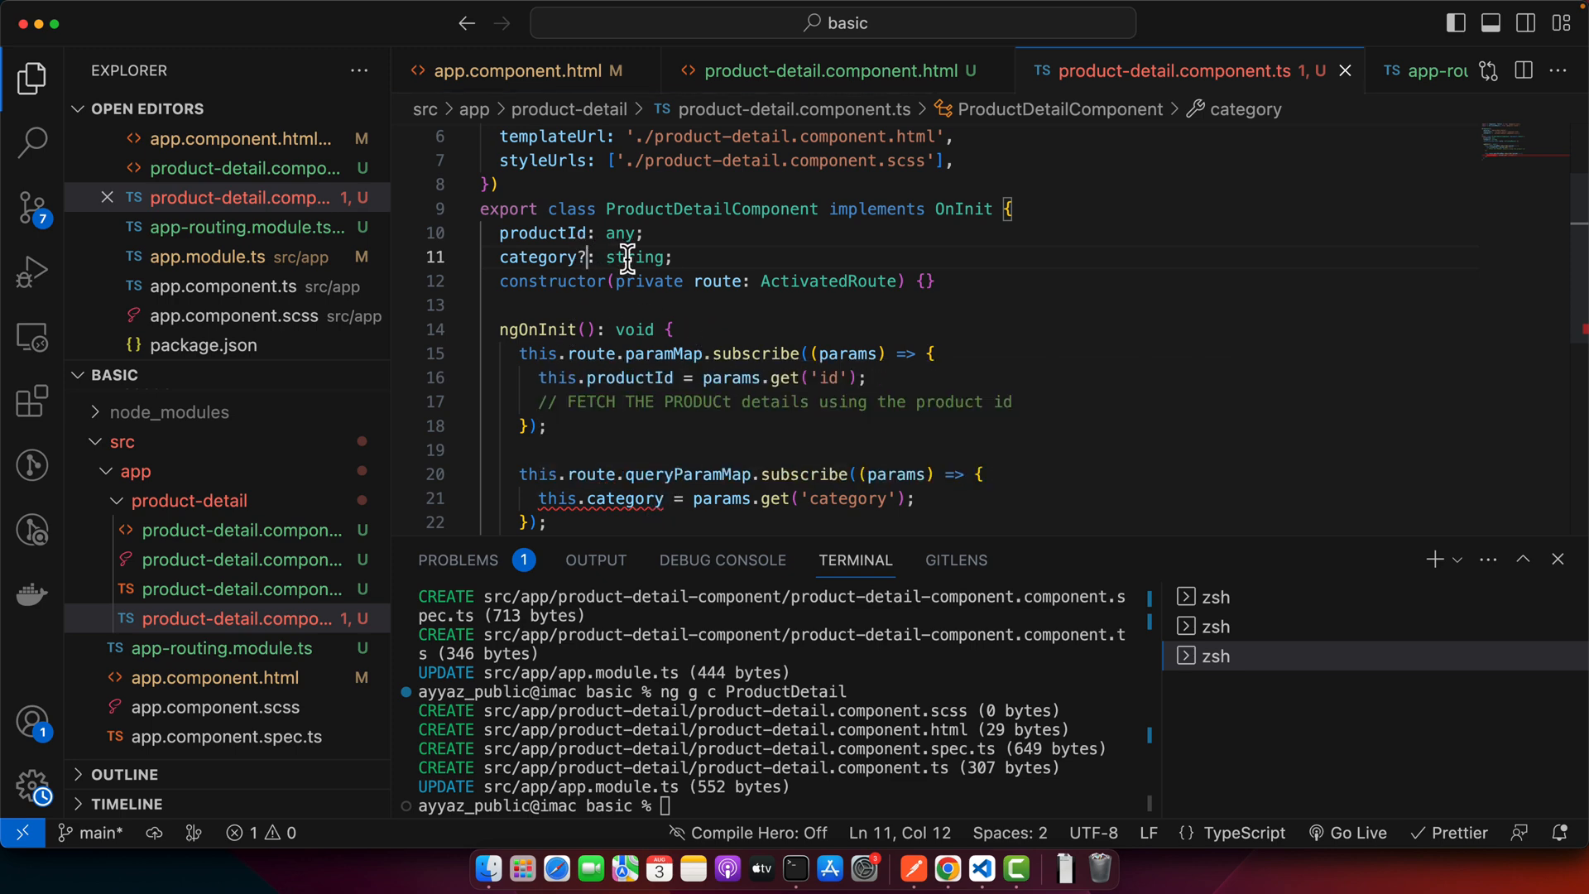
mouse_move(622, 497)
text(: any)
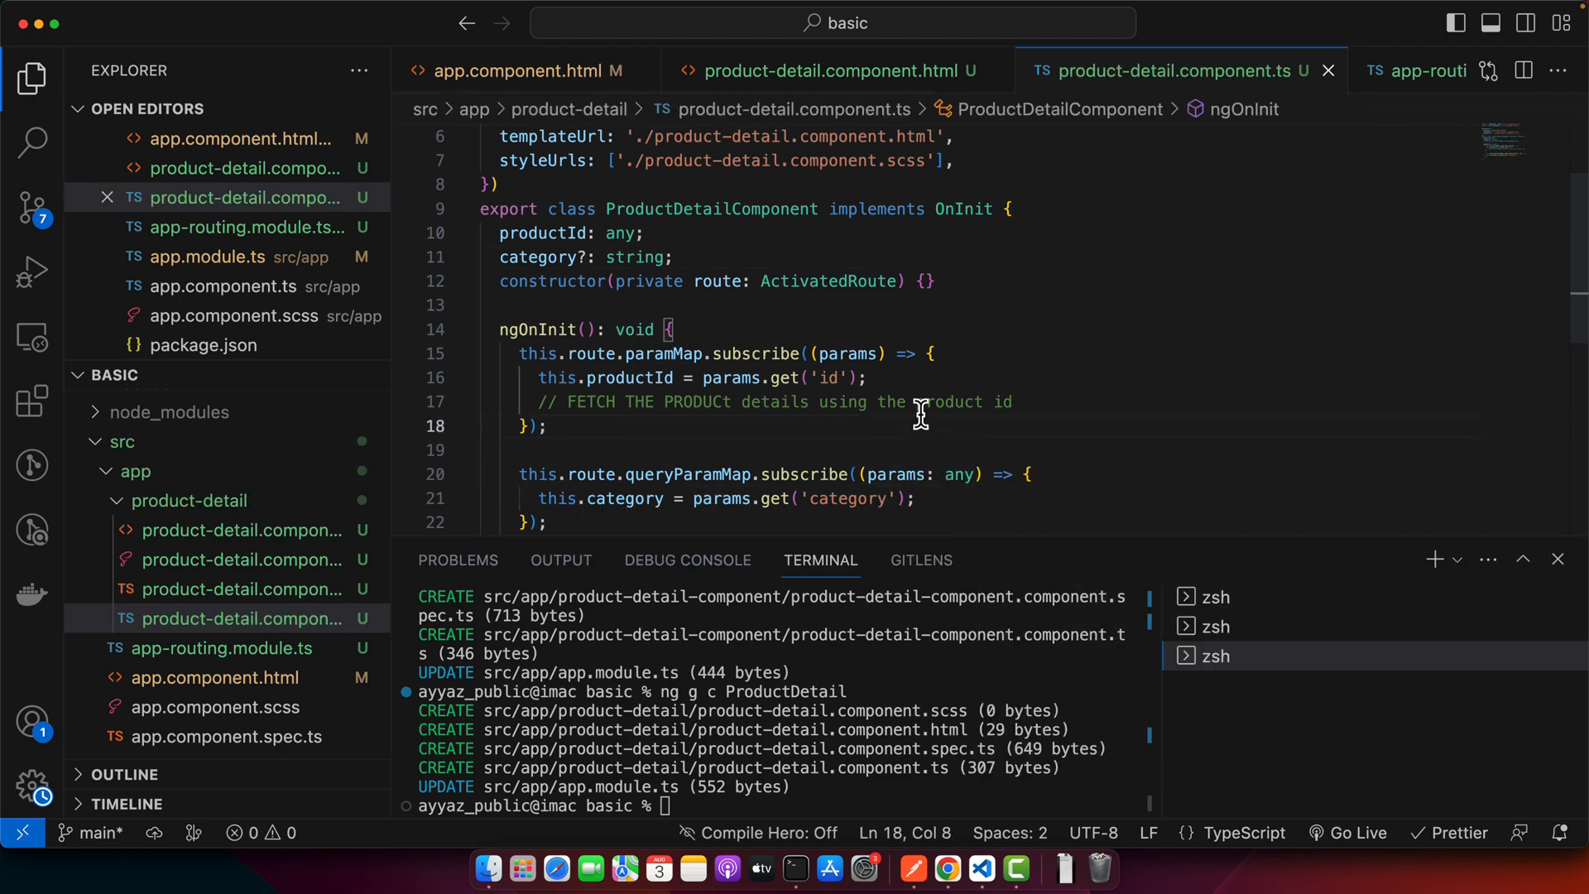
Add an h2 'This is product Category' to the product detail template and dismiss the alert
click(831, 71)
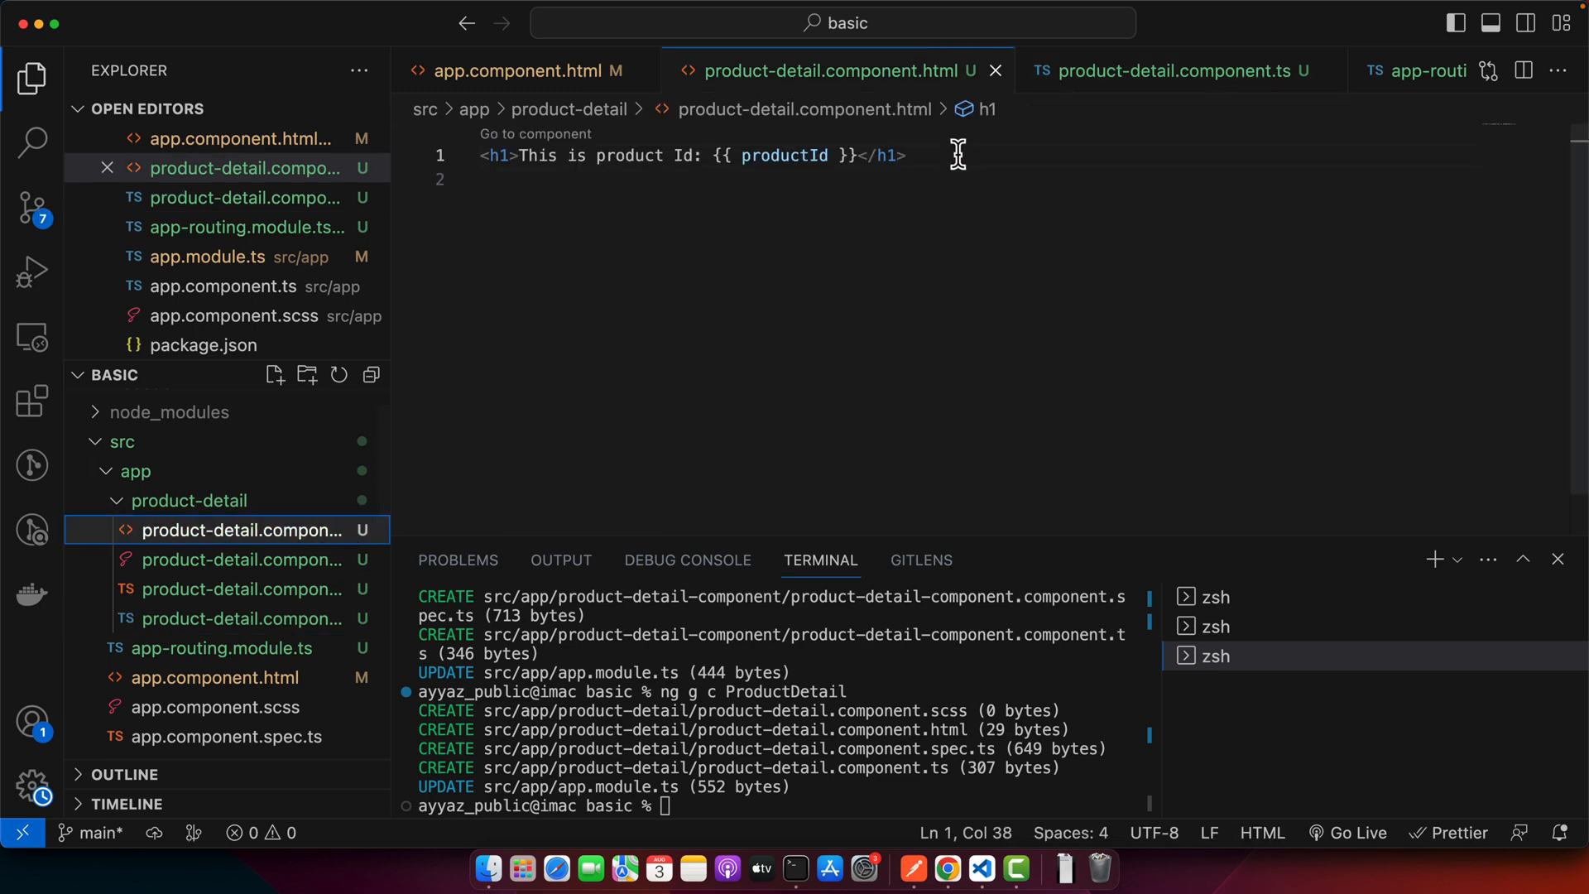
text(h2)
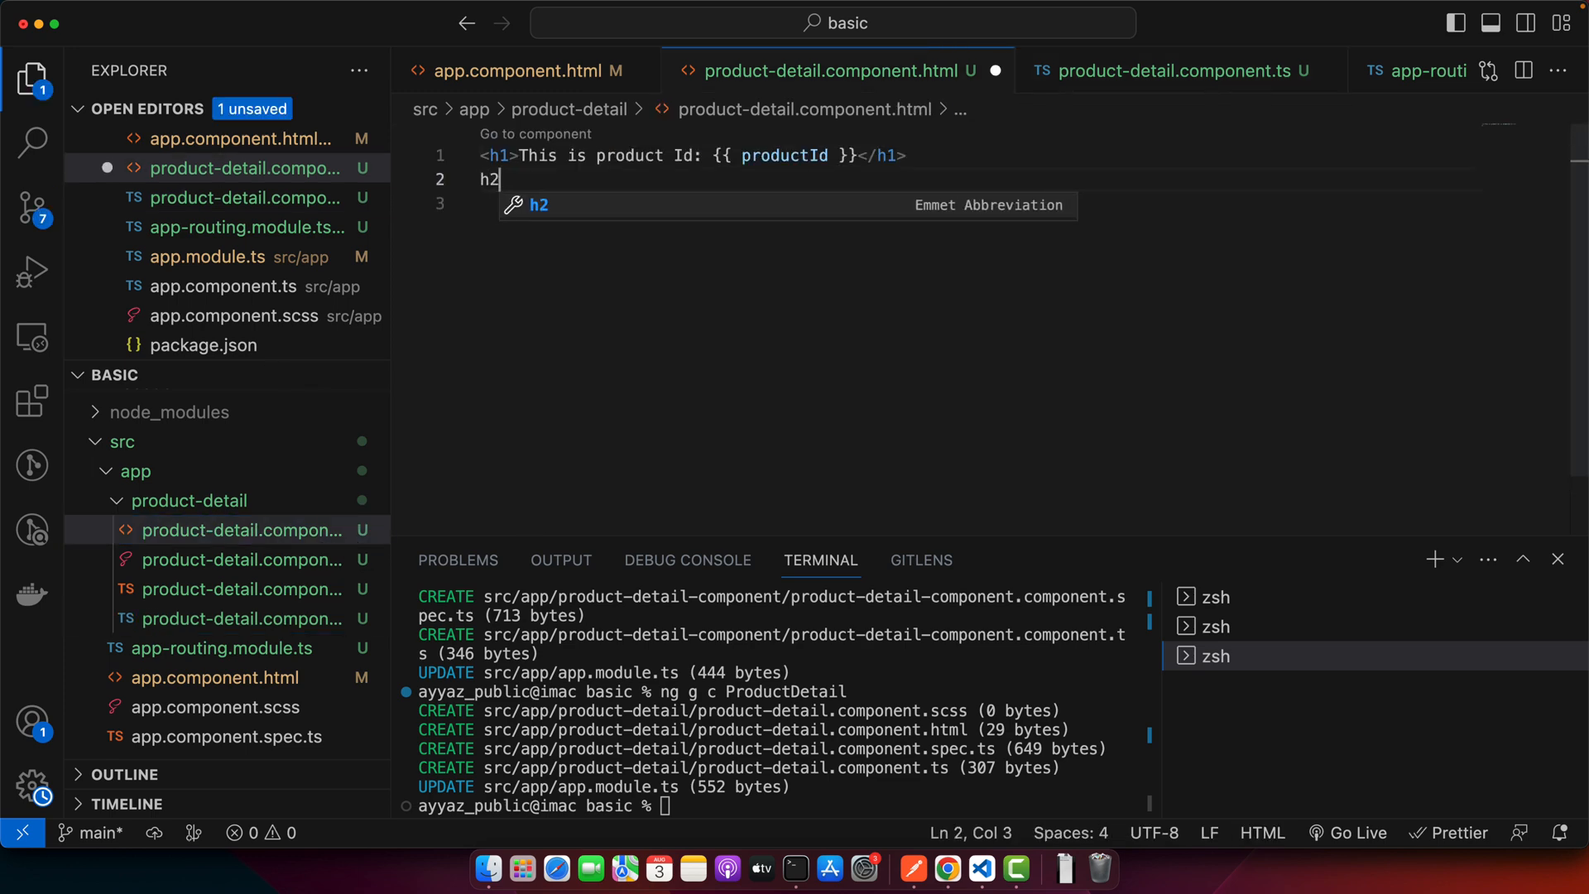
text(This is product)
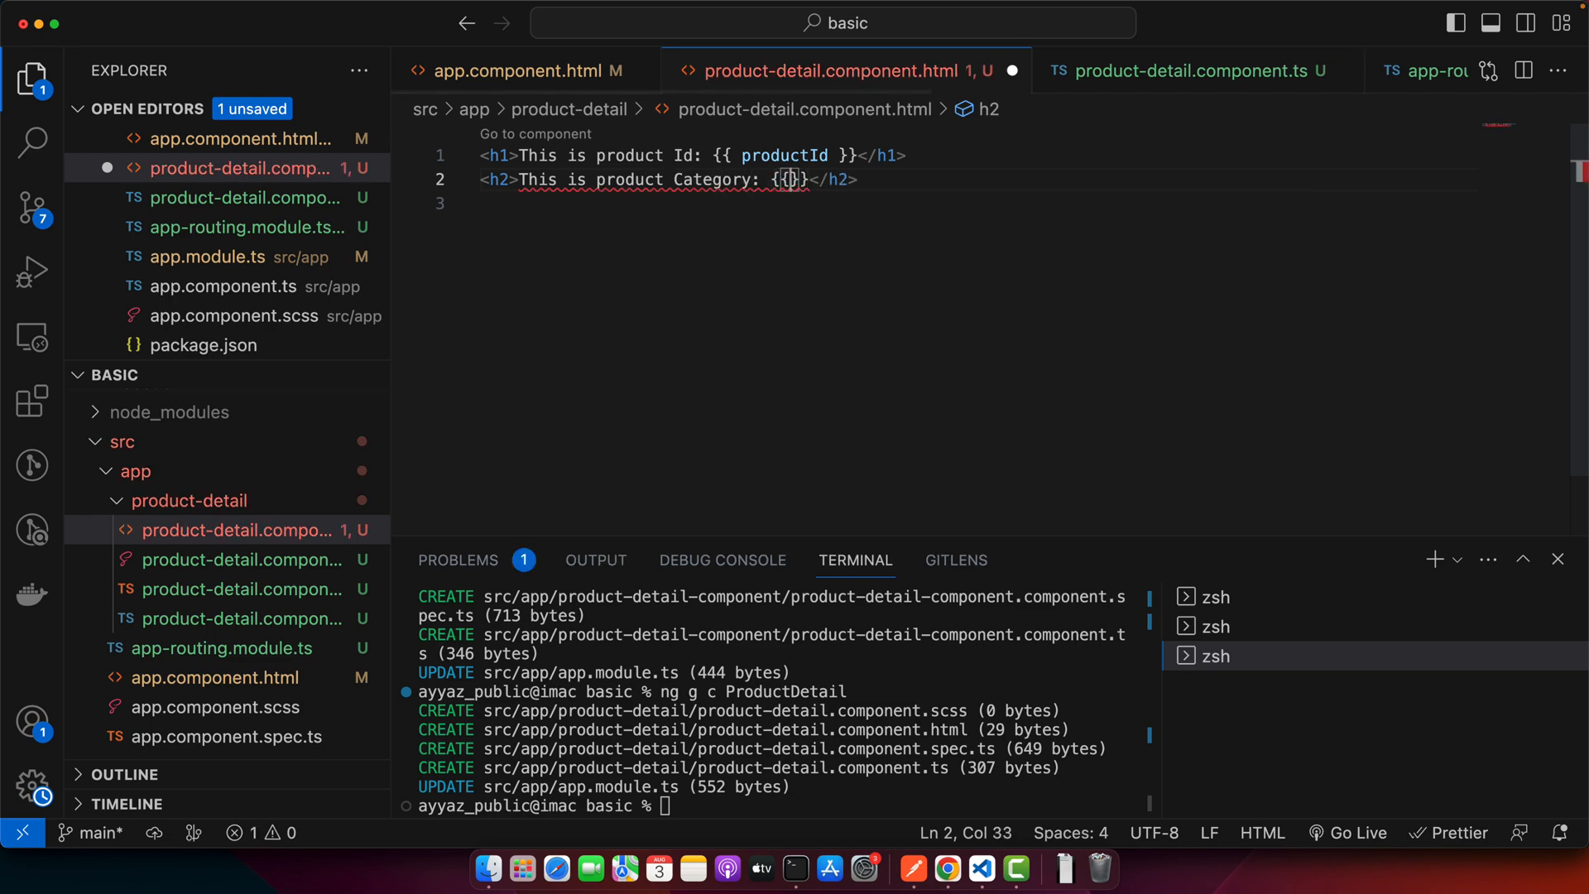
text(Category)
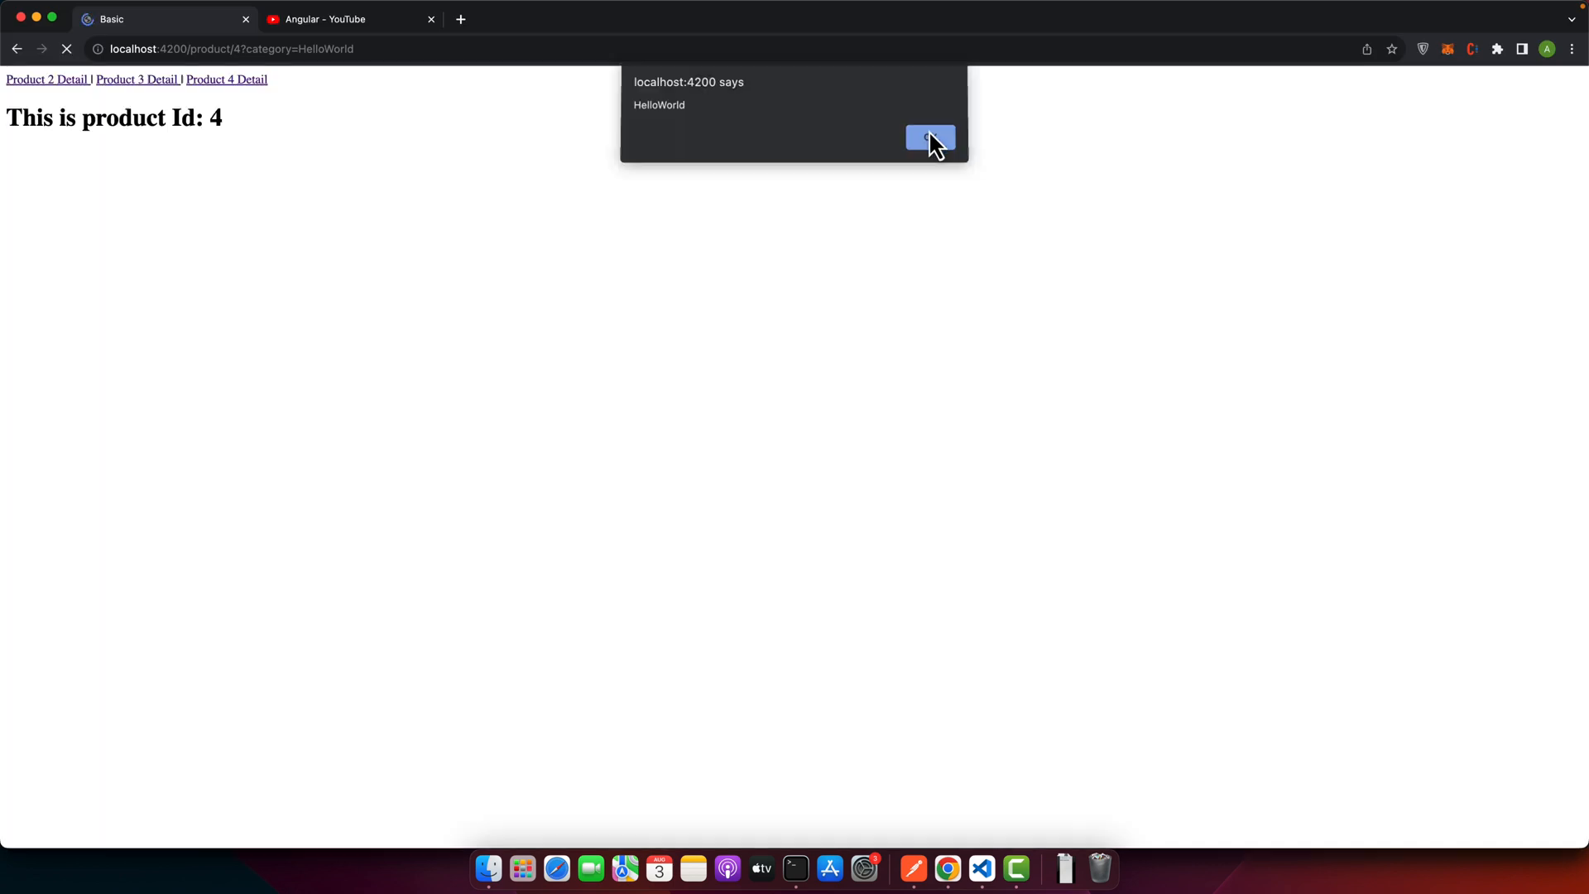
click(928, 136)
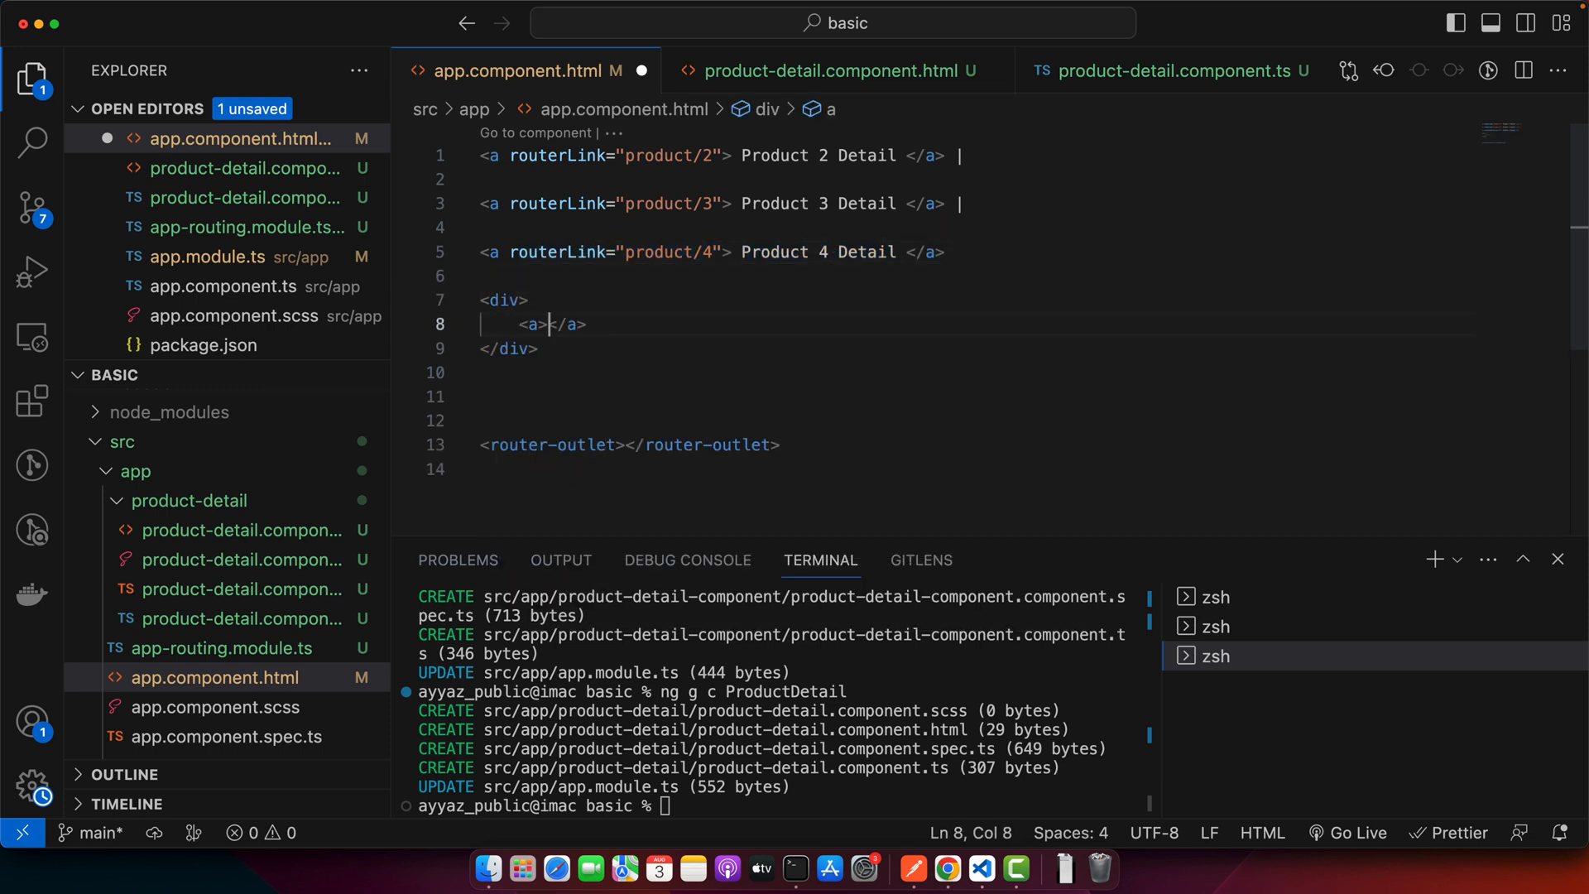
Add Category 1, 2, 3 links to product/4 with category=One, Two, Three query strings
text(C)
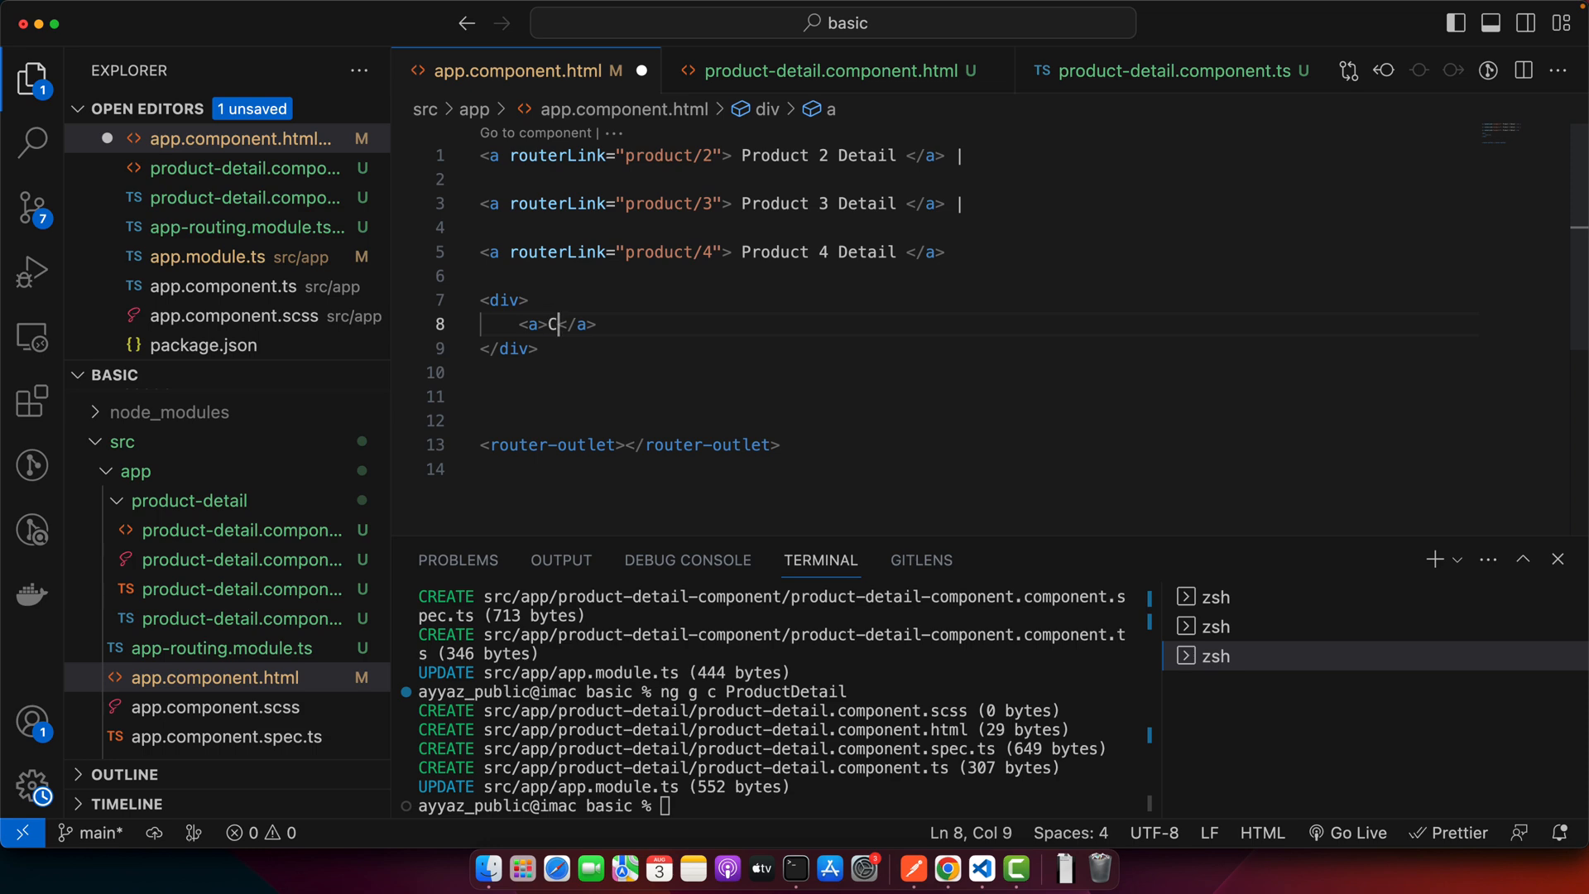
text(ategory)
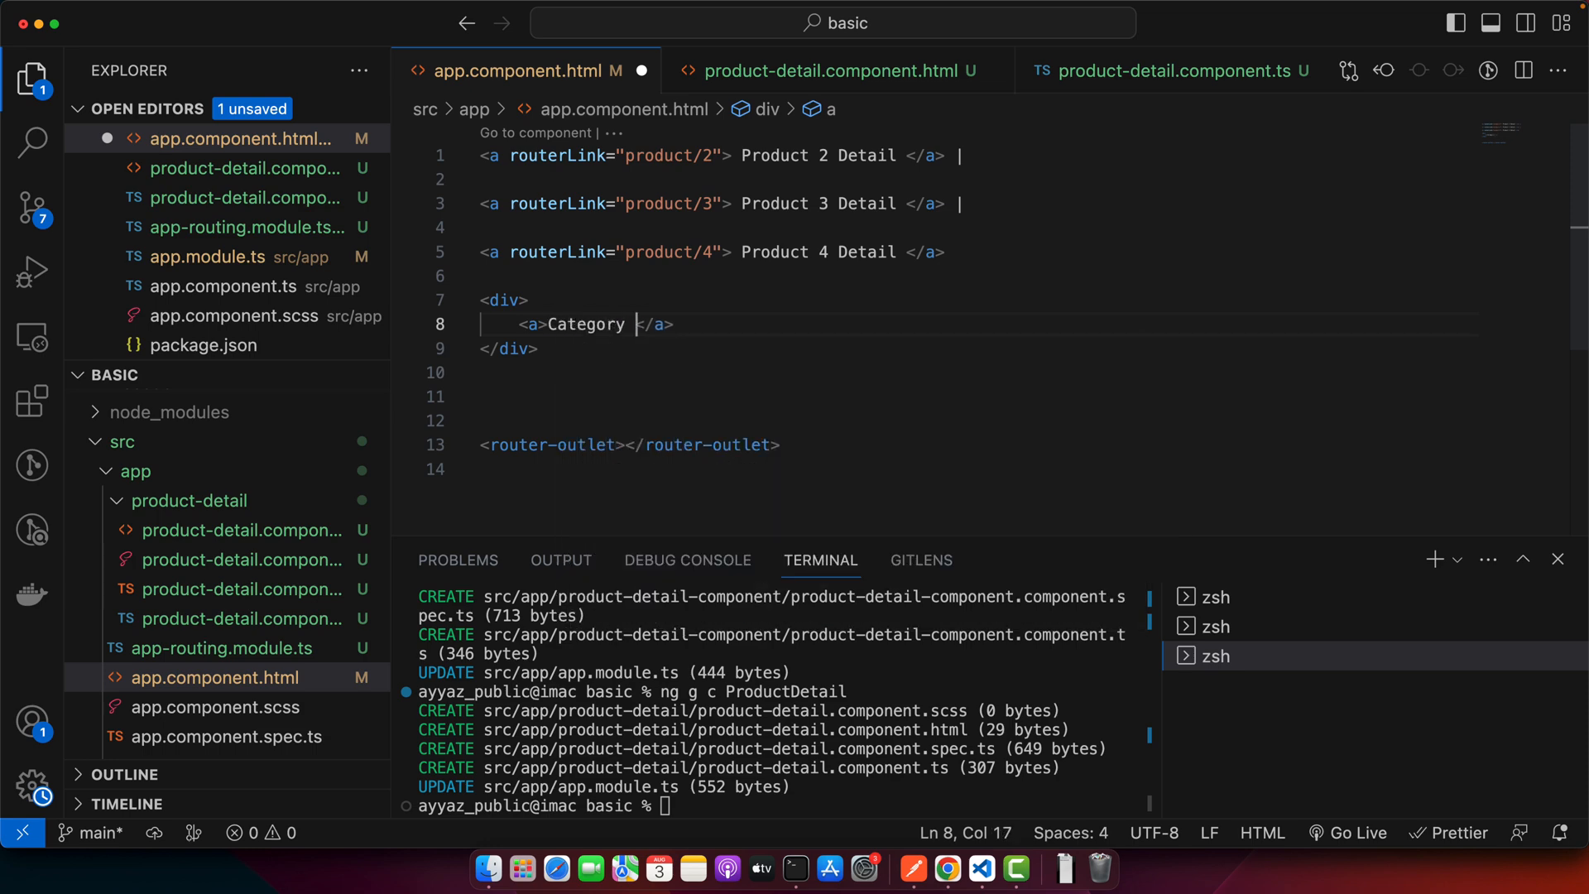
text(1)
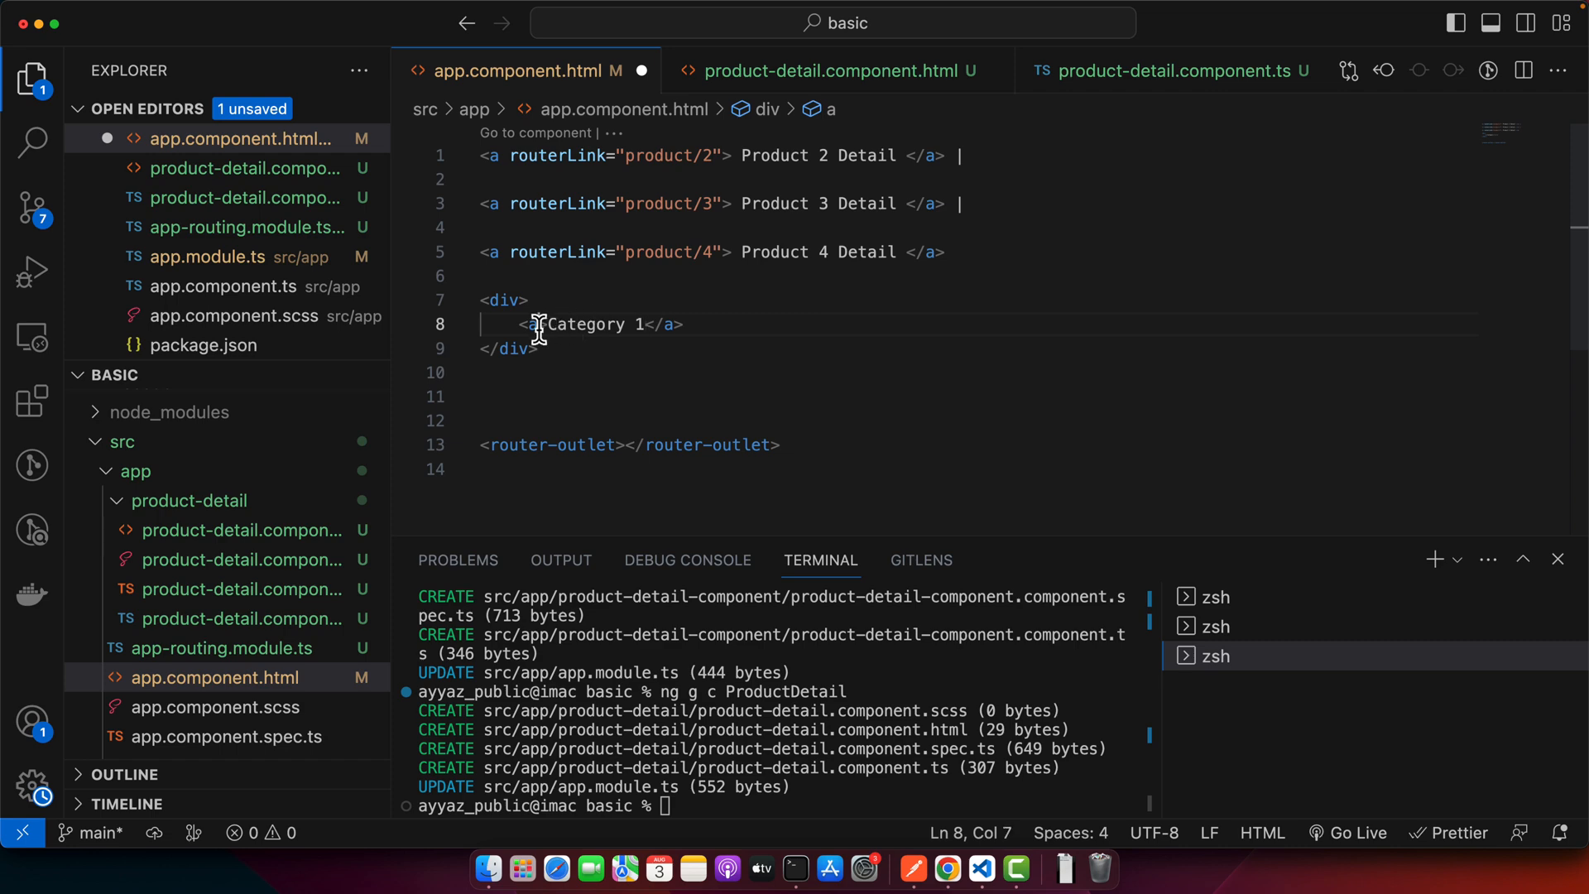
text(routerLink=")
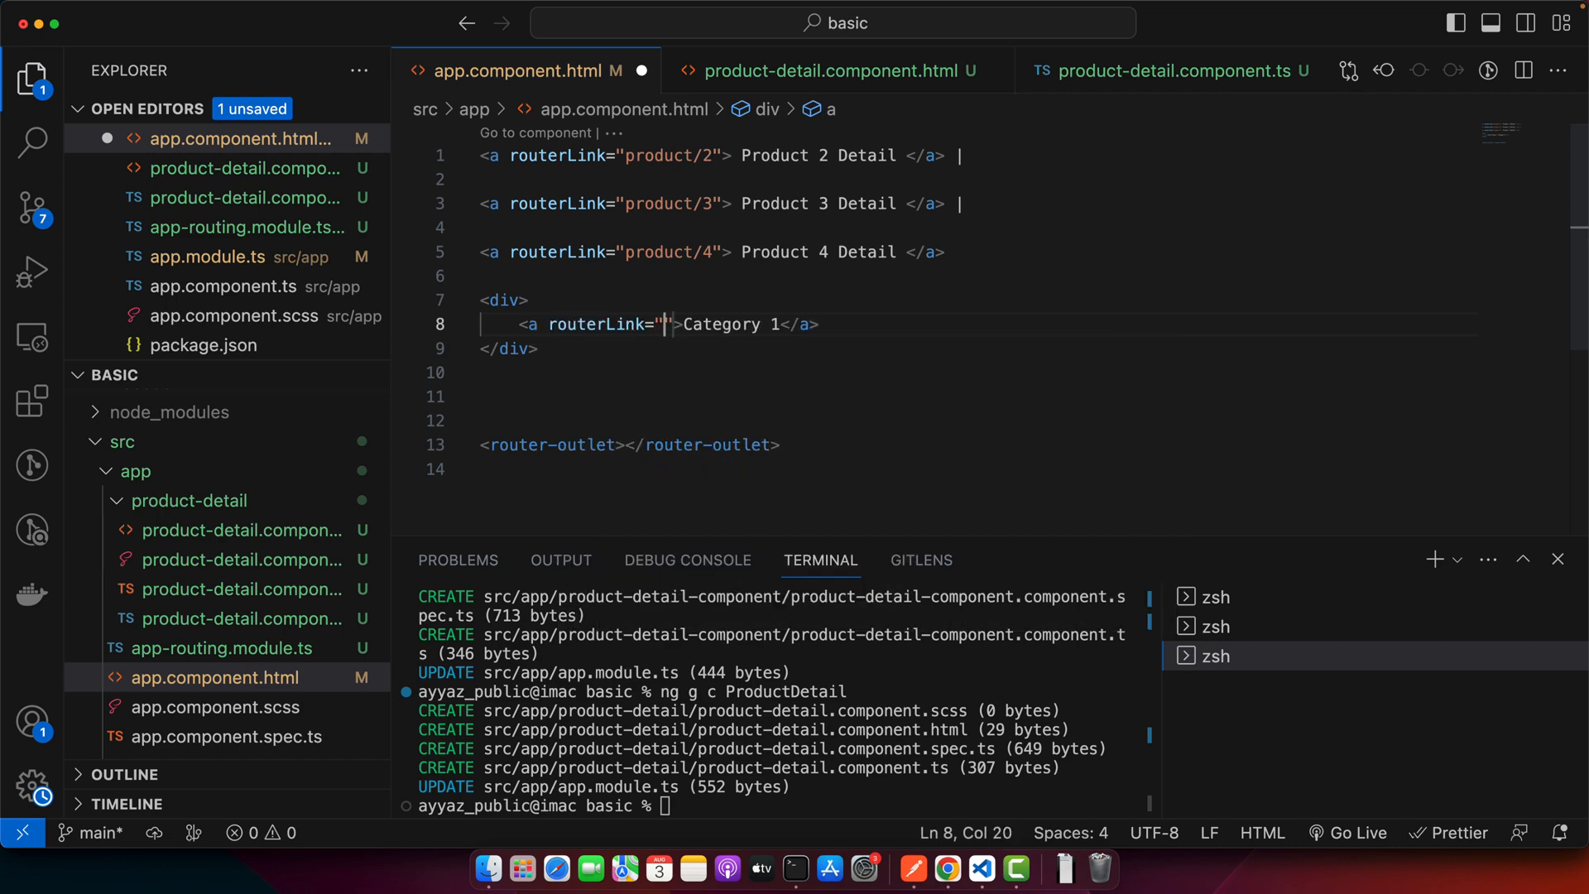
text(product/4)
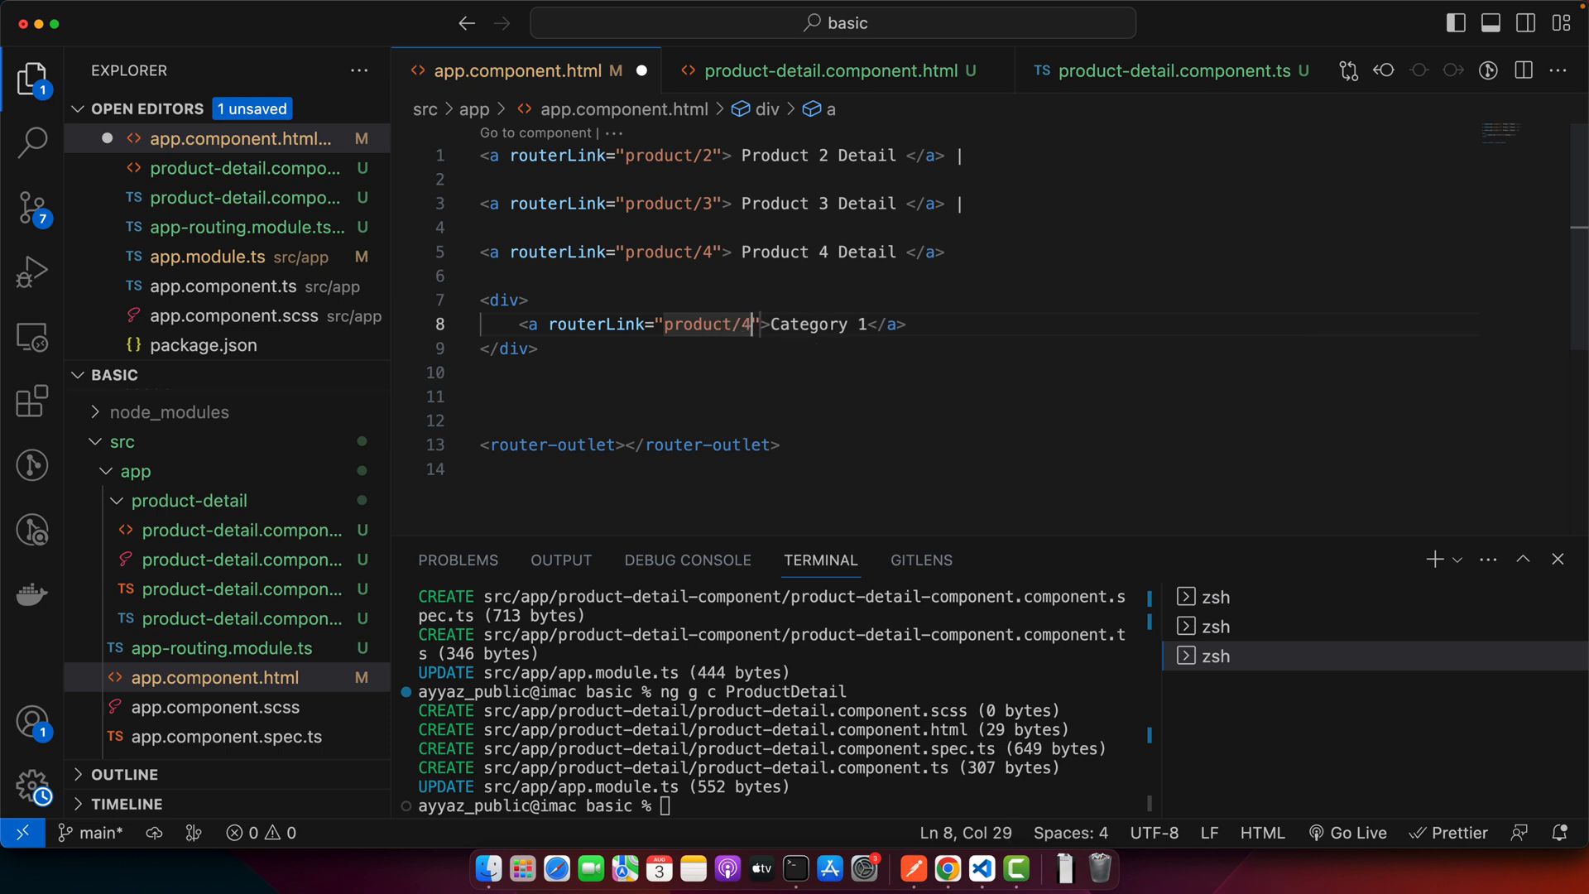
text(?)
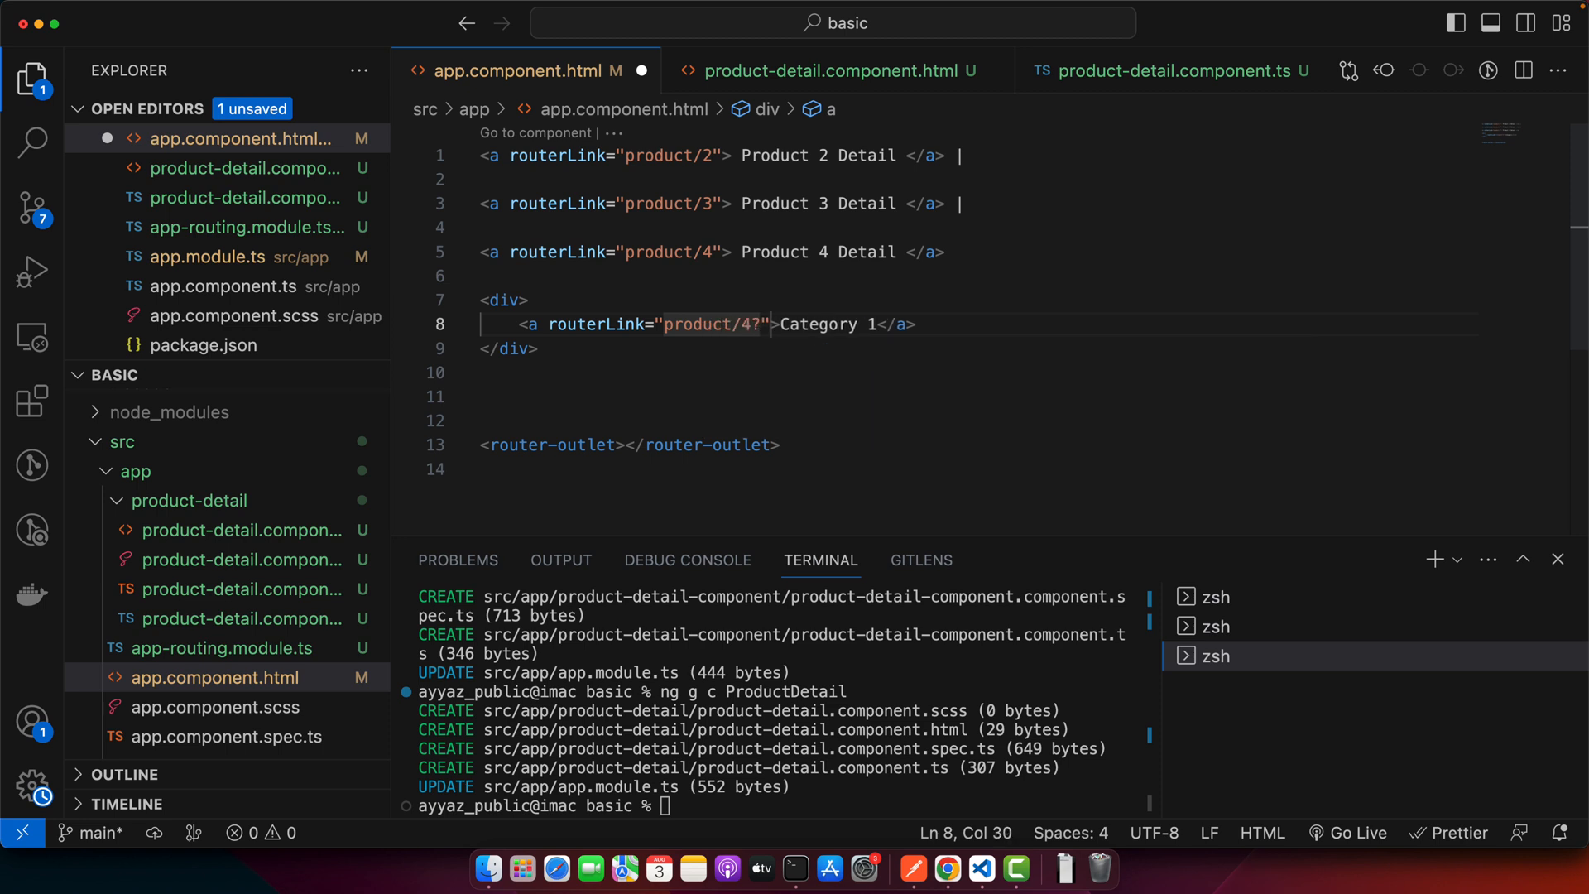
text(category)
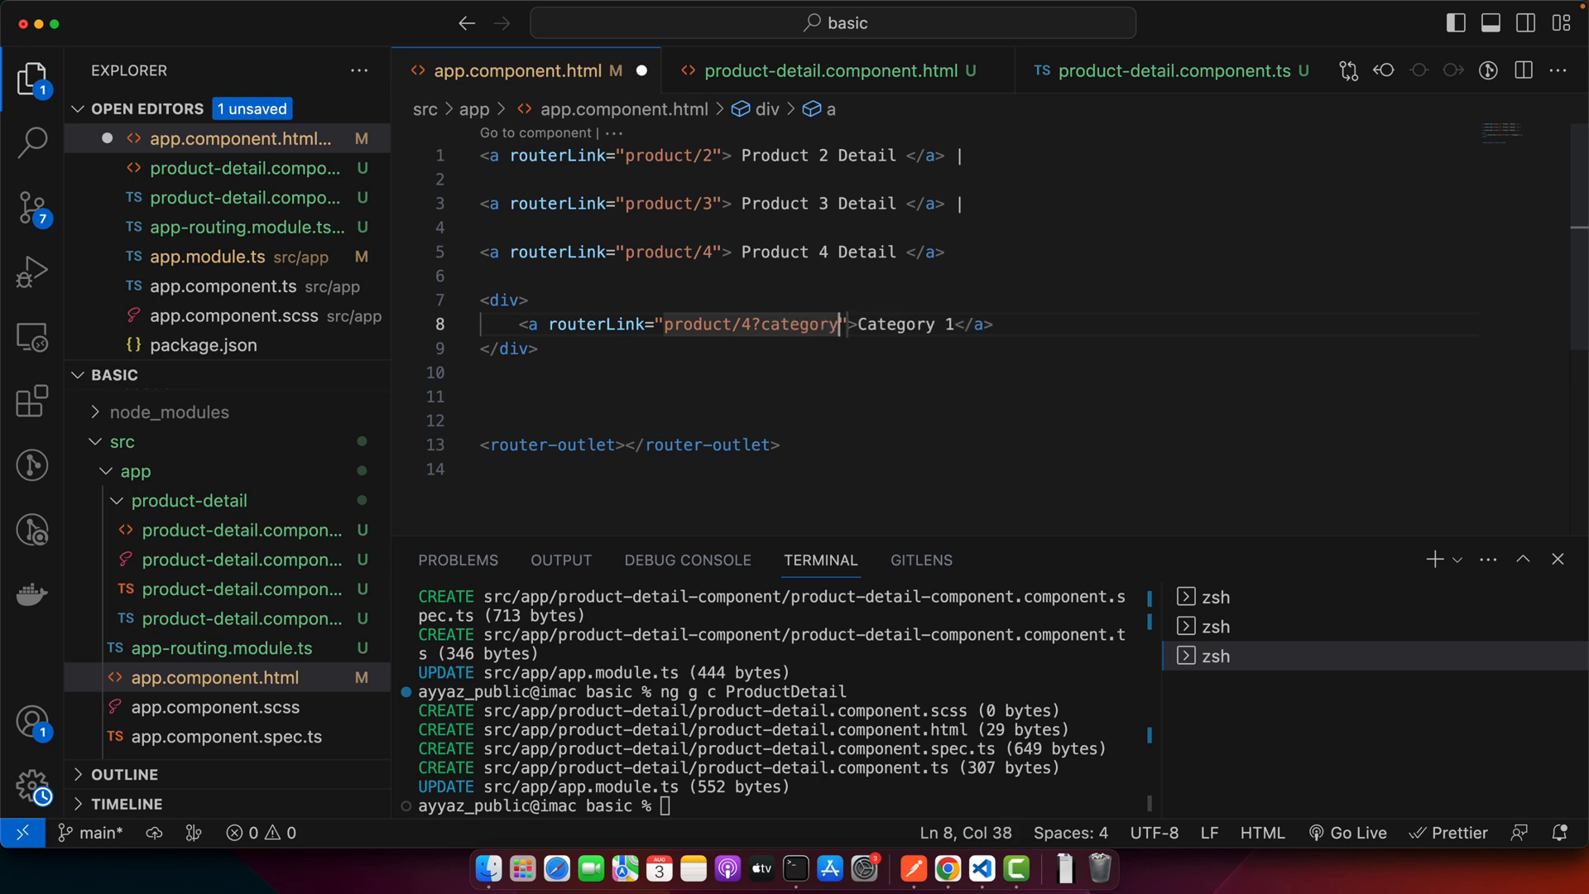
text(=One)
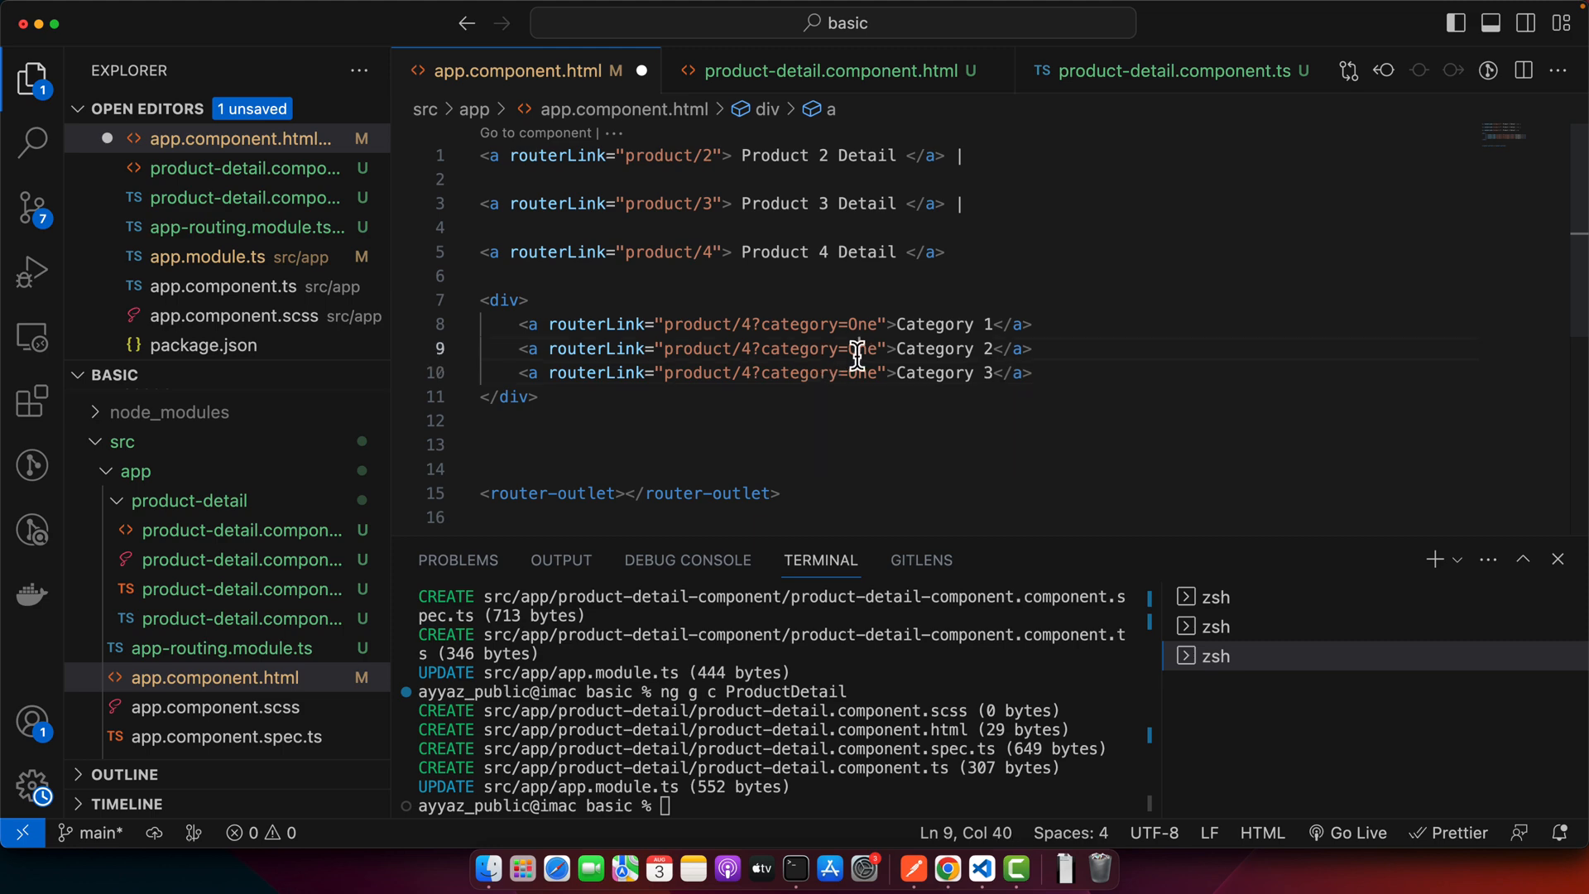
text(to)
click(756, 372)
text(Thre)
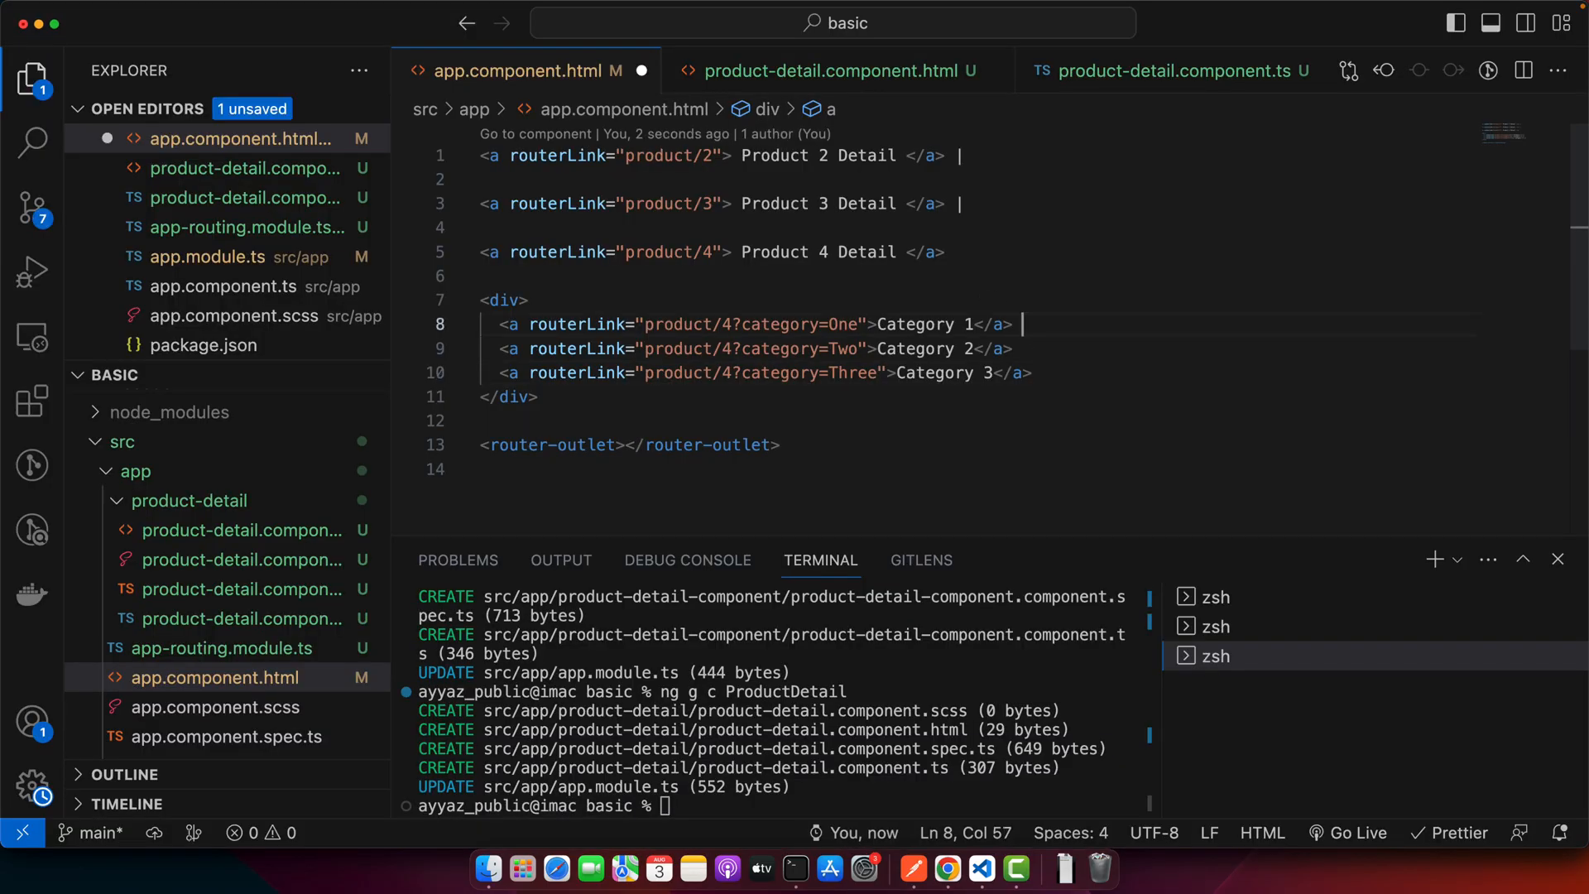
Test the Category 3 link in the running app in Chrome
click(1020, 349)
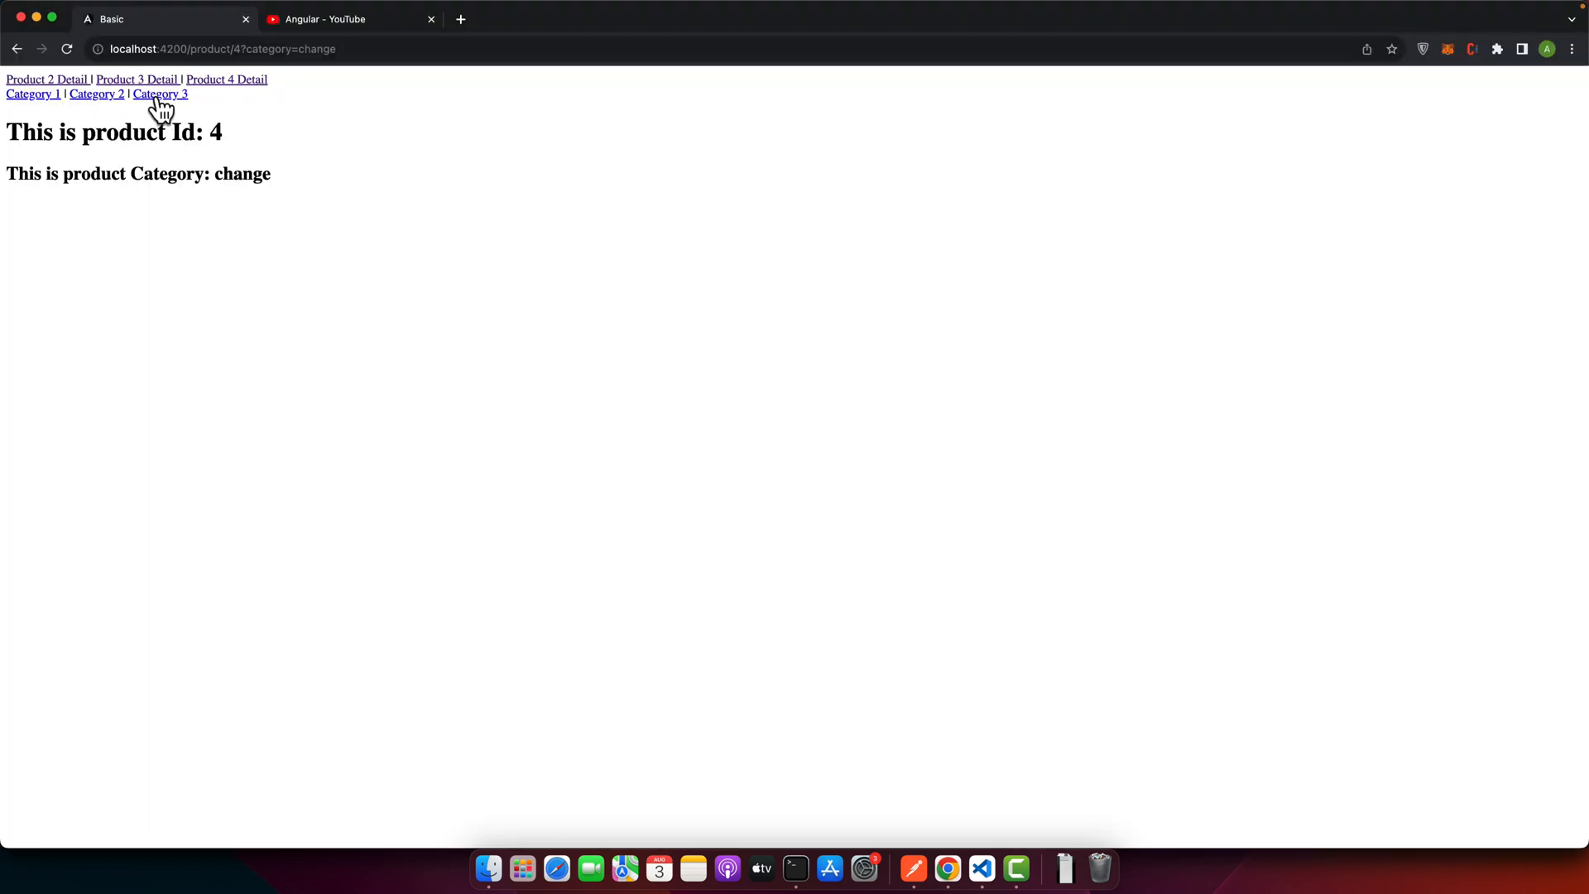
click(159, 94)
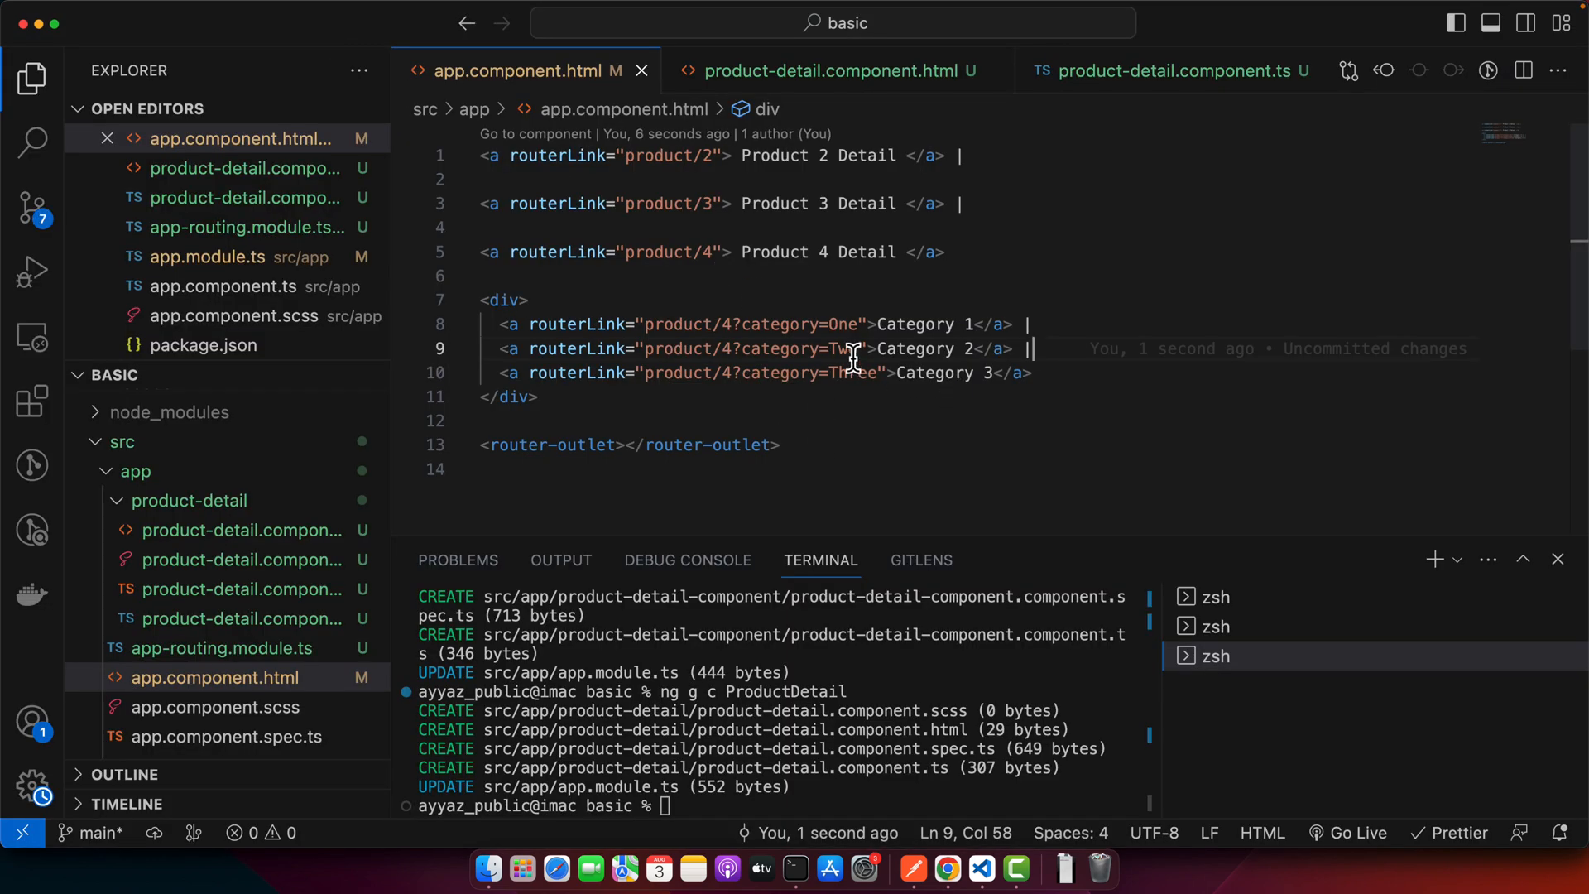
mouse_move(881, 344)
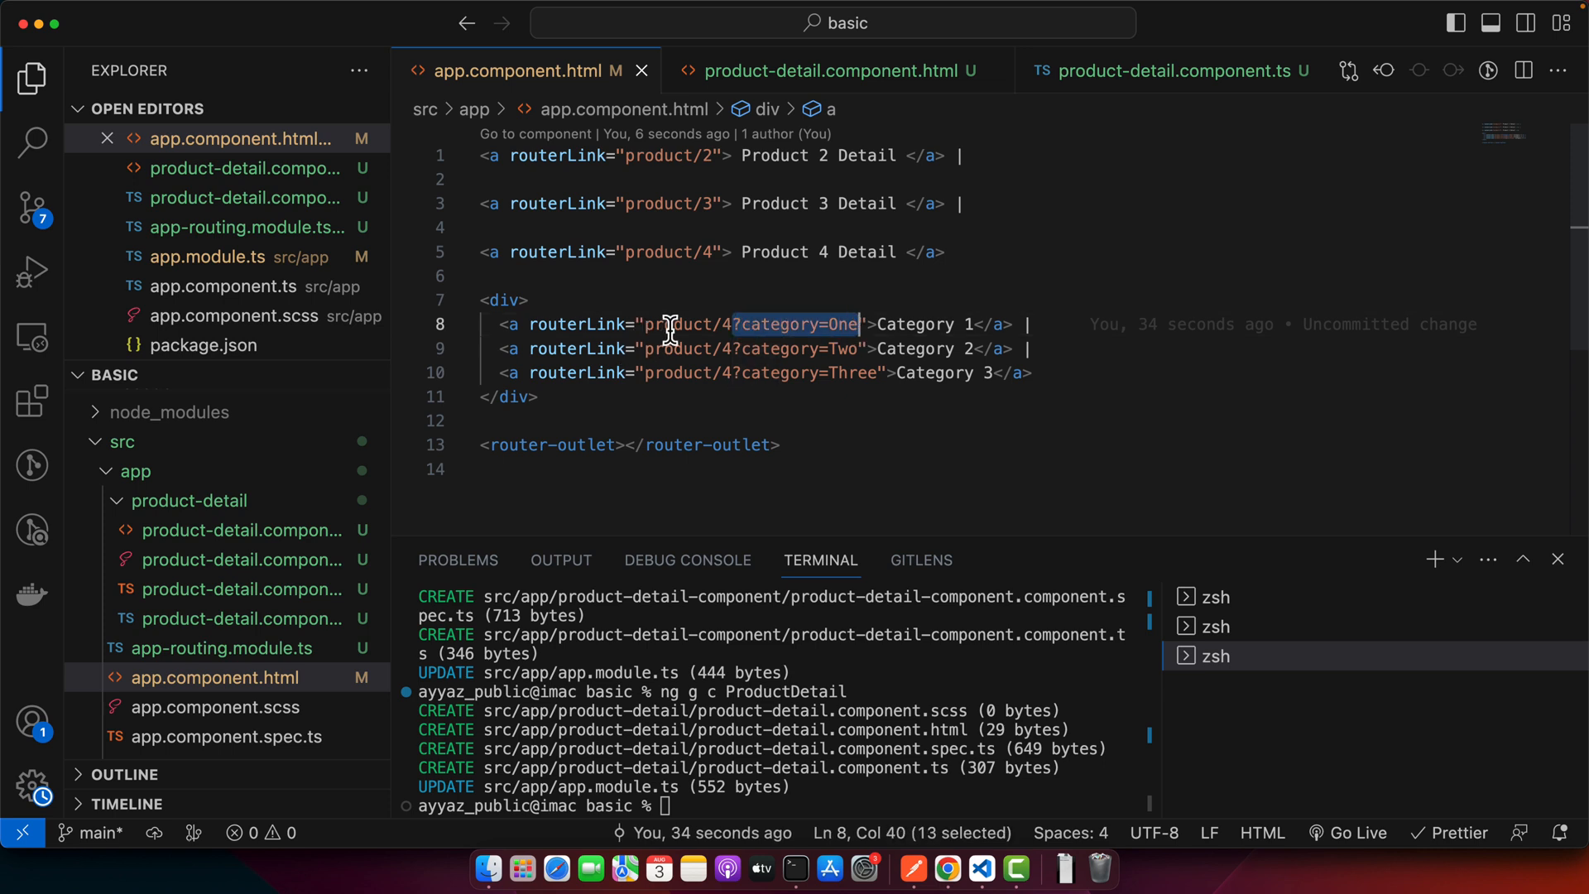
mouse_move(859, 312)
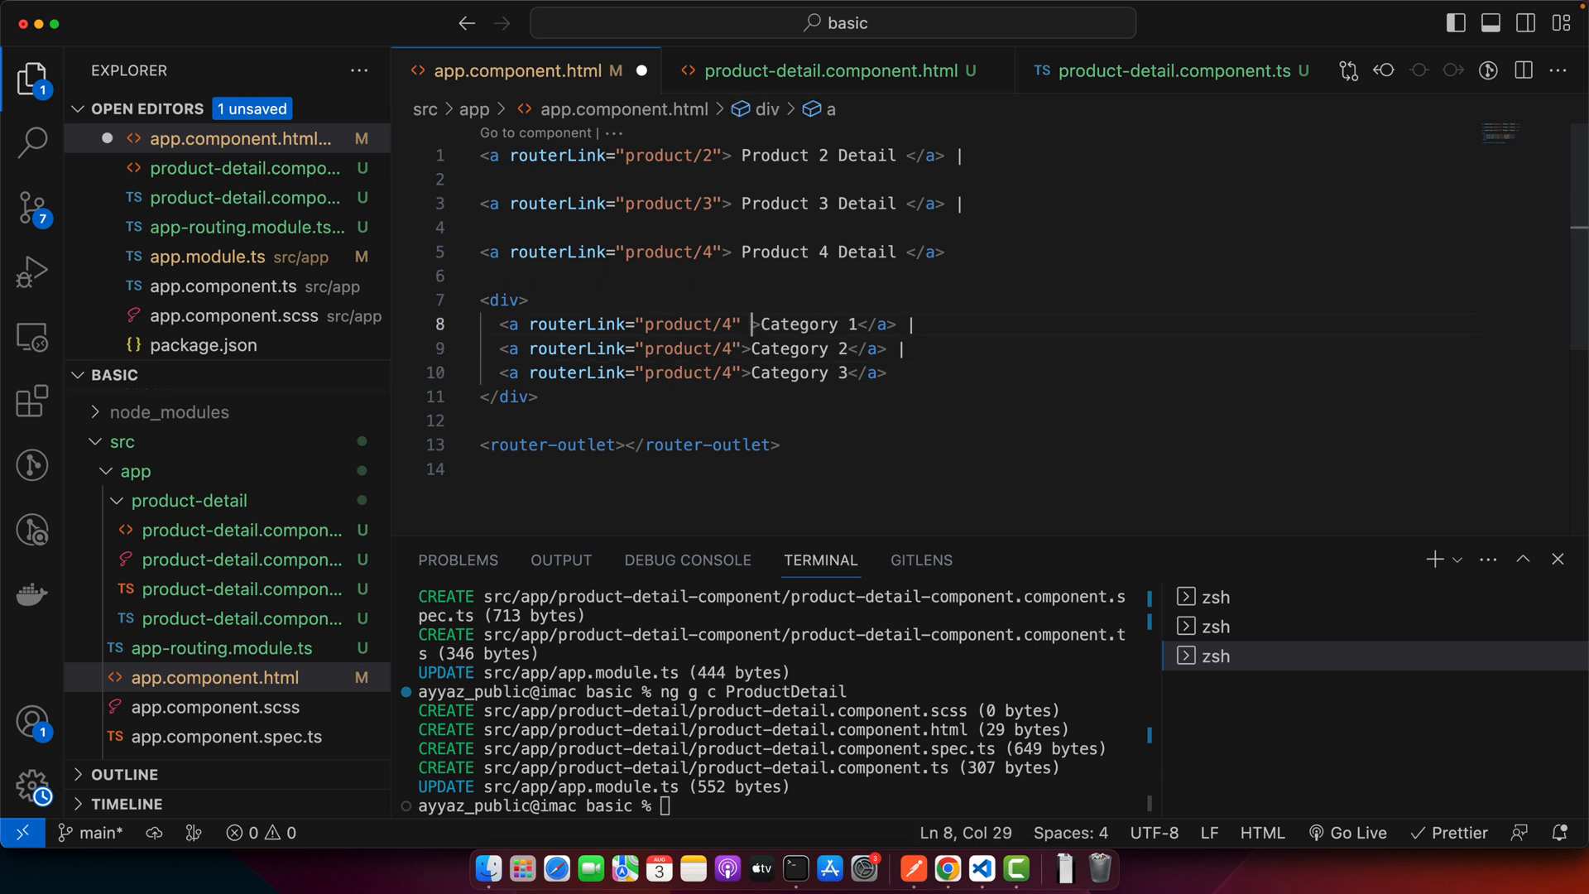
Add [queryParams]="{ category: 'One' }" to the Category links, using 'Two' and 'Three' for the others
text([queryParams]="")
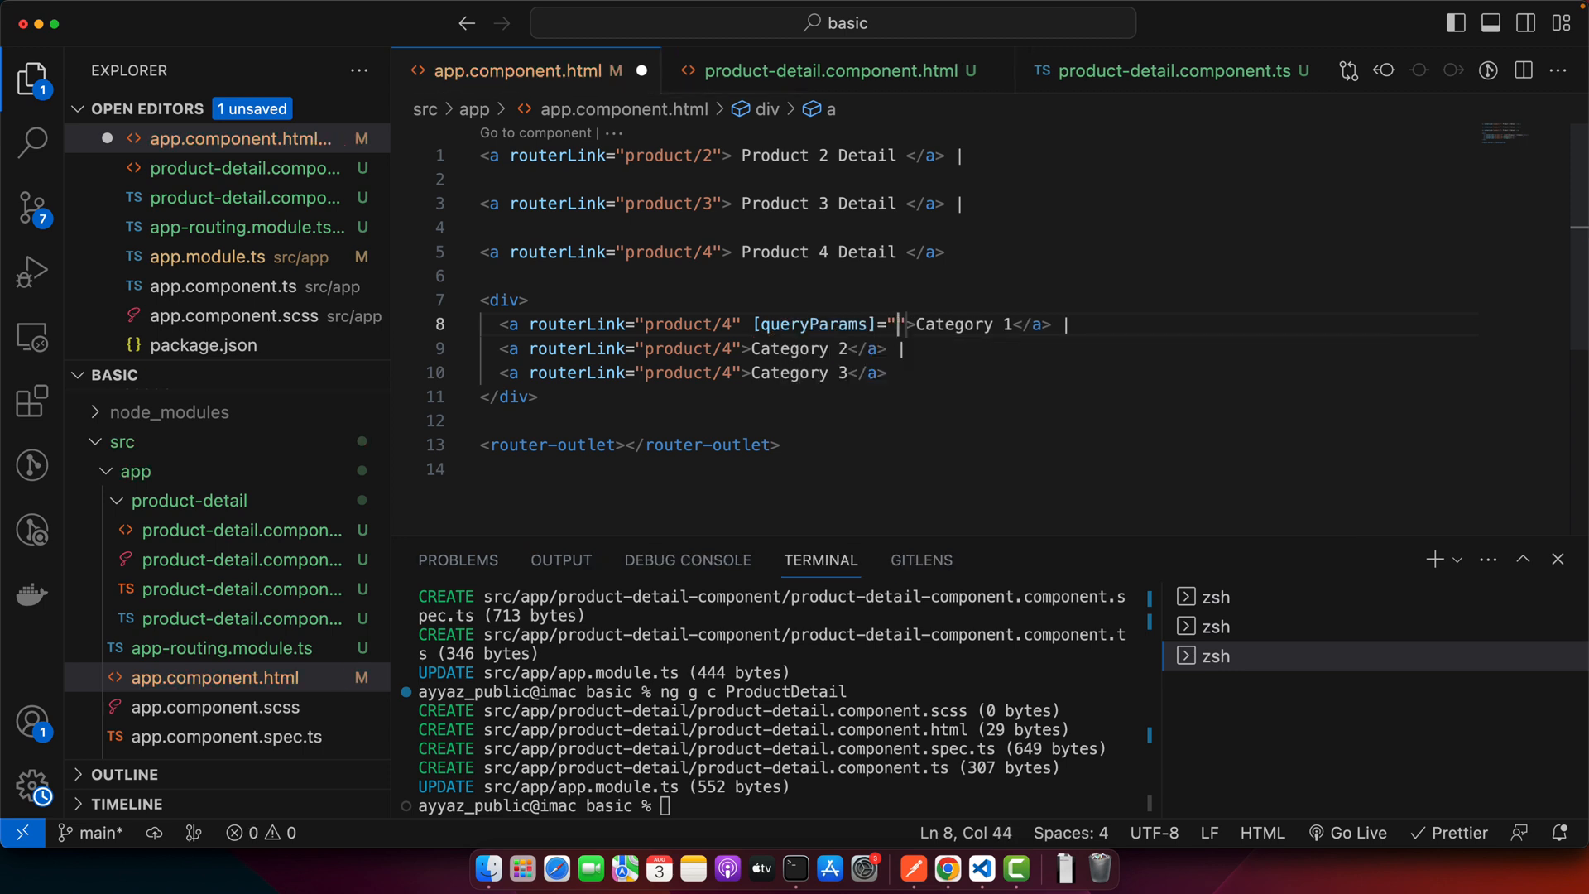
text({)
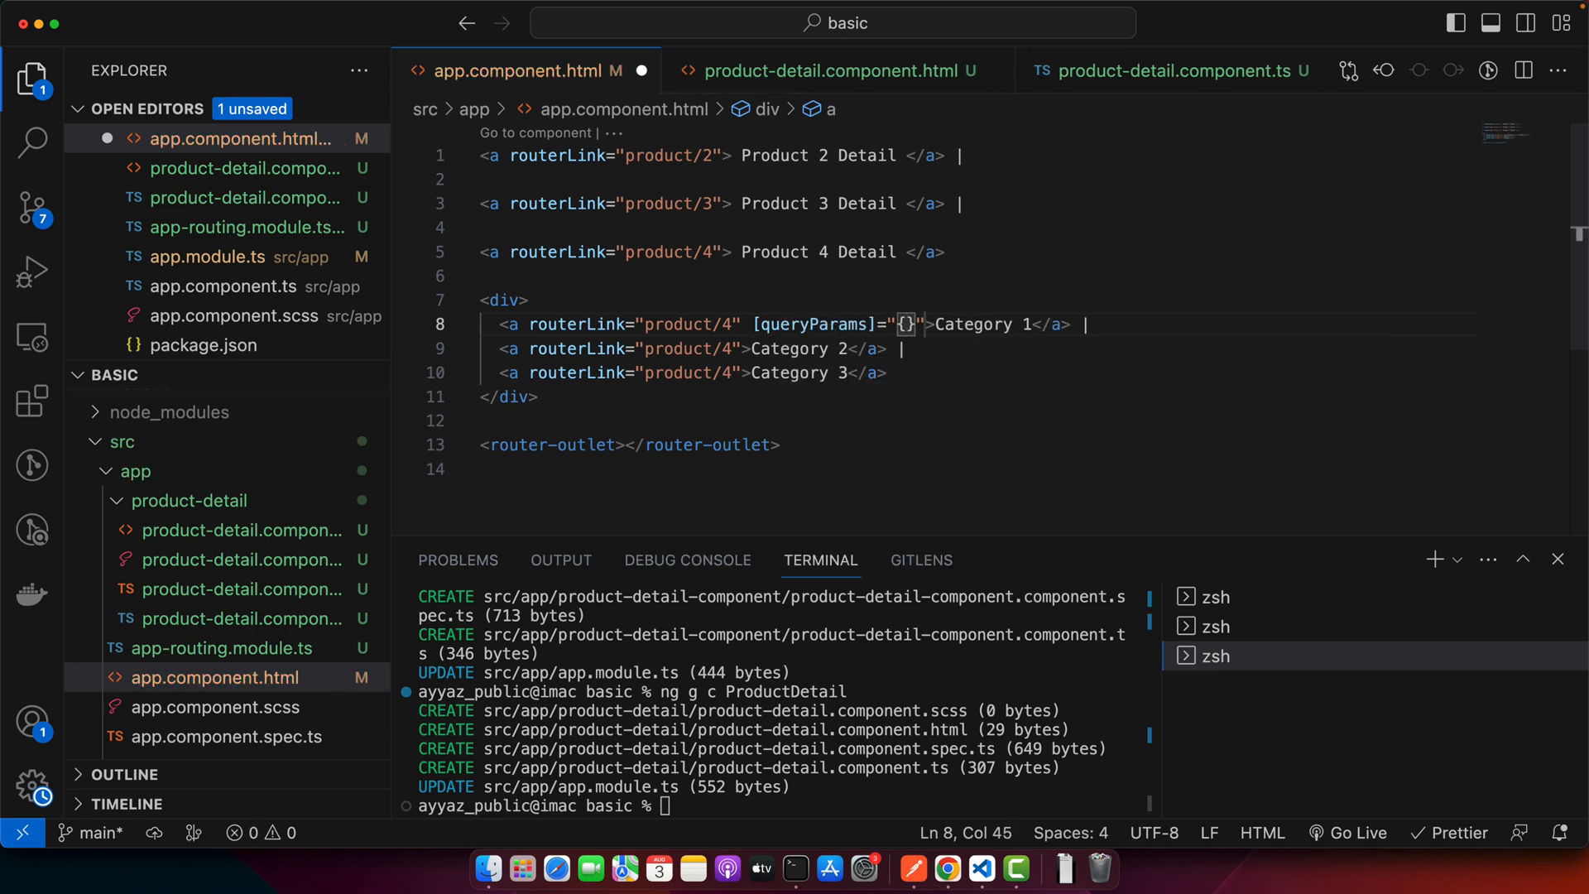
text(category:')
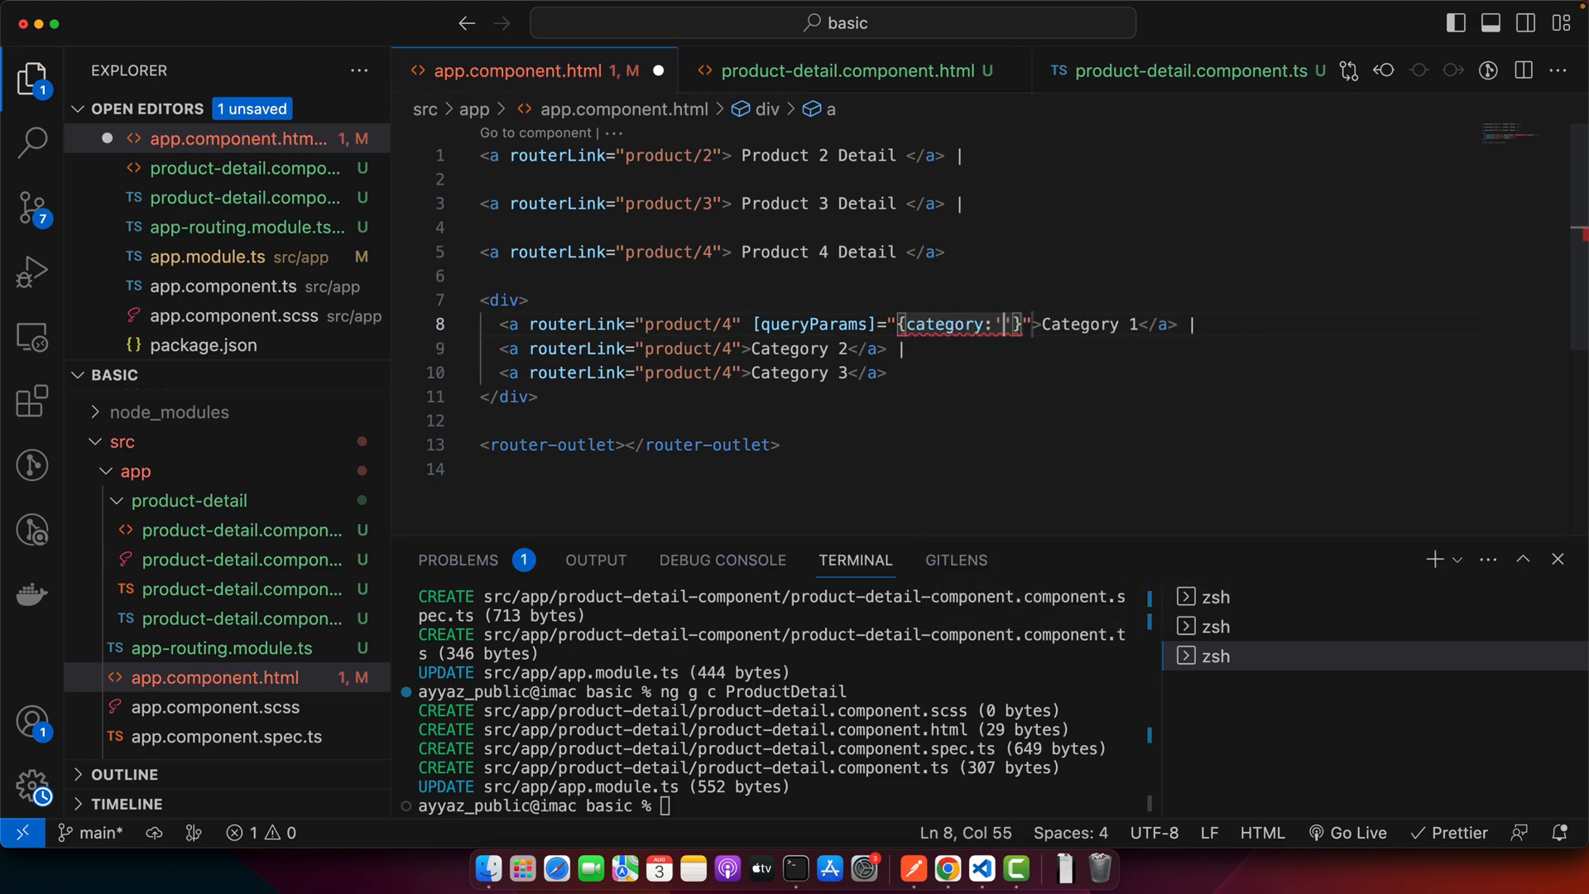
text(One)
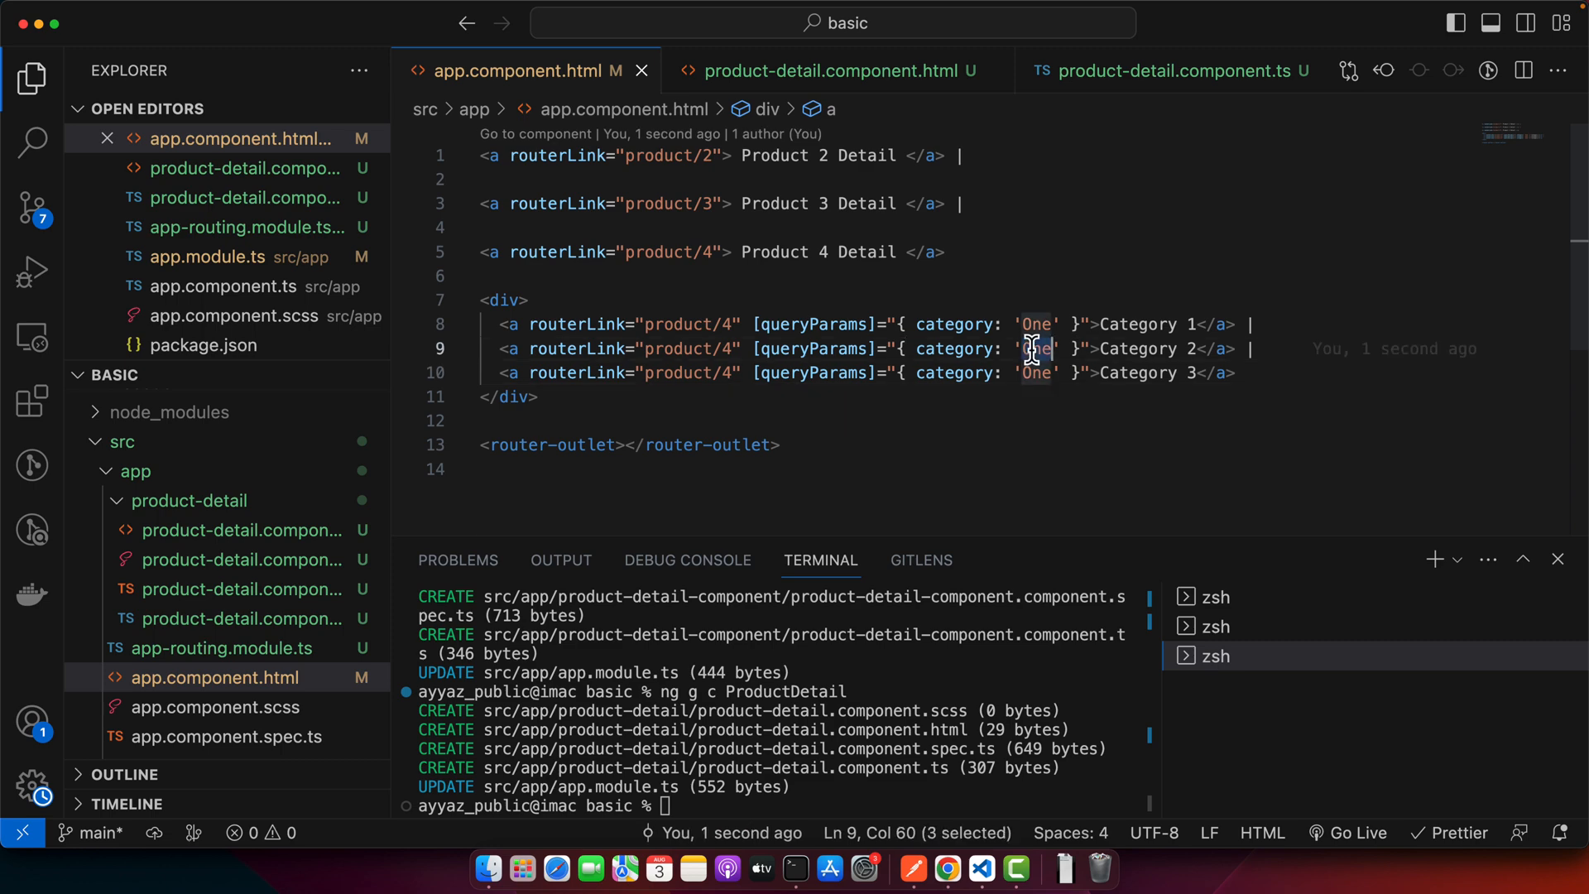
text(Two)
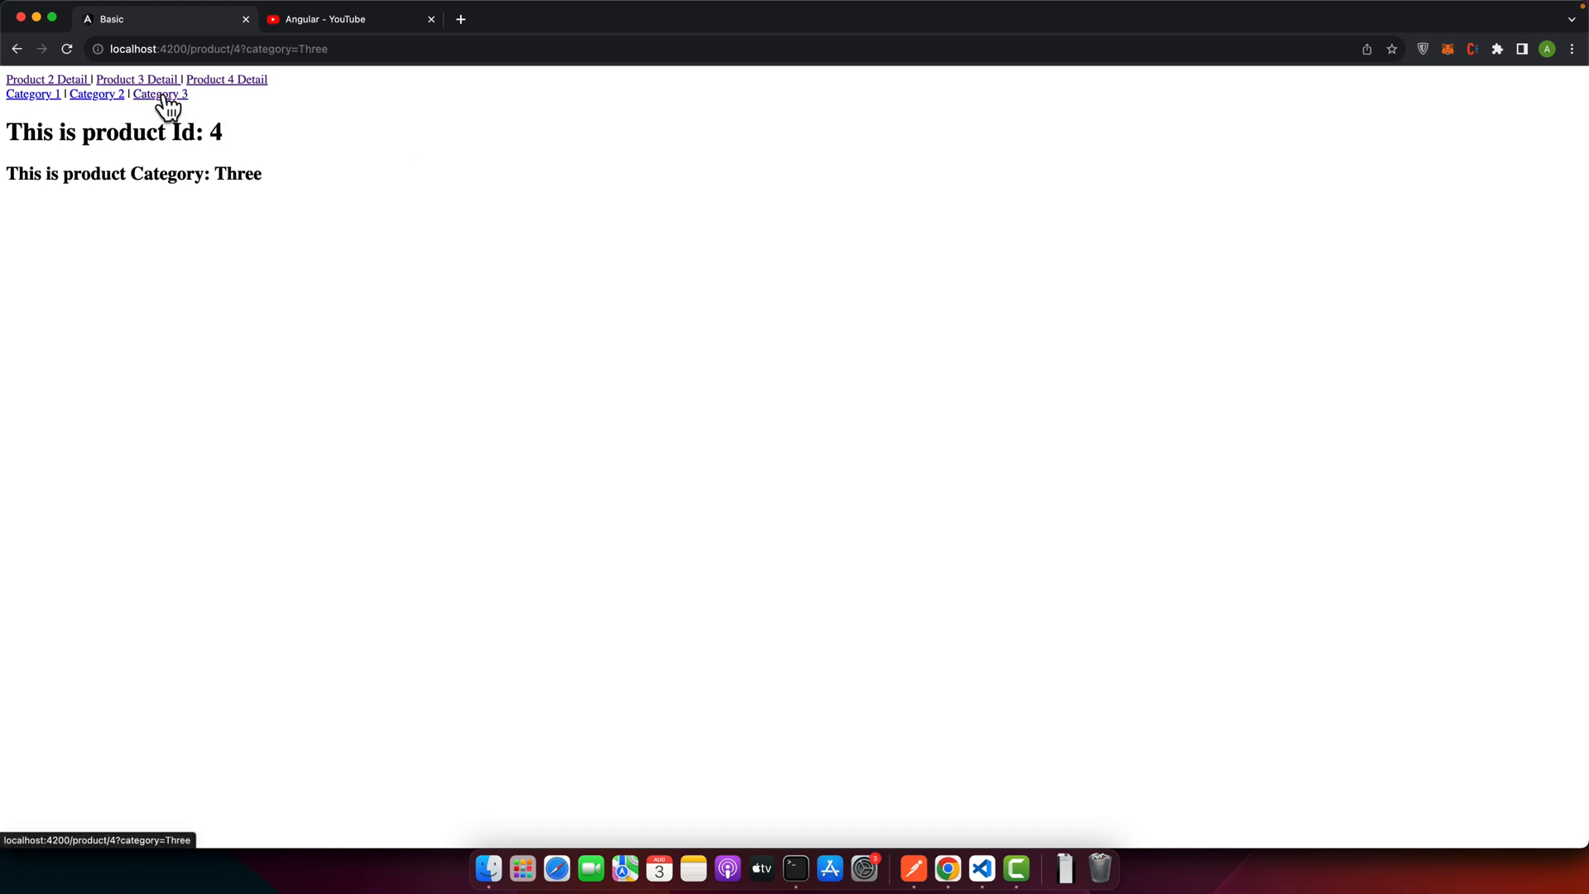
Follow the Category 3 link to check product Id 4 shows Category: Three
click(32, 94)
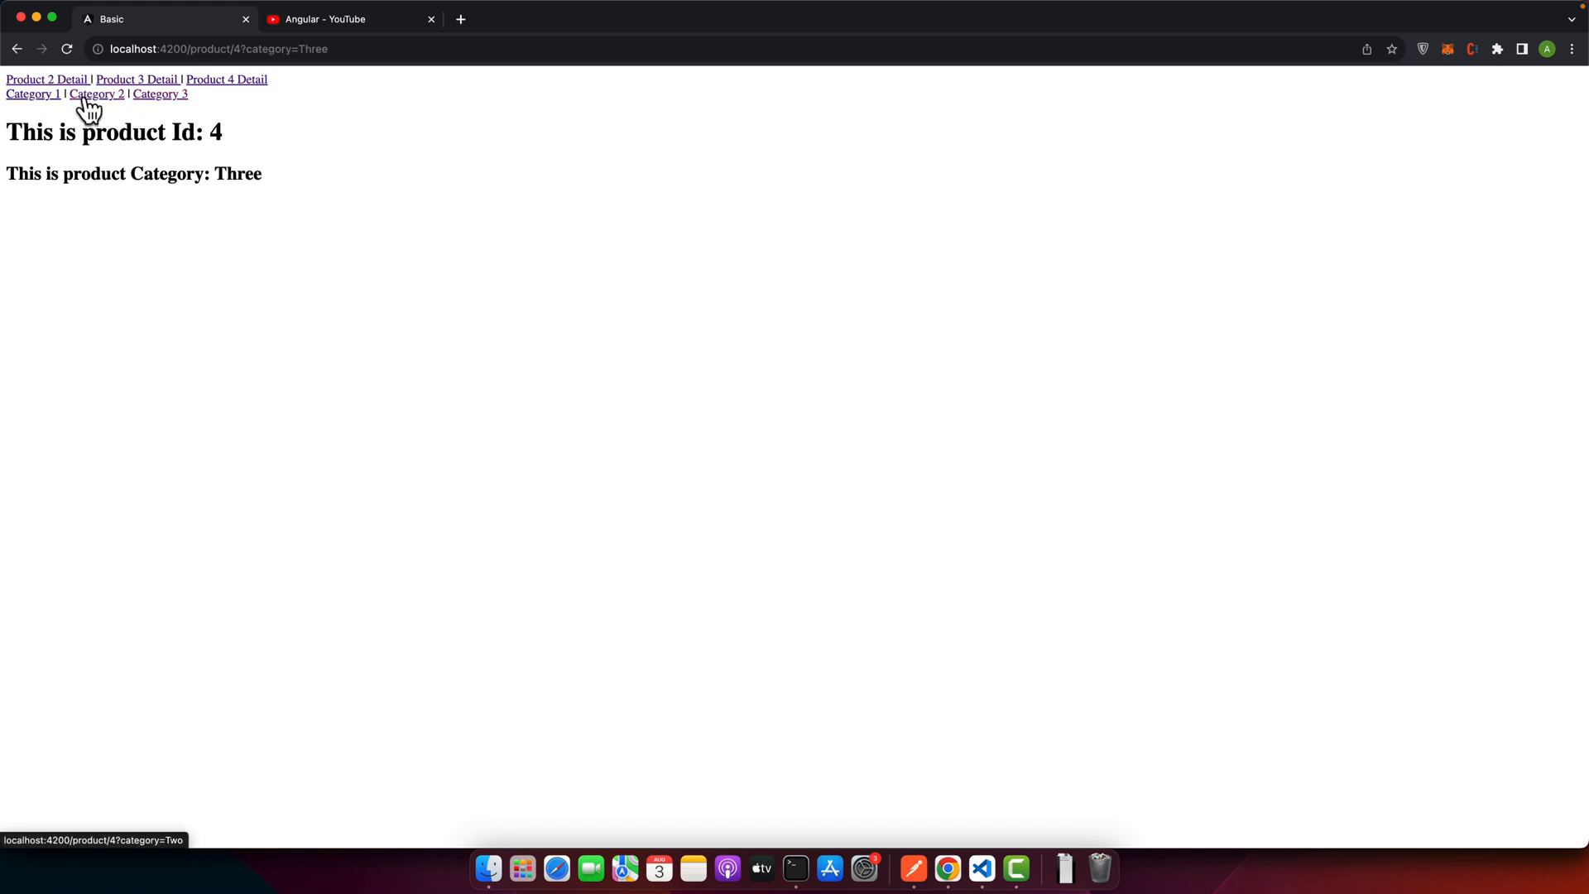
mouse_move(160, 93)
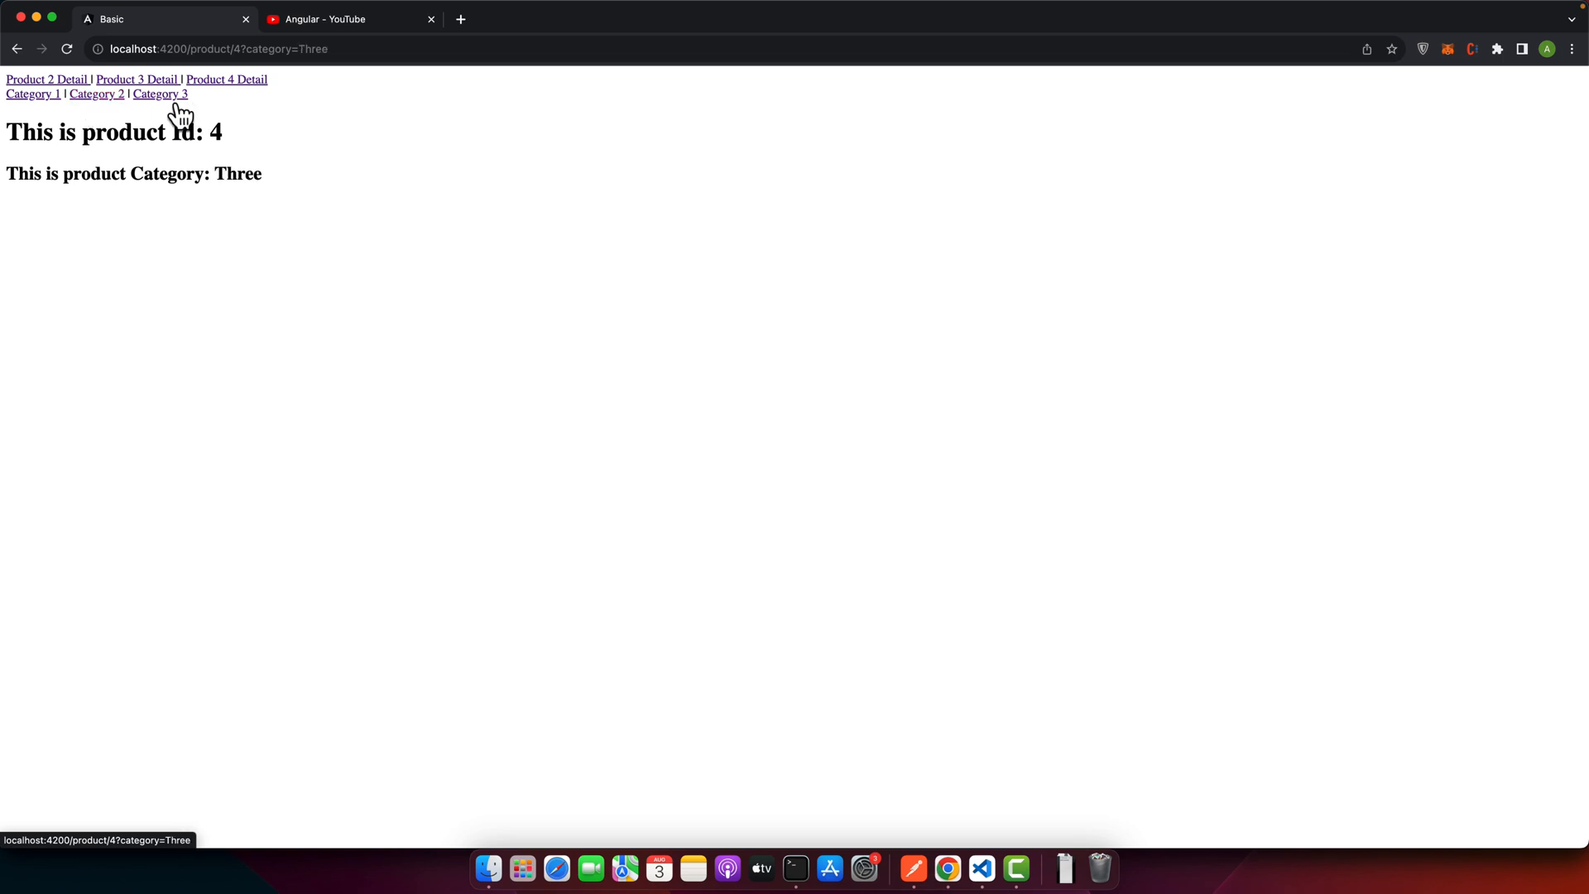